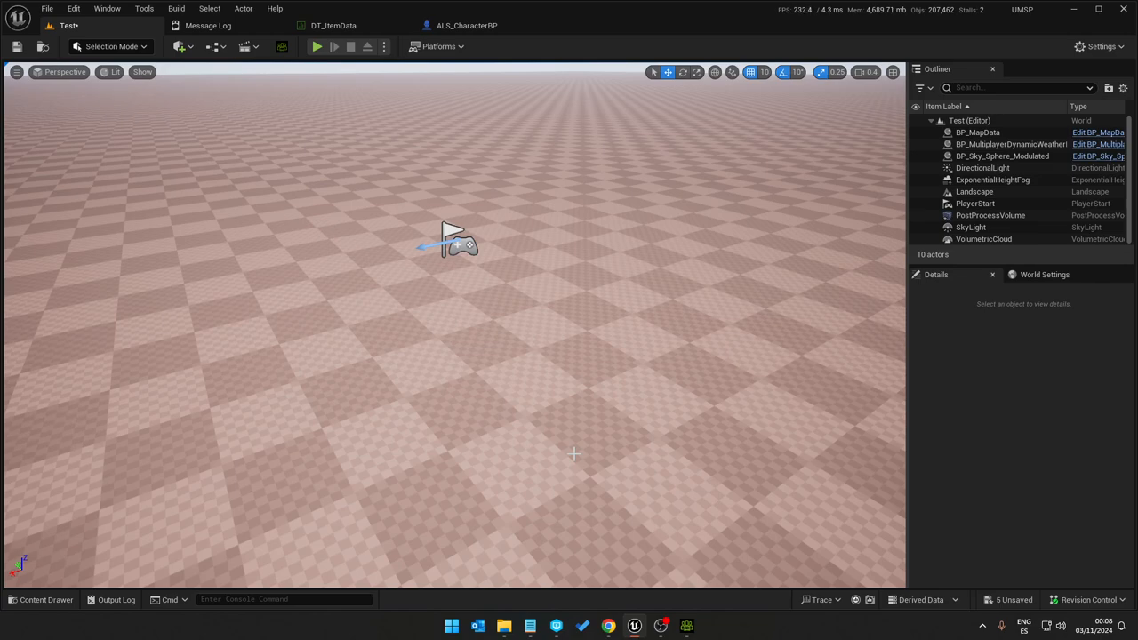
pyautogui.moveTo(506, 180)
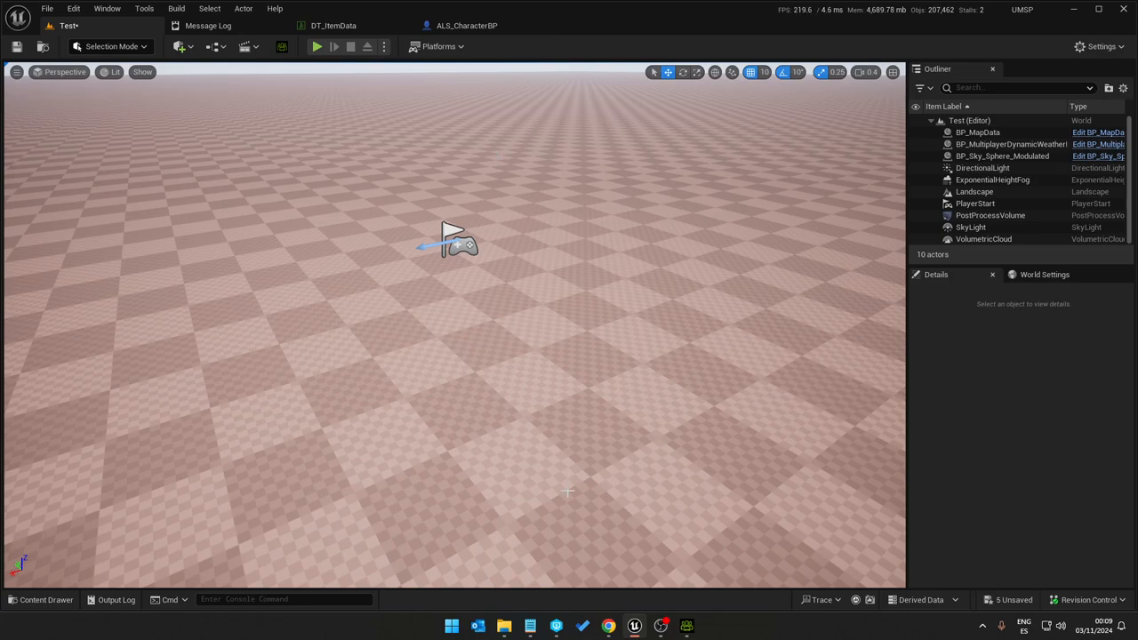
pyautogui.moveTo(684, 626)
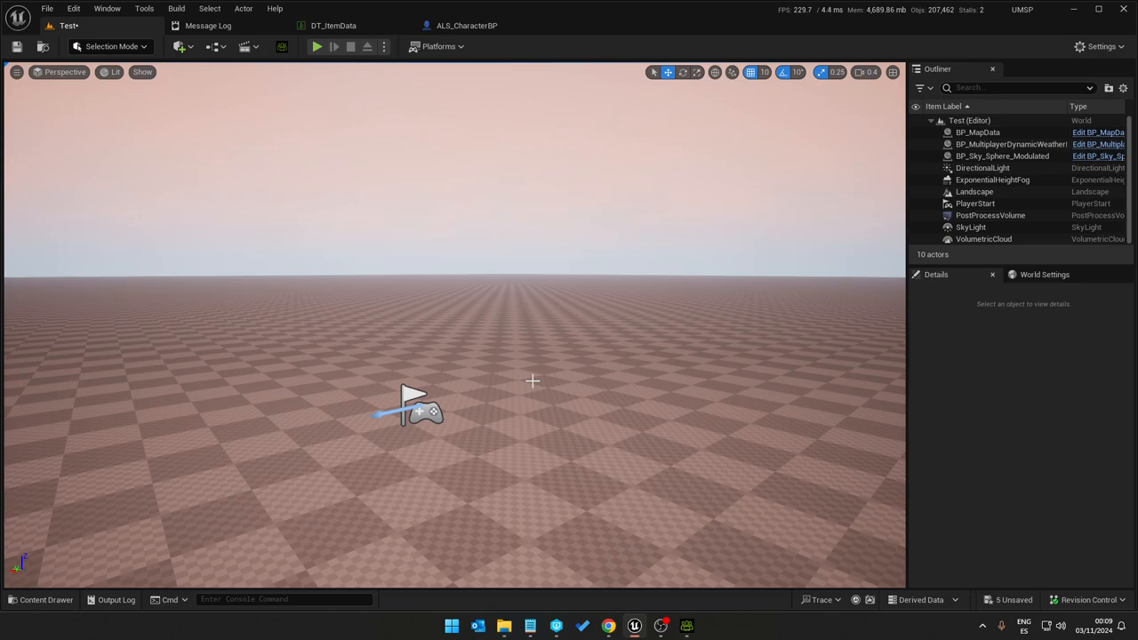
pyautogui.moveTo(530, 341)
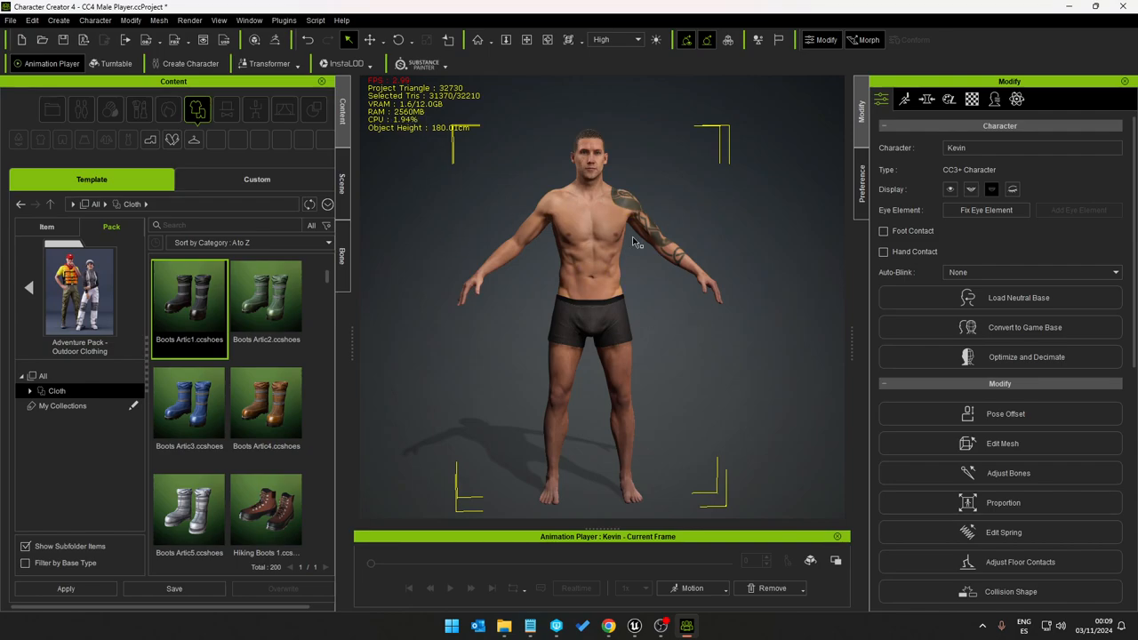
pyautogui.moveTo(640, 268)
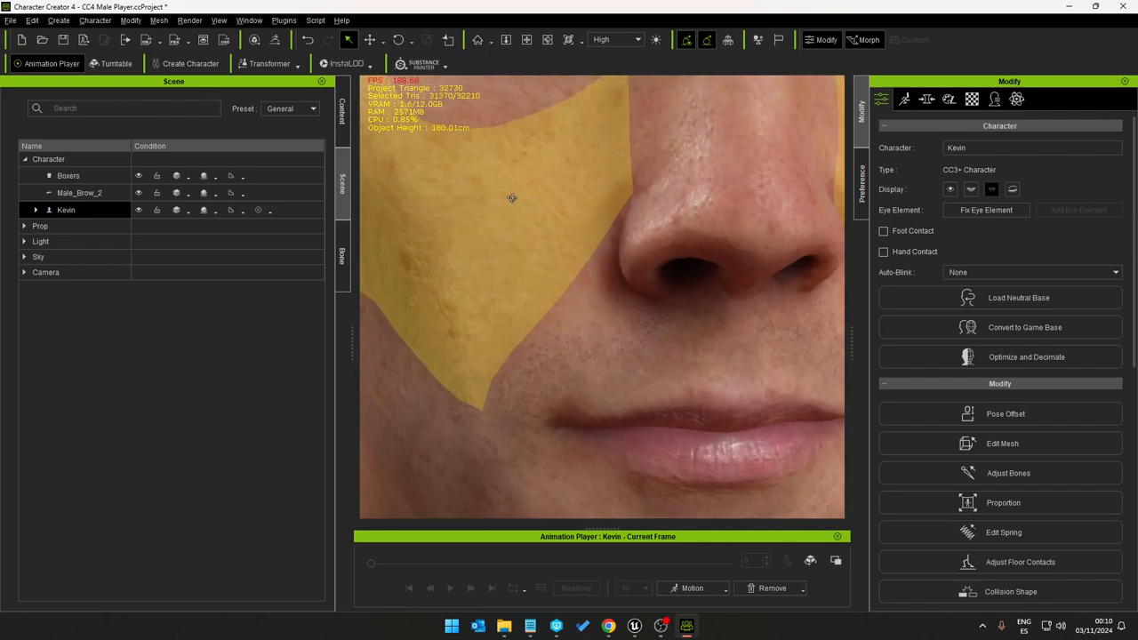
# Step: Orbit around Kevin in the viewport, then show the Scene outline with his boxers and brows
pyautogui.moveTo(511, 197); pyautogui.dragTo(680, 453)
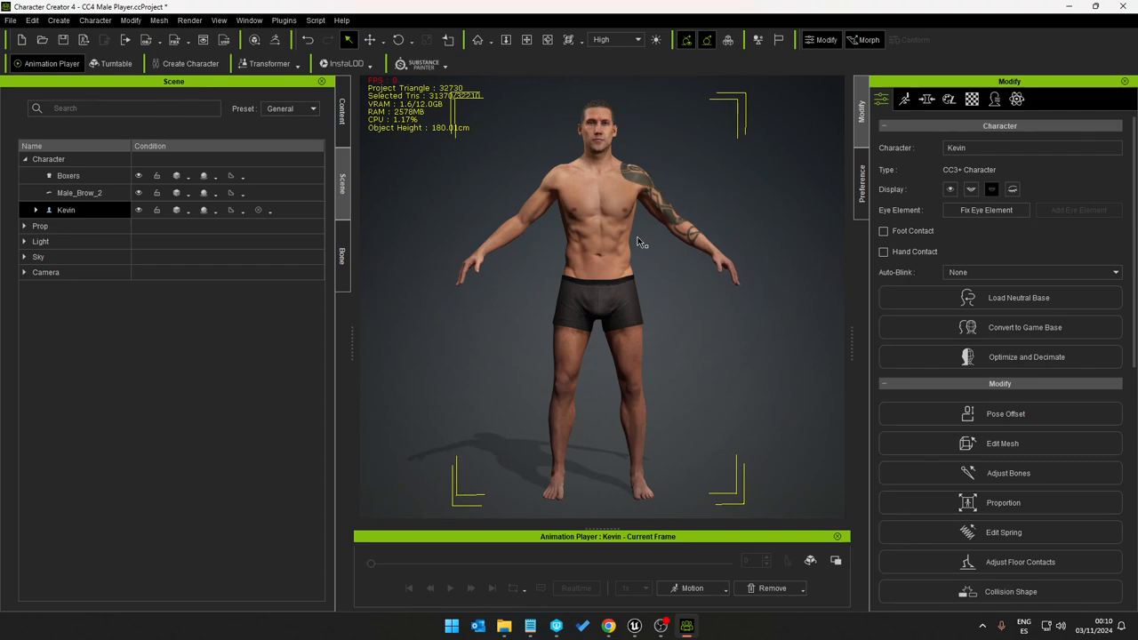
pyautogui.moveTo(486, 198)
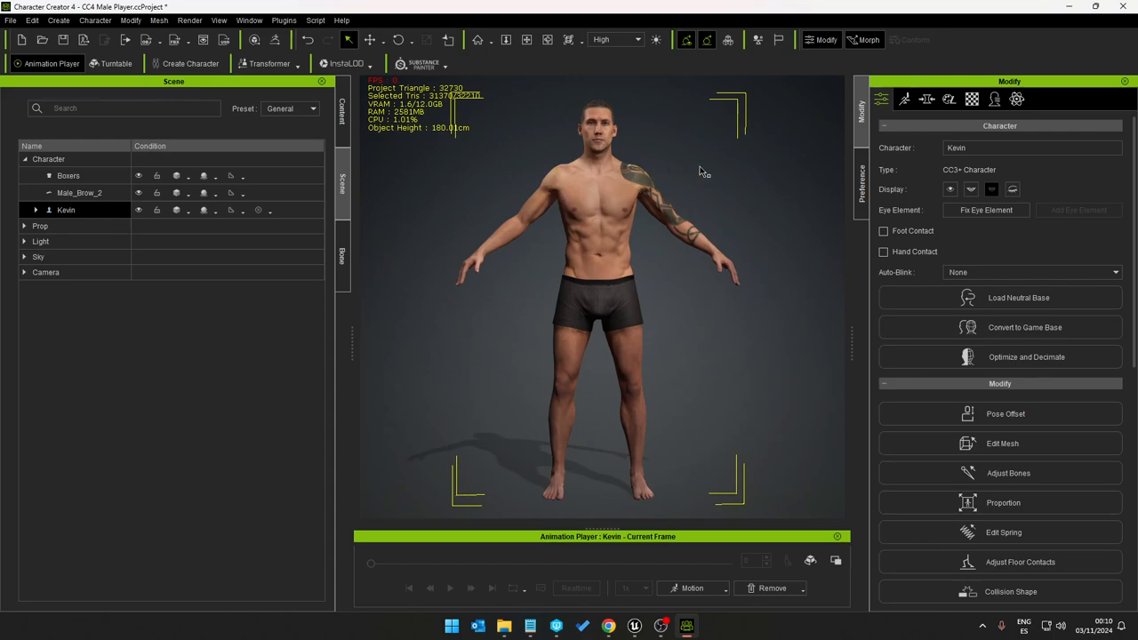
pyautogui.click(661, 624)
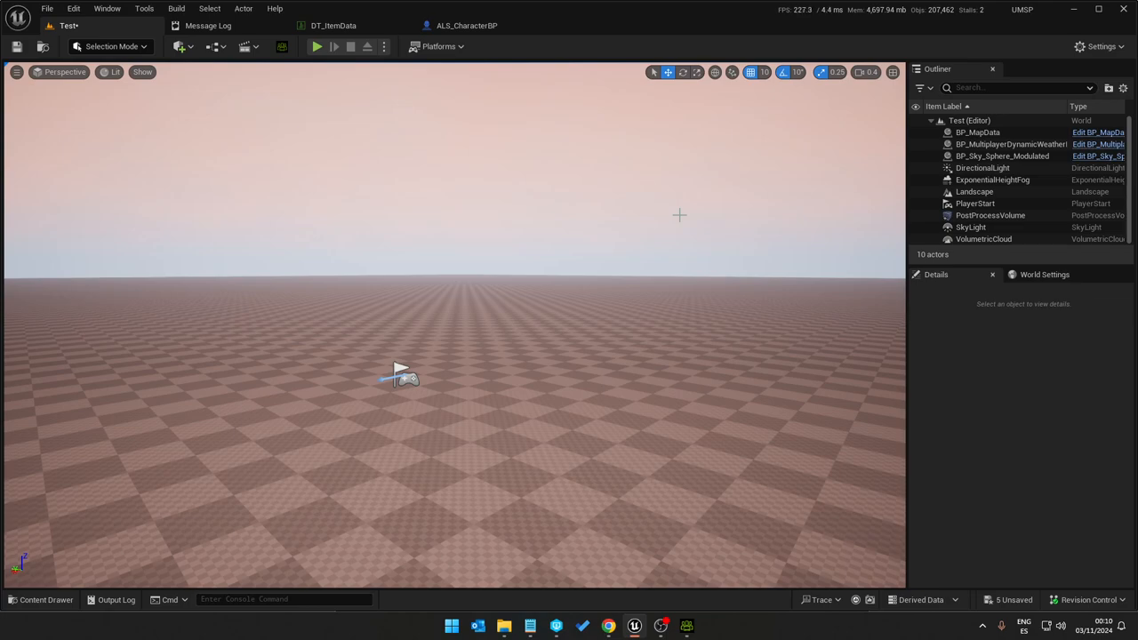
pyautogui.moveTo(398, 113)
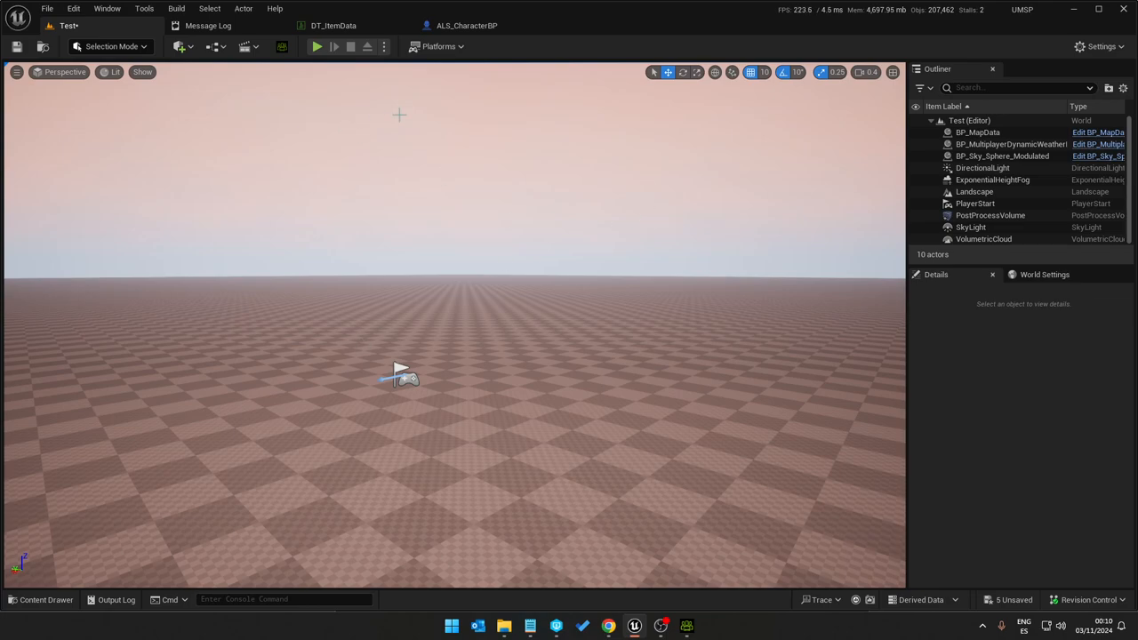
pyautogui.click(637, 626)
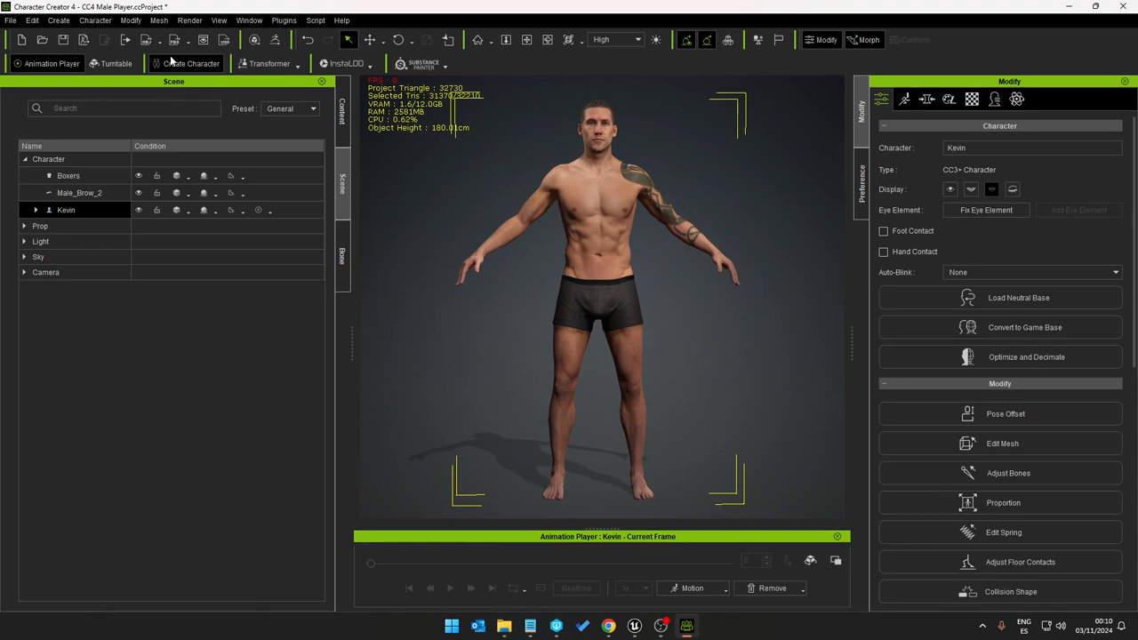
pyautogui.moveTo(424, 203)
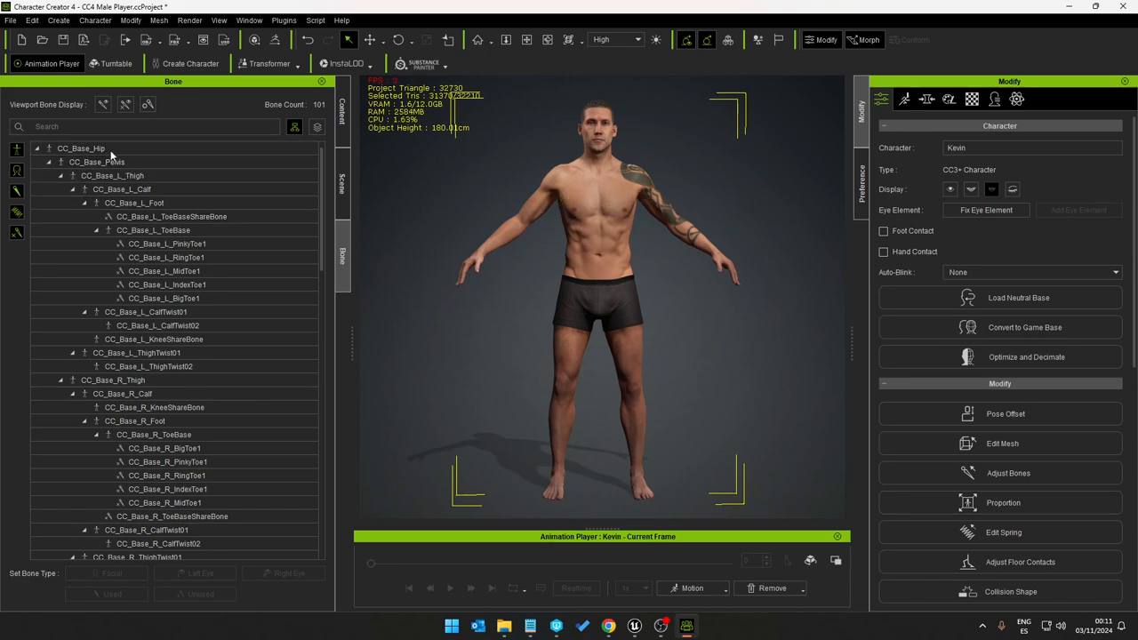
pyautogui.click(81, 149)
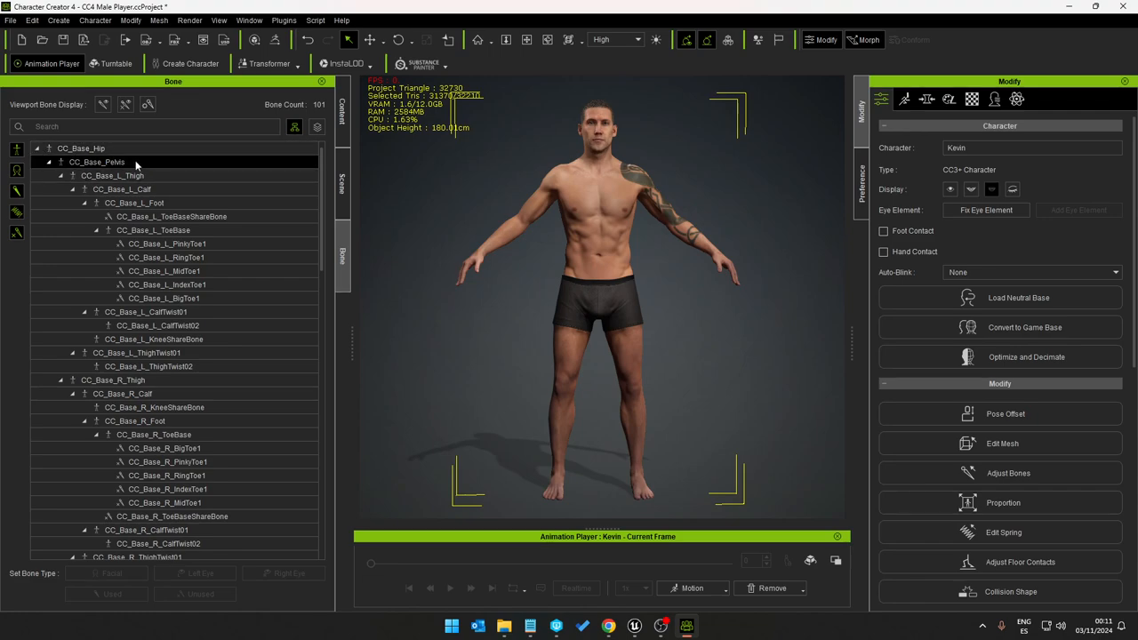
pyautogui.click(119, 189)
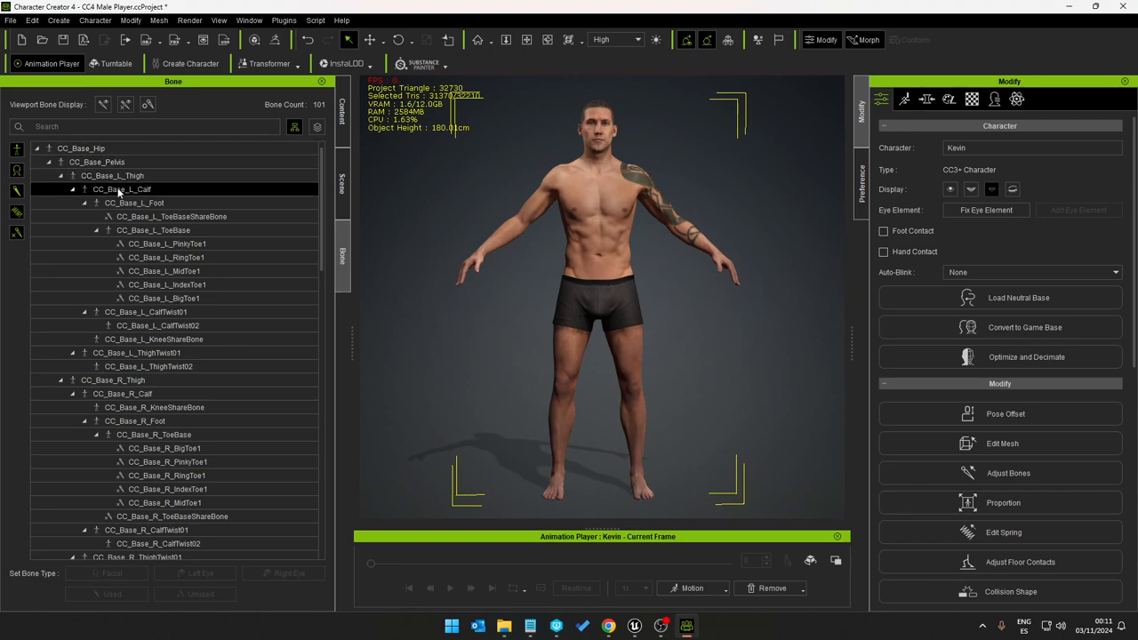
pyautogui.click(80, 148)
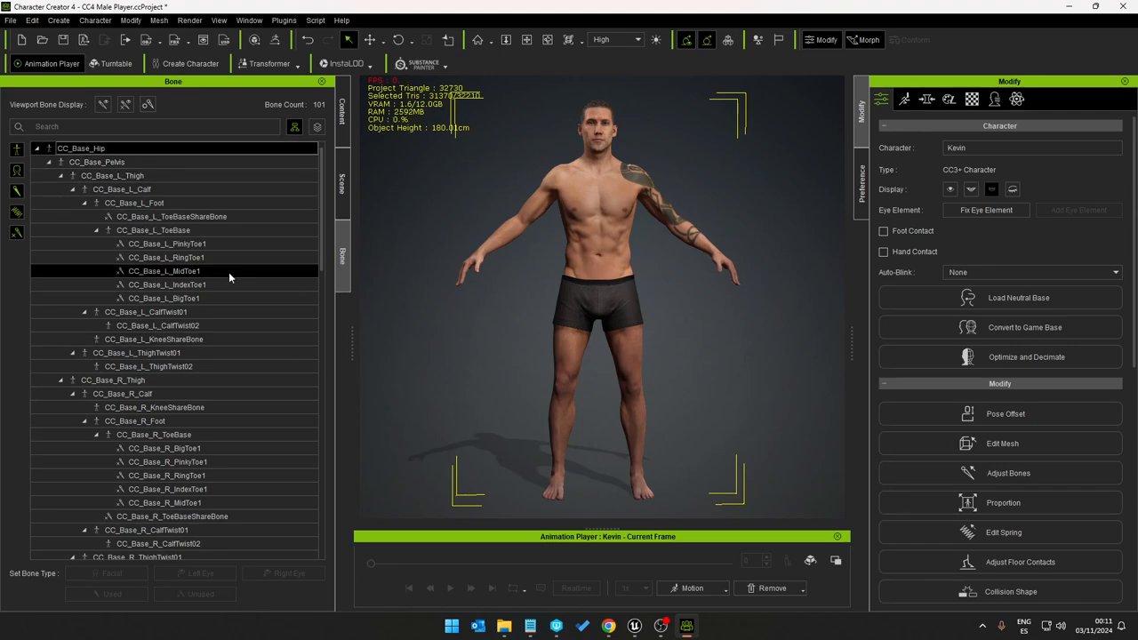
pyautogui.click(142, 352)
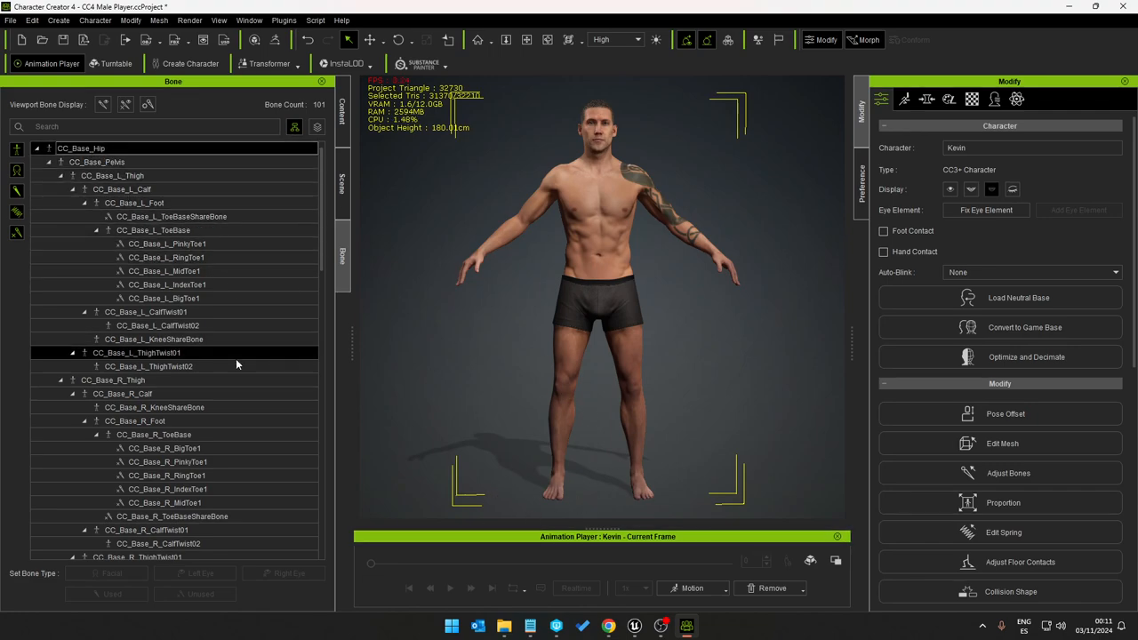
pyautogui.click(134, 202)
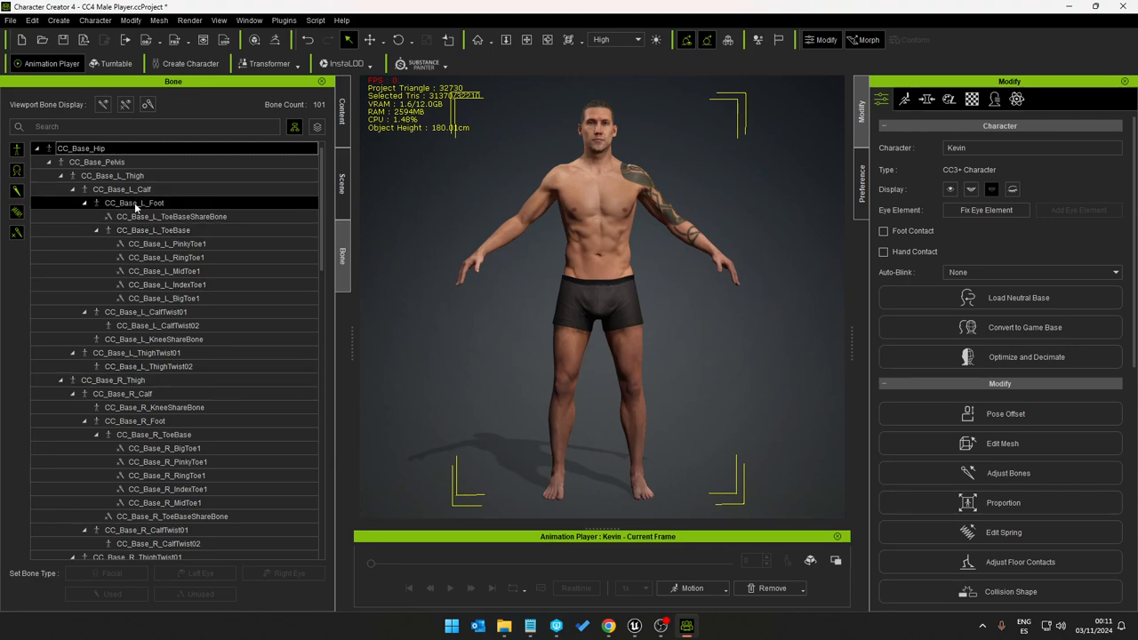
pyautogui.click(82, 149)
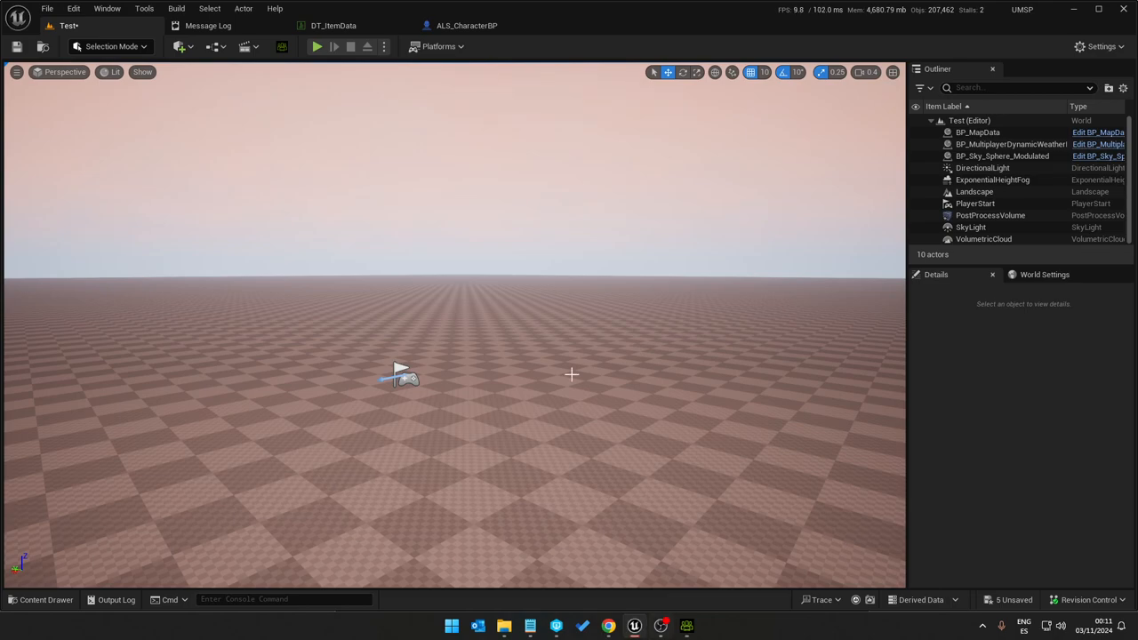
# Step: From ALS_CharacterBP, open the CC4_Male mesh, select root and pelvis, and draw all bones
pyautogui.click(467, 25)
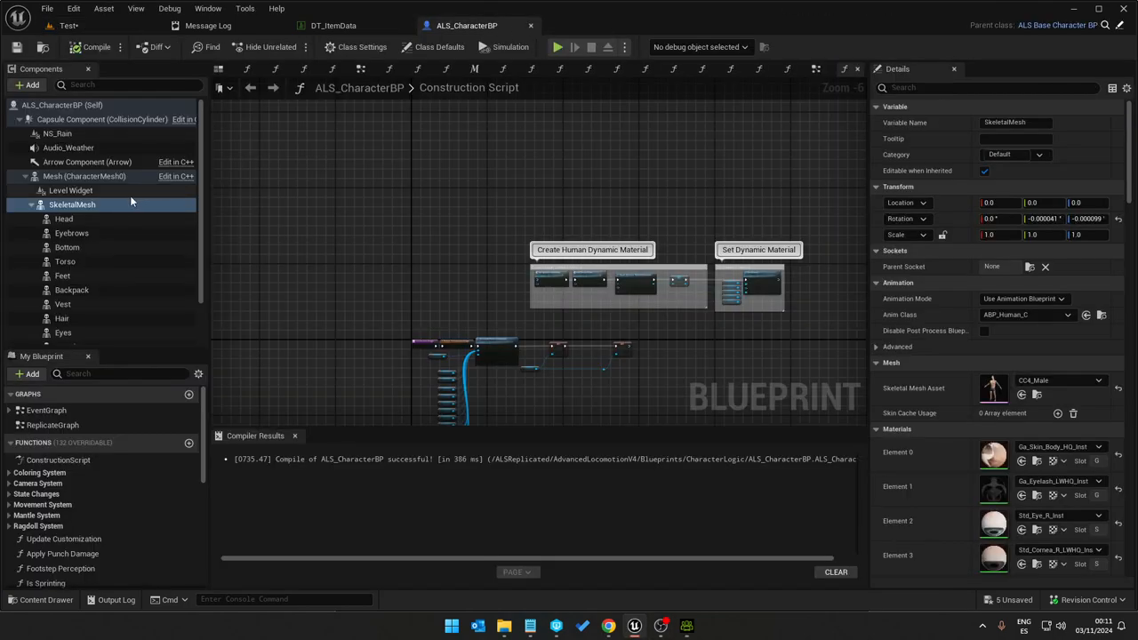
pyautogui.click(84, 176)
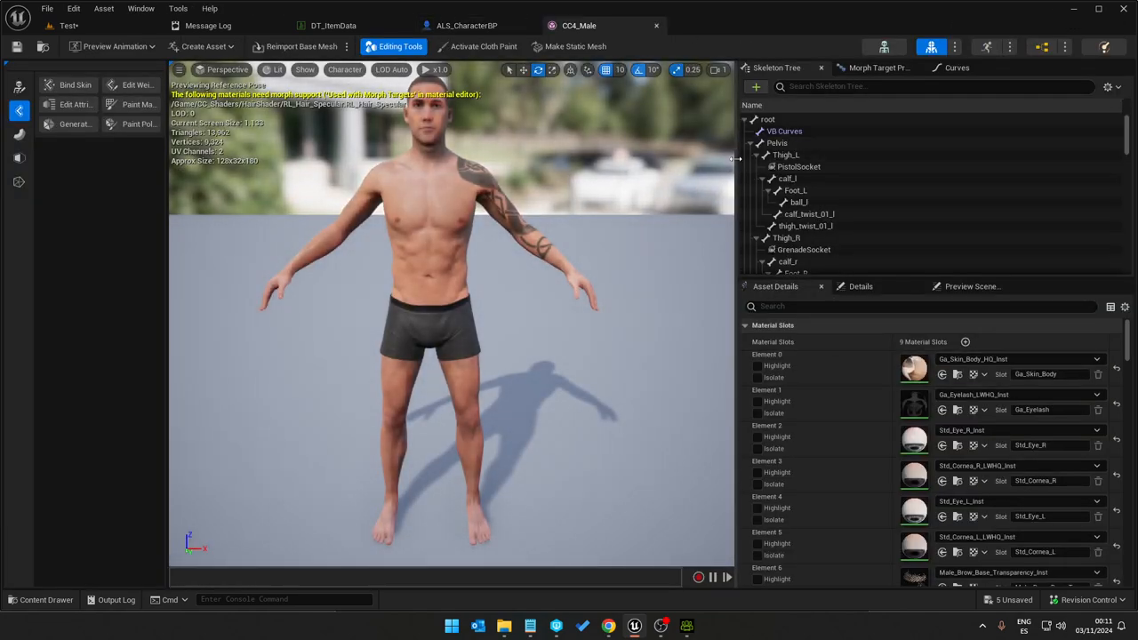
pyautogui.click(698, 119)
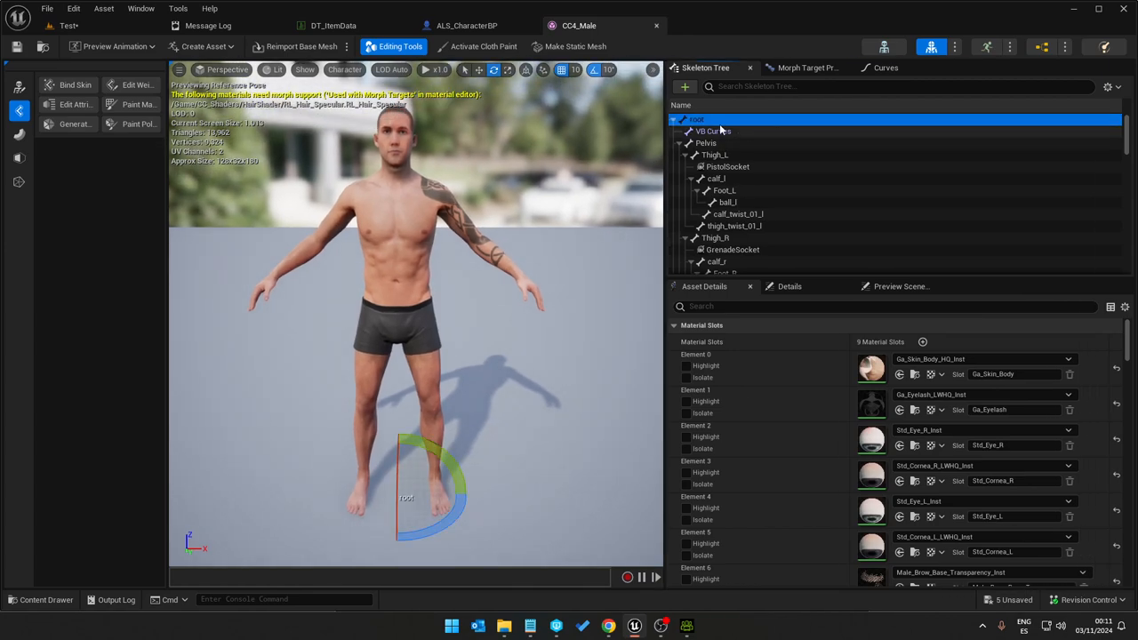
pyautogui.click(701, 143)
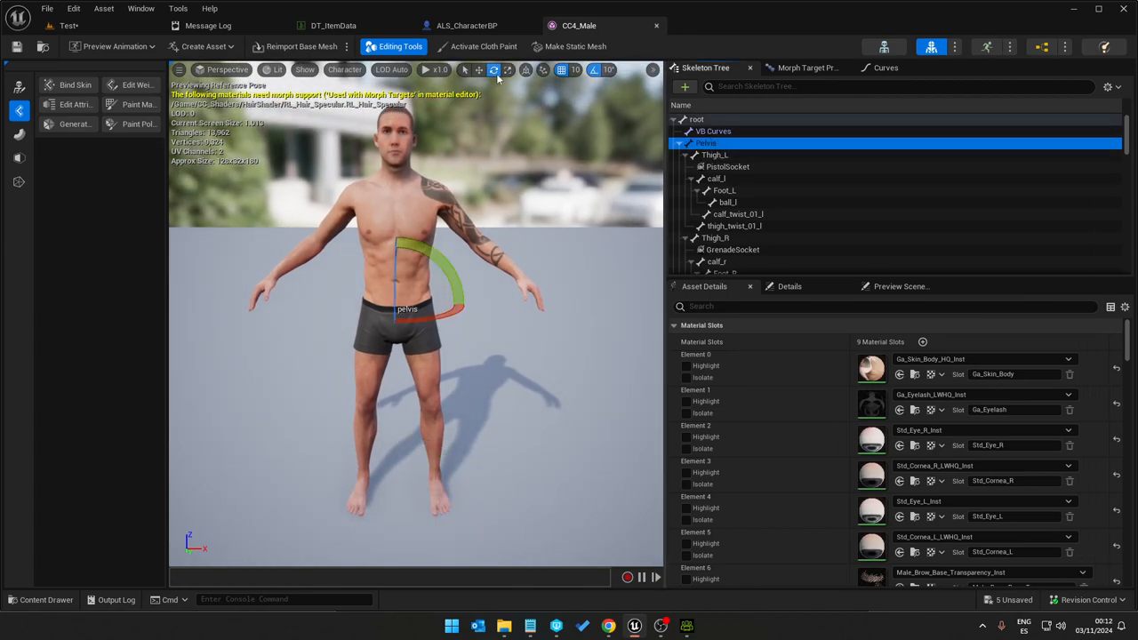
pyautogui.click(343, 70)
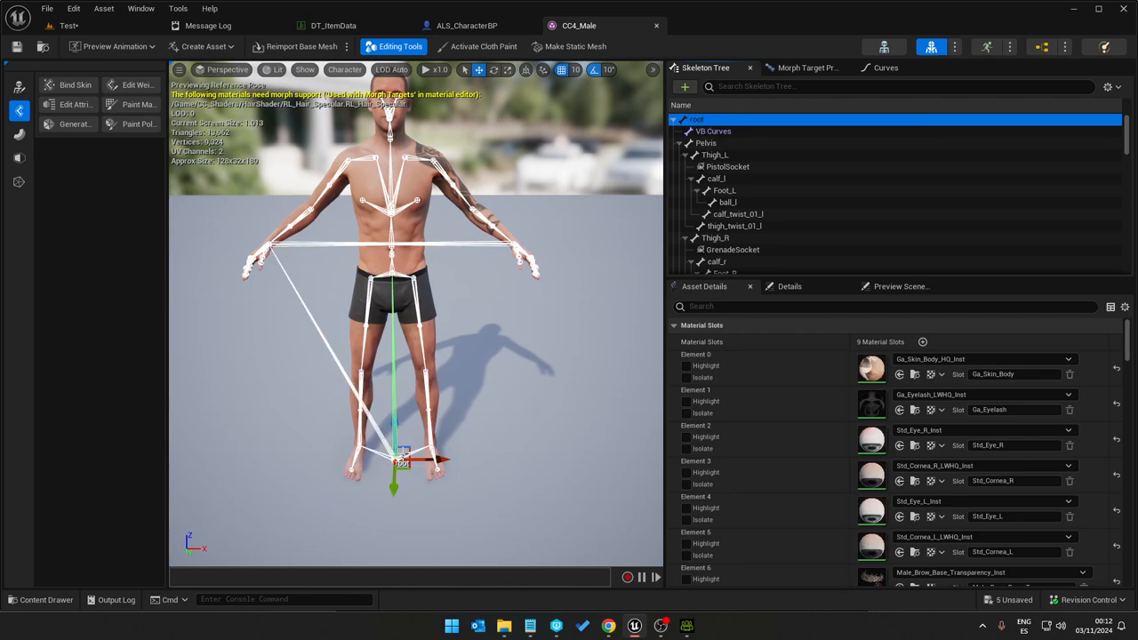
# Step: Select the pelvis, spine_02 and spine_03 bones in the Skeleton Tree
pyautogui.click(706, 143)
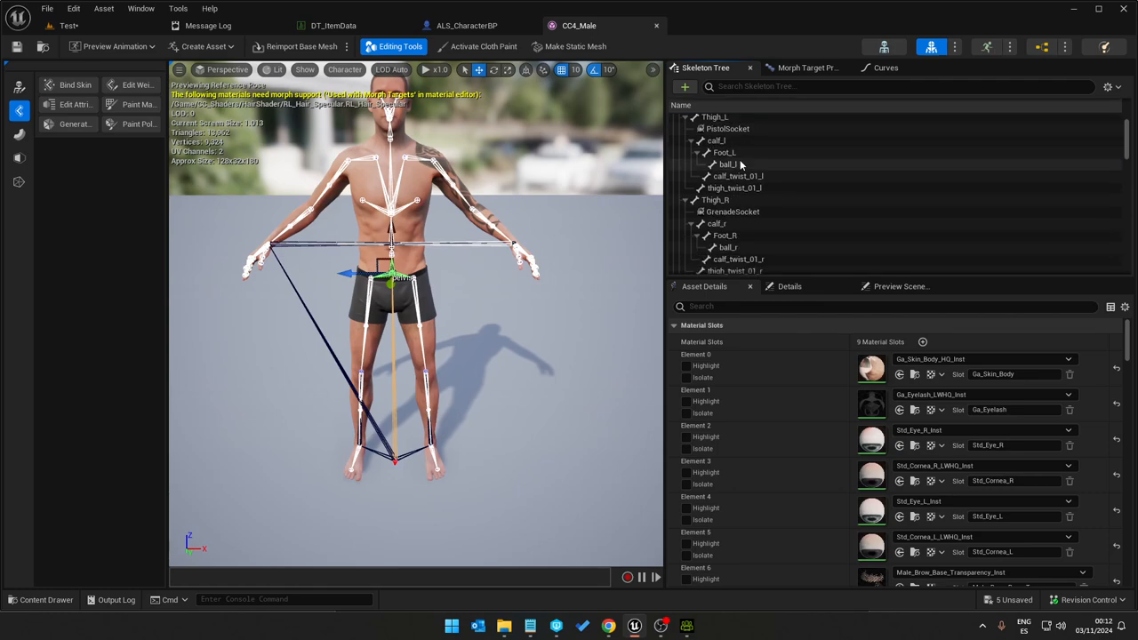
pyautogui.scroll(-3)
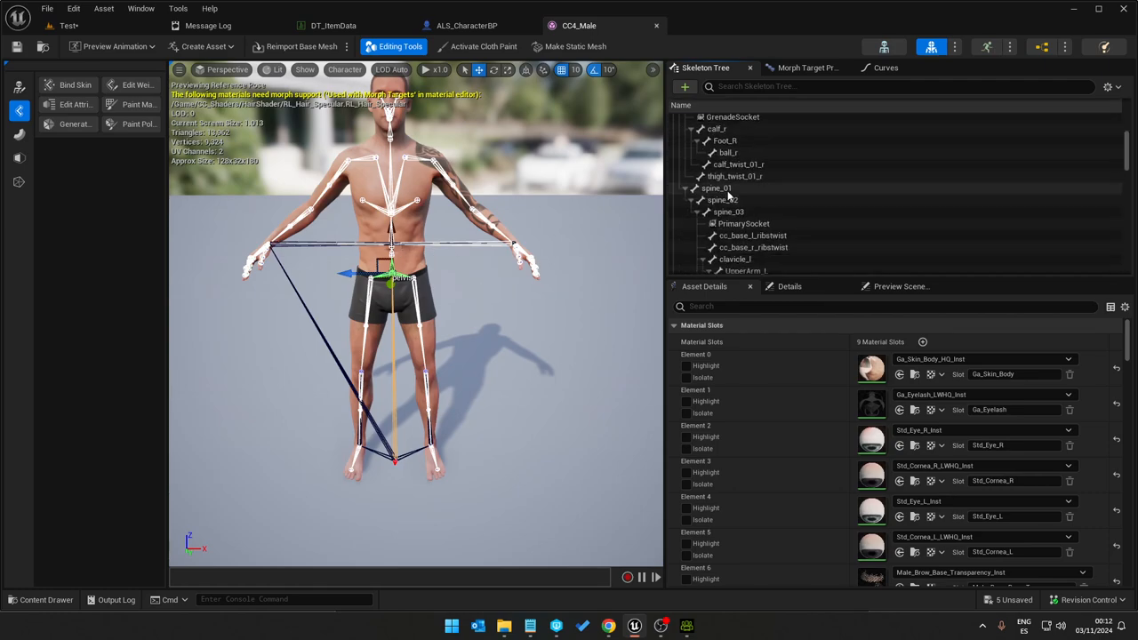
pyautogui.click(722, 199)
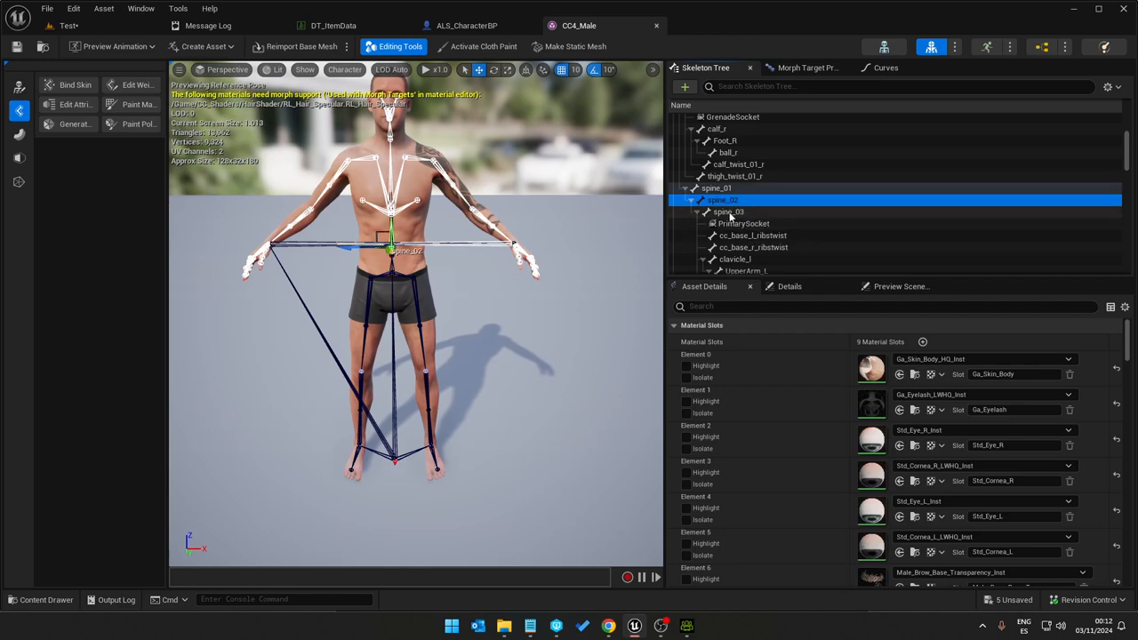
pyautogui.click(729, 212)
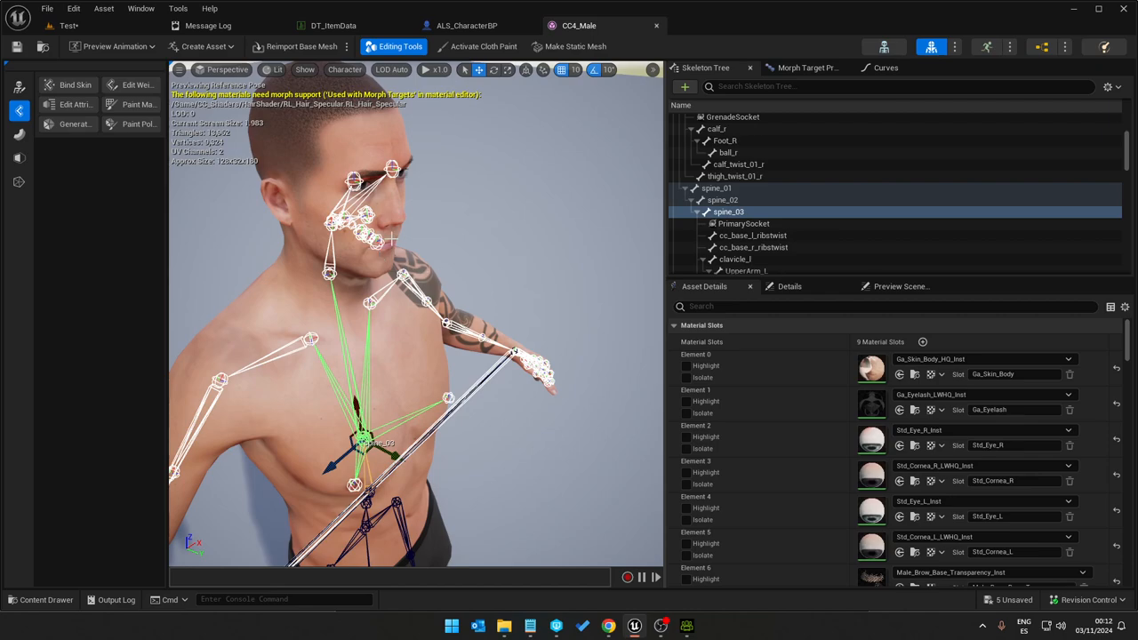
pyautogui.moveTo(432, 248)
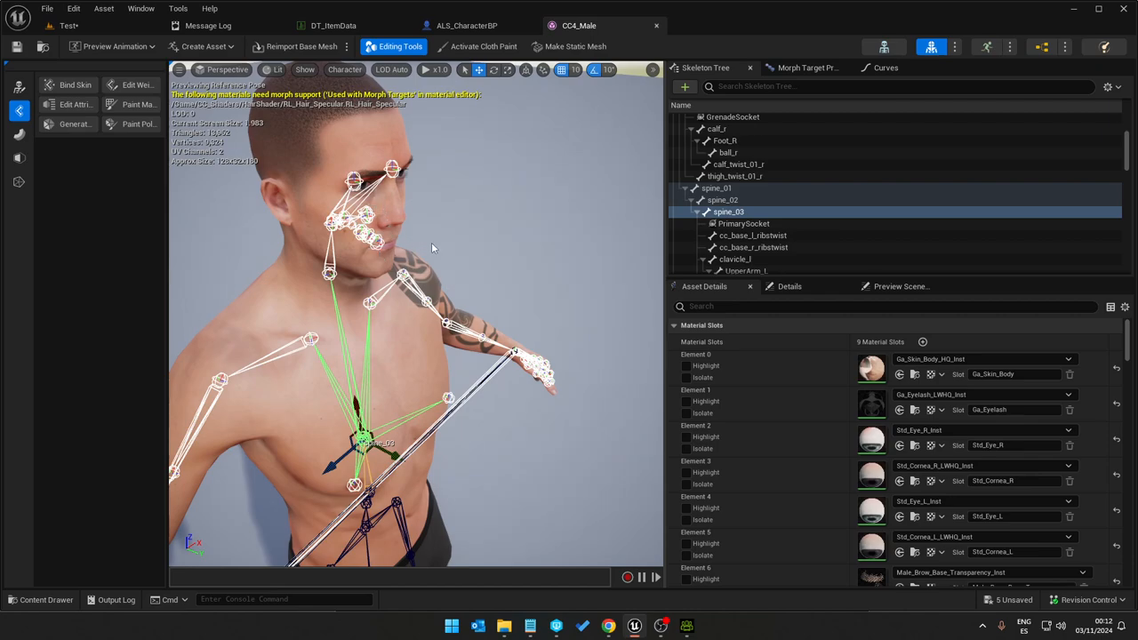
pyautogui.moveTo(421, 213)
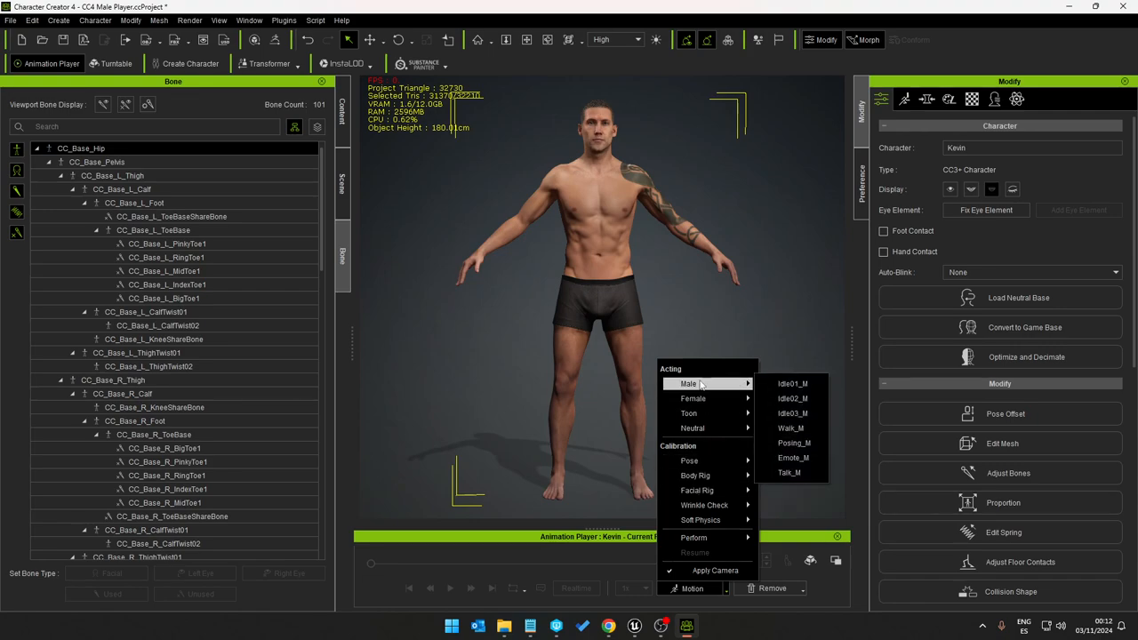
# Step: Apply the male Talk_M motion to Kevin, play it, then stop playback
pyautogui.click(789, 383)
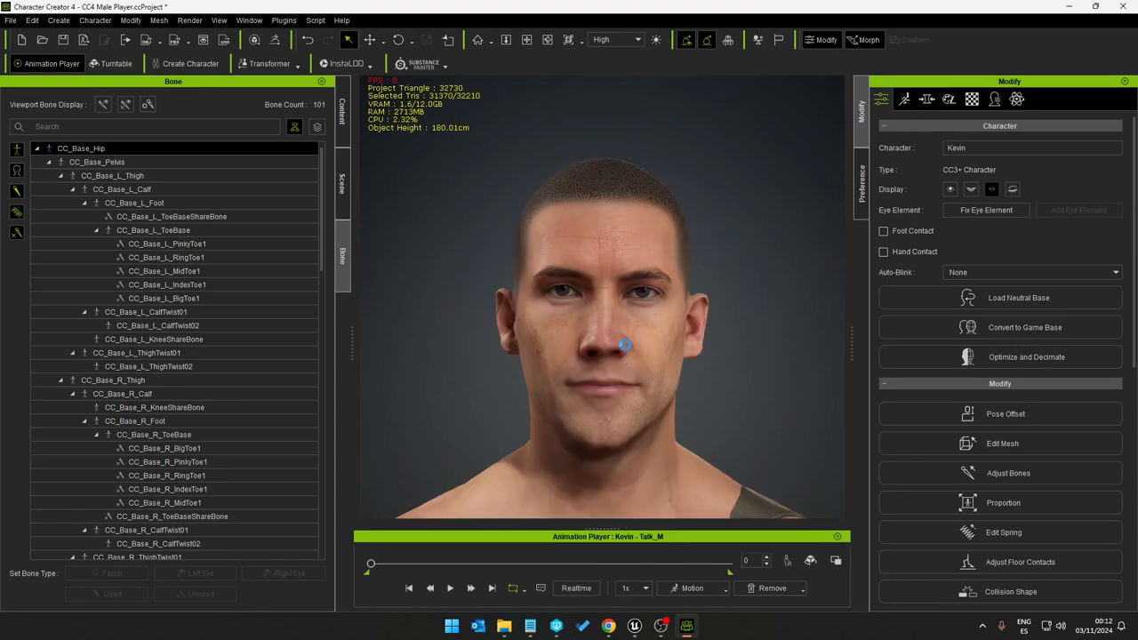
pyautogui.click(449, 587)
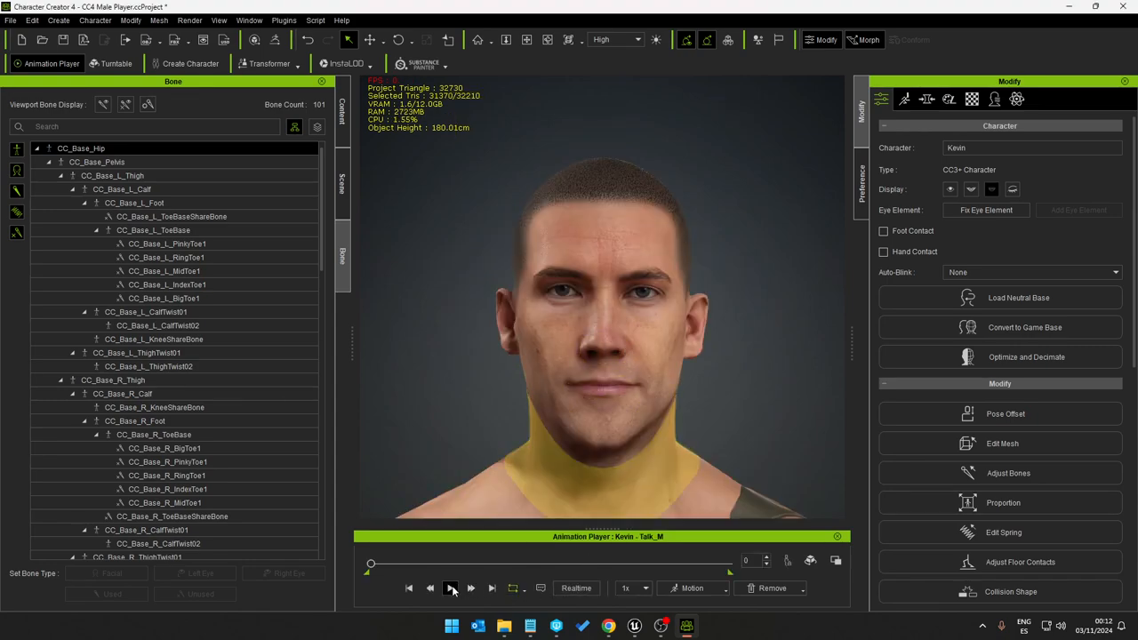
pyautogui.moveTo(452, 587)
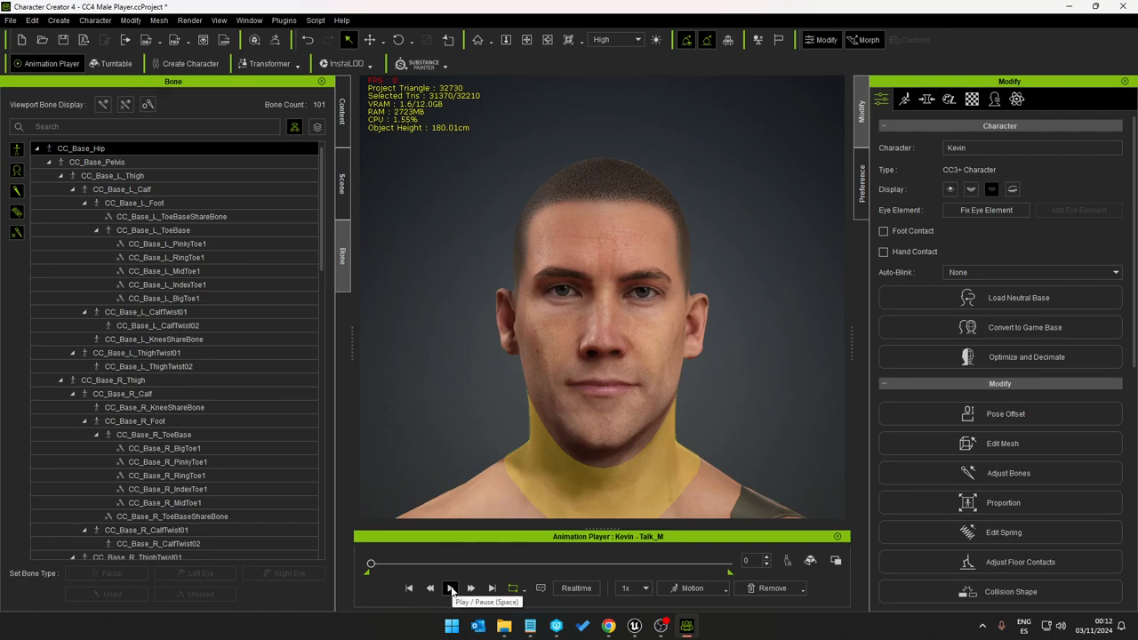
pyautogui.click(450, 589)
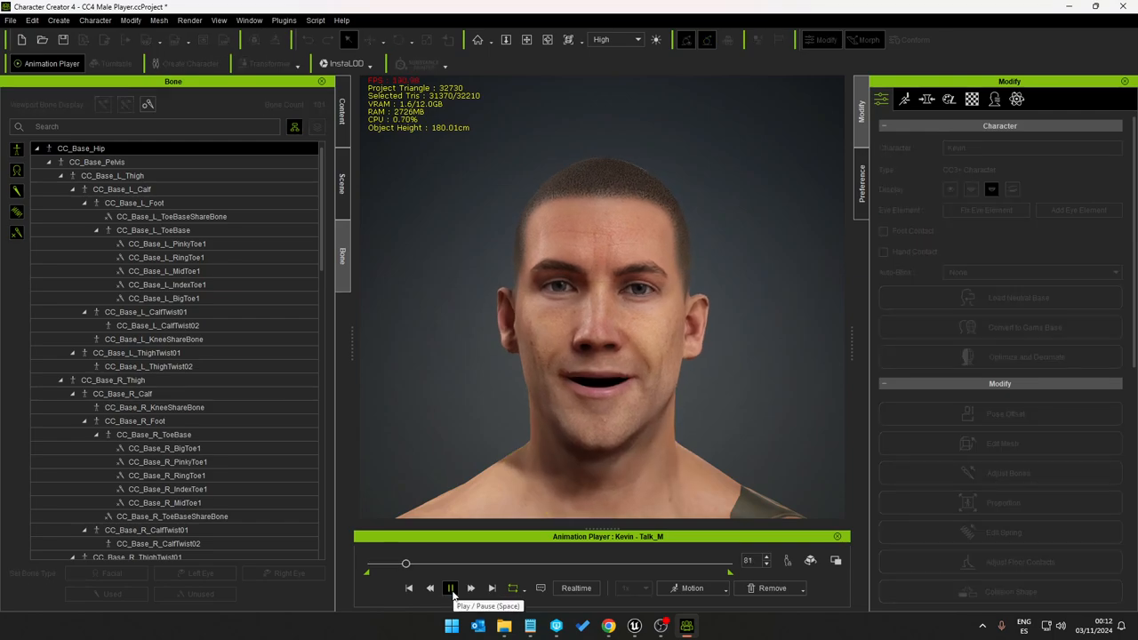
pyautogui.click(451, 589)
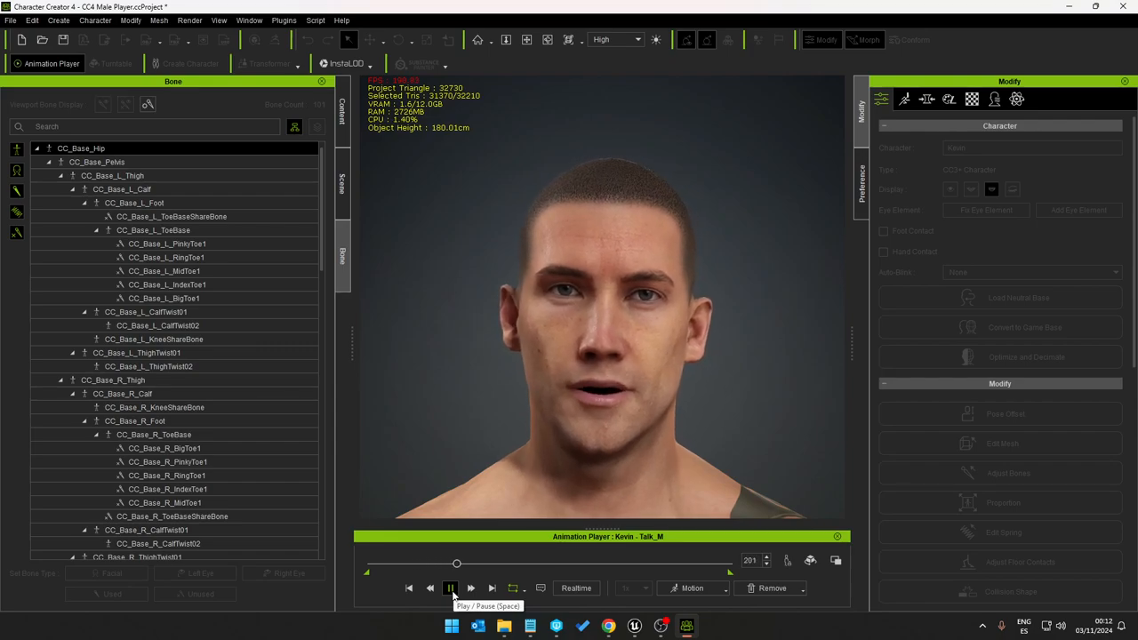
pyautogui.click(451, 587)
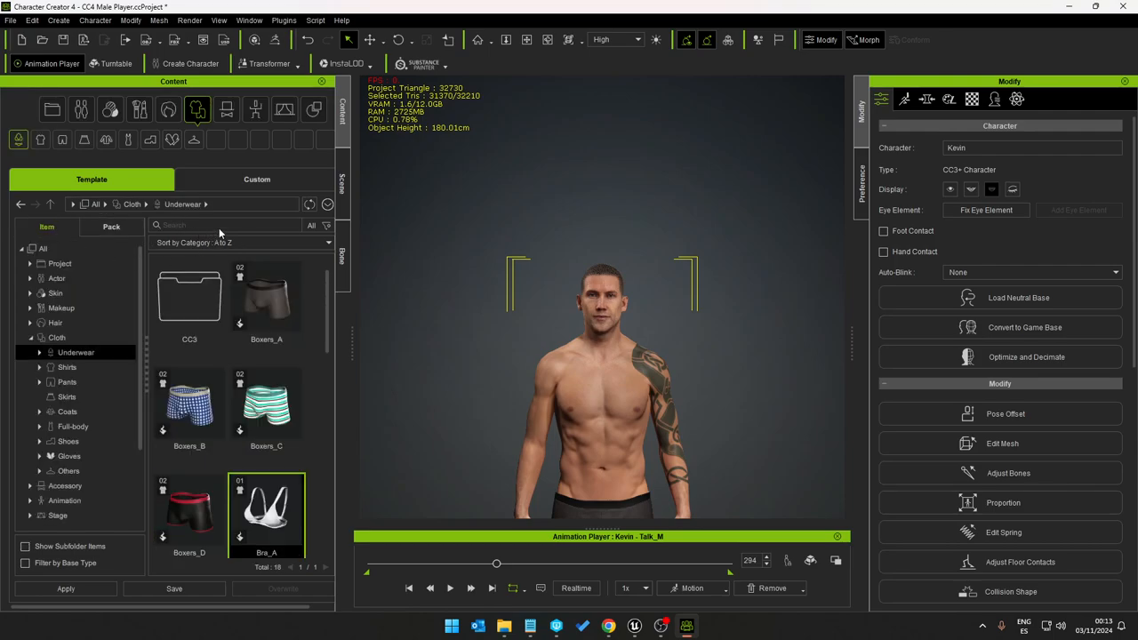
# Step: Search Content for 'ue4' and apply the Open A_UE4 pose to Kevin
pyautogui.write('ue4')
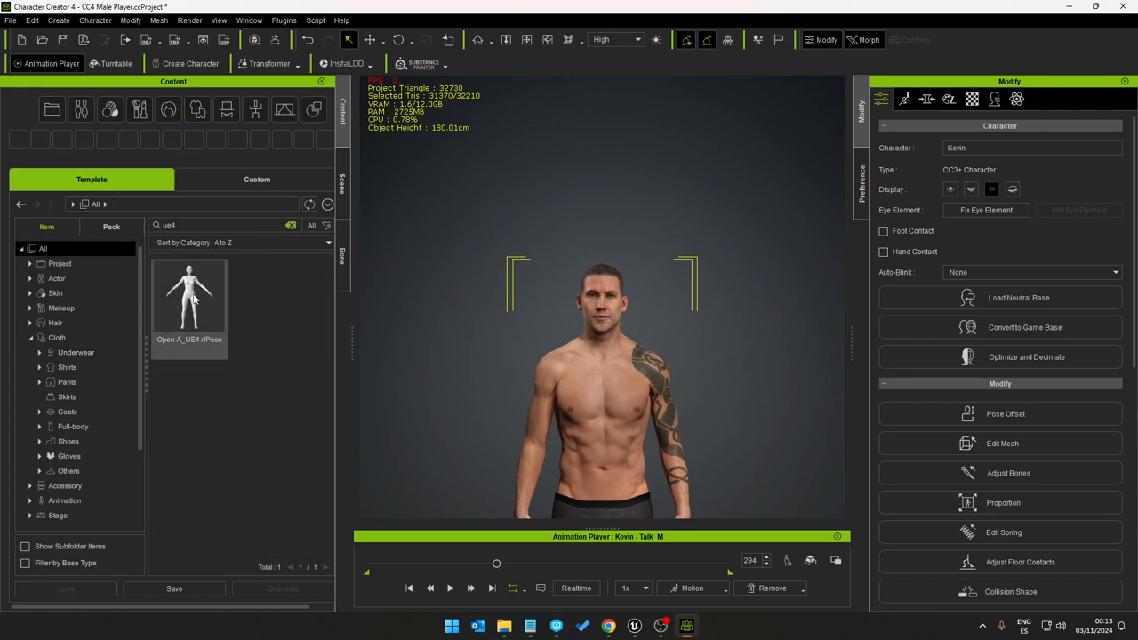
pyautogui.doubleClick(189, 302)
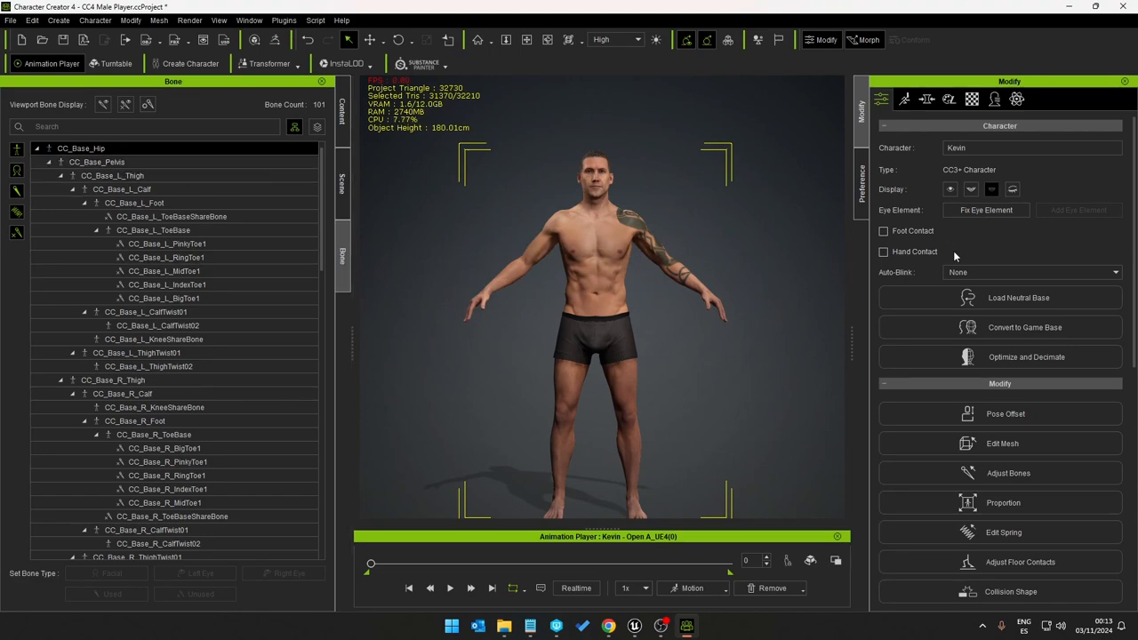
pyautogui.moveTo(361, 265)
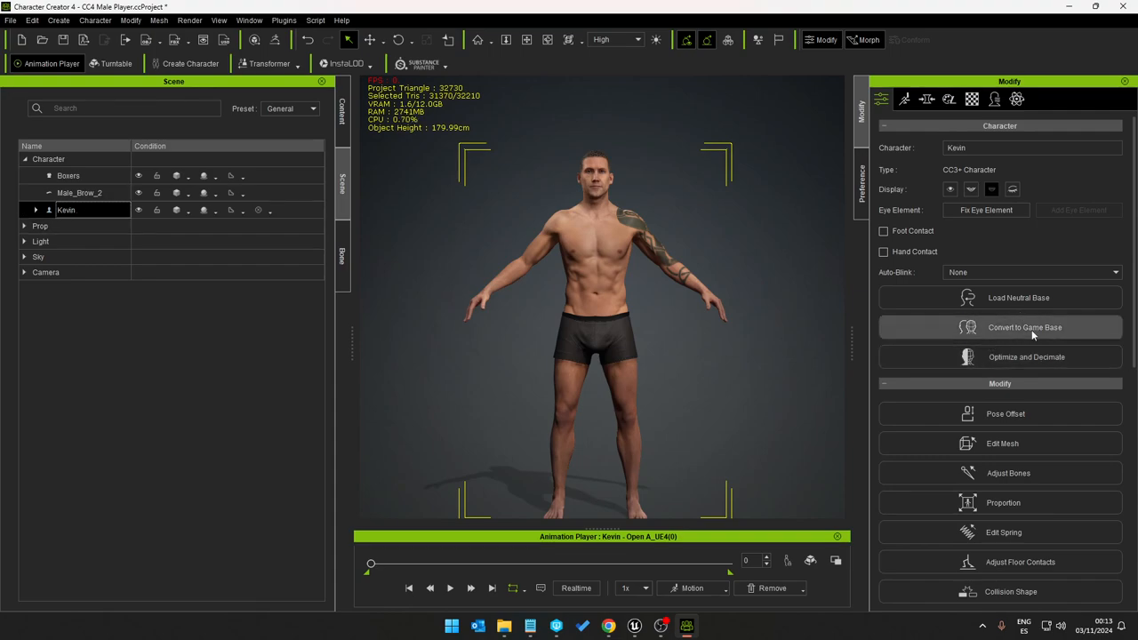
pyautogui.moveTo(987, 124)
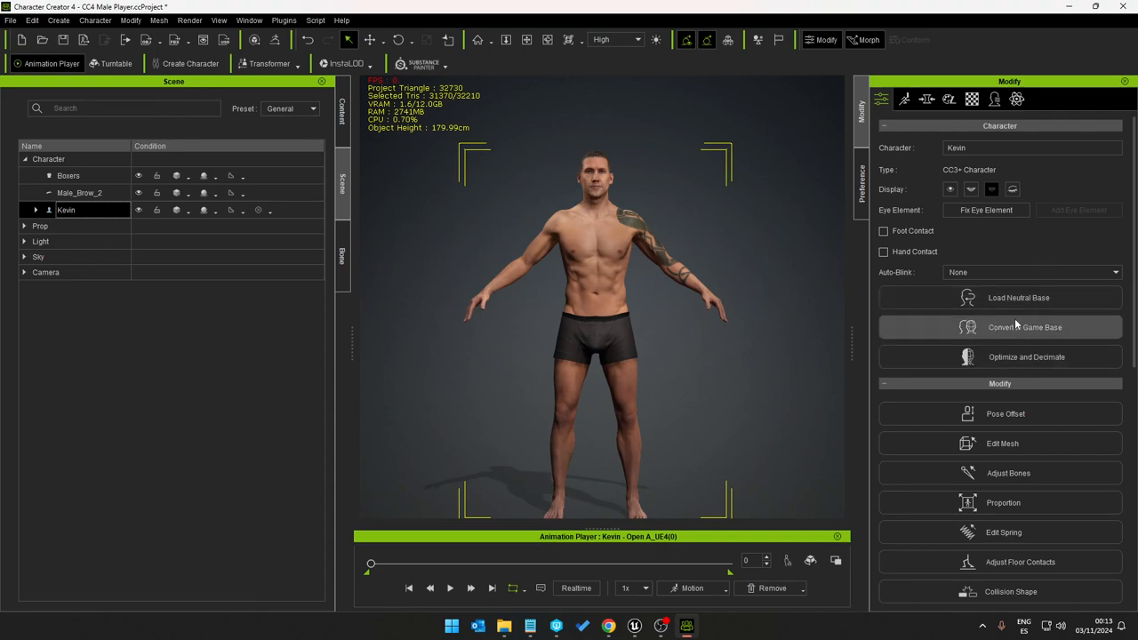
pyautogui.click(1013, 327)
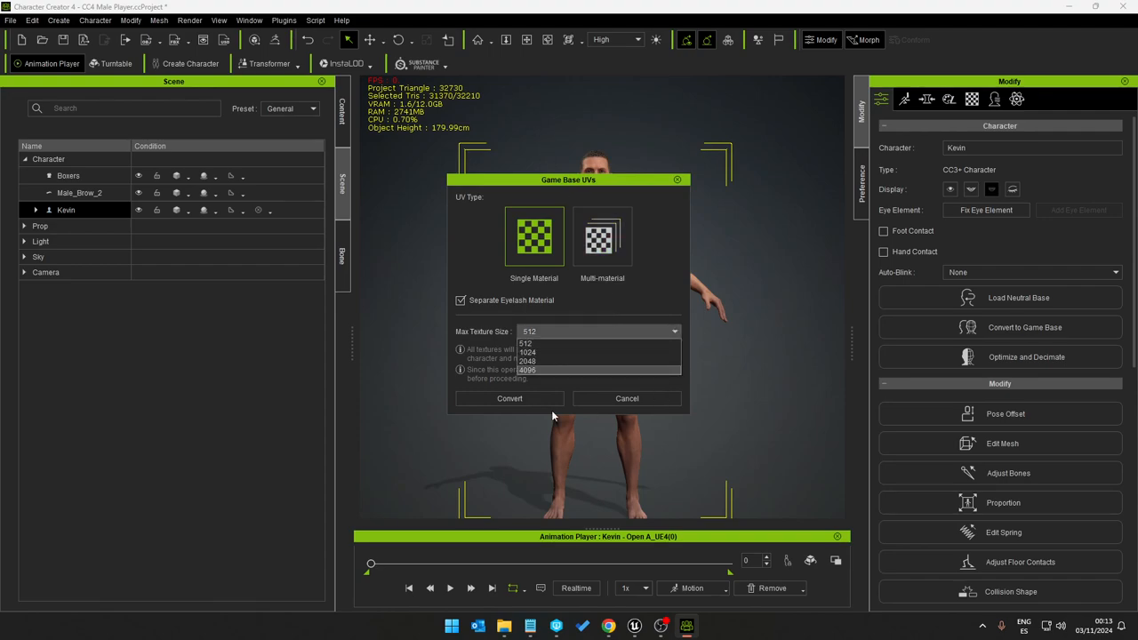
pyautogui.click(532, 369)
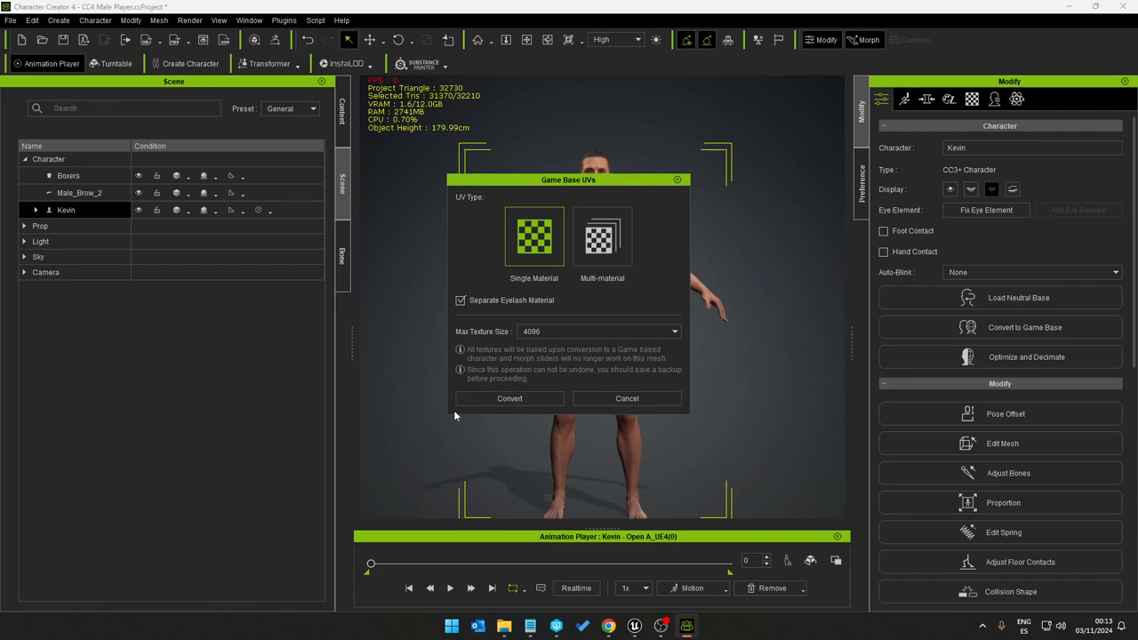
pyautogui.moveTo(732, 381)
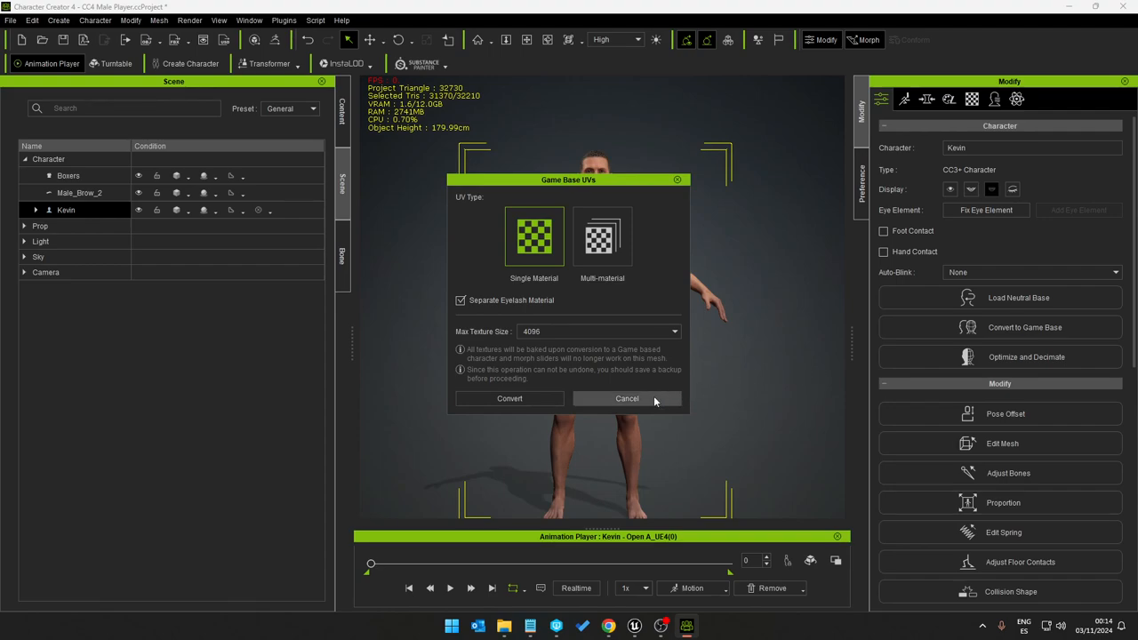
pyautogui.click(626, 399)
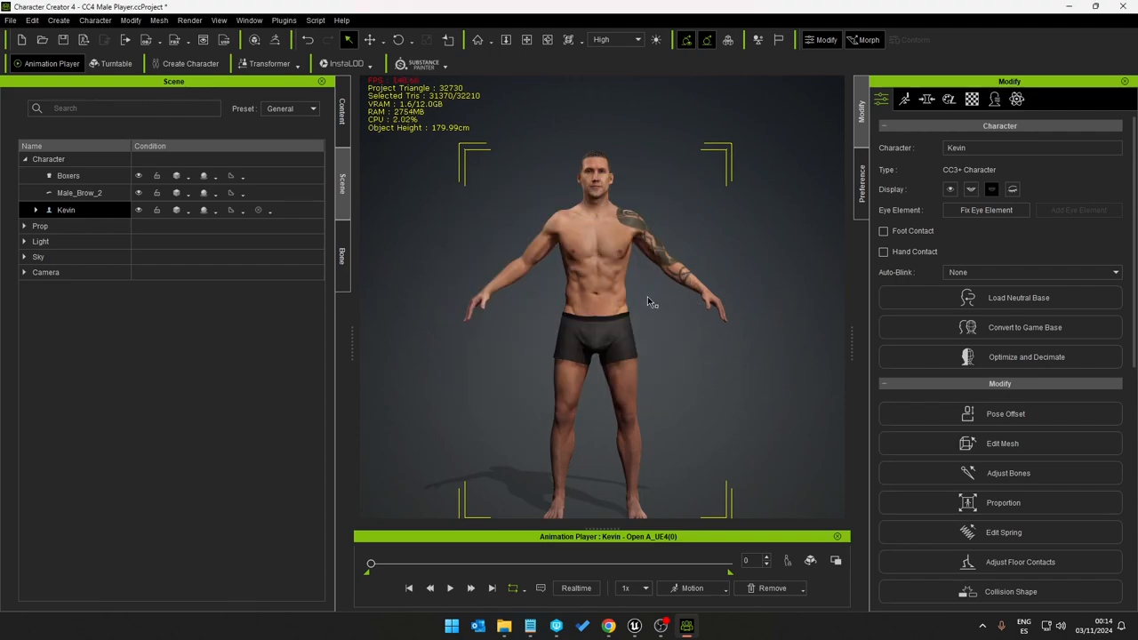
pyautogui.click(13, 21)
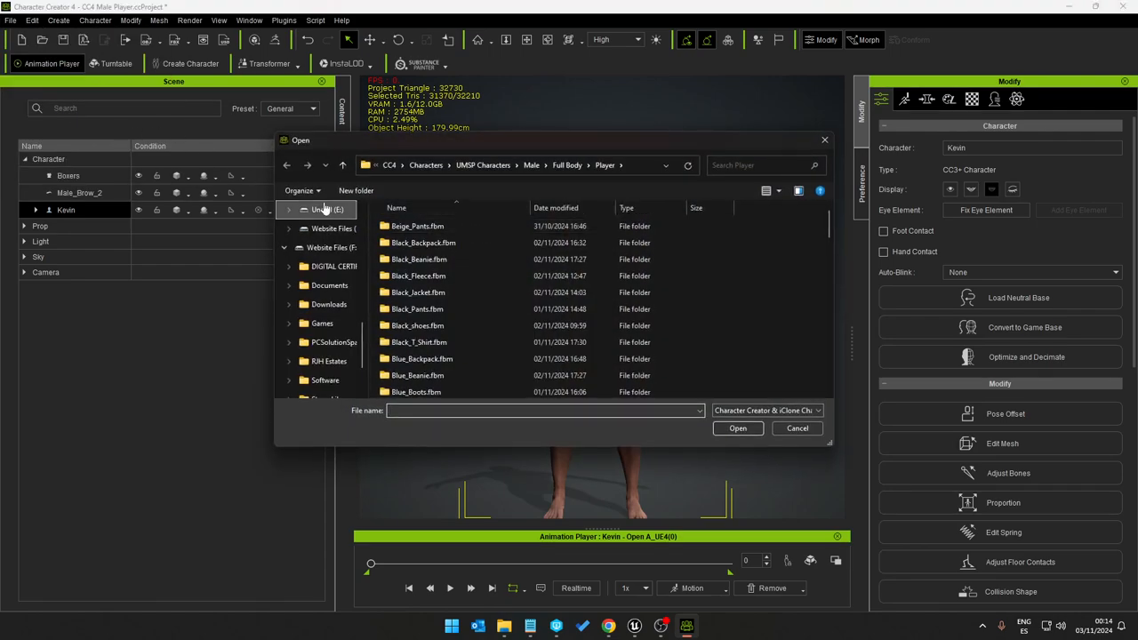
# Step: Open the CC4 Game Base Male Player project from the Player folder, replacing everything
pyautogui.click(797, 428)
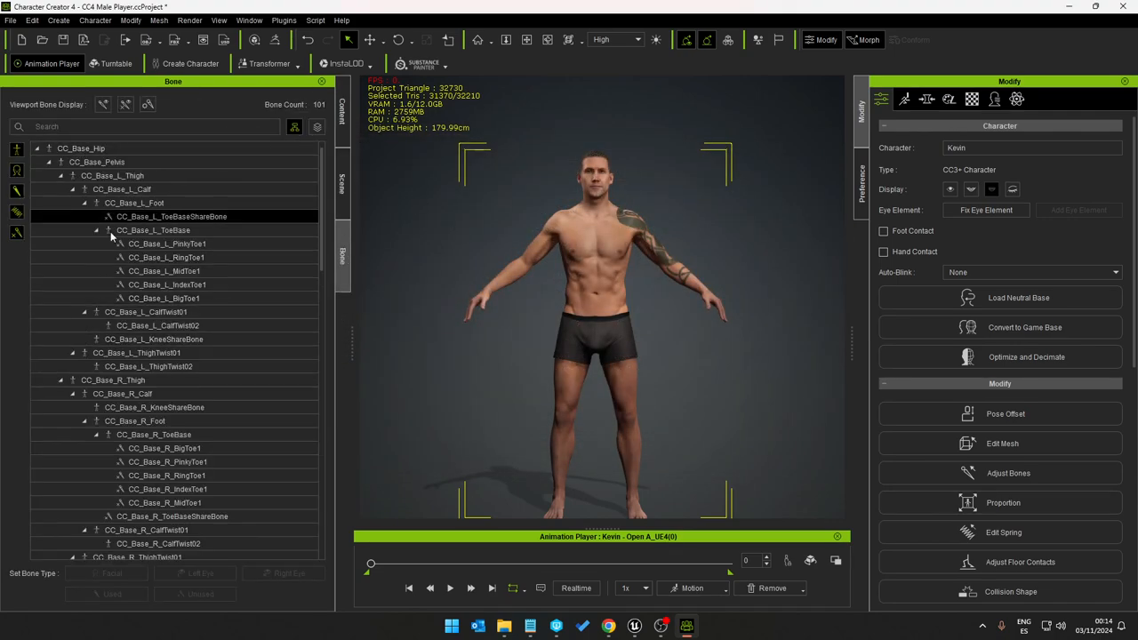
pyautogui.click(12, 20)
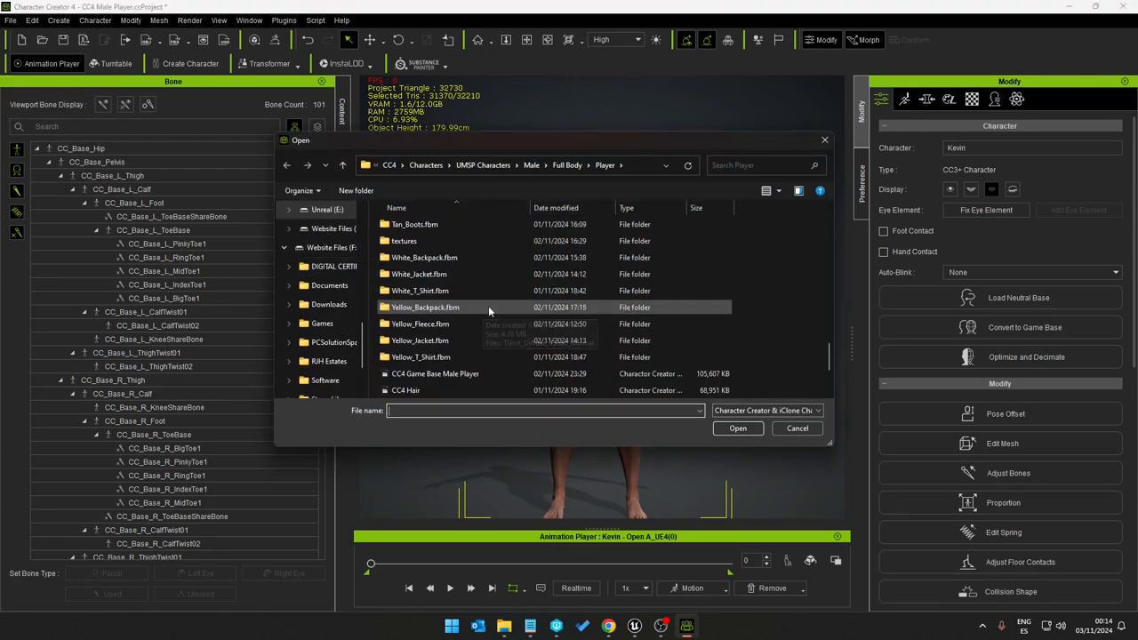
pyautogui.scroll(-3)
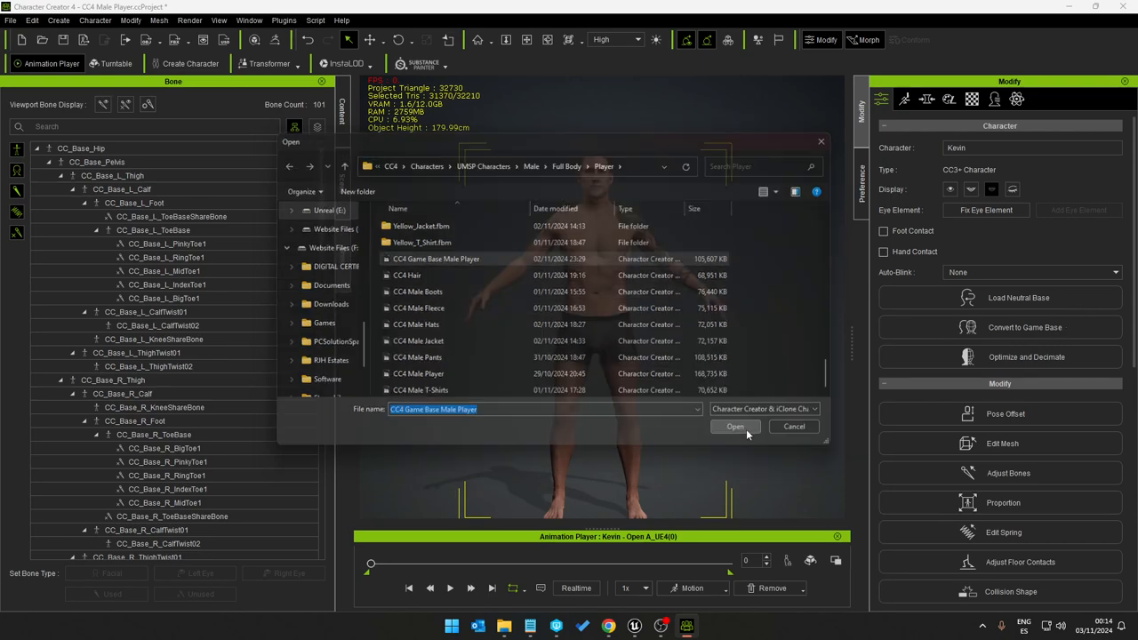
pyautogui.click(735, 426)
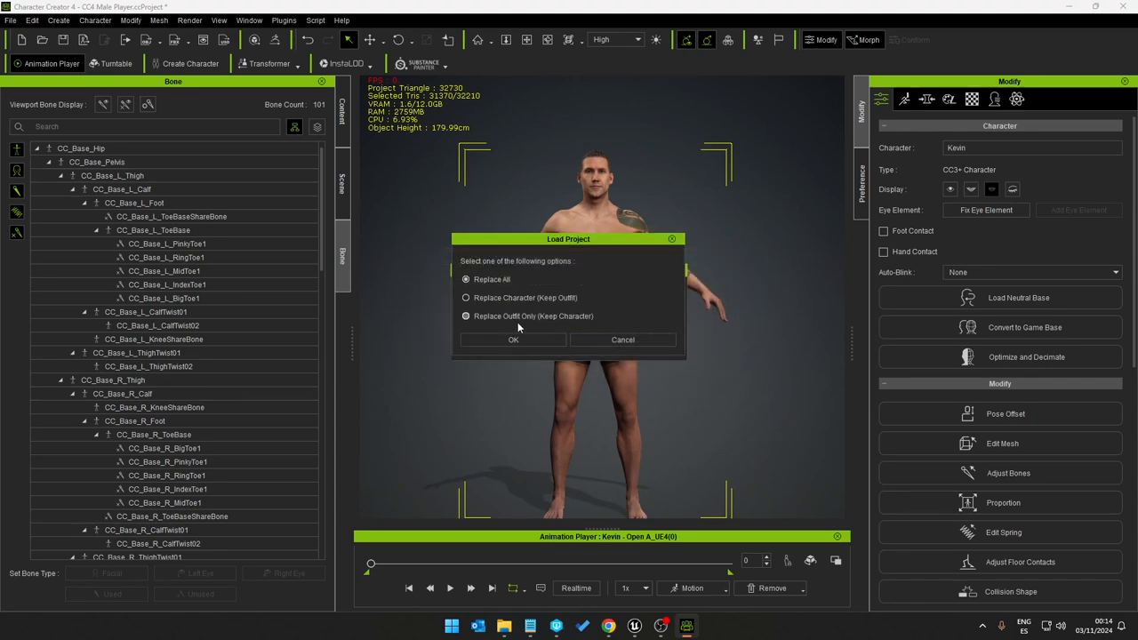
pyautogui.click(512, 340)
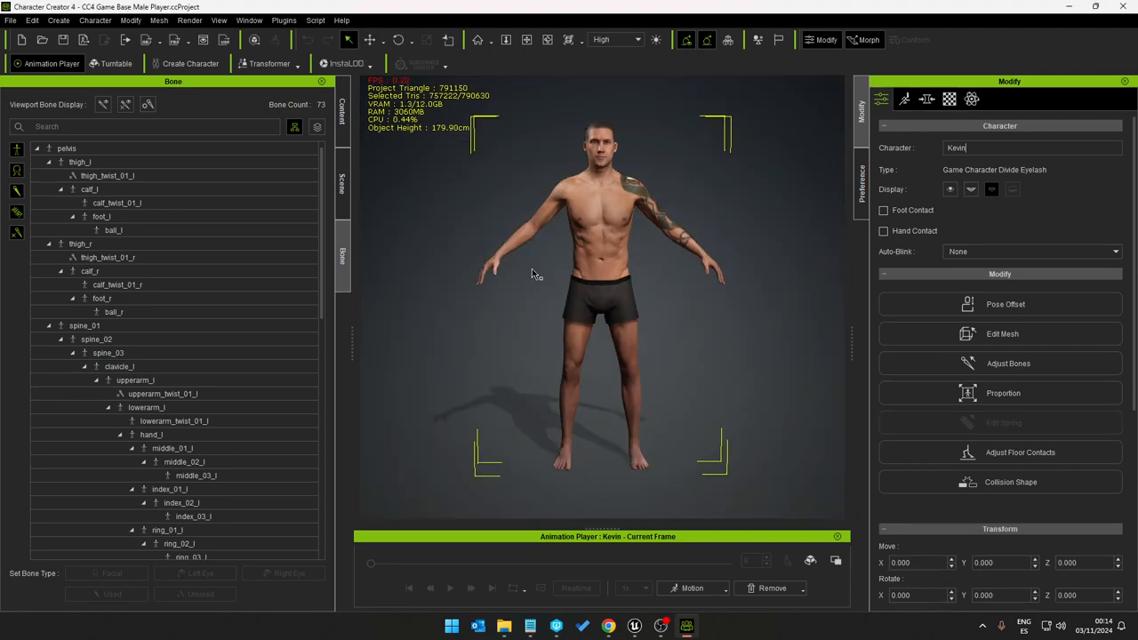
pyautogui.click(78, 162)
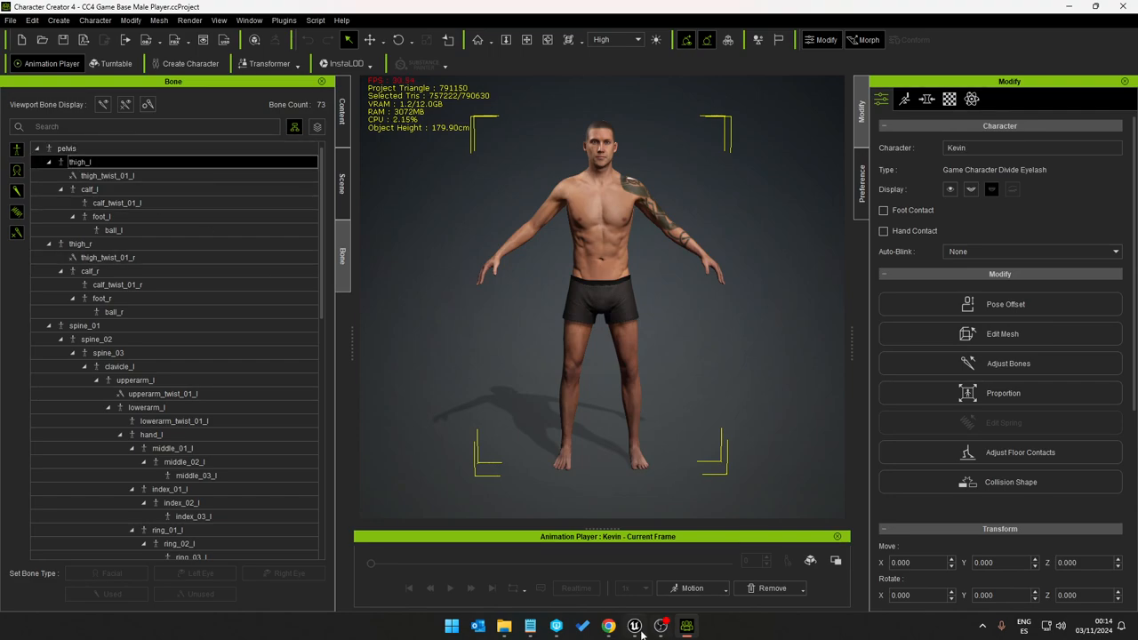
pyautogui.click(634, 624)
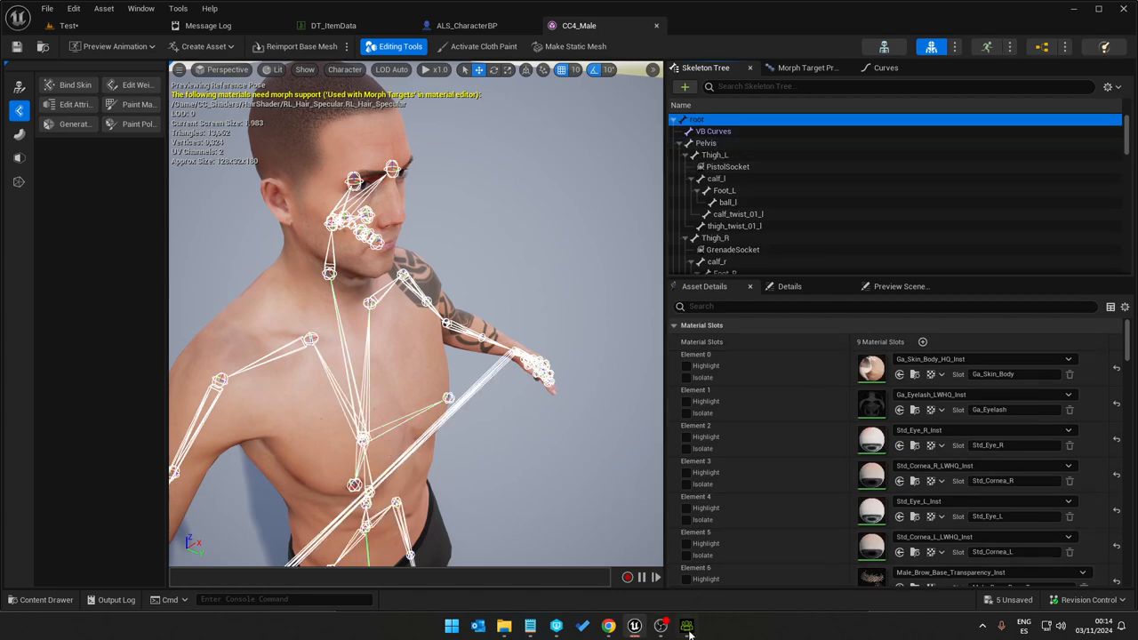
pyautogui.click(685, 624)
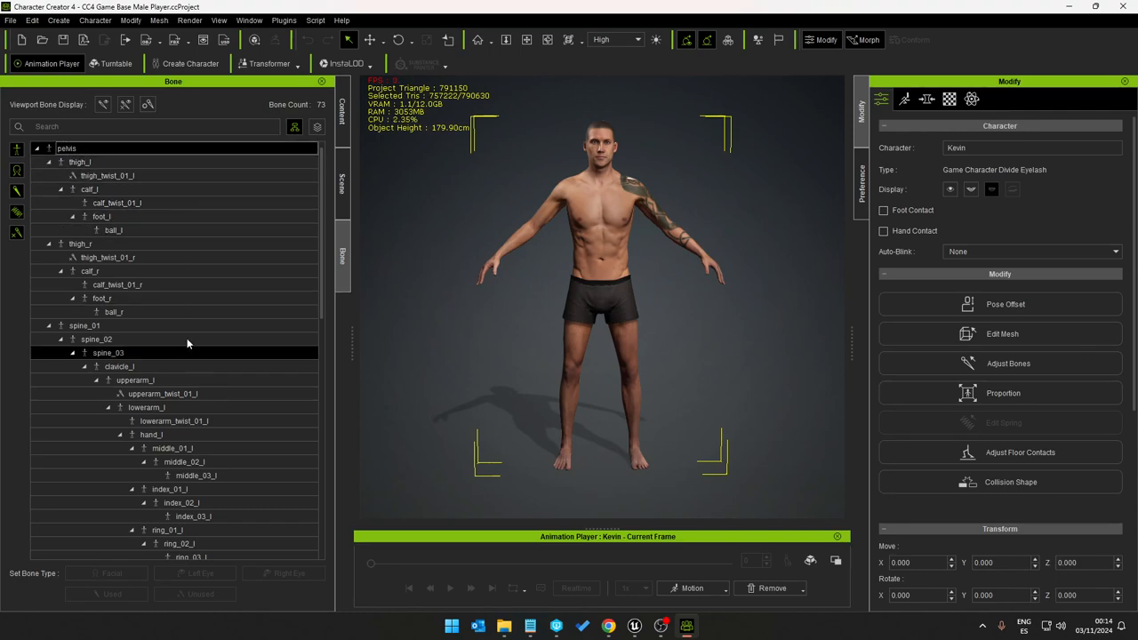
pyautogui.scroll(-3)
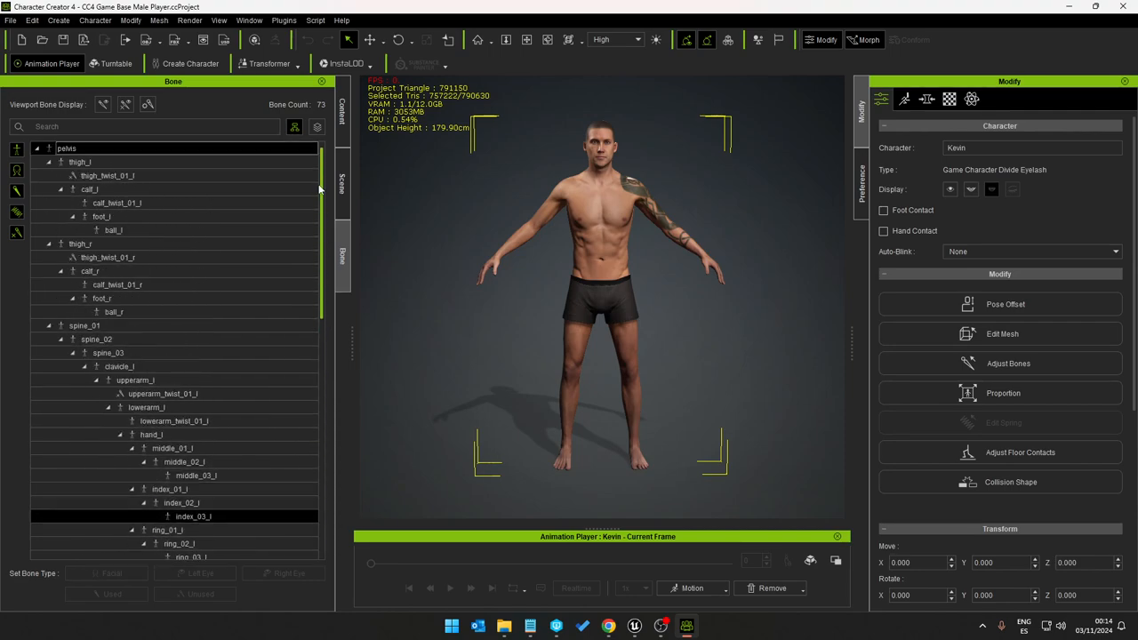
pyautogui.click(107, 189)
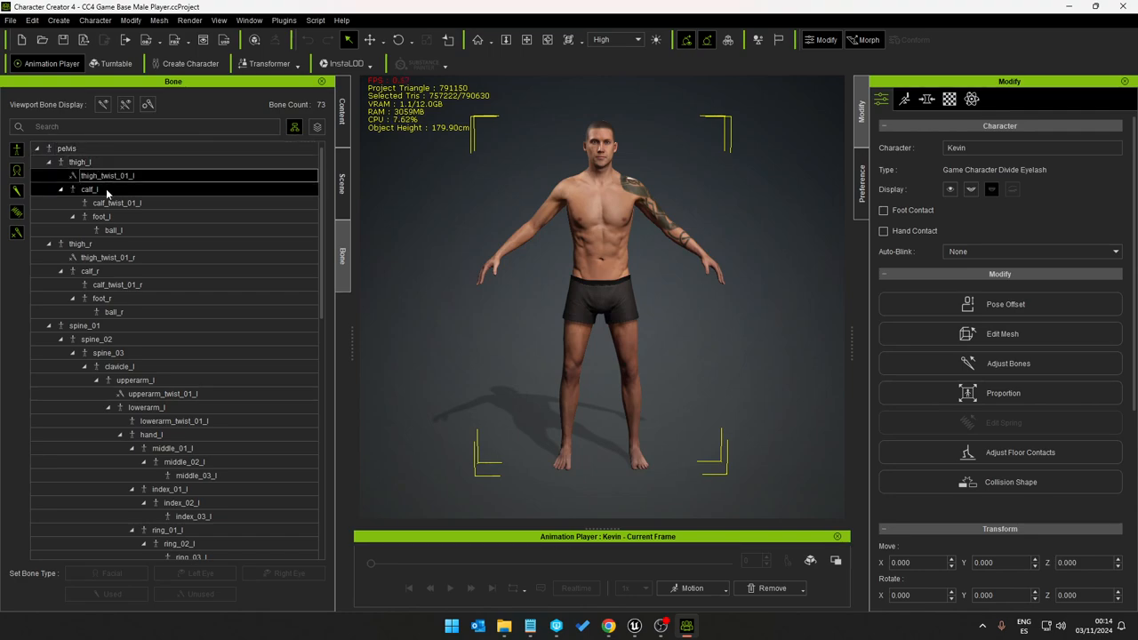
pyautogui.click(88, 190)
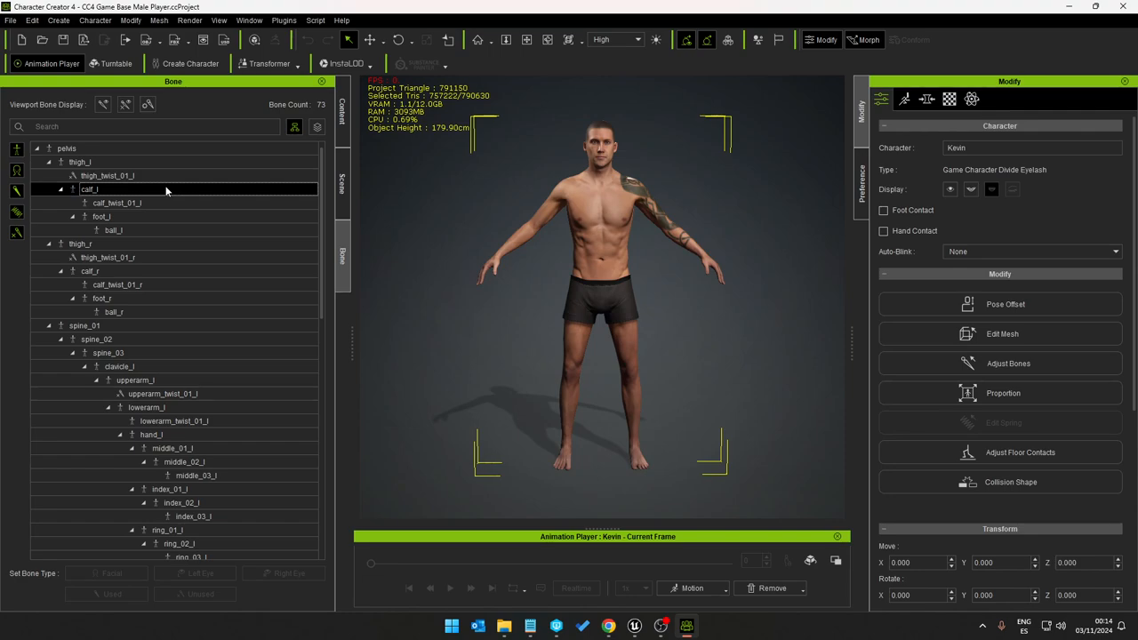
pyautogui.click(67, 148)
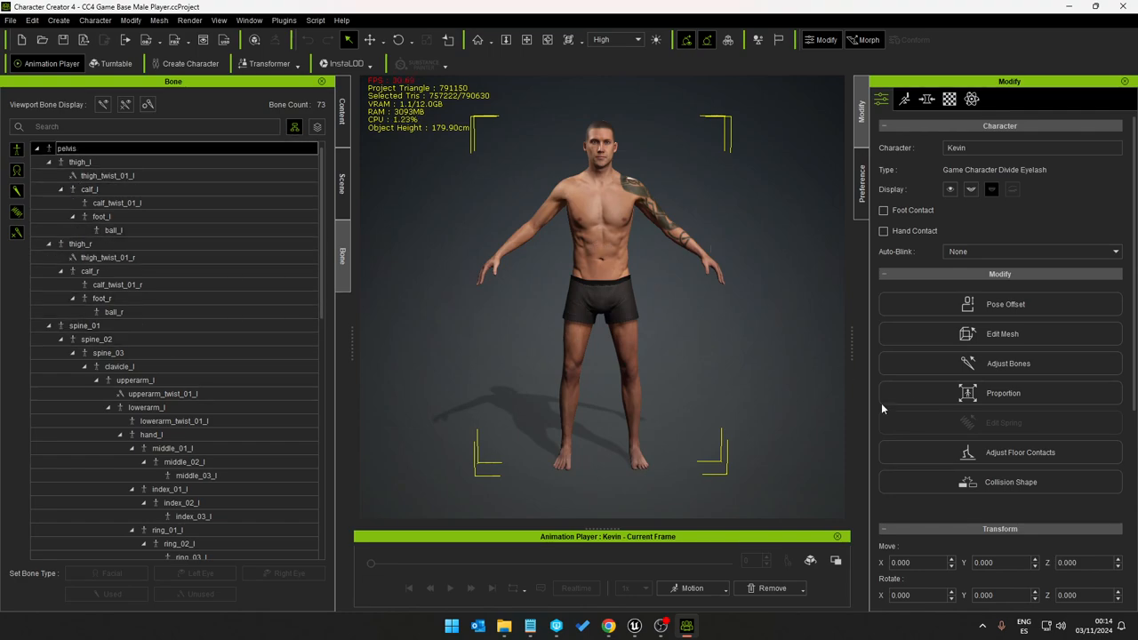
pyautogui.moveTo(571, 184)
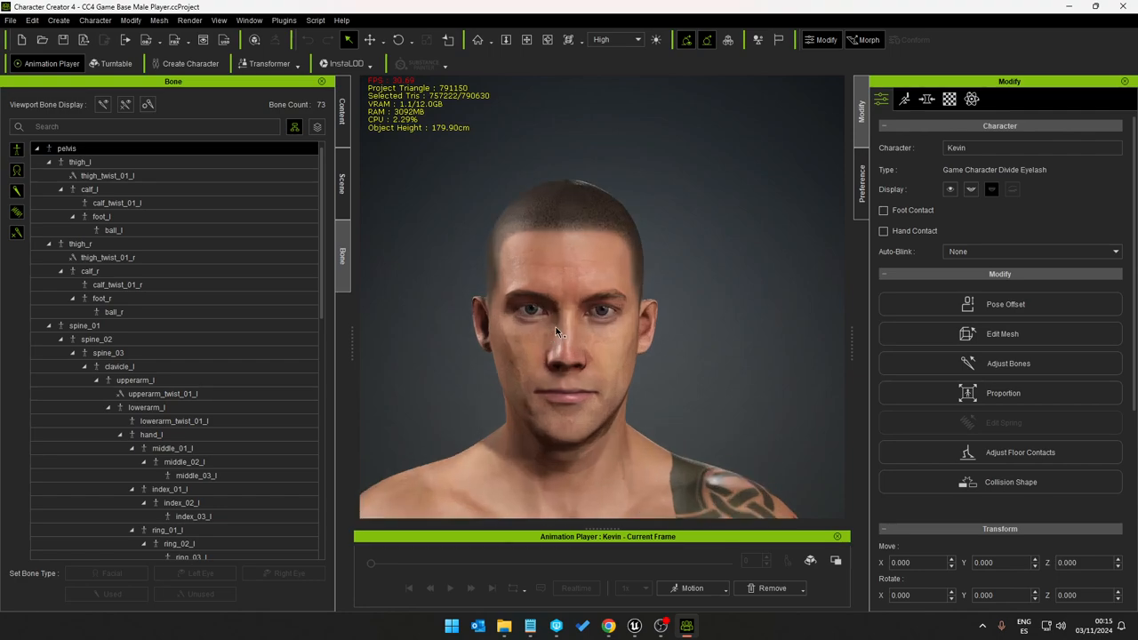
# Step: Inspect the ear and head, then enable Smooth Mesh subdivision at level 3 for preview and render
pyautogui.moveTo(556, 333); pyautogui.dragTo(725, 294)
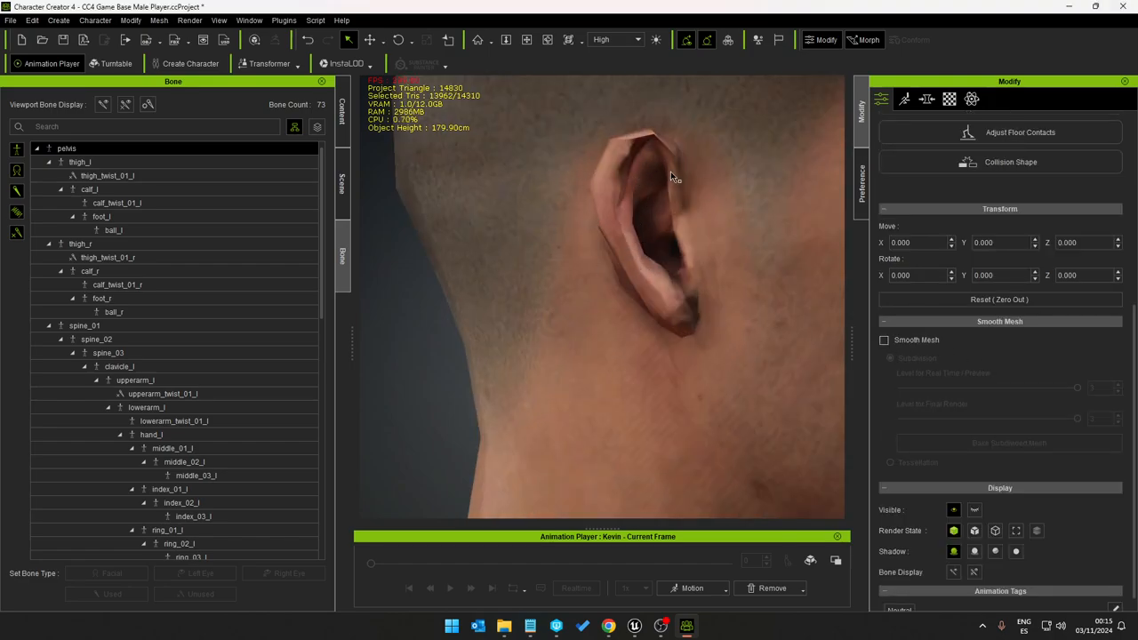
pyautogui.moveTo(671, 178); pyautogui.dragTo(691, 291)
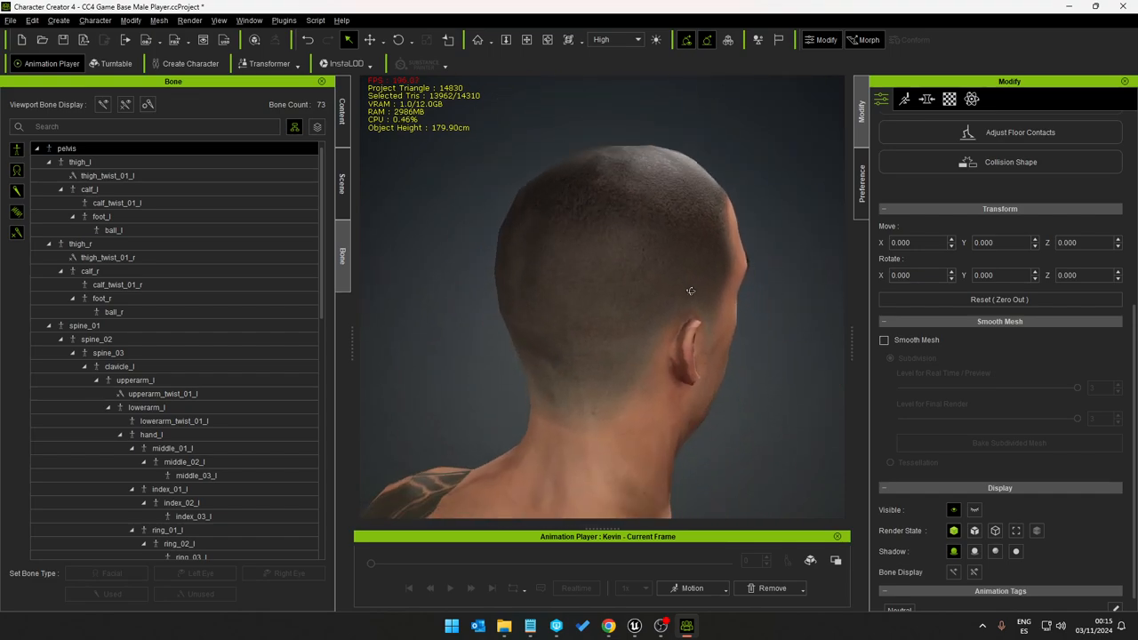
pyautogui.moveTo(691, 290); pyautogui.dragTo(586, 262)
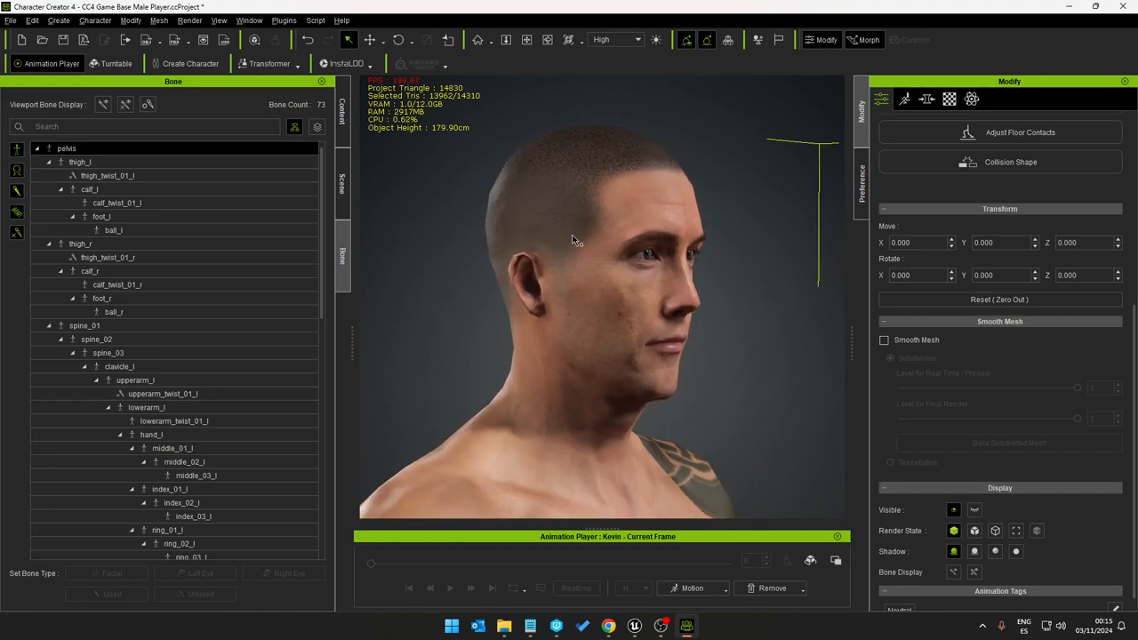
pyautogui.click(884, 339)
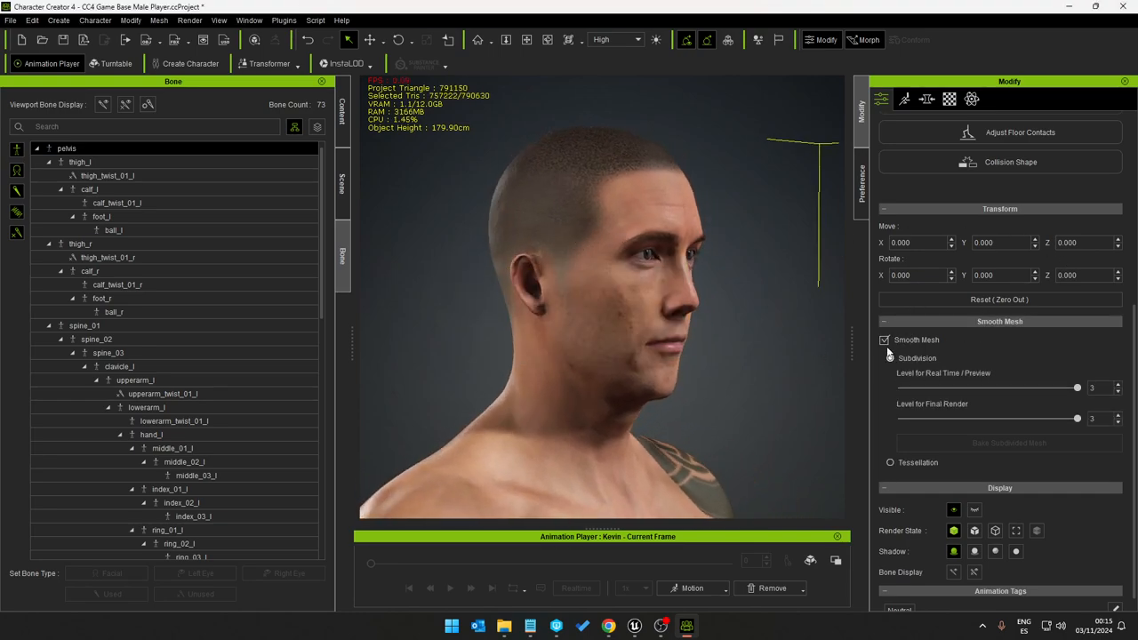
pyautogui.click(888, 357)
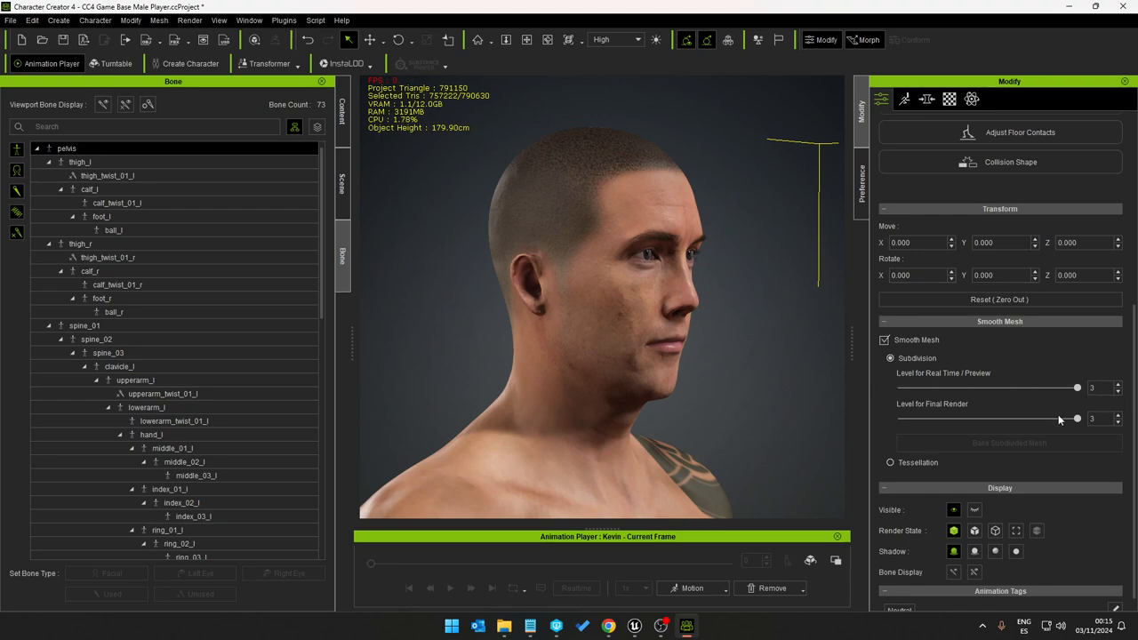
pyautogui.moveTo(591, 229)
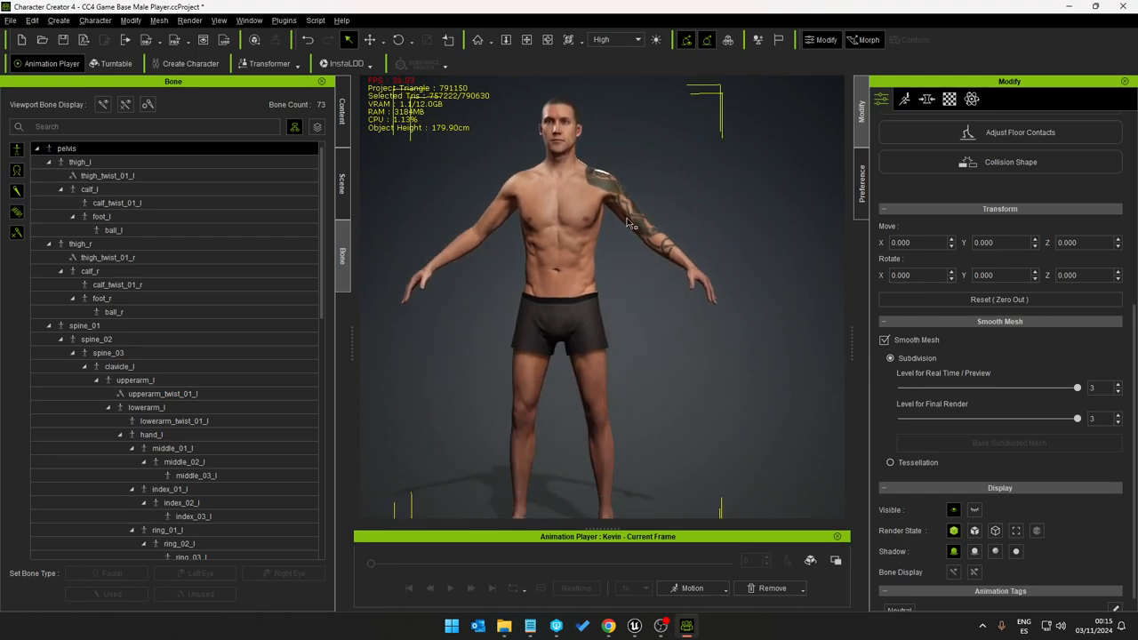
pyautogui.click(341, 183)
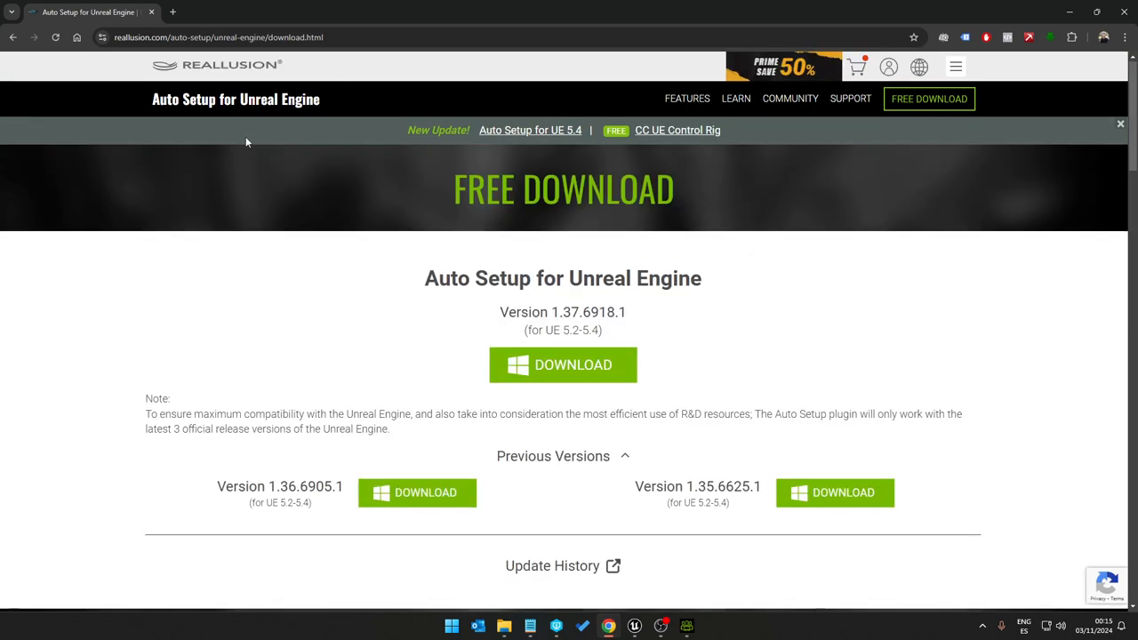
# Step: Scroll the Auto Setup page down to its four-step Installation Guide
pyautogui.scroll(-3)
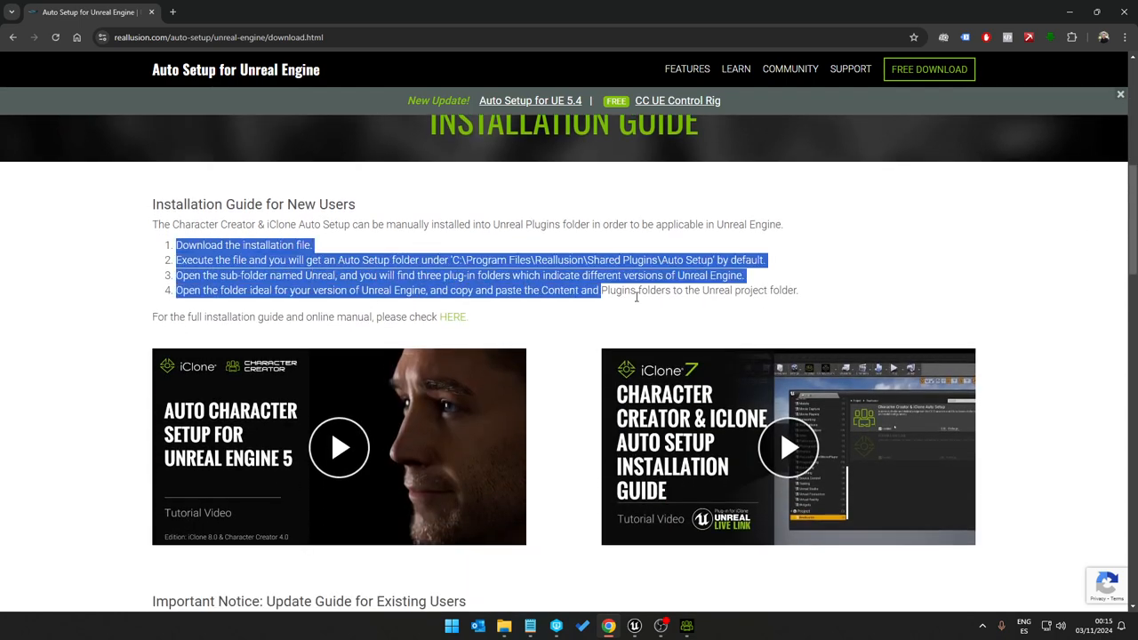
pyautogui.click(356, 317)
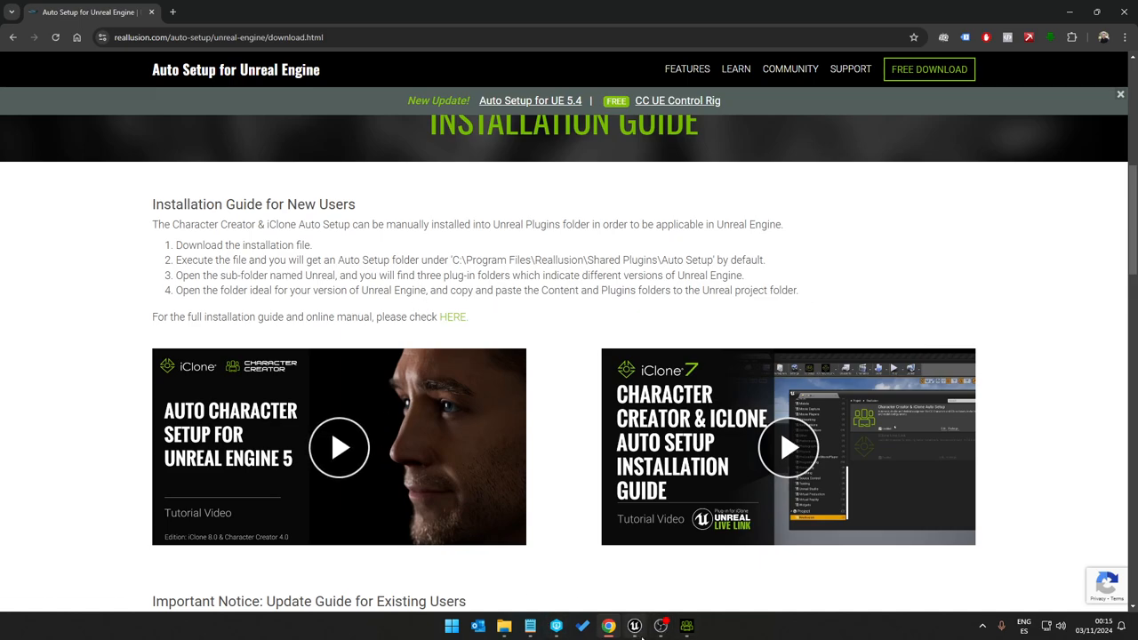
# Step: In Unreal, browse to the Character Creator & iClone Auto Setup C++ Classes folder showing RLPlugin
pyautogui.click(636, 625)
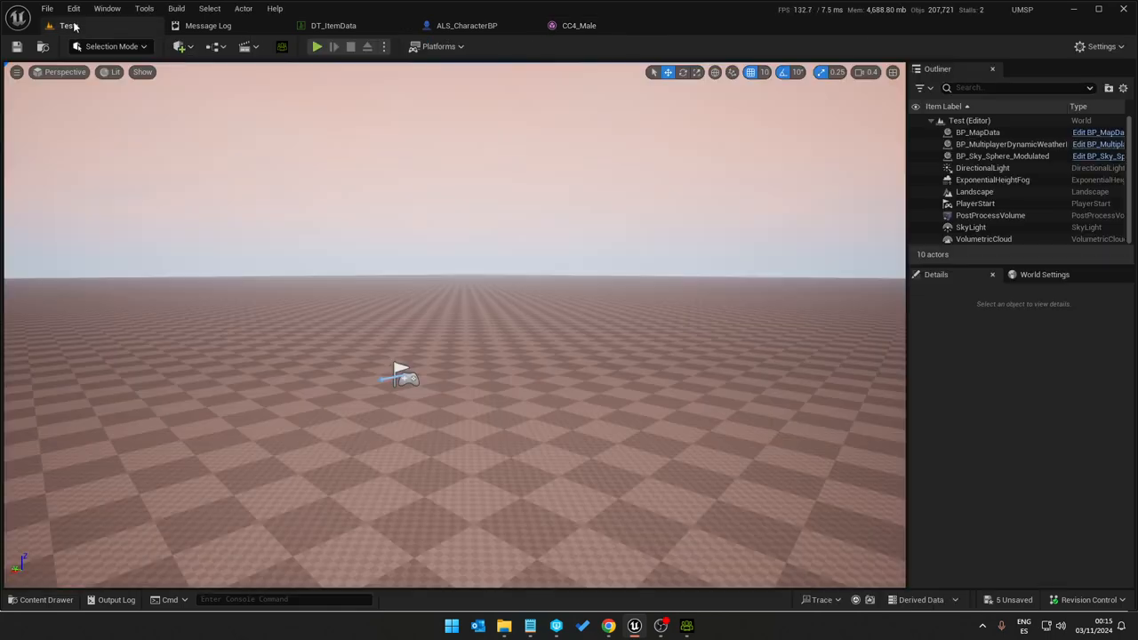
pyautogui.click(43, 10)
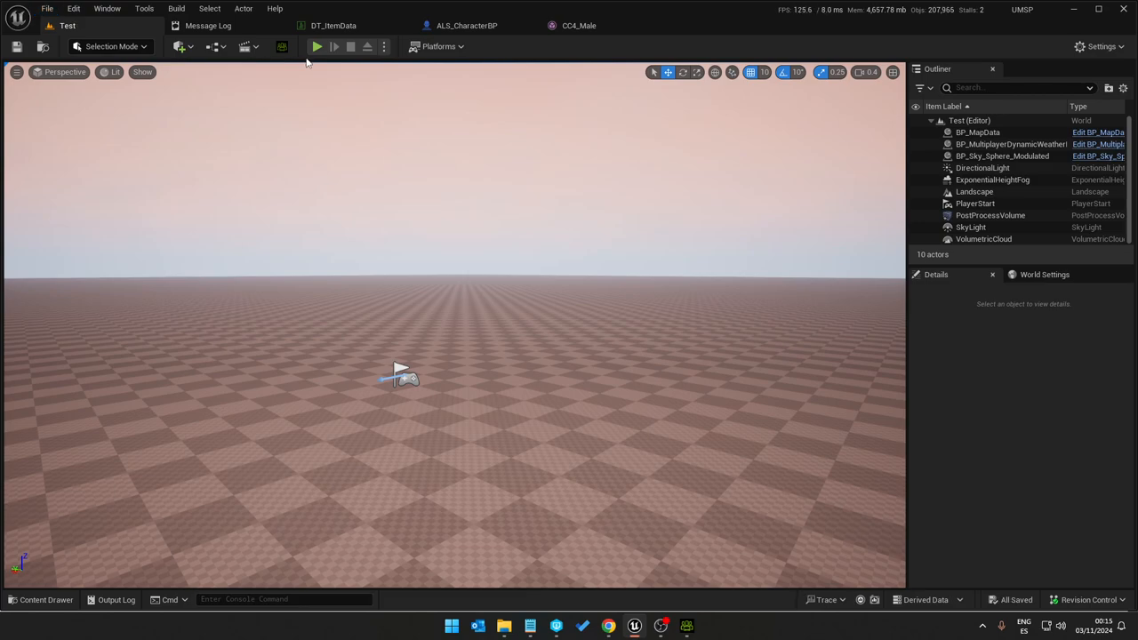
pyautogui.moveTo(285, 46)
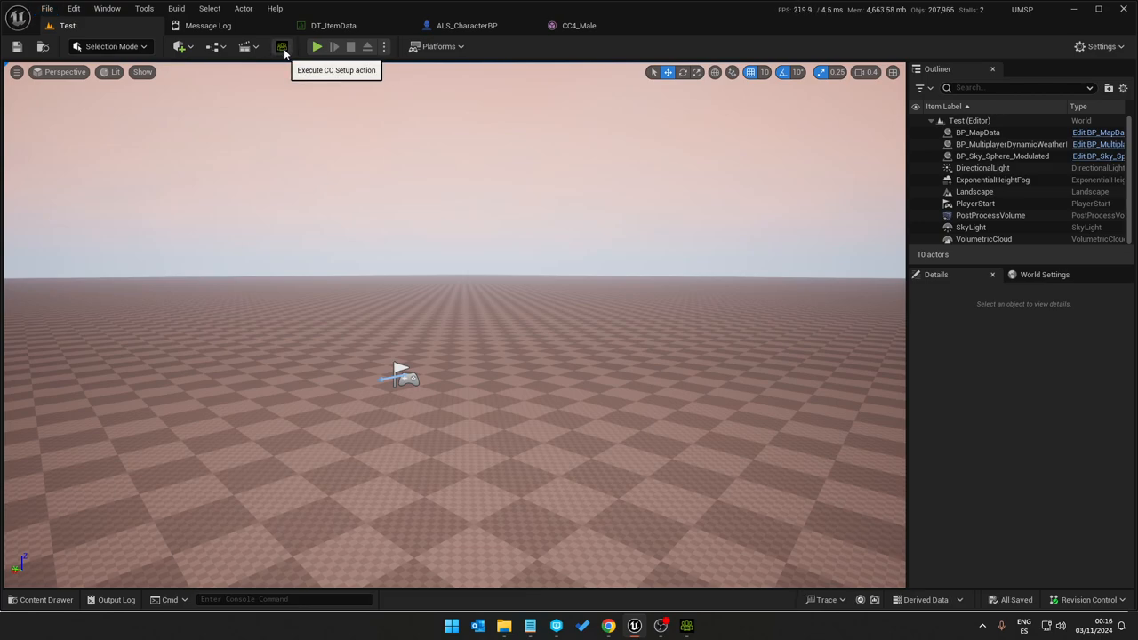
pyautogui.click(285, 47)
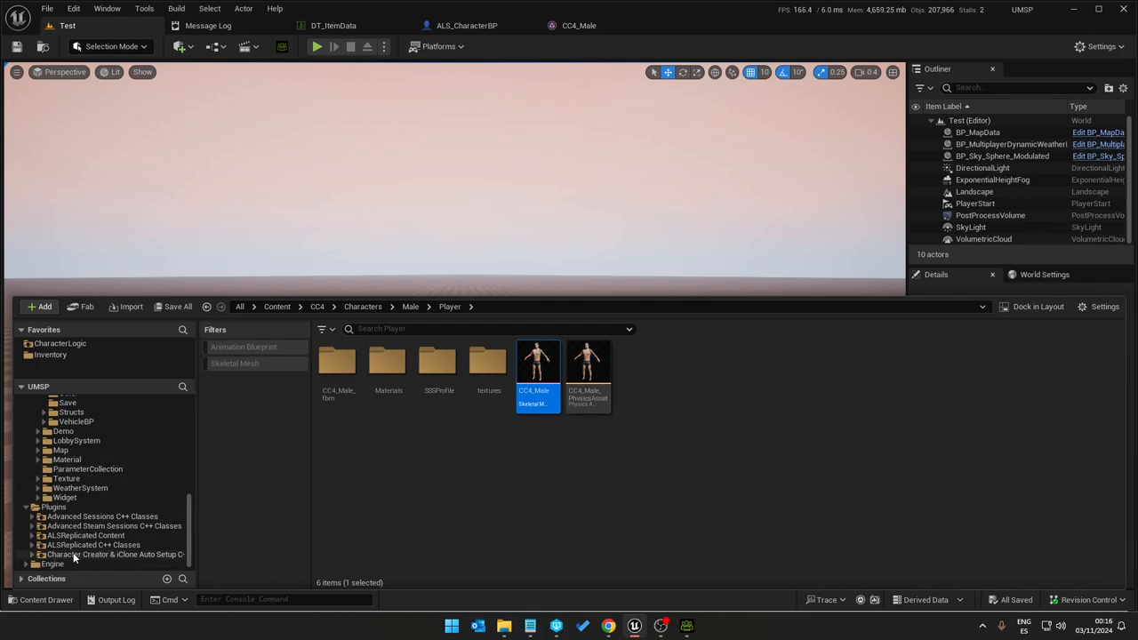
pyautogui.click(107, 557)
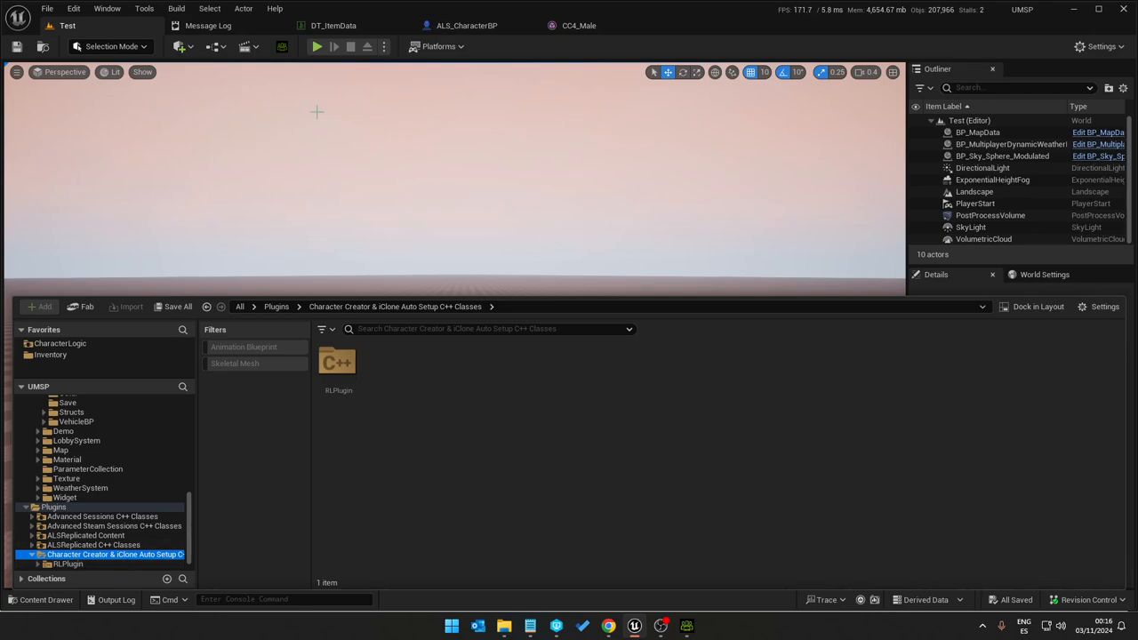
pyautogui.moveTo(430, 448)
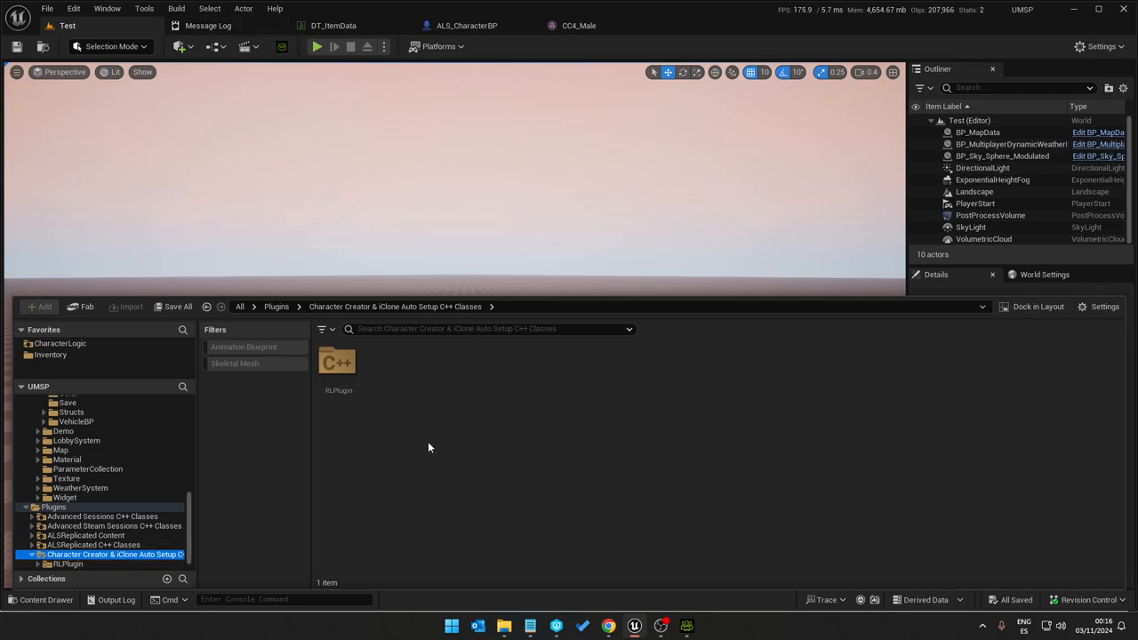
pyautogui.moveTo(634, 612)
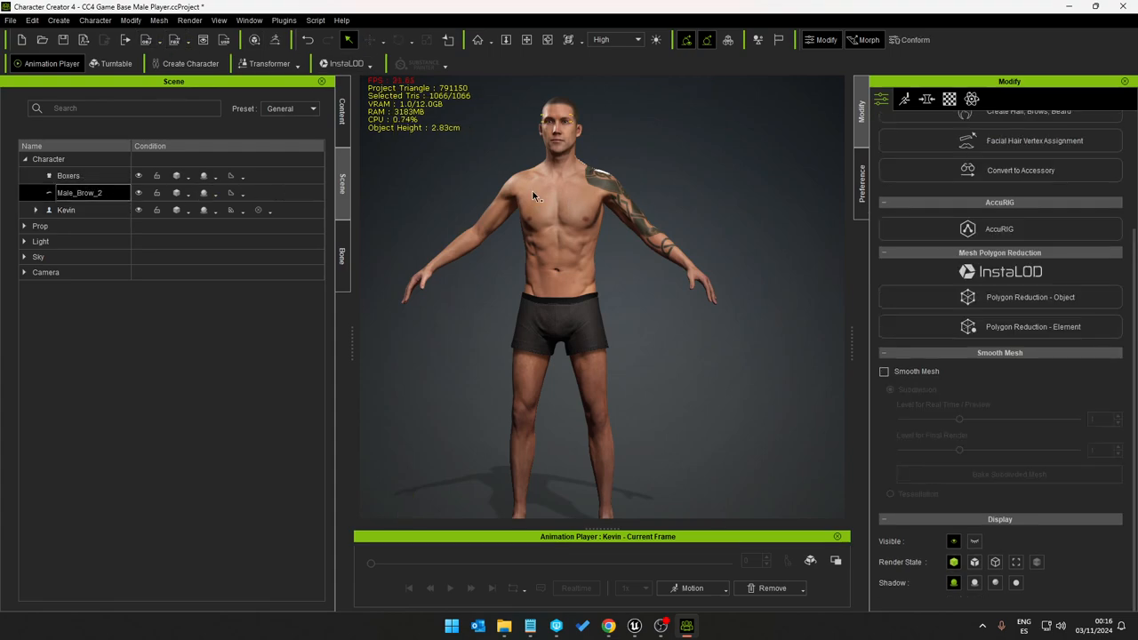
# Step: Select Kevin in the Scene panel and open the File menu's export commands
pyautogui.click(75, 211)
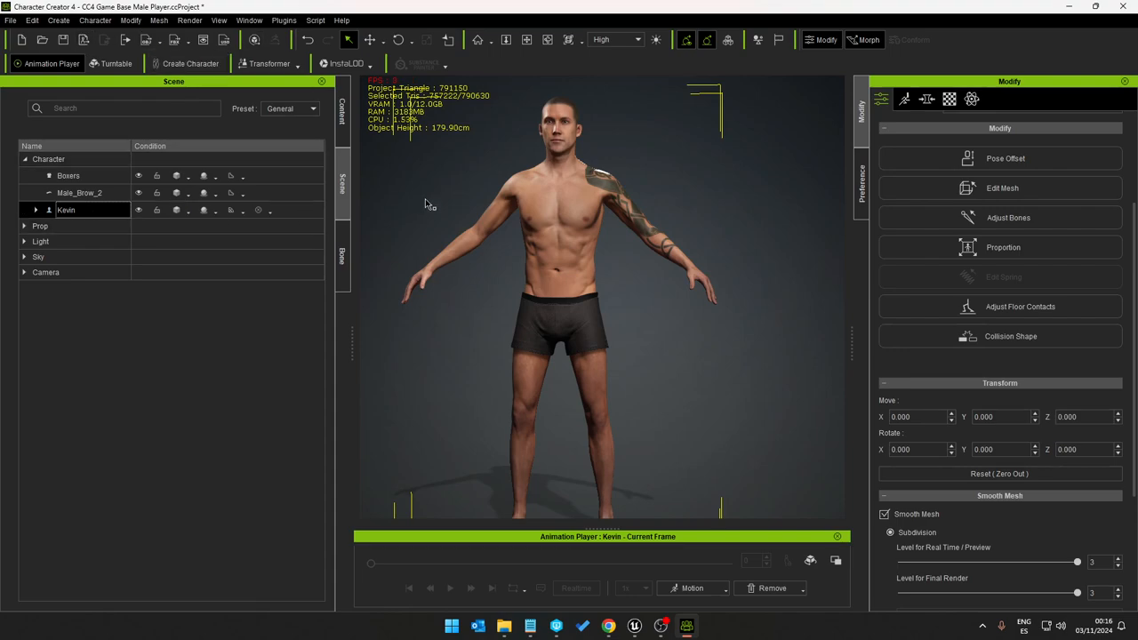
pyautogui.click(10, 22)
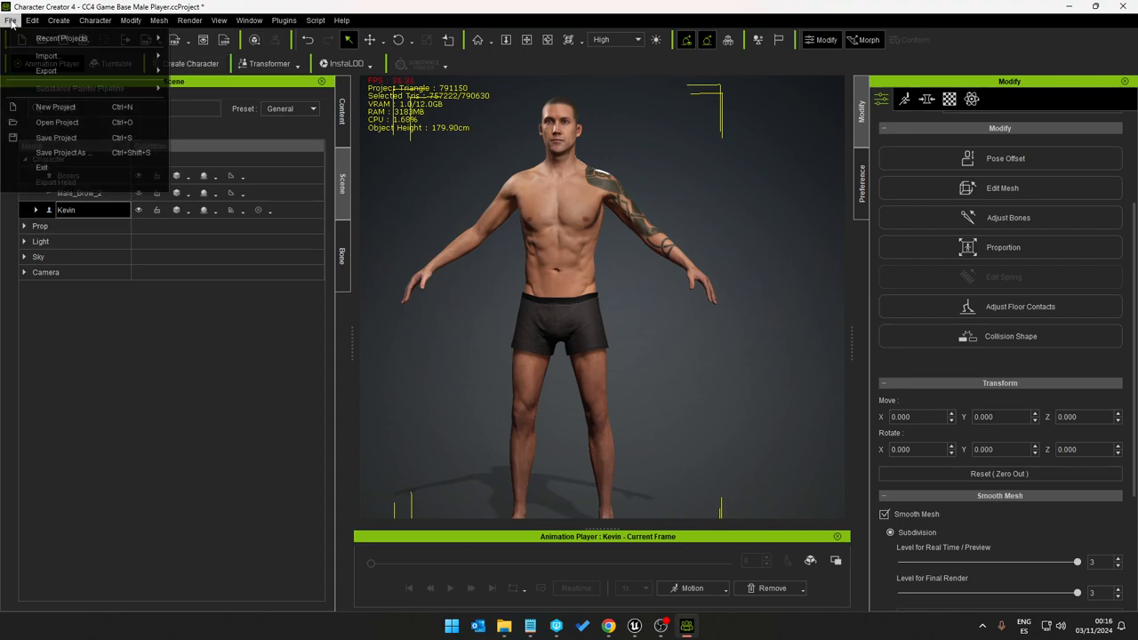
pyautogui.moveTo(46, 66)
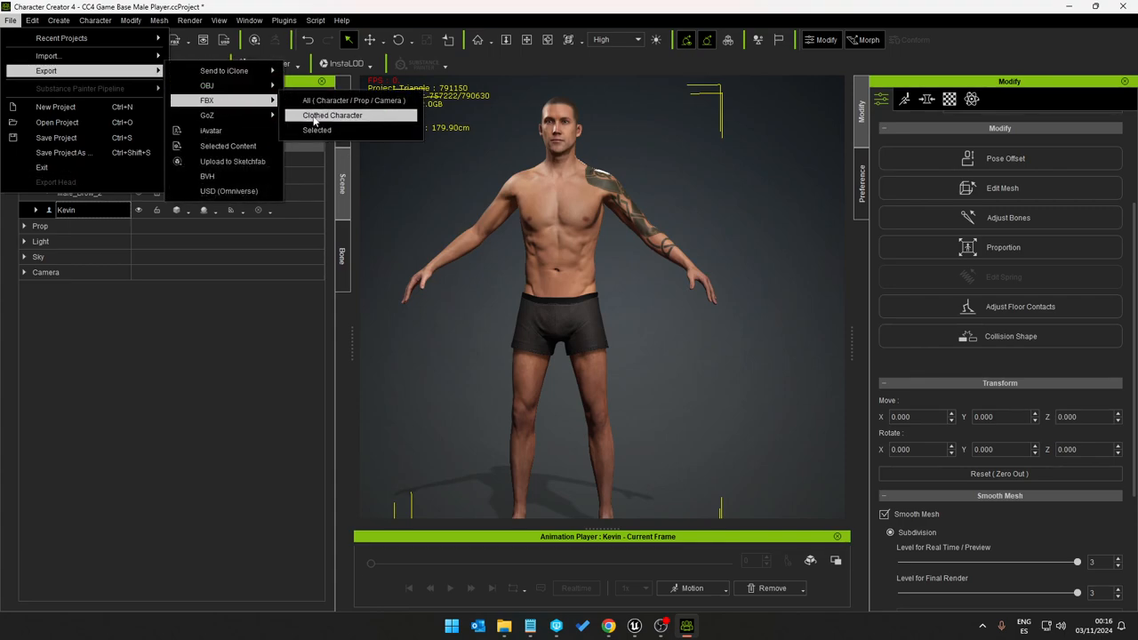
# Step: Export the clothed character as FBX with the Unreal preset and Mesh only
pyautogui.click(332, 115)
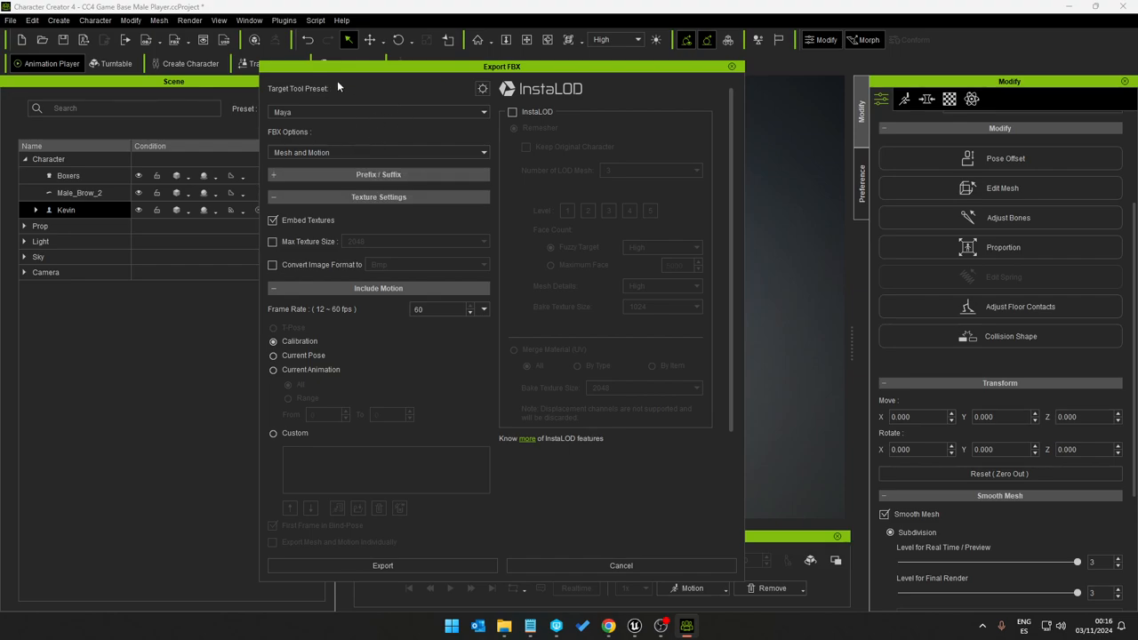
pyautogui.click(378, 112)
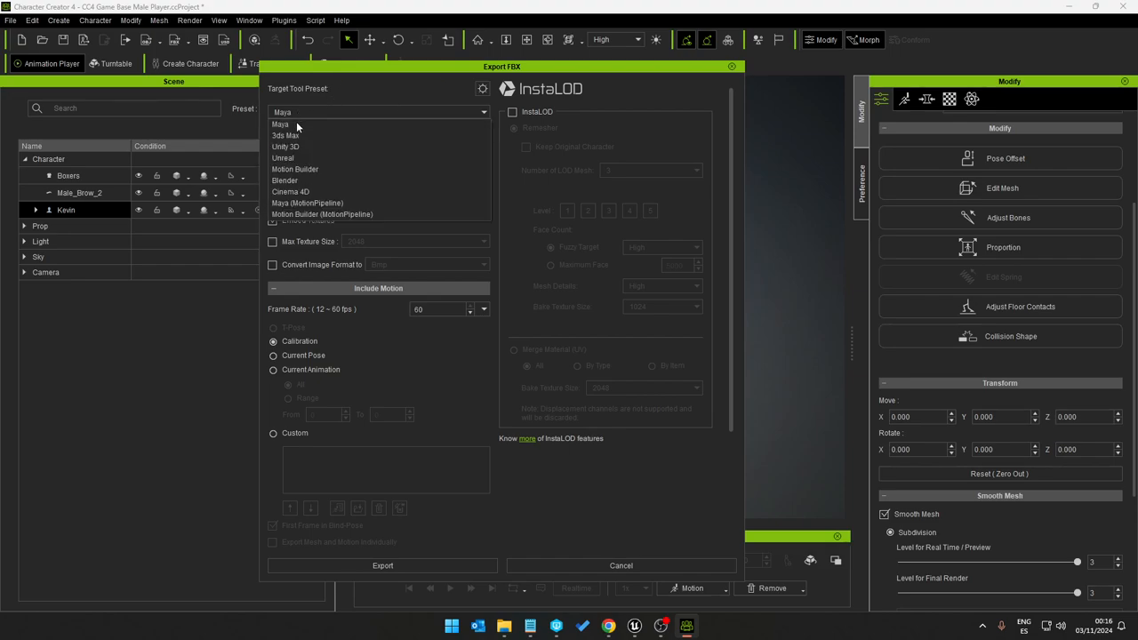
pyautogui.moveTo(305, 143)
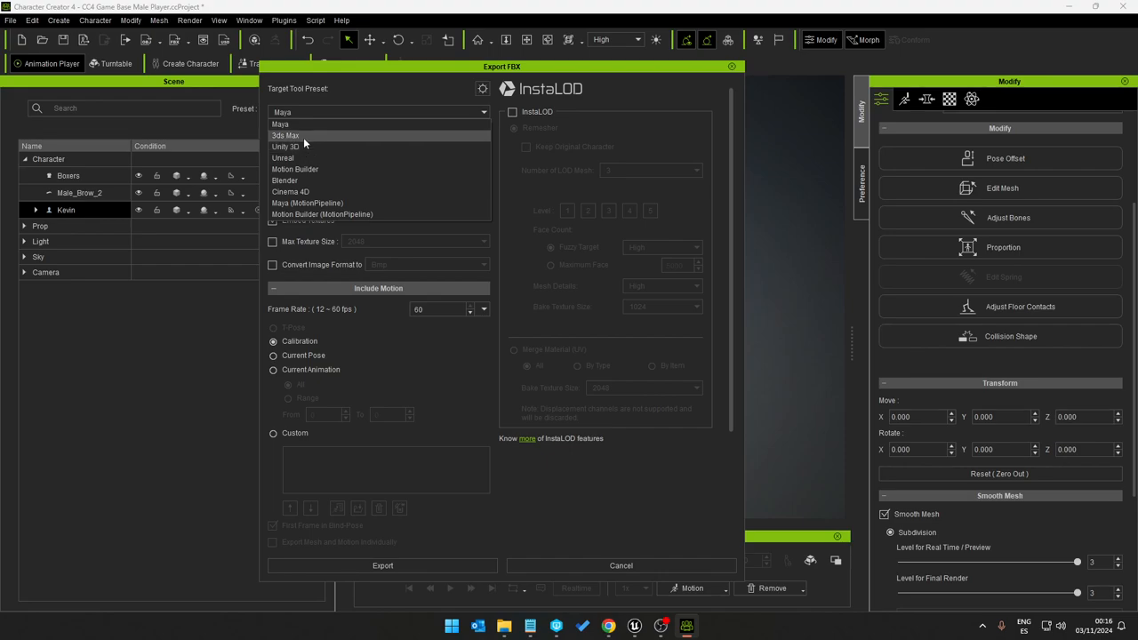
pyautogui.click(282, 157)
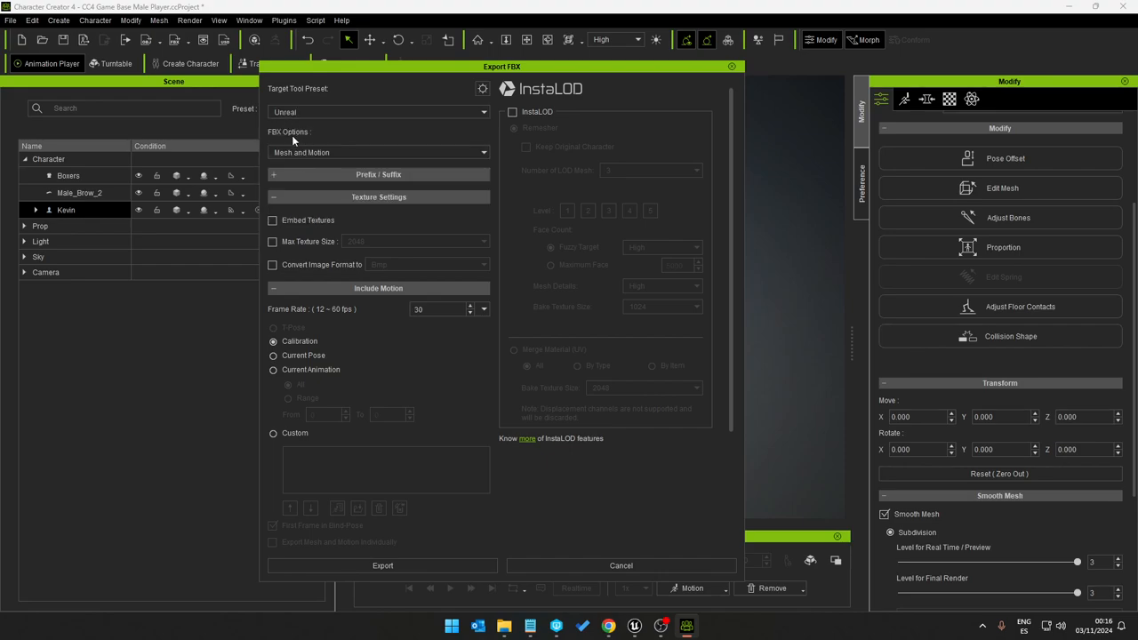
pyautogui.click(378, 152)
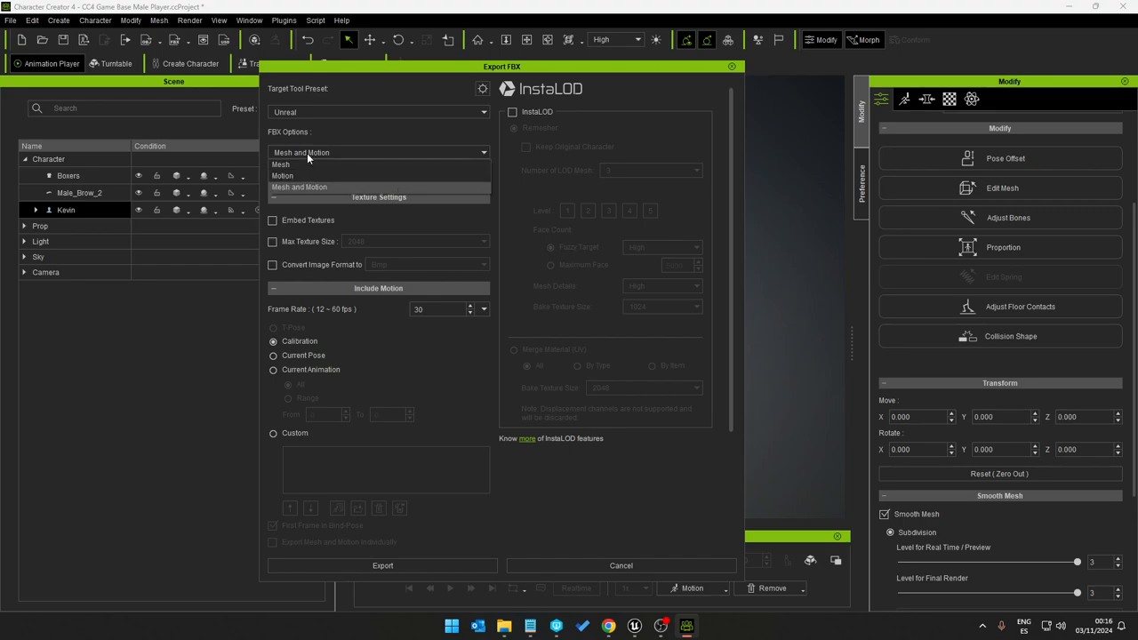
pyautogui.moveTo(281, 165)
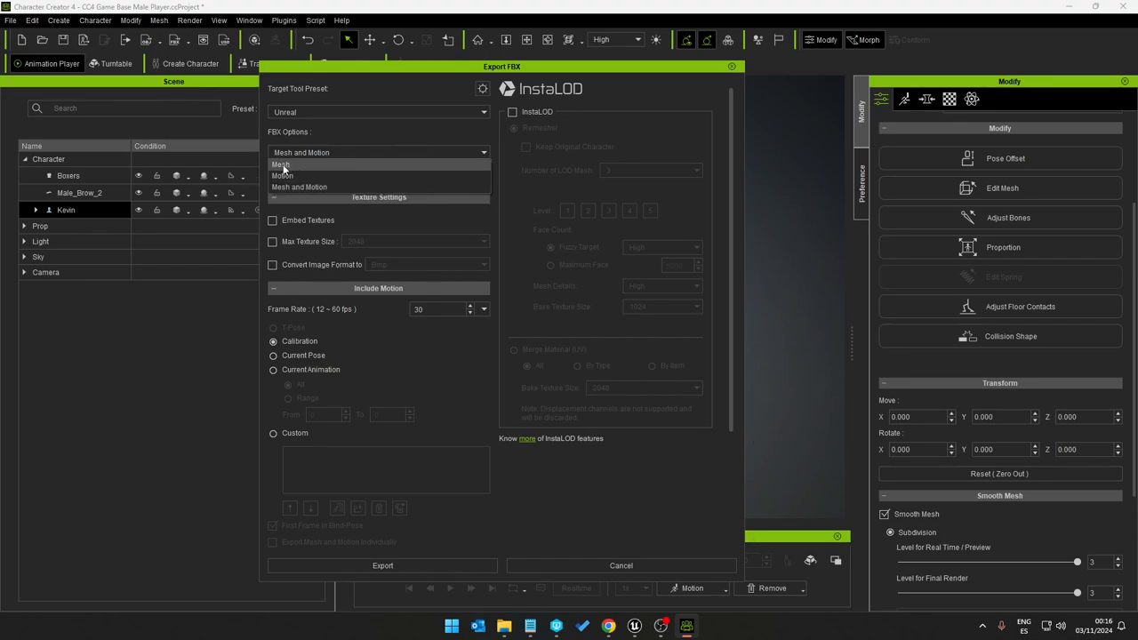
pyautogui.click(282, 164)
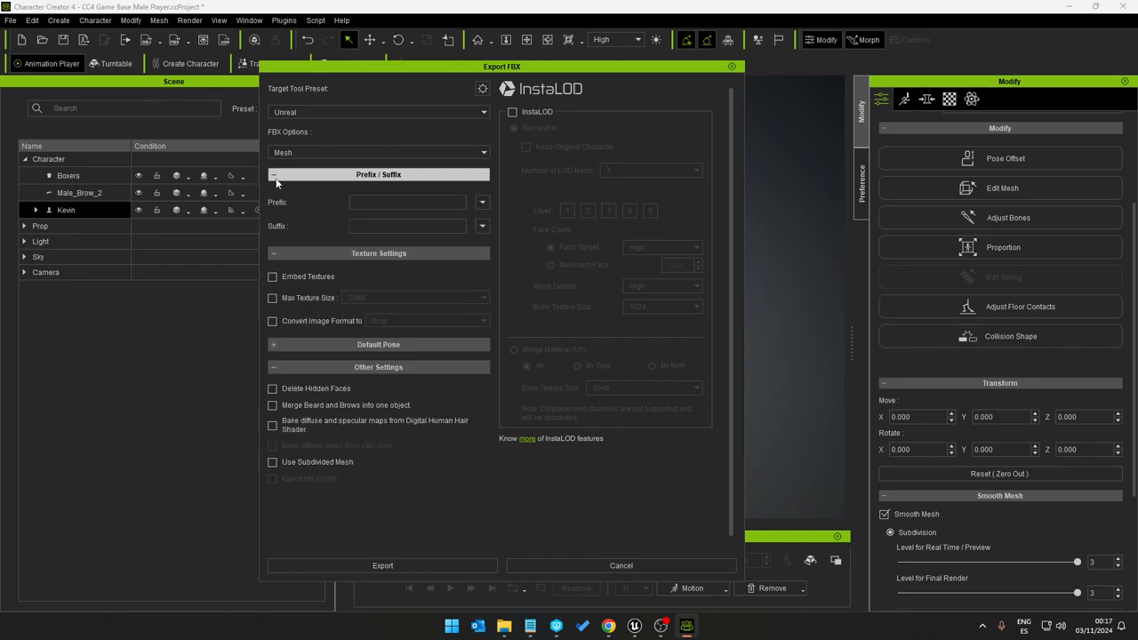
pyautogui.click(274, 174)
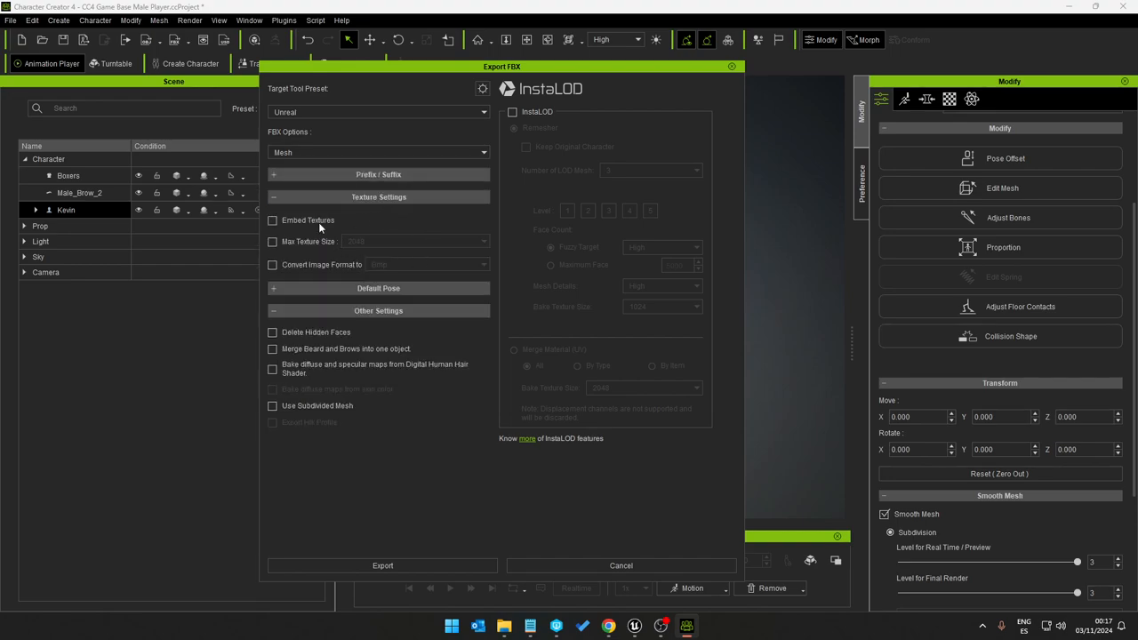
# Step: Embed 4096 PNG textures, delete hidden faces, and merge beard and brows
pyautogui.click(272, 219)
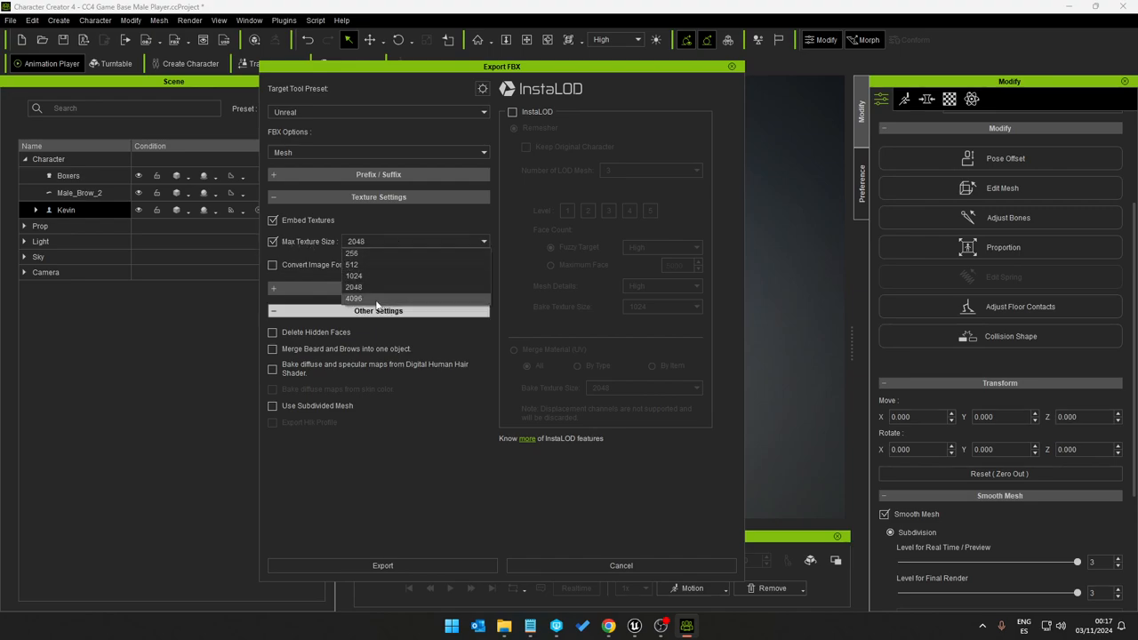
pyautogui.click(353, 298)
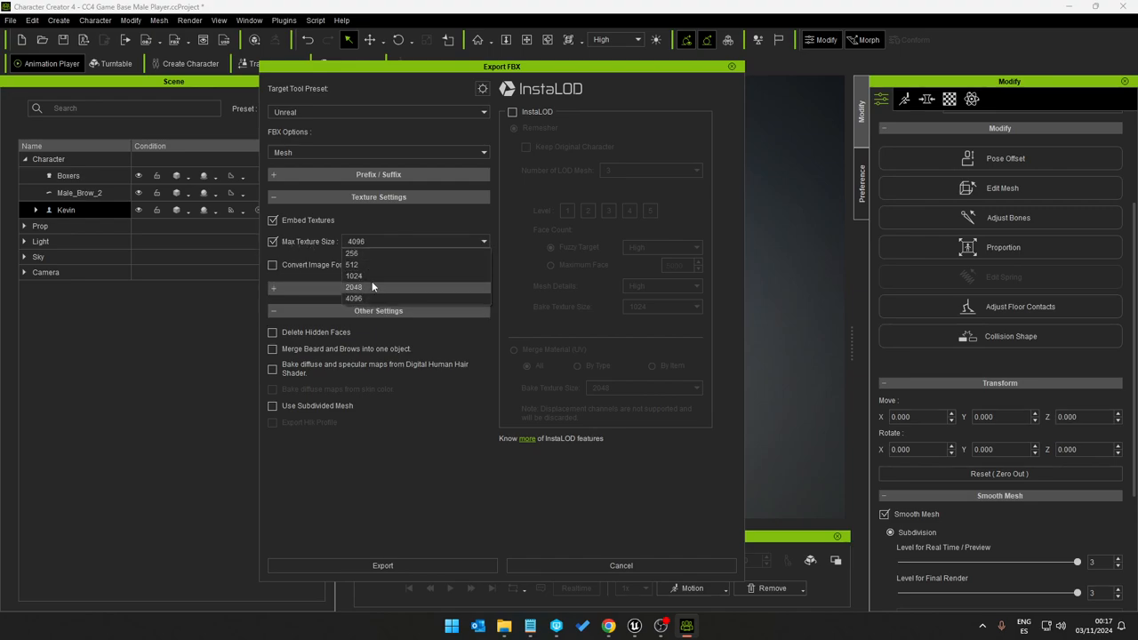
pyautogui.click(353, 298)
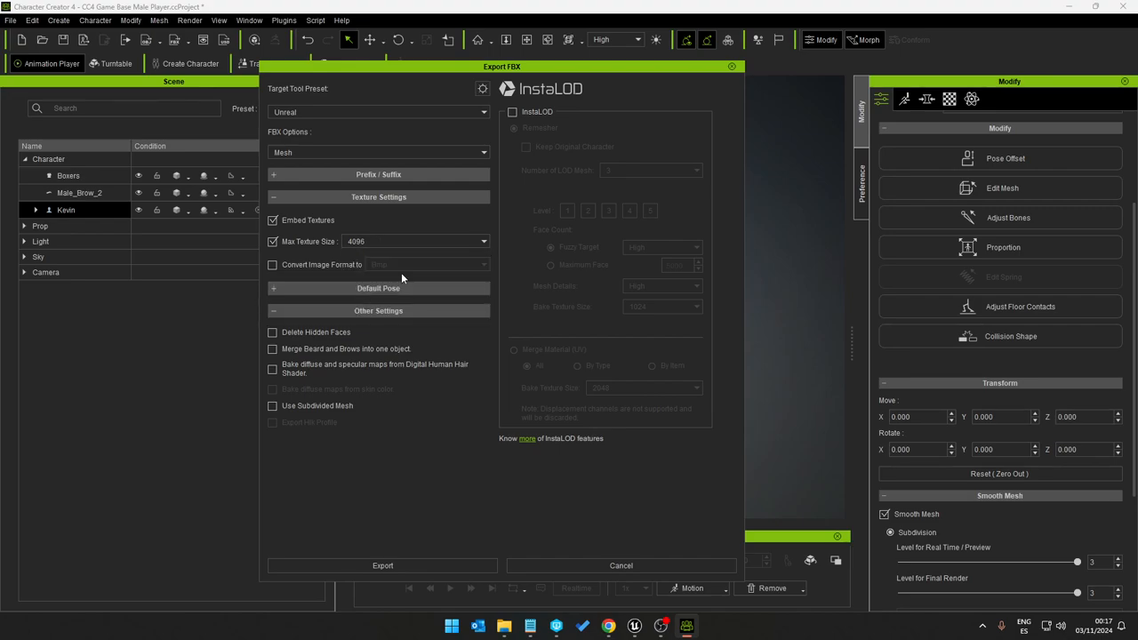
pyautogui.moveTo(374, 242)
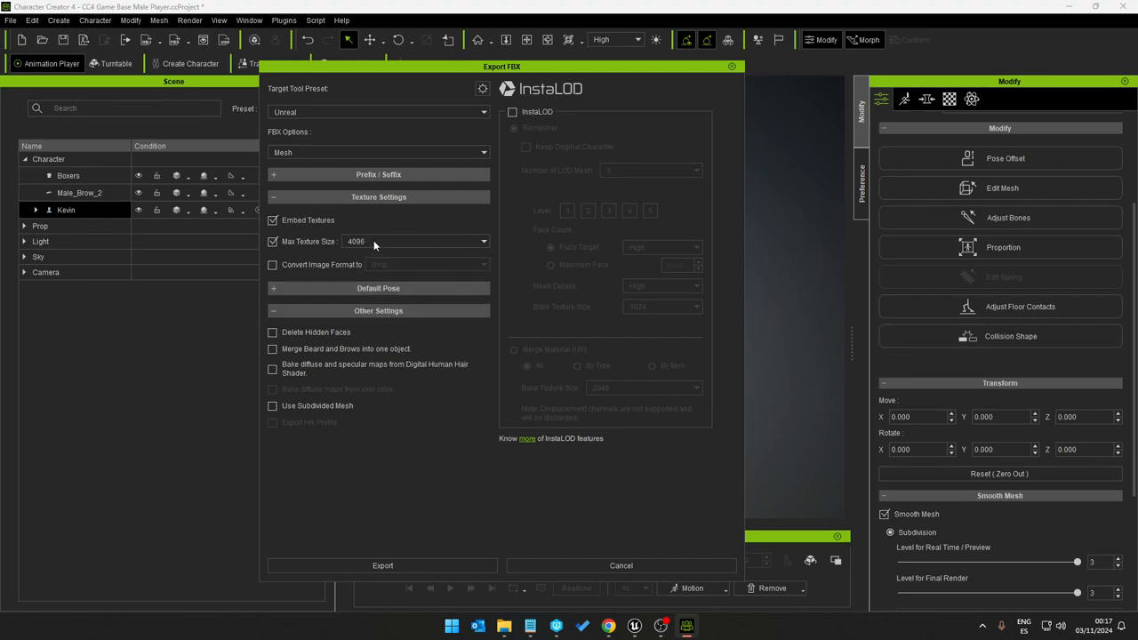
pyautogui.click(426, 264)
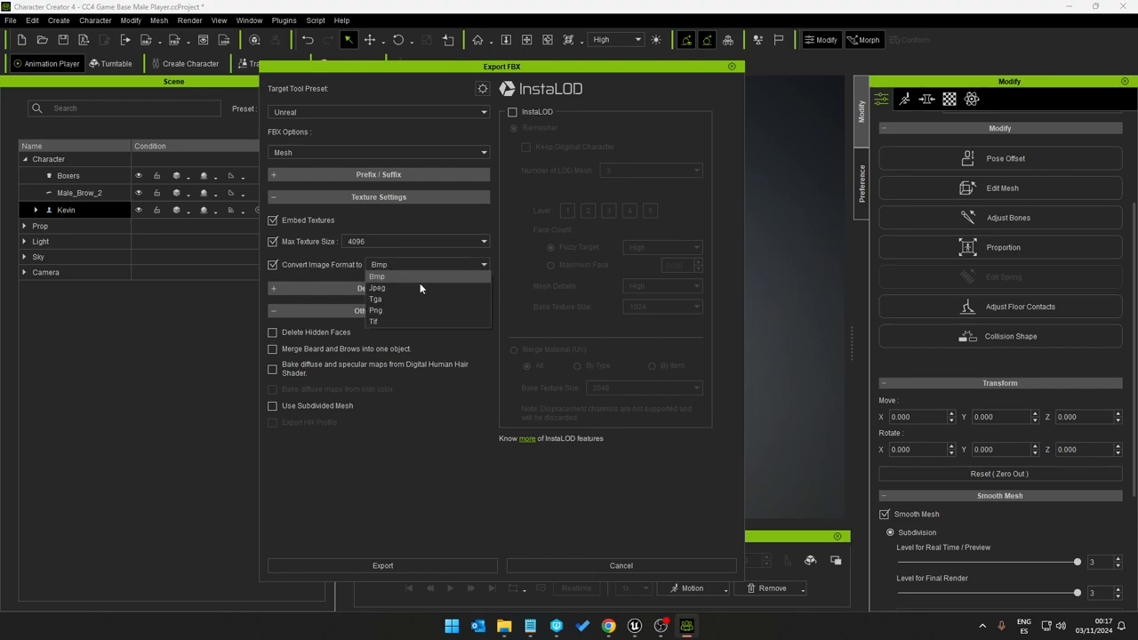
pyautogui.click(376, 311)
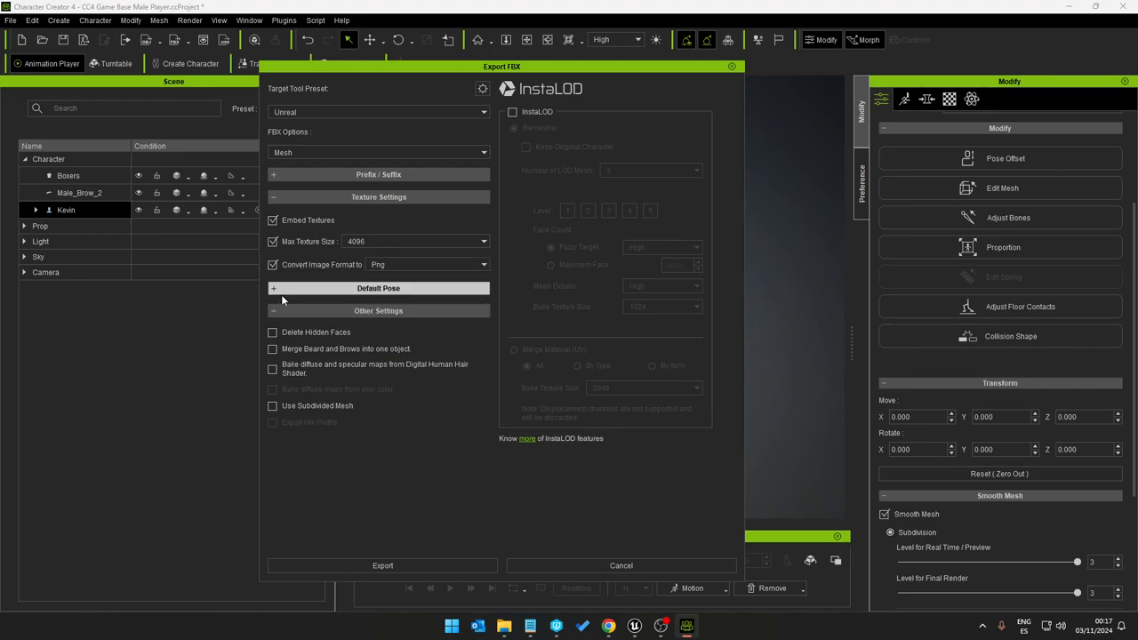
pyautogui.click(273, 288)
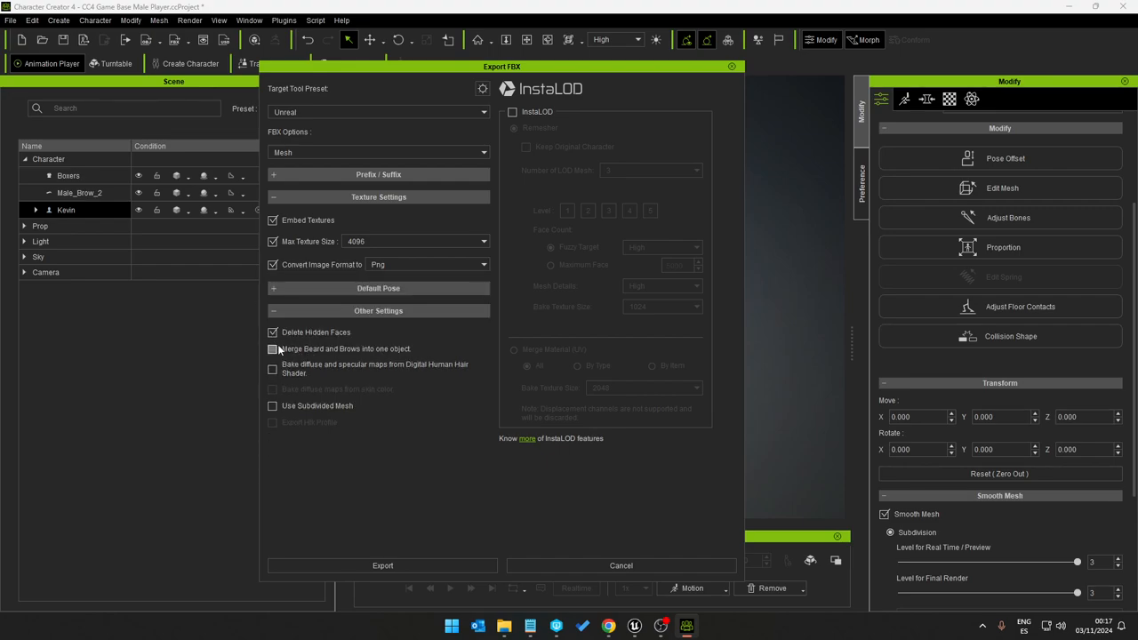
pyautogui.click(272, 348)
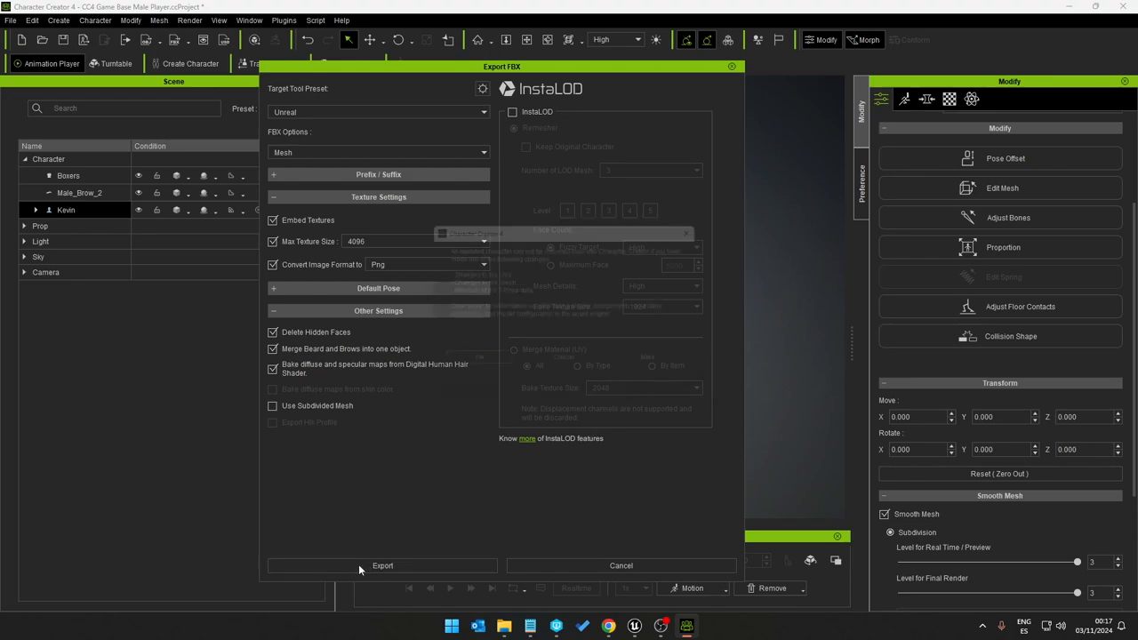
# Step: Export Kevin as NewTutorialCC4 into a newly created Desktop folder, NewTutorial
pyautogui.click(382, 565)
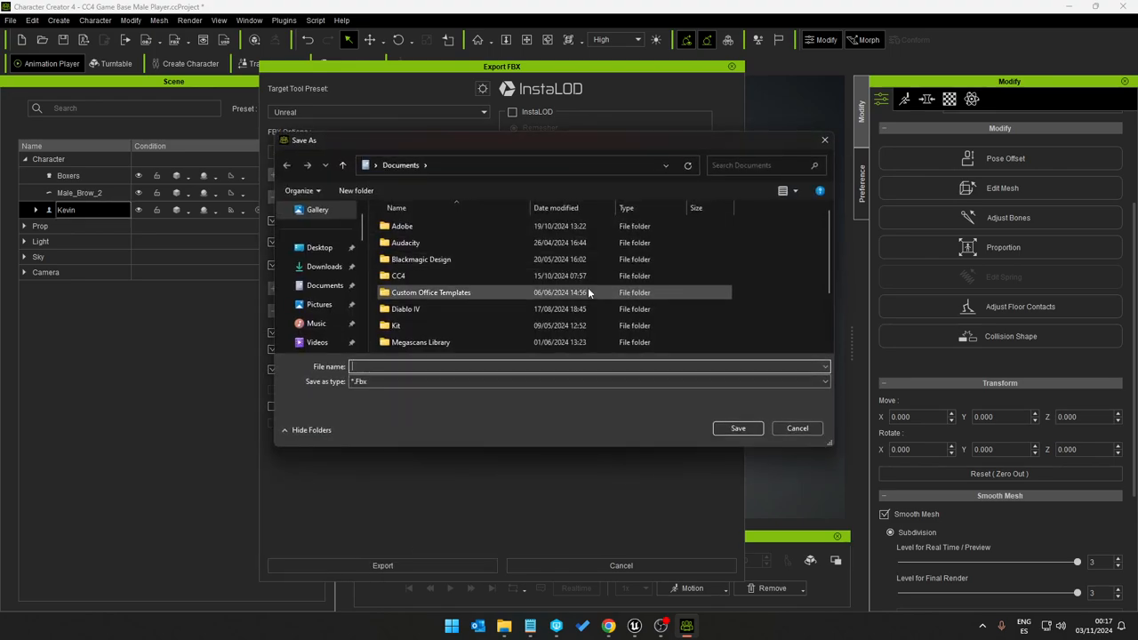
pyautogui.moveTo(325, 266)
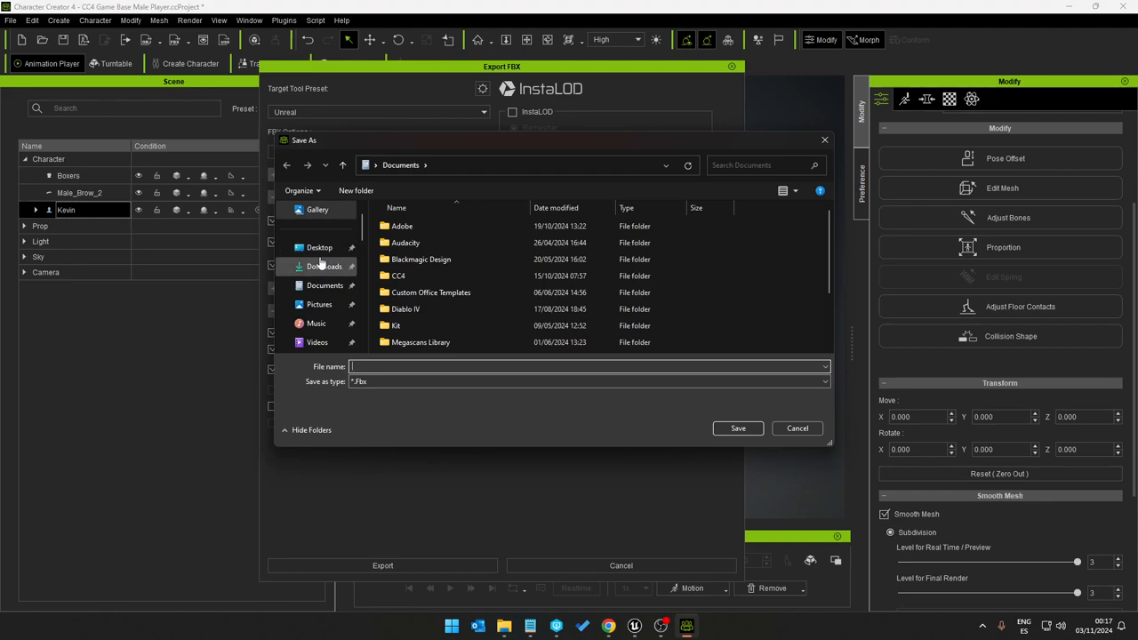
pyautogui.rightClick(529, 324)
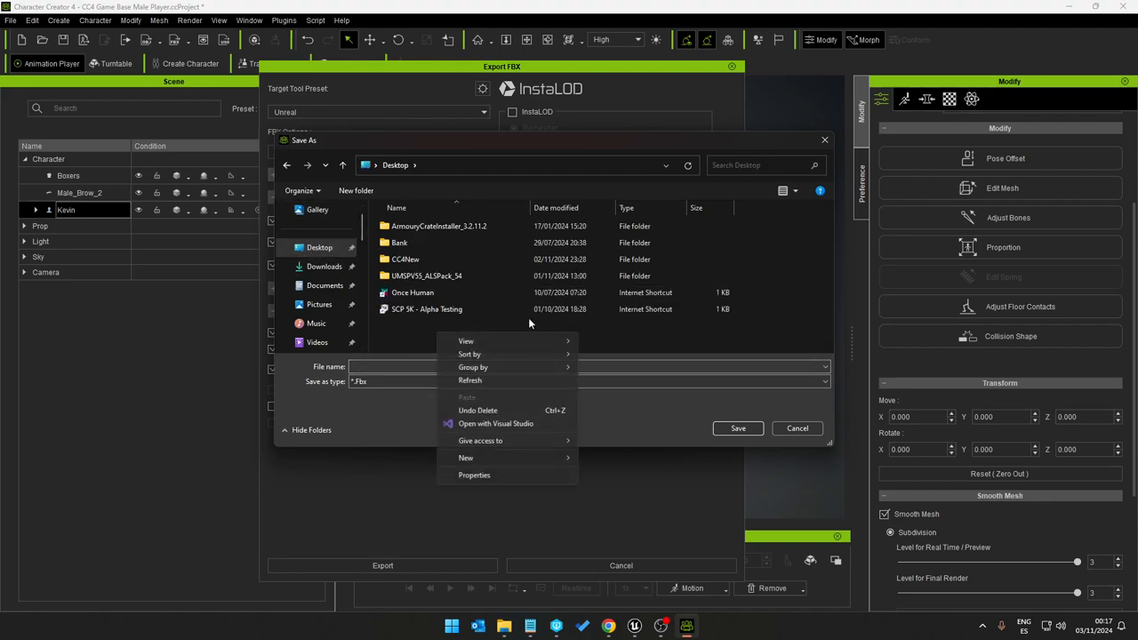
pyautogui.moveTo(617, 452)
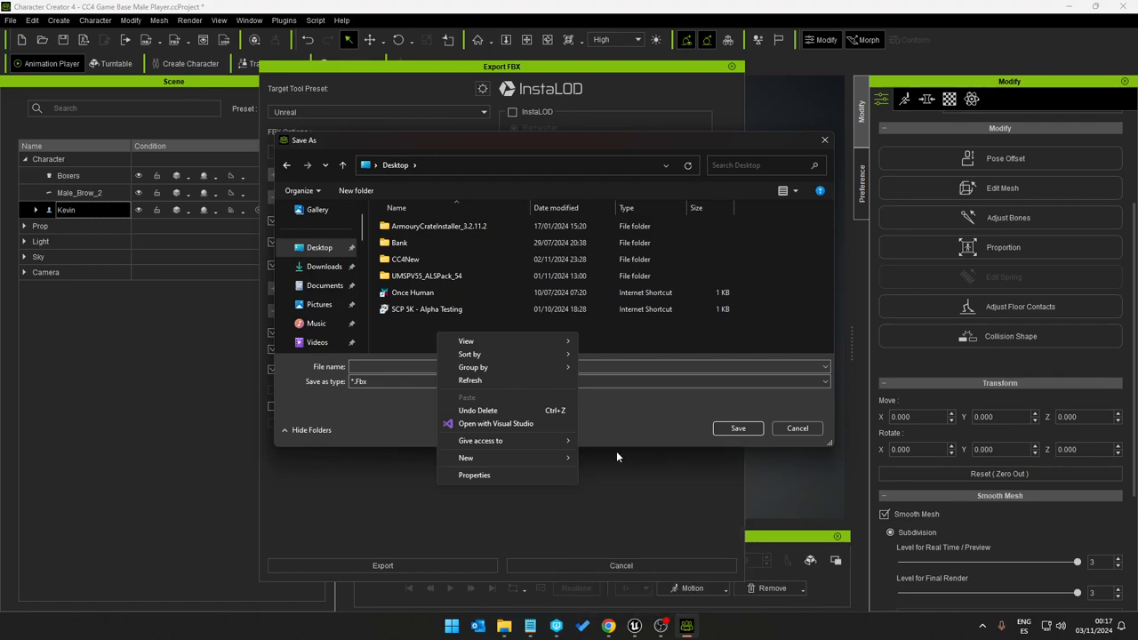
pyautogui.click(465, 458)
pyautogui.write('NewTutorial')
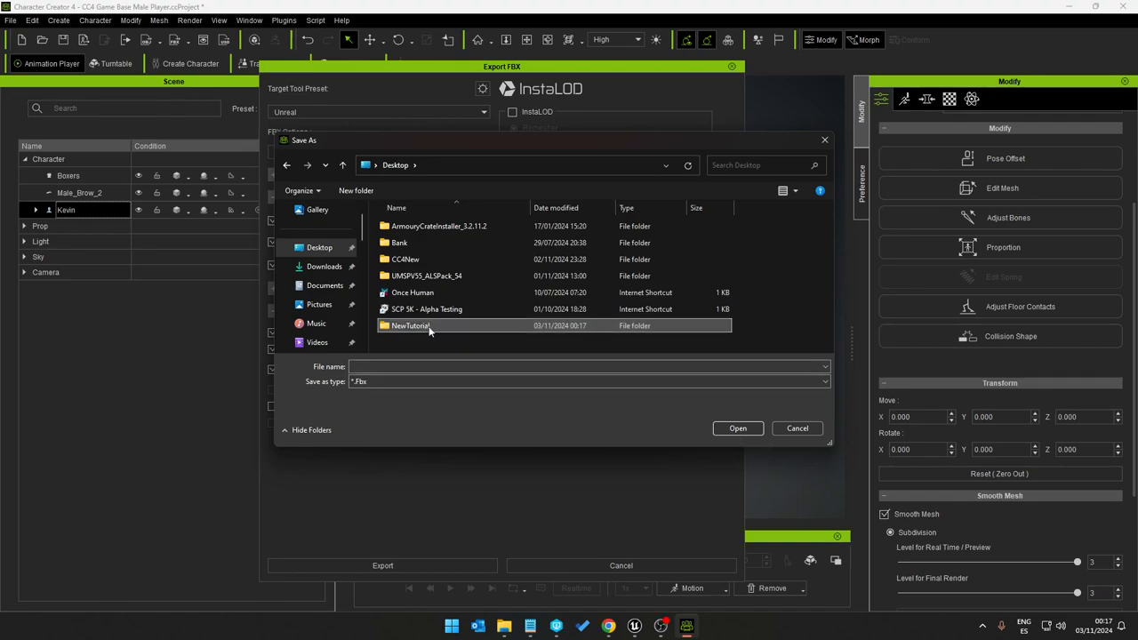
pyautogui.doubleClick(409, 325)
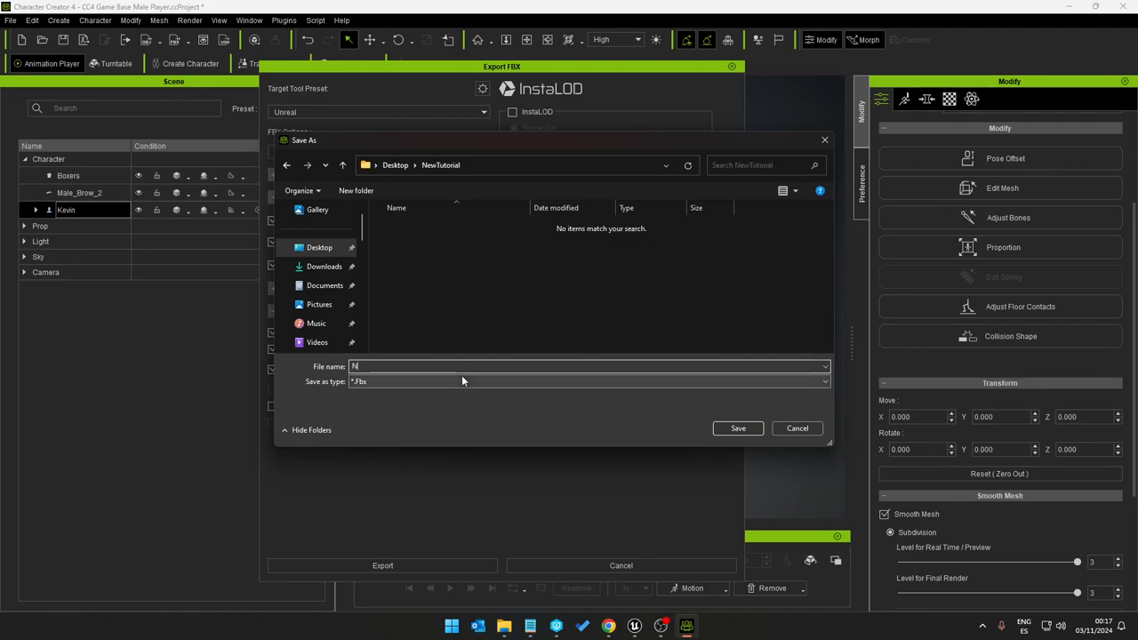
pyautogui.write('ewTutorialCC4')
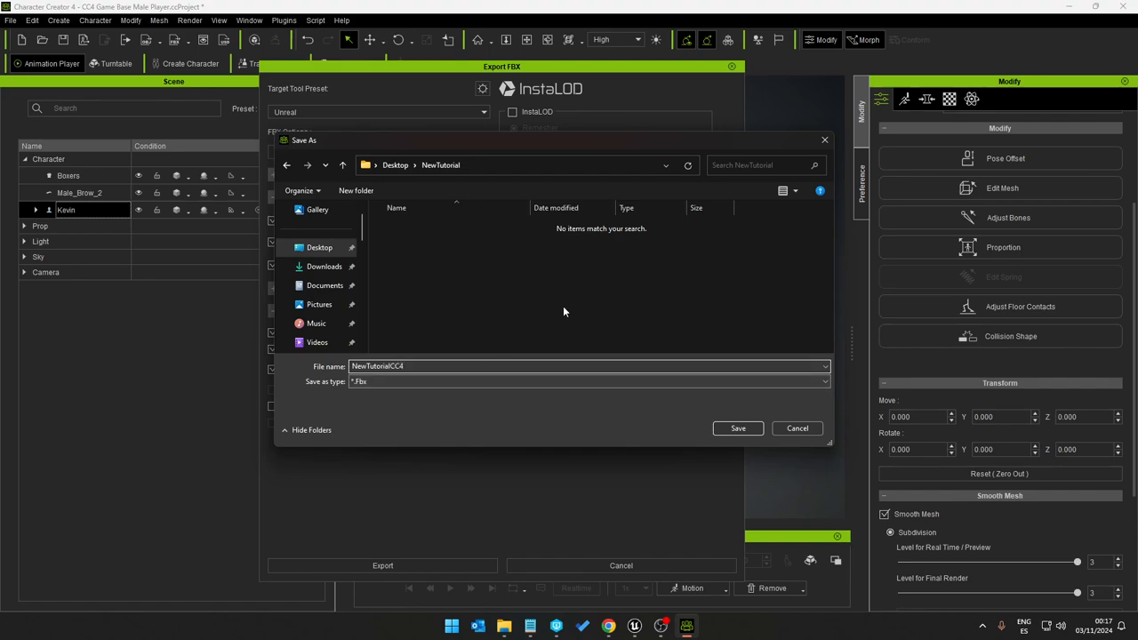
pyautogui.click(737, 429)
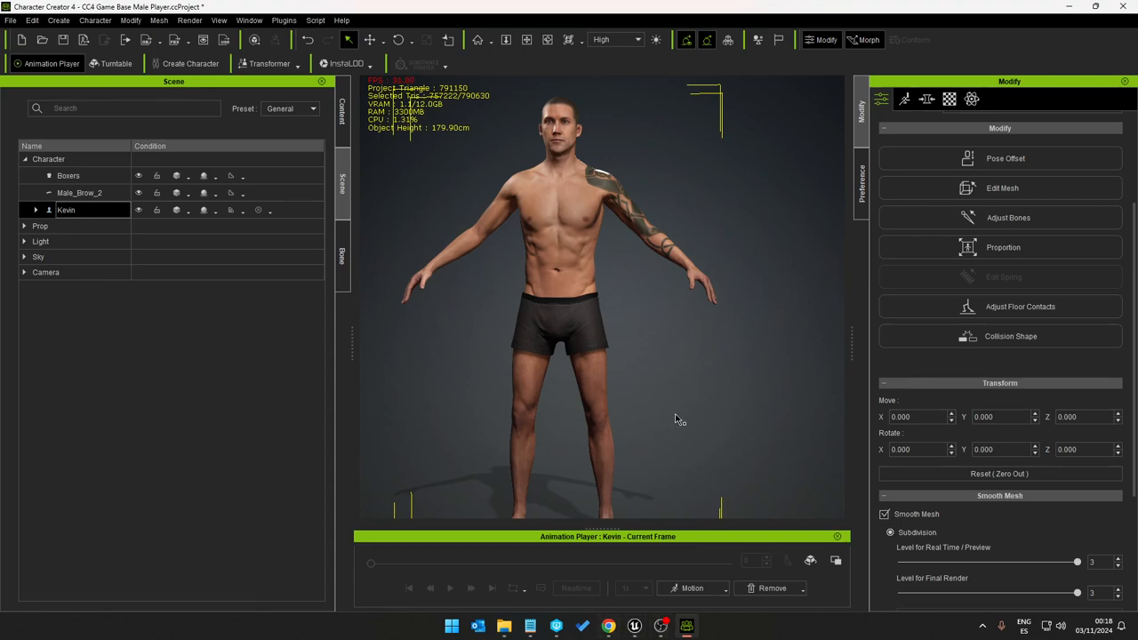
pyautogui.moveTo(578, 341)
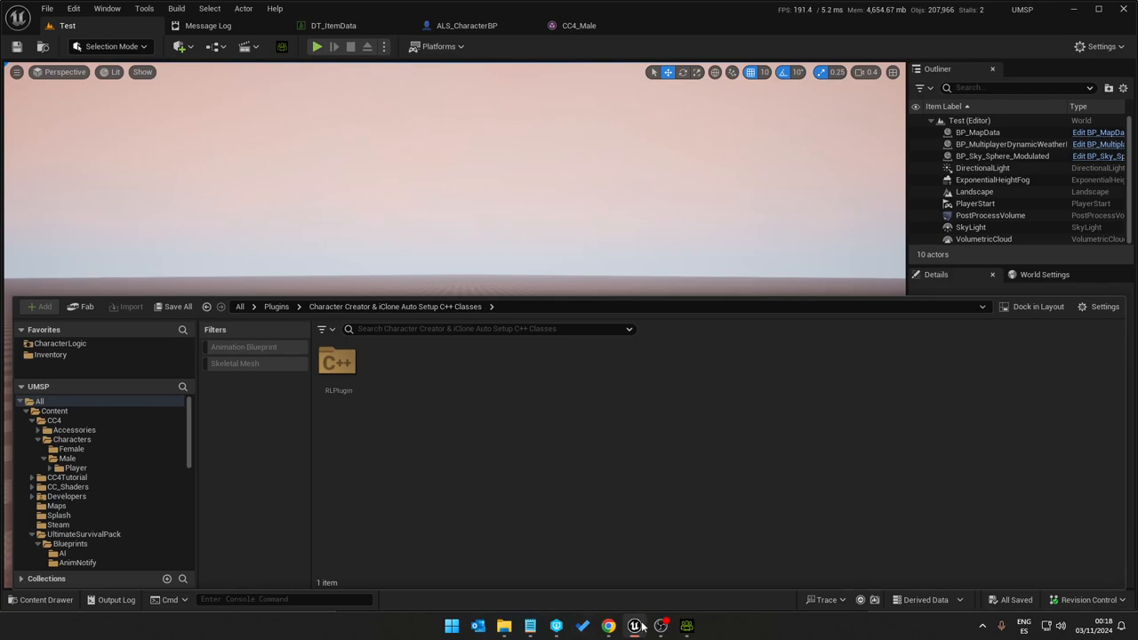
pyautogui.moveTo(235, 408)
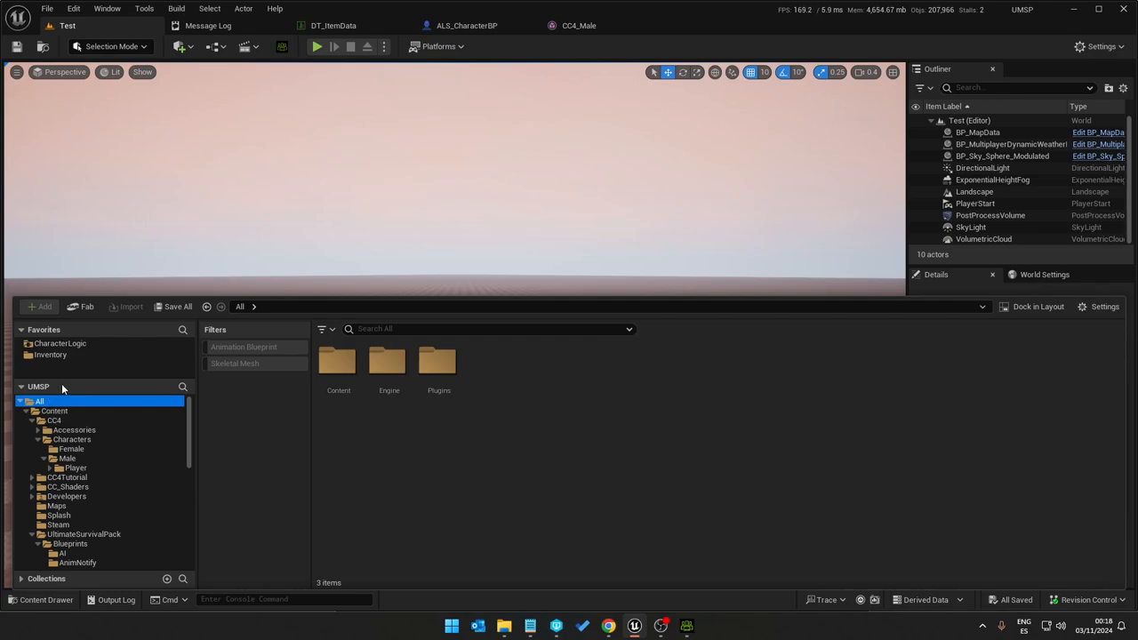
# Step: Create a NewTutorialCC4 folder under Content and open it
pyautogui.click(54, 411)
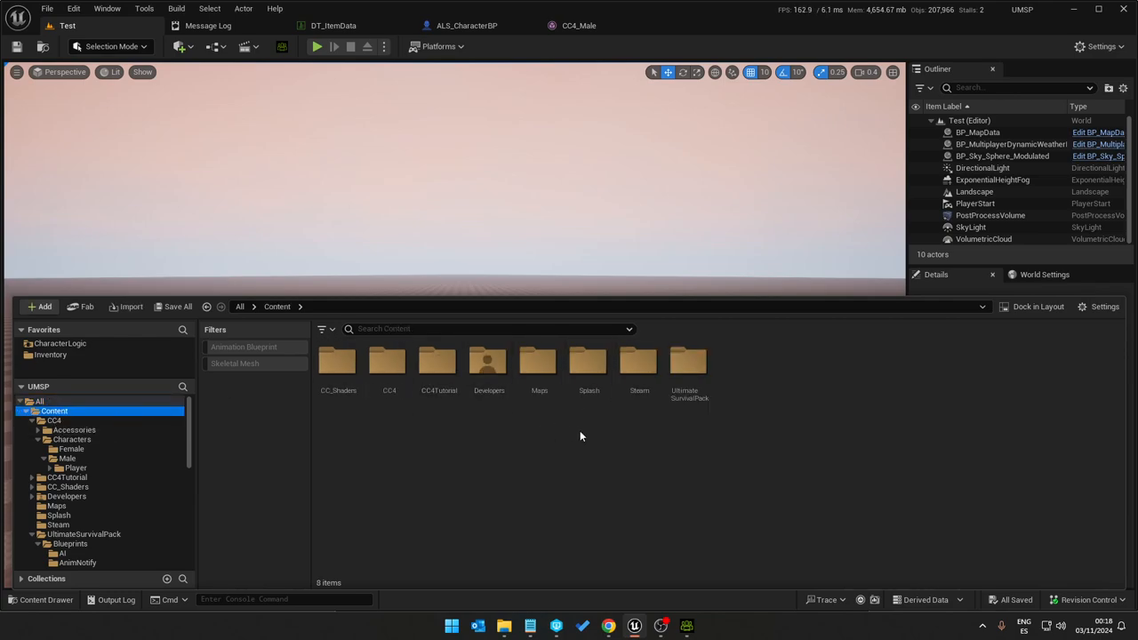
pyautogui.moveTo(722, 432)
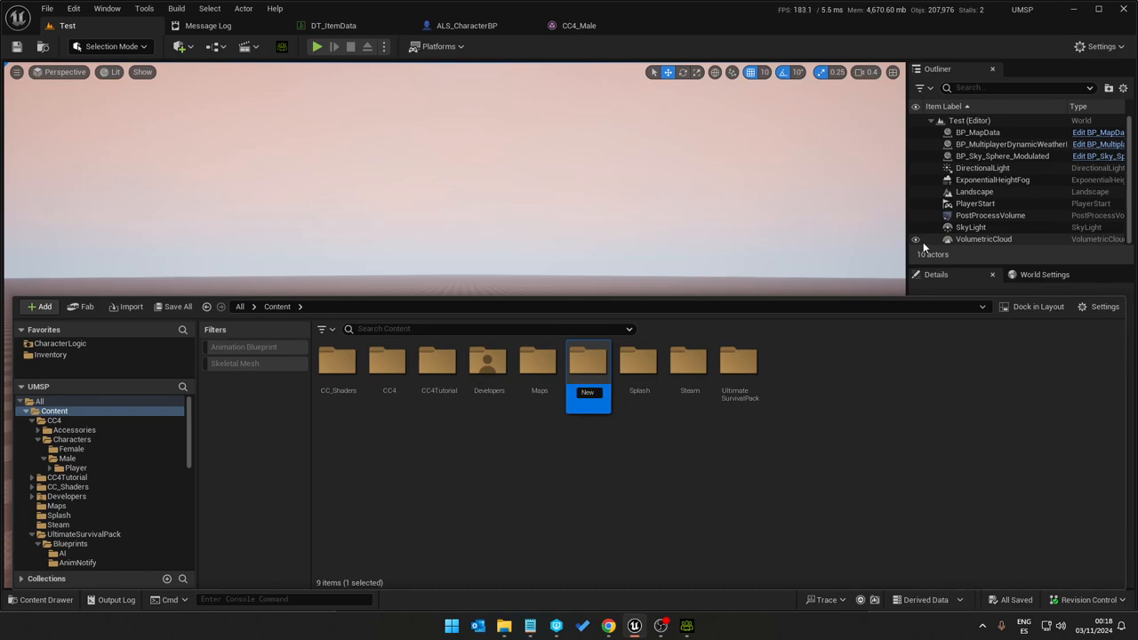
pyautogui.write('TutorialCC4')
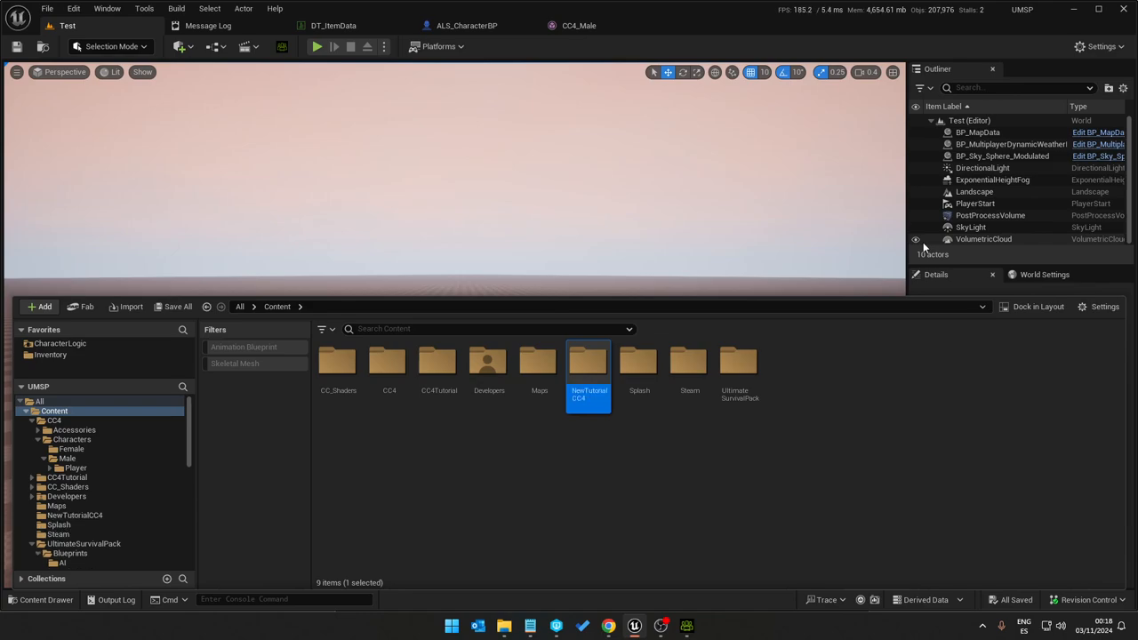
pyautogui.doubleClick(587, 362)
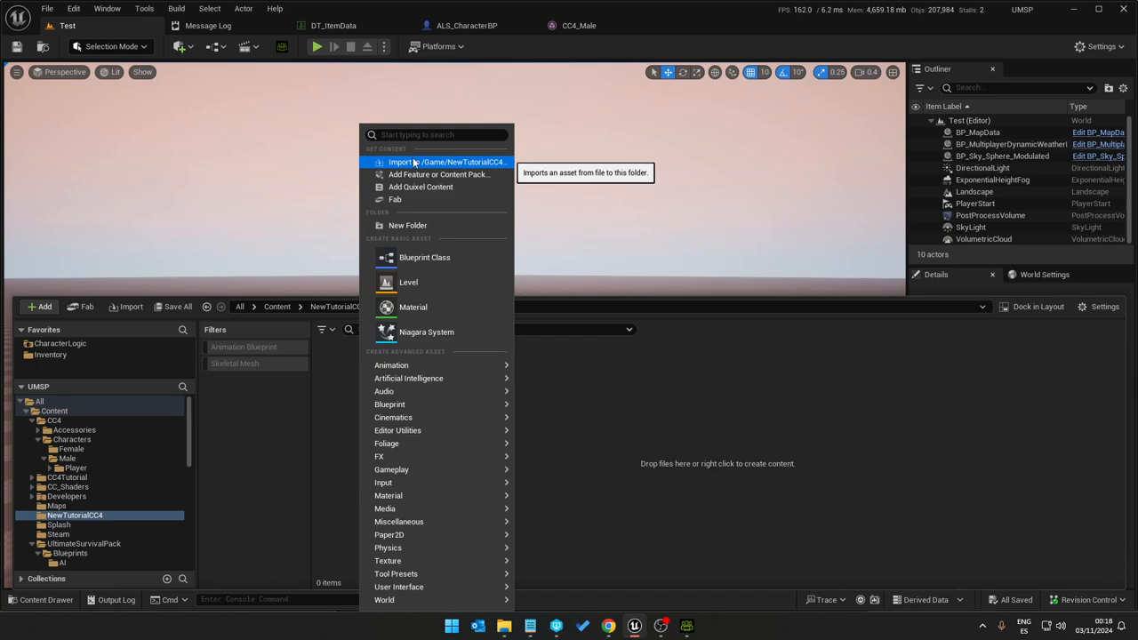
# Step: Choose NewTutorialCC4.Fbx from Desktop > NewTutorial for import into /Game/NewTutorialCC4
pyautogui.click(400, 161)
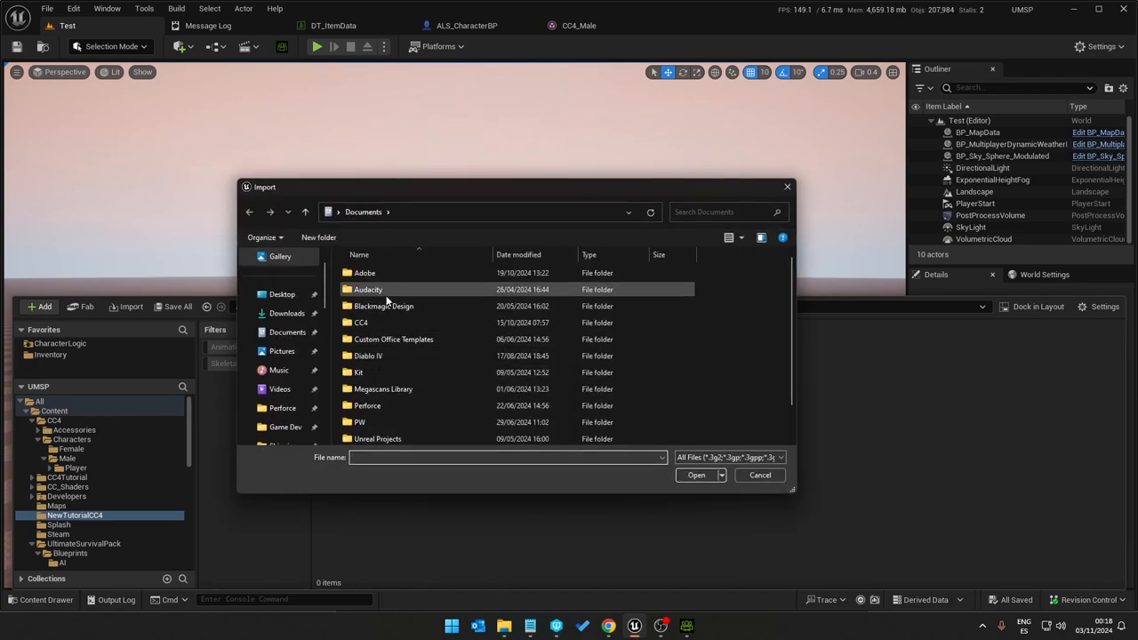
pyautogui.click(281, 294)
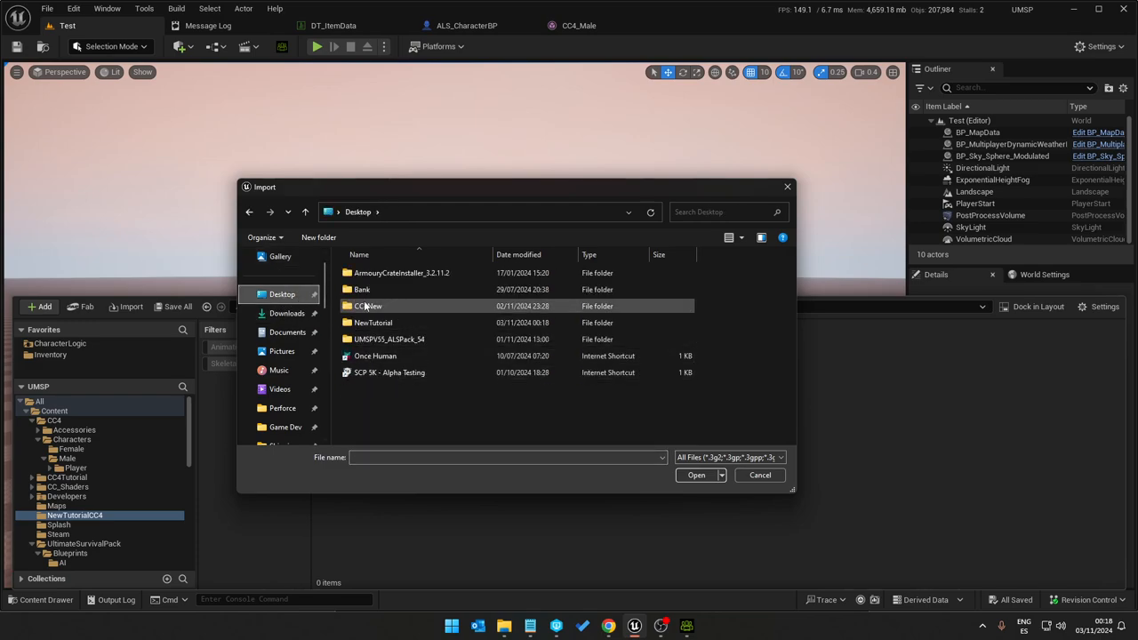
pyautogui.doubleClick(372, 323)
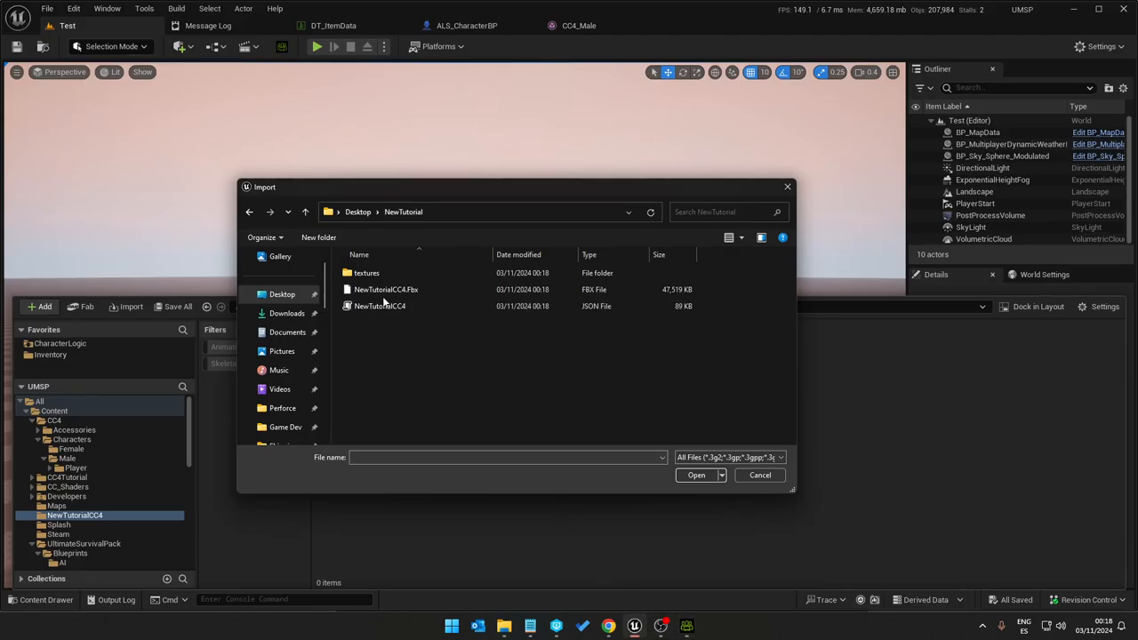
pyautogui.click(383, 289)
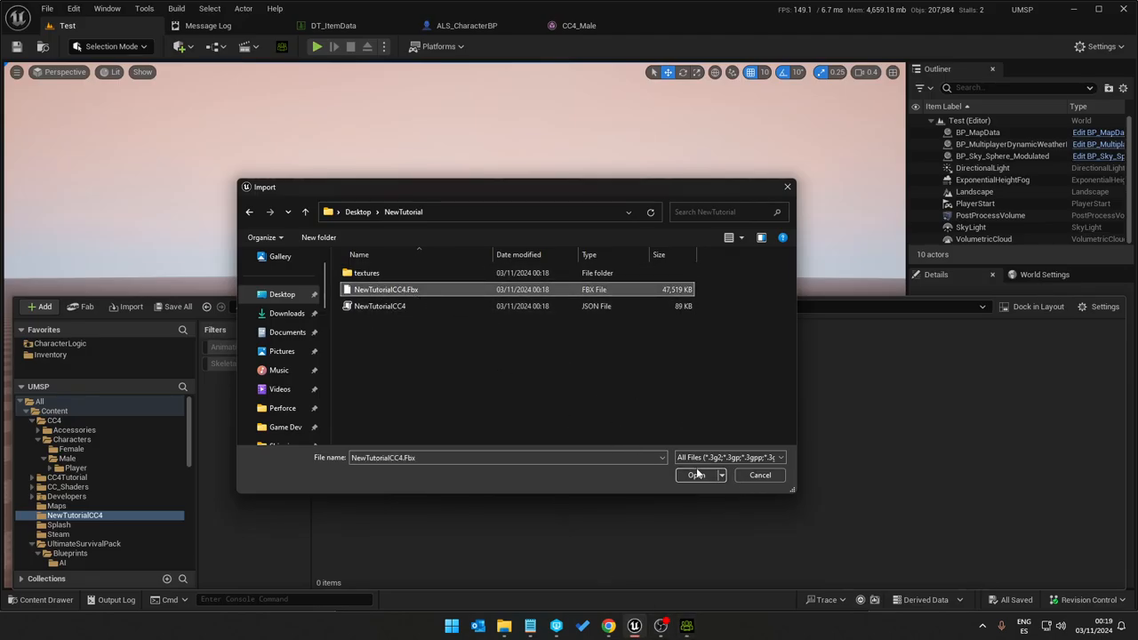
pyautogui.click(696, 475)
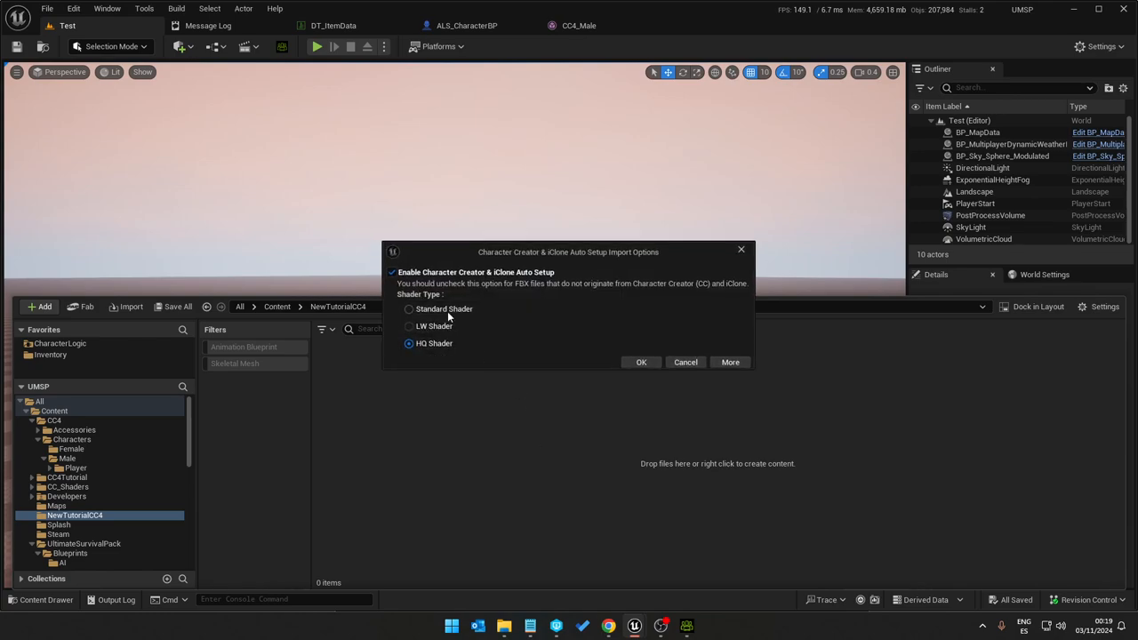
pyautogui.moveTo(415, 345)
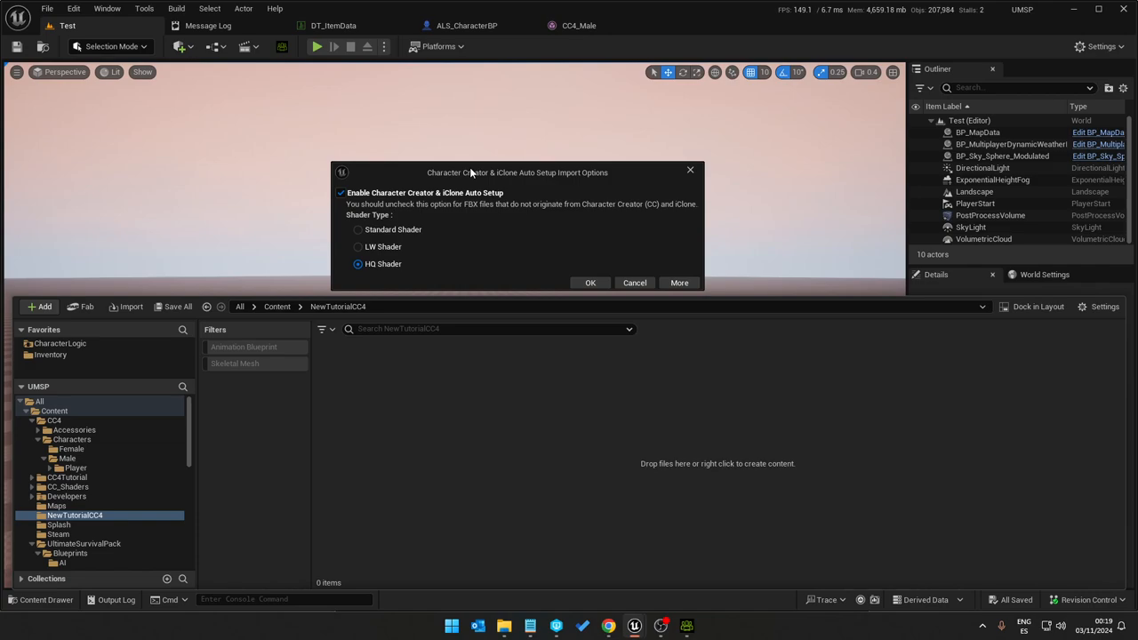
pyautogui.moveTo(458, 301)
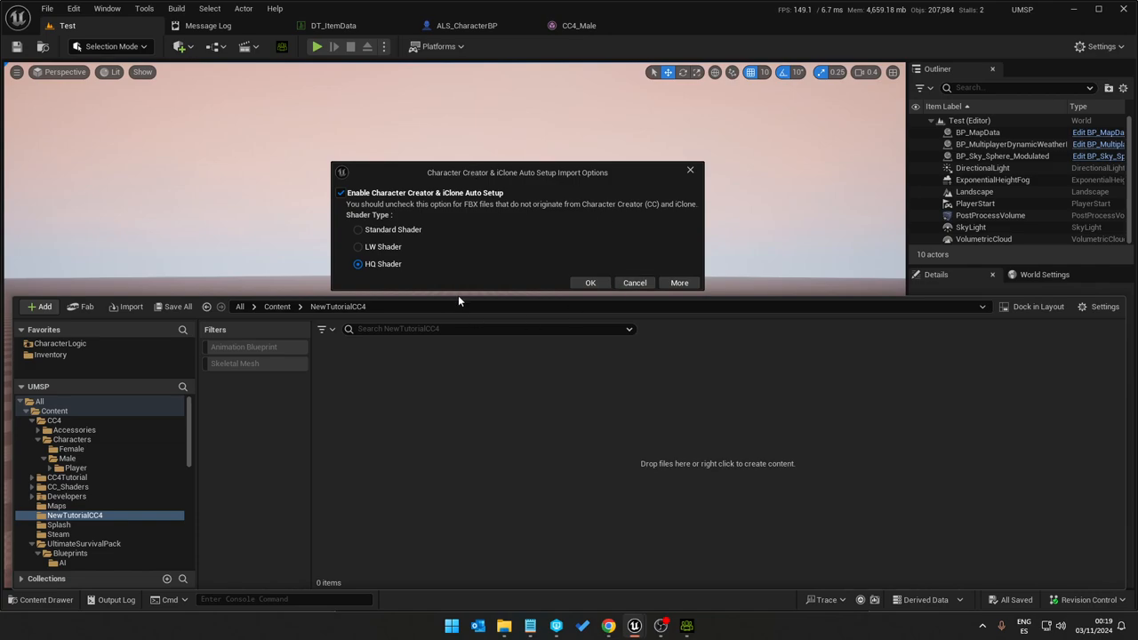
pyautogui.moveTo(363, 249)
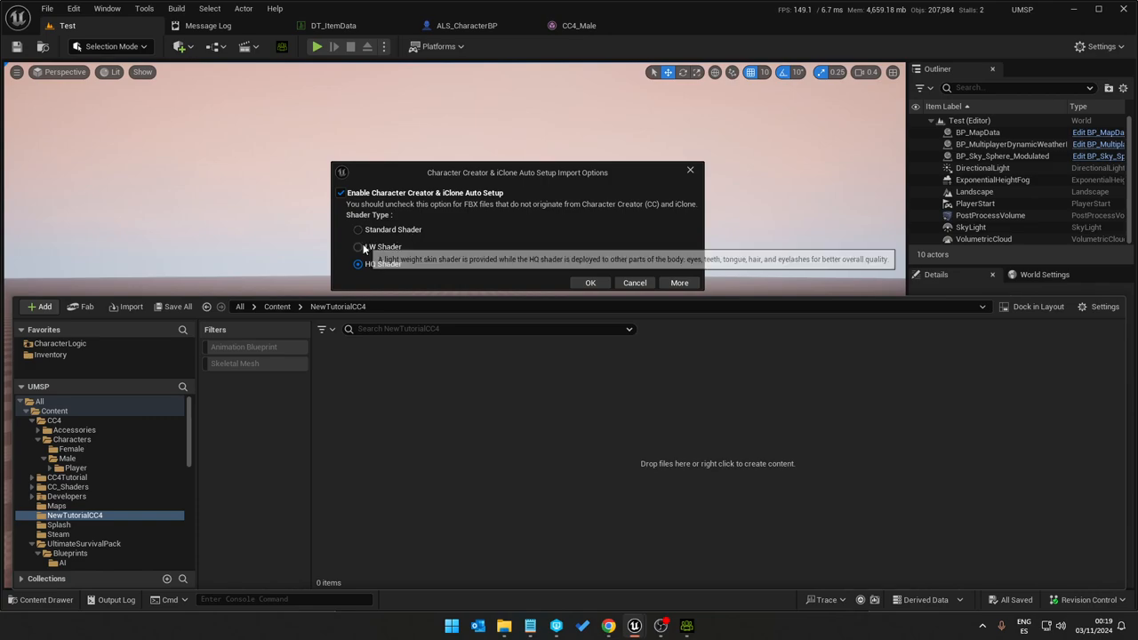
# Step: Keep the HQ shader in the auto setup options and confirm
pyautogui.click(357, 247)
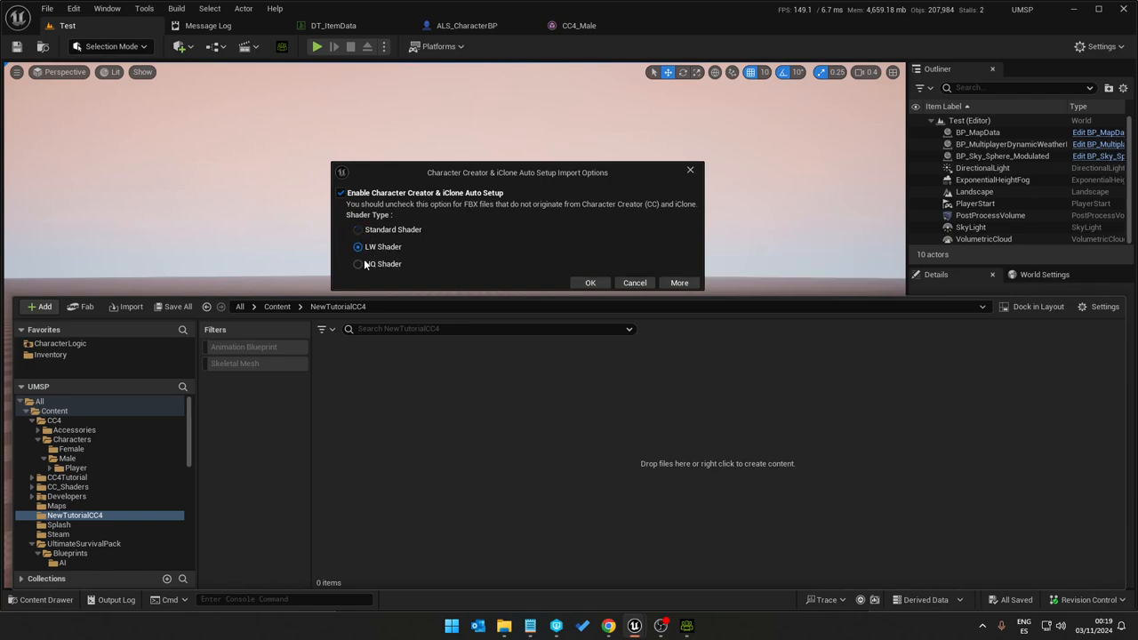
pyautogui.click(357, 263)
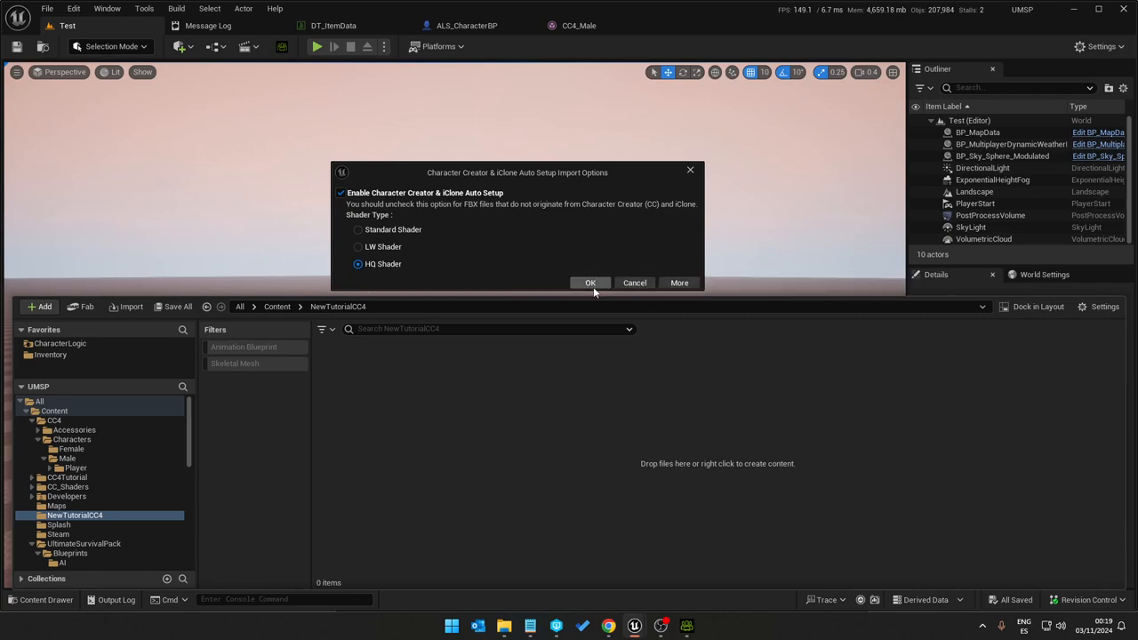
pyautogui.click(590, 281)
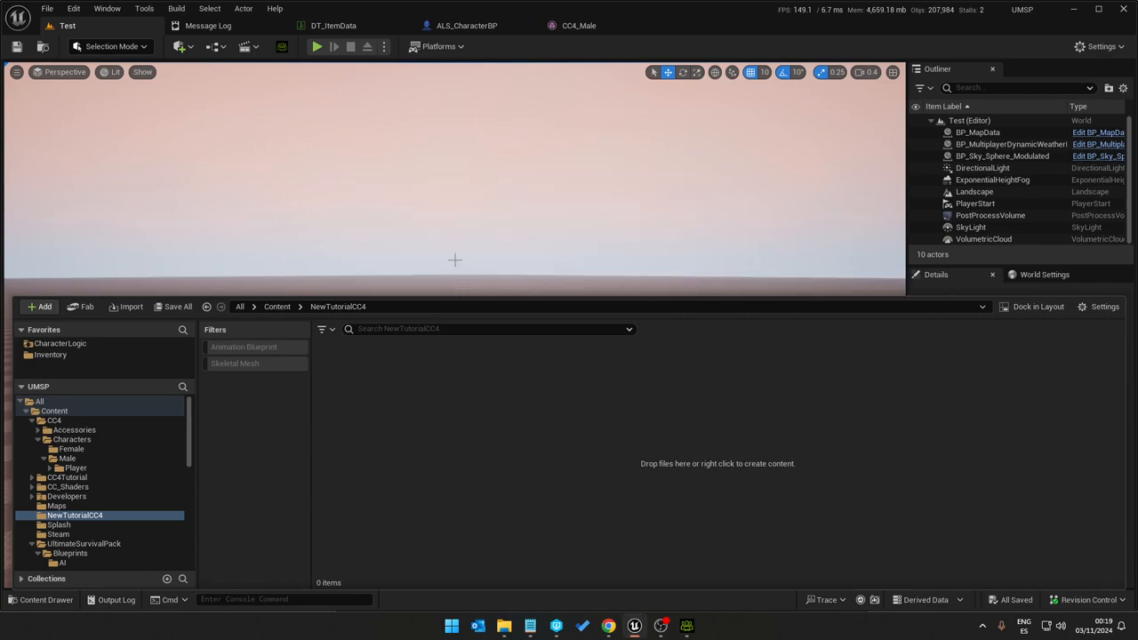
# Step: Review the skeletal mesh and material FBX import options, then Import All
pyautogui.click(130, 306)
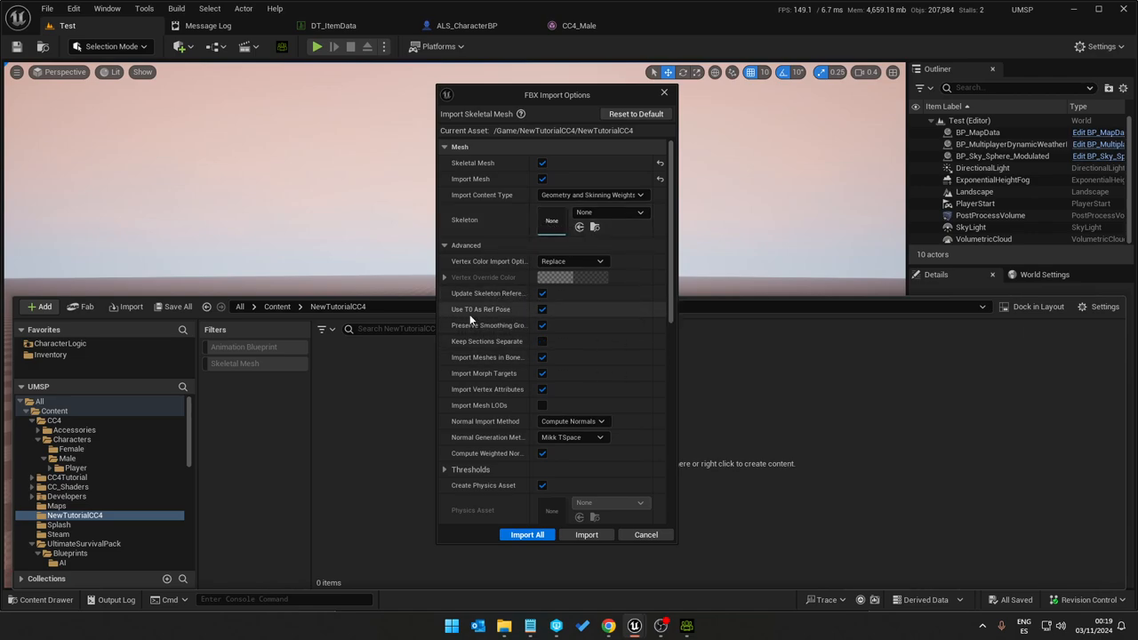
pyautogui.moveTo(462, 325)
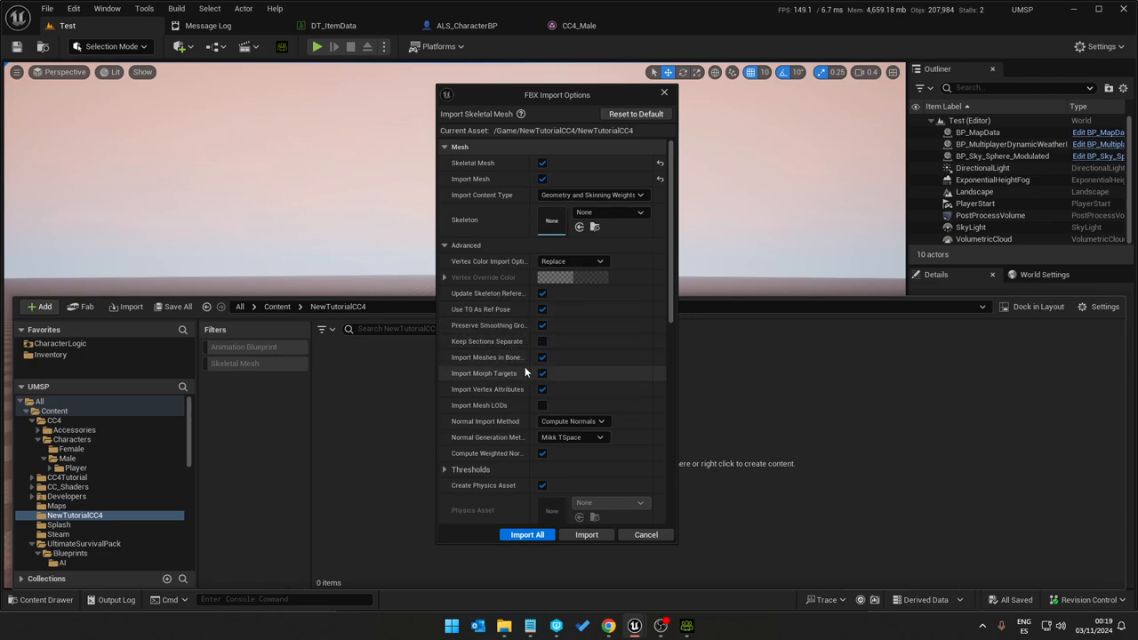
pyautogui.moveTo(521, 362)
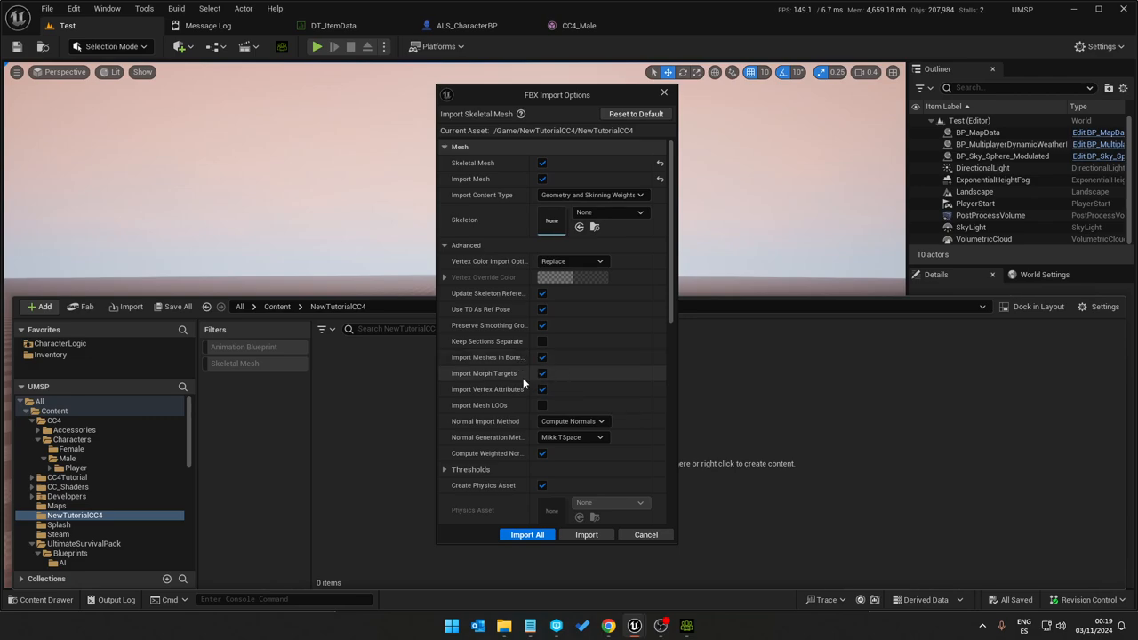
pyautogui.moveTo(513, 391)
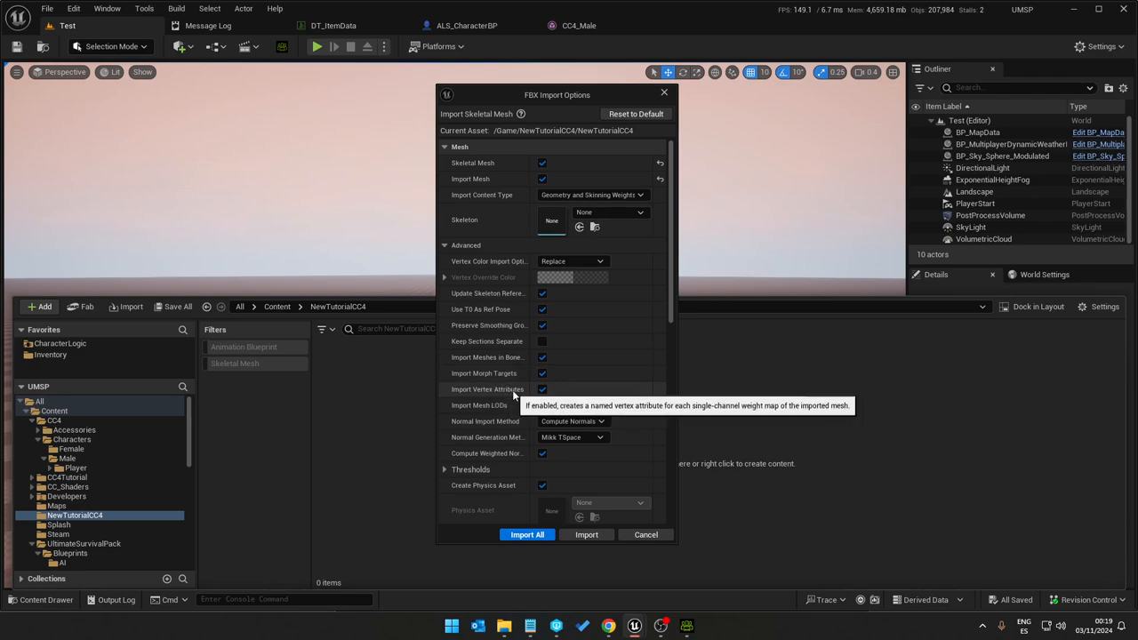
pyautogui.scroll(-3)
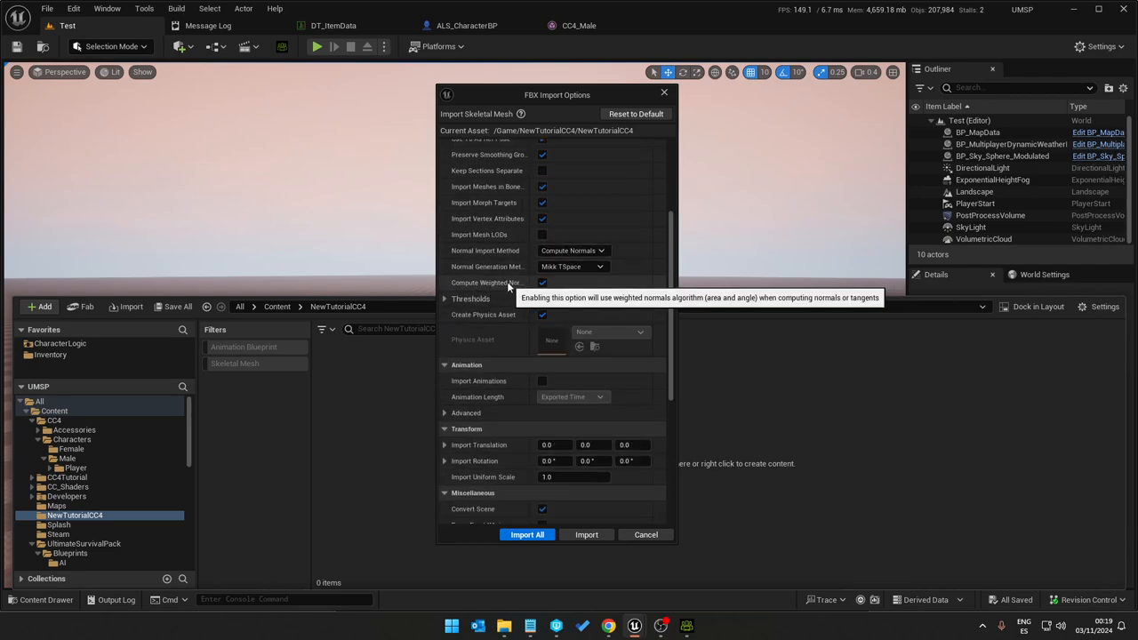
pyautogui.scroll(-3)
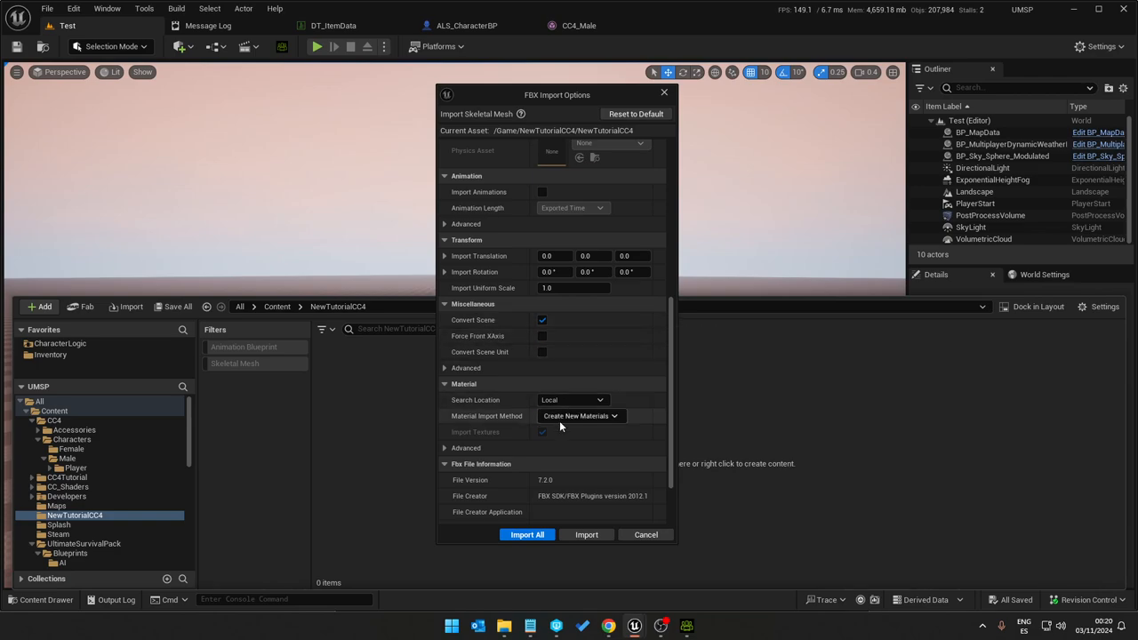
pyautogui.moveTo(586, 423)
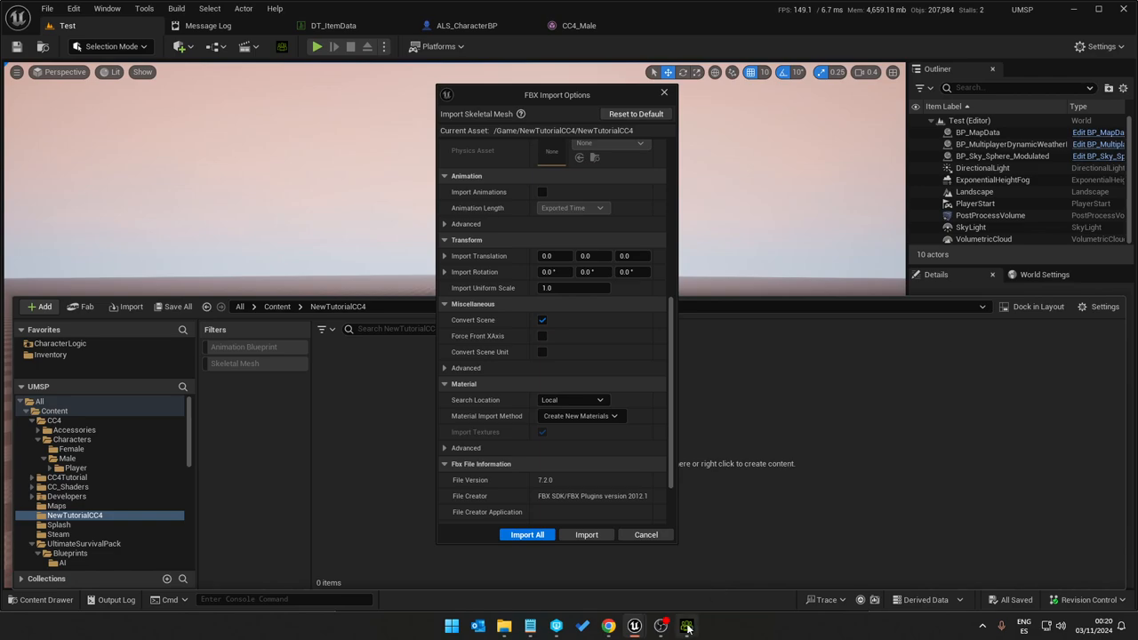
pyautogui.click(686, 622)
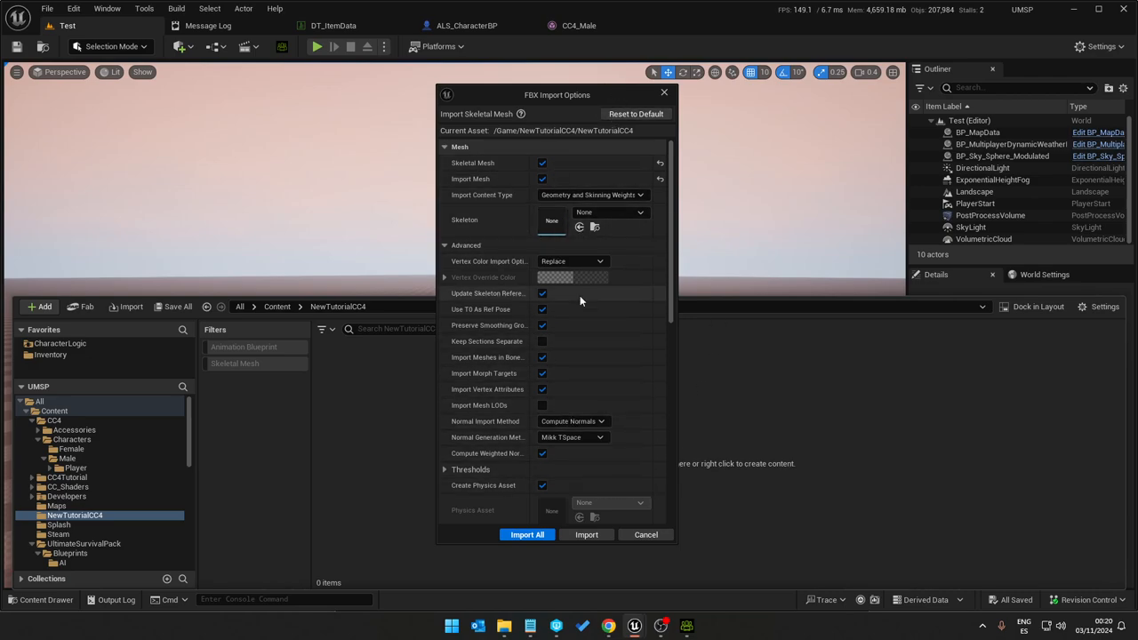
pyautogui.scroll(-3)
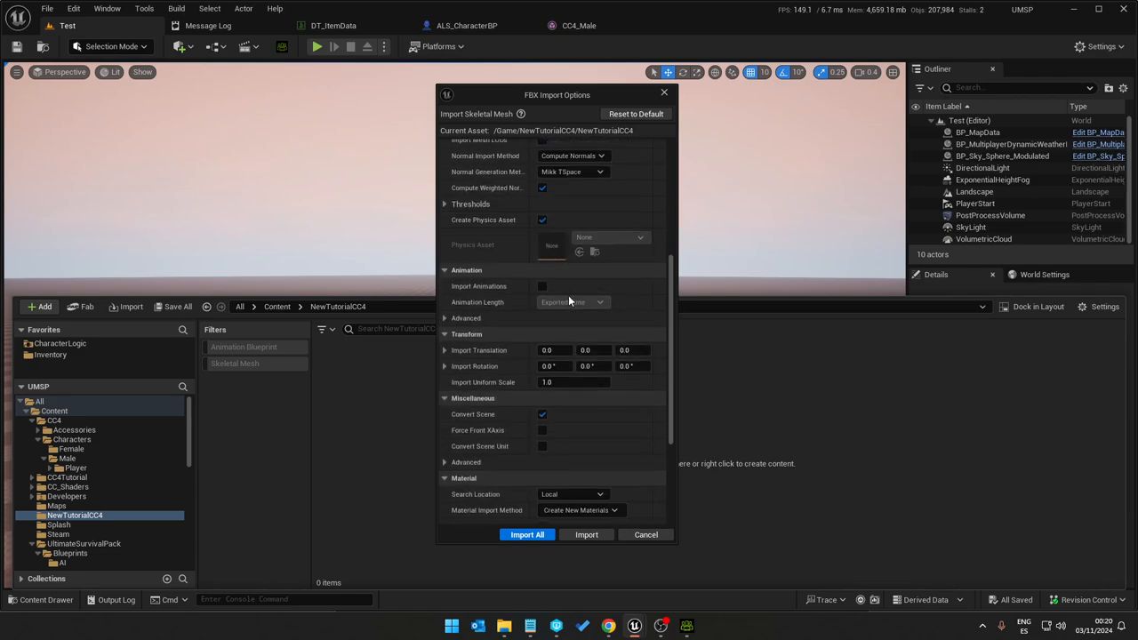
pyautogui.scroll(-3)
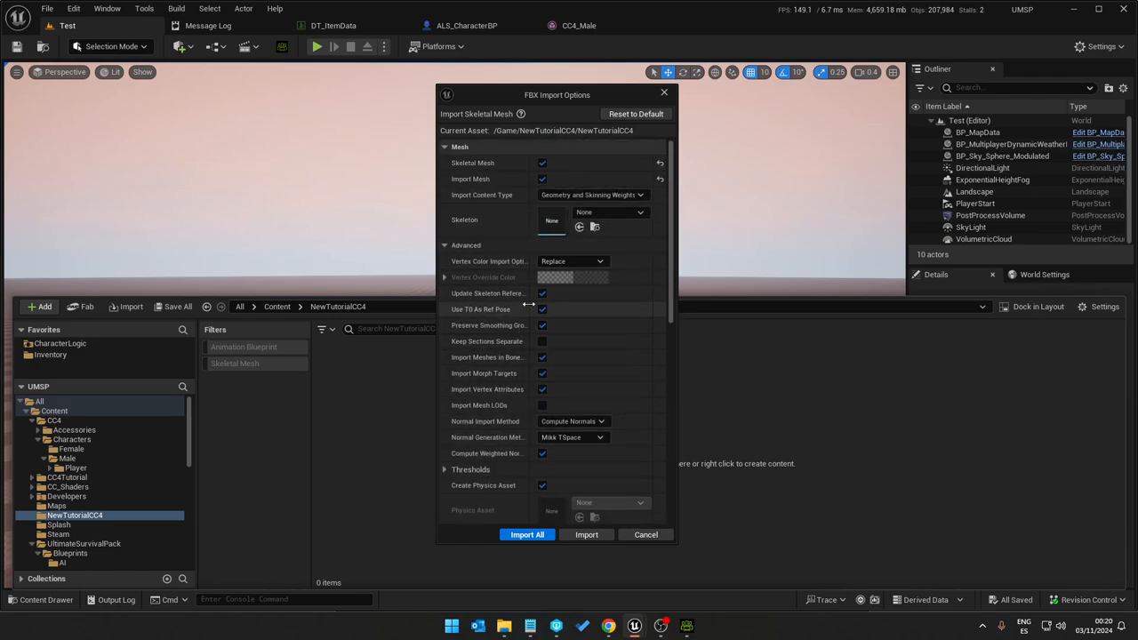
pyautogui.moveTo(527, 536)
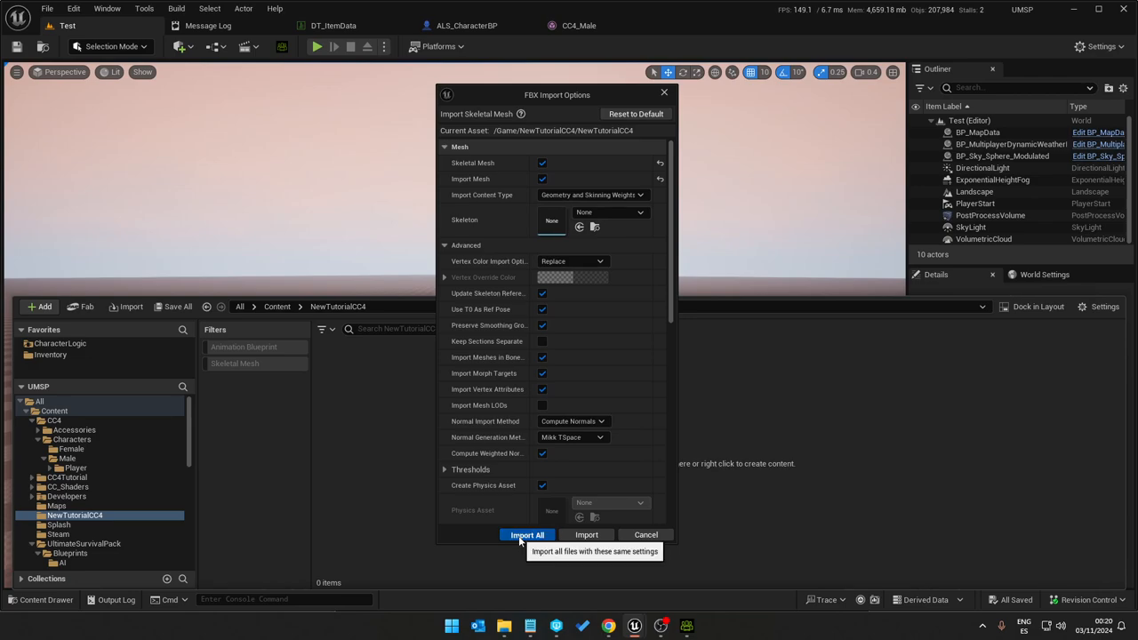
pyautogui.click(525, 534)
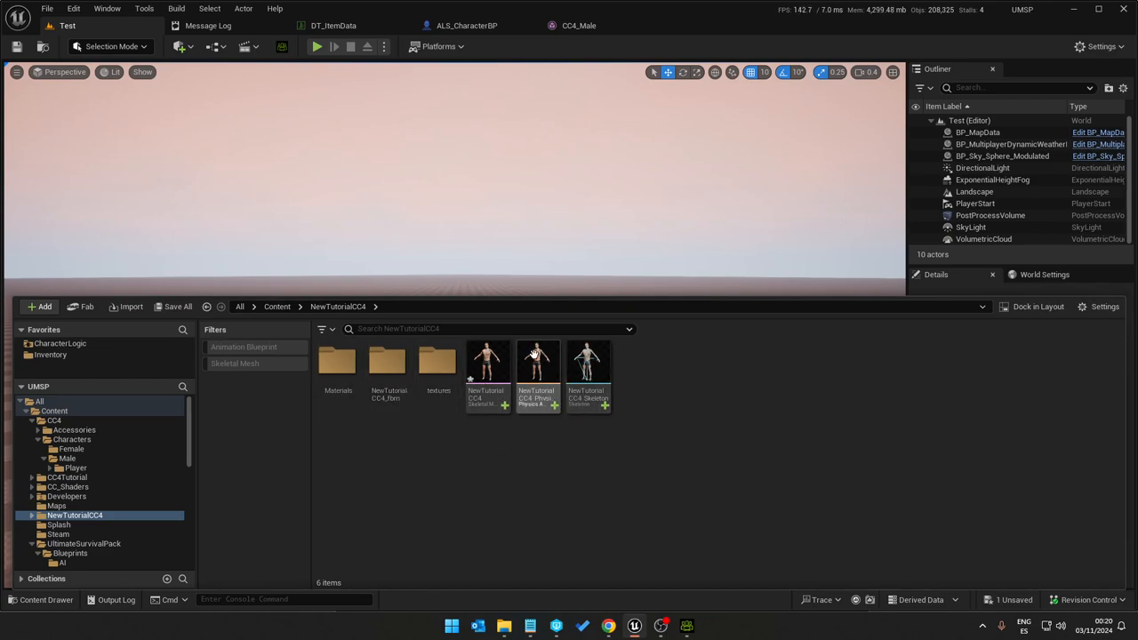
pyautogui.click(42, 9)
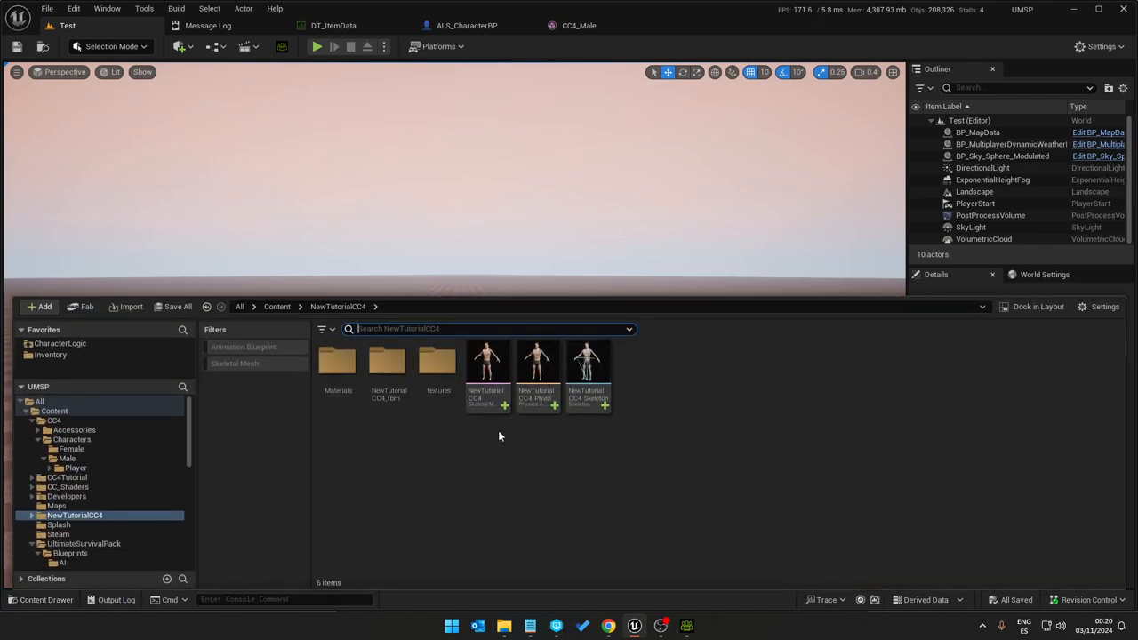
pyautogui.moveTo(538, 365)
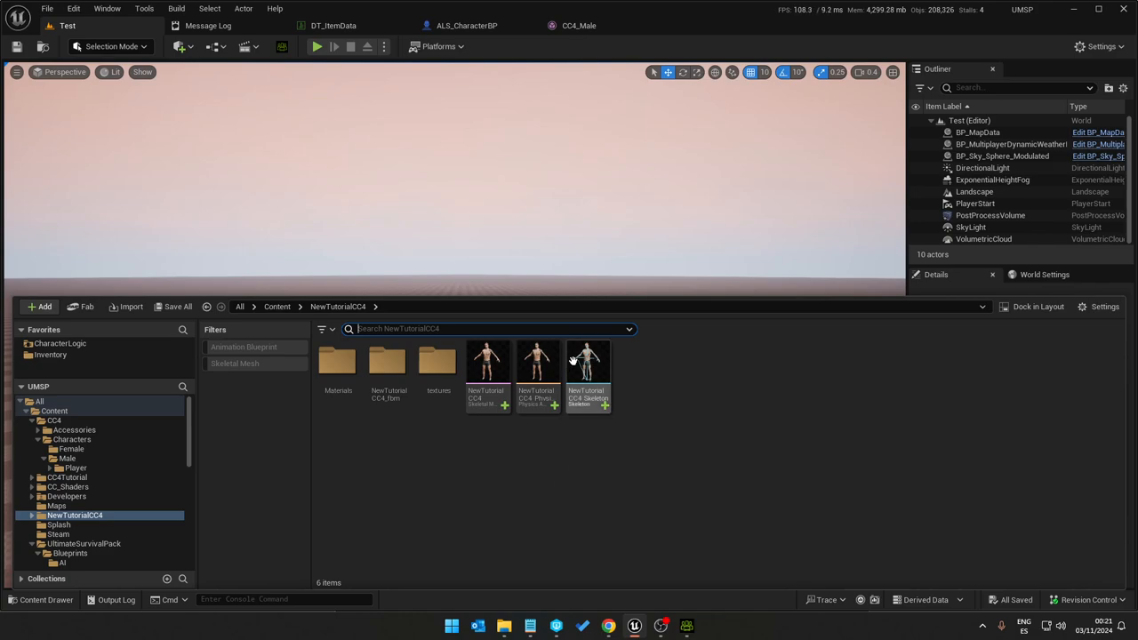
pyautogui.moveTo(474, 360)
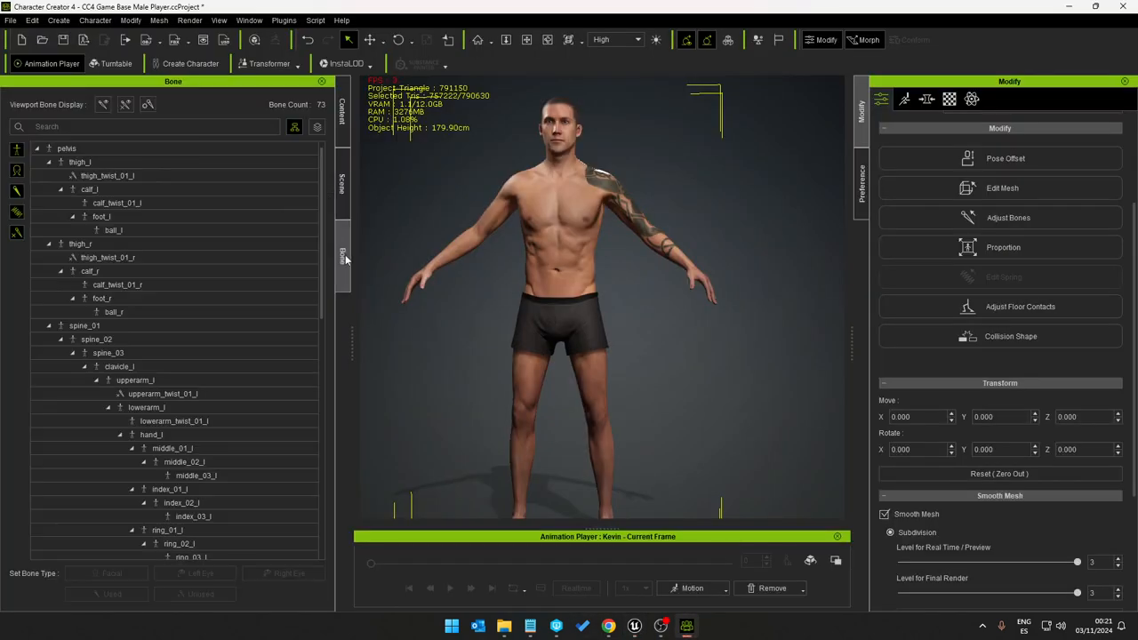
pyautogui.click(80, 243)
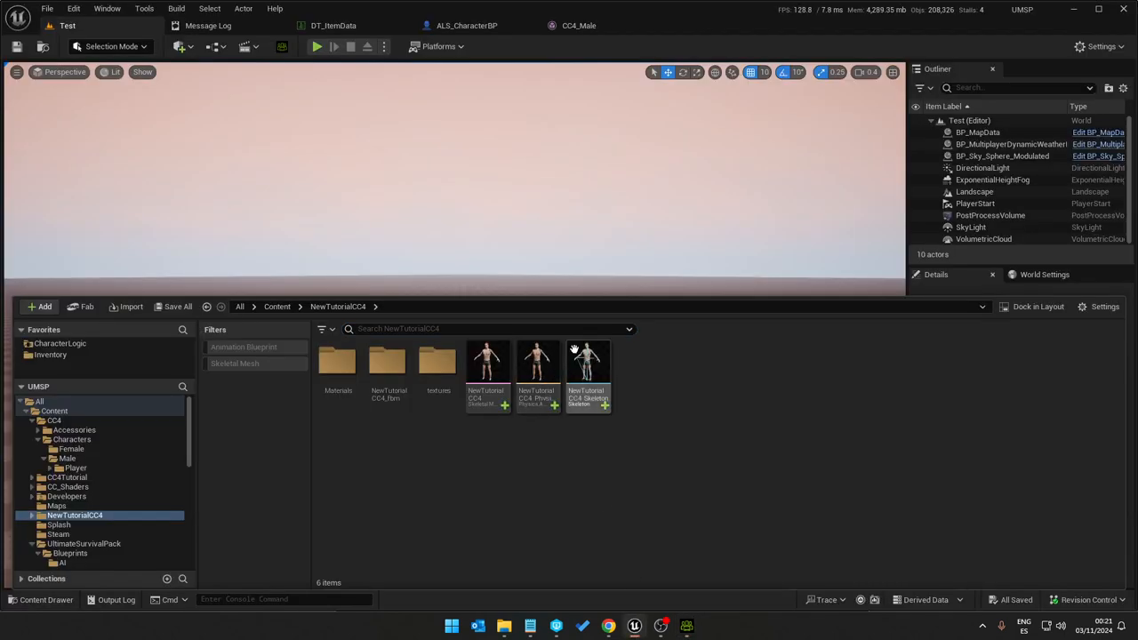
# Step: Delete NewTutorialCC4_Skeleton, redirecting references to ALS_Mannequin_Skeleton, and save the selected assets
pyautogui.click(586, 362)
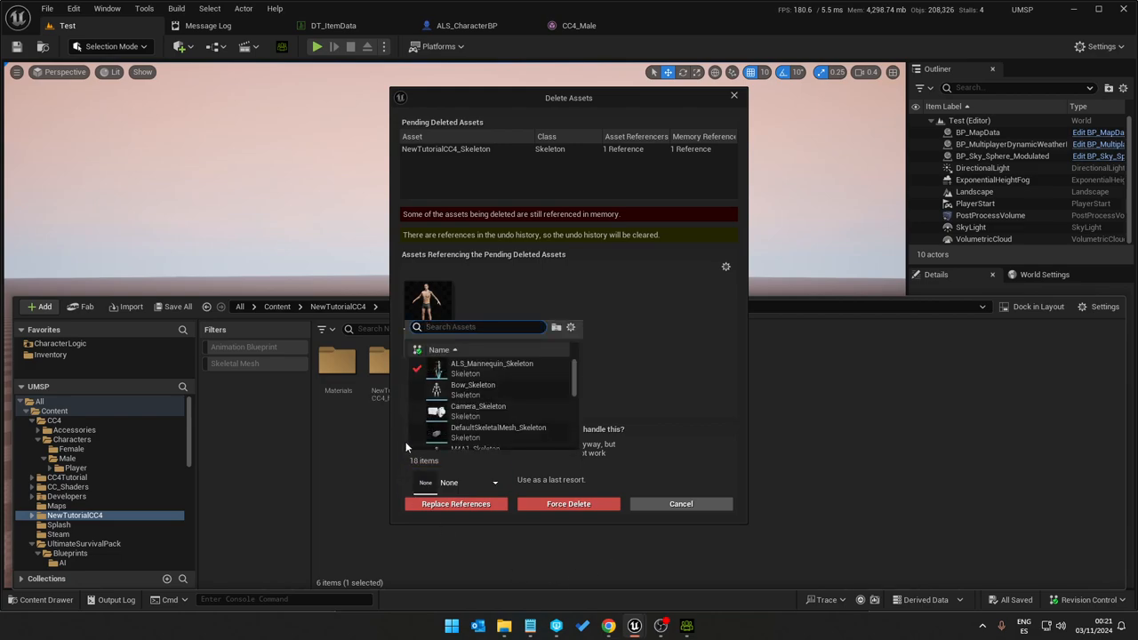
pyautogui.moveTo(492, 363)
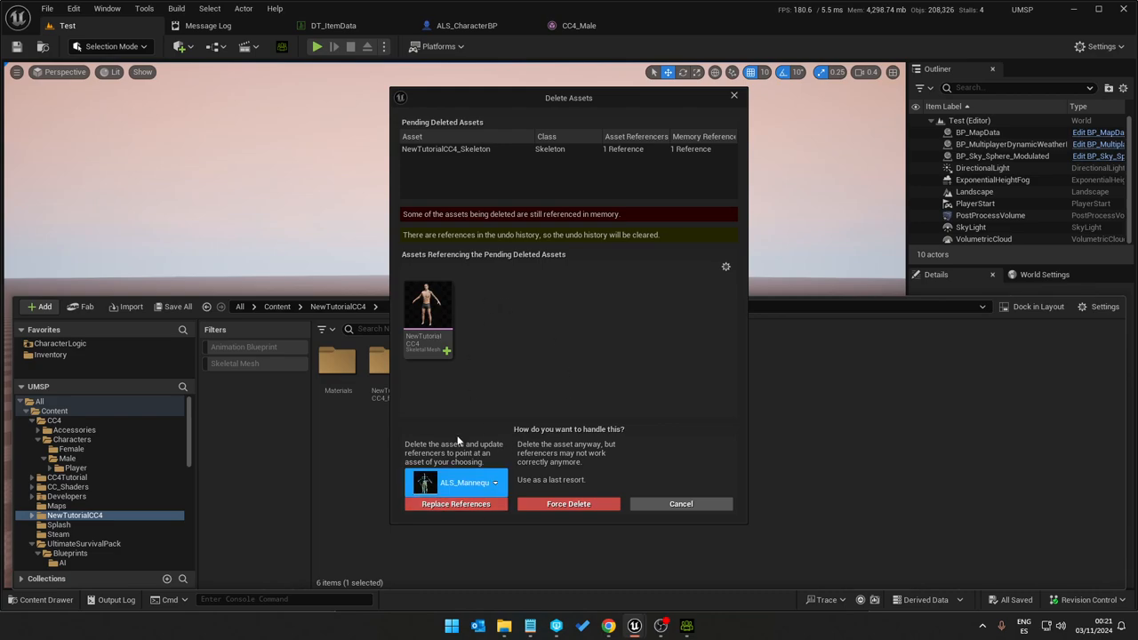
pyautogui.moveTo(471, 360)
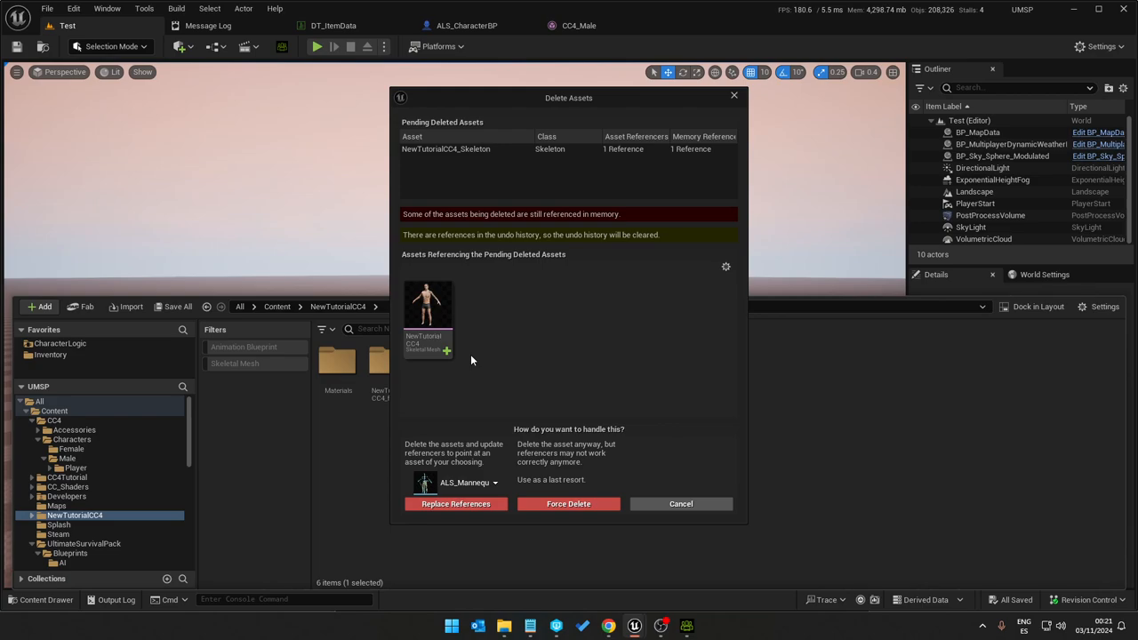
pyautogui.click(455, 482)
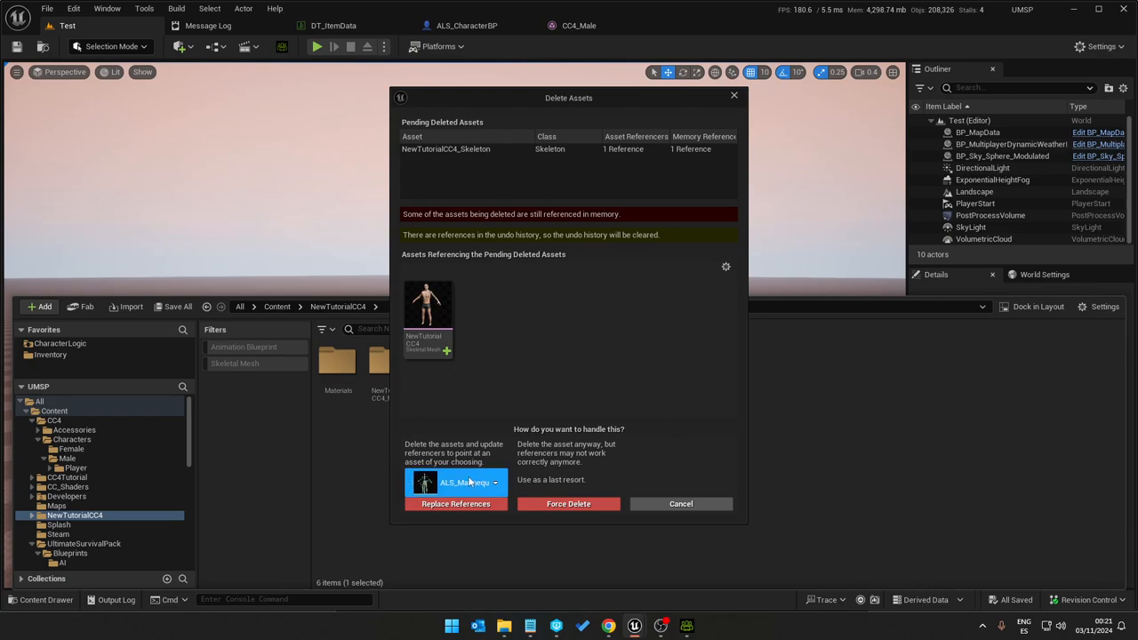
pyautogui.click(495, 483)
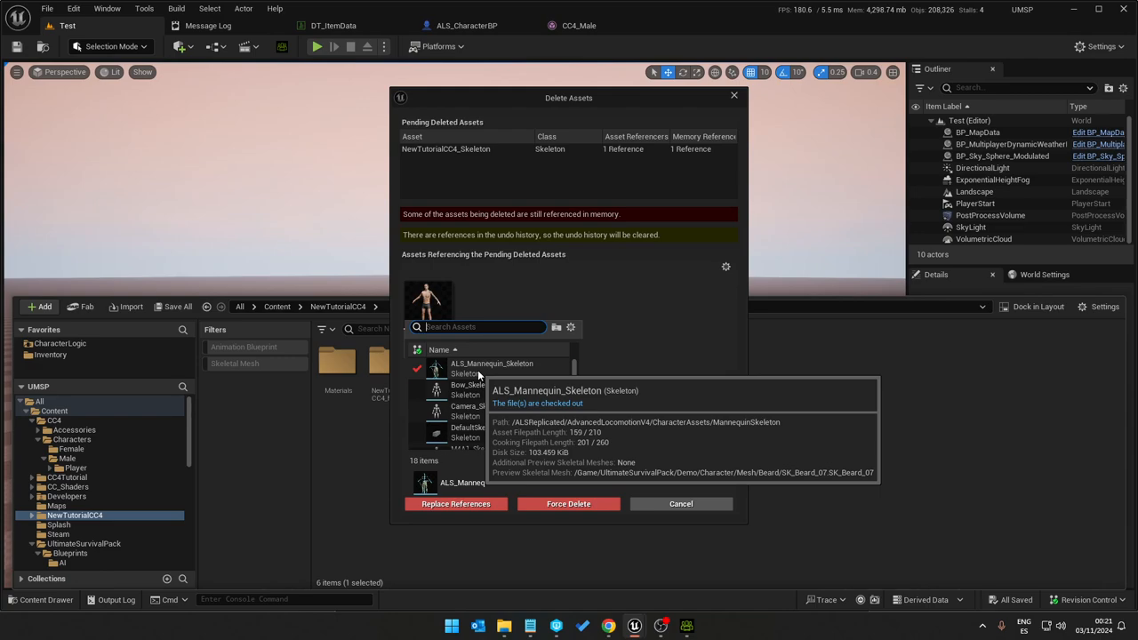
pyautogui.click(487, 368)
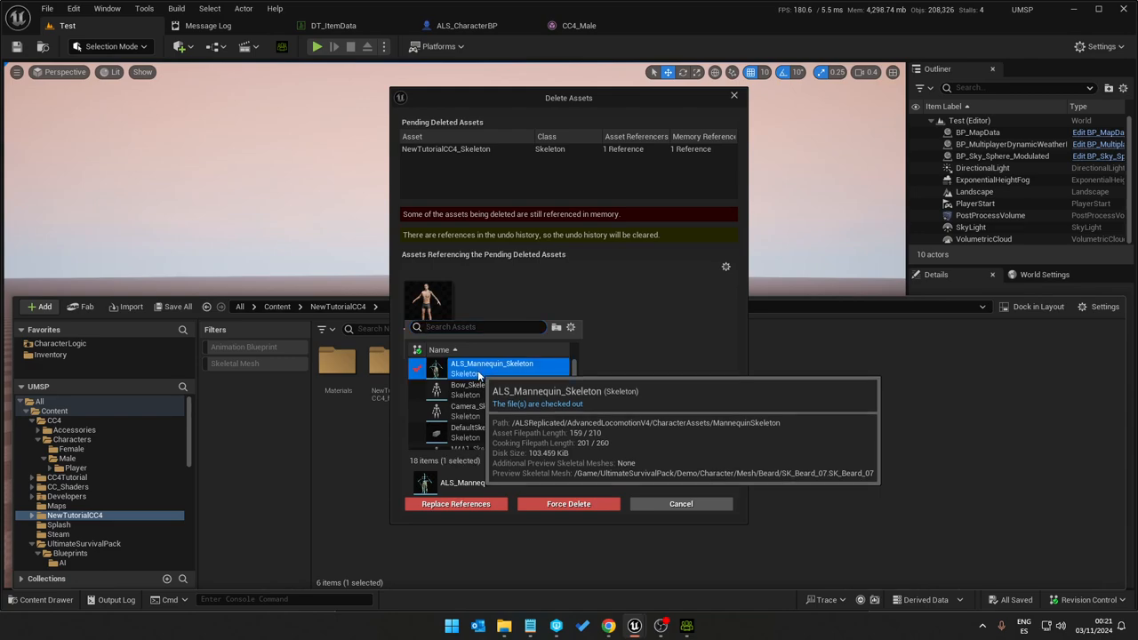
pyautogui.click(478, 366)
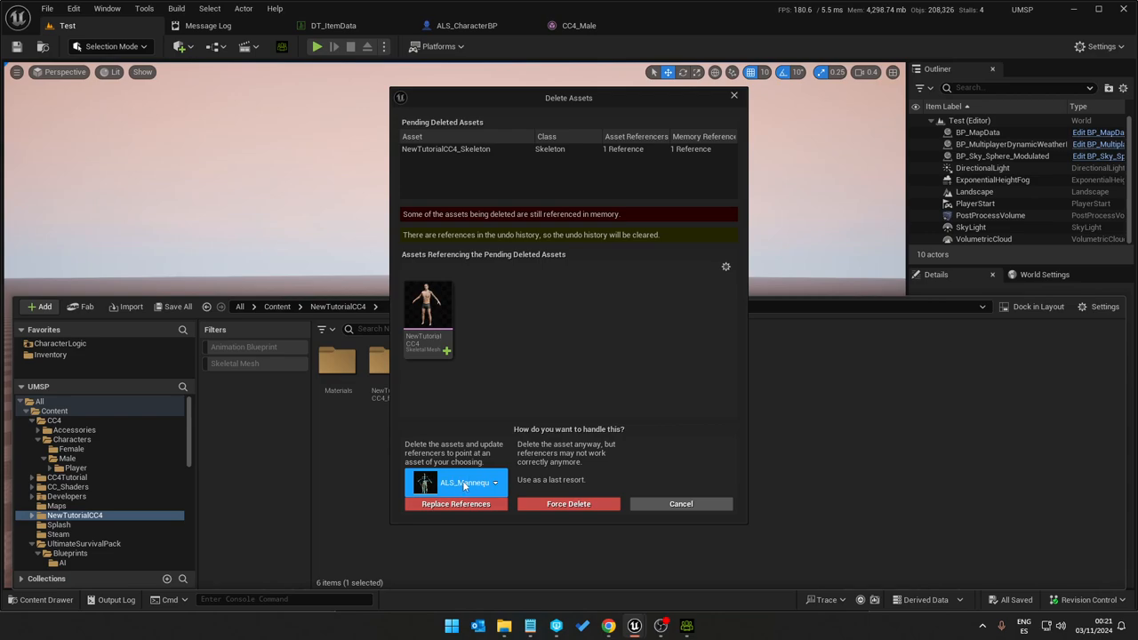
pyautogui.click(456, 504)
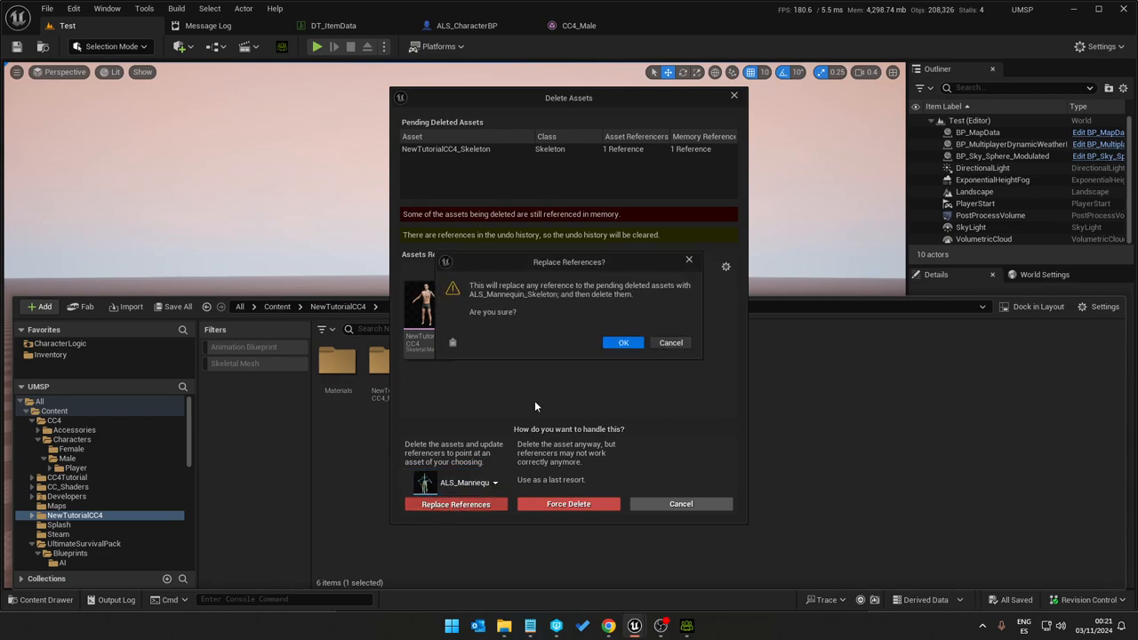
pyautogui.click(623, 342)
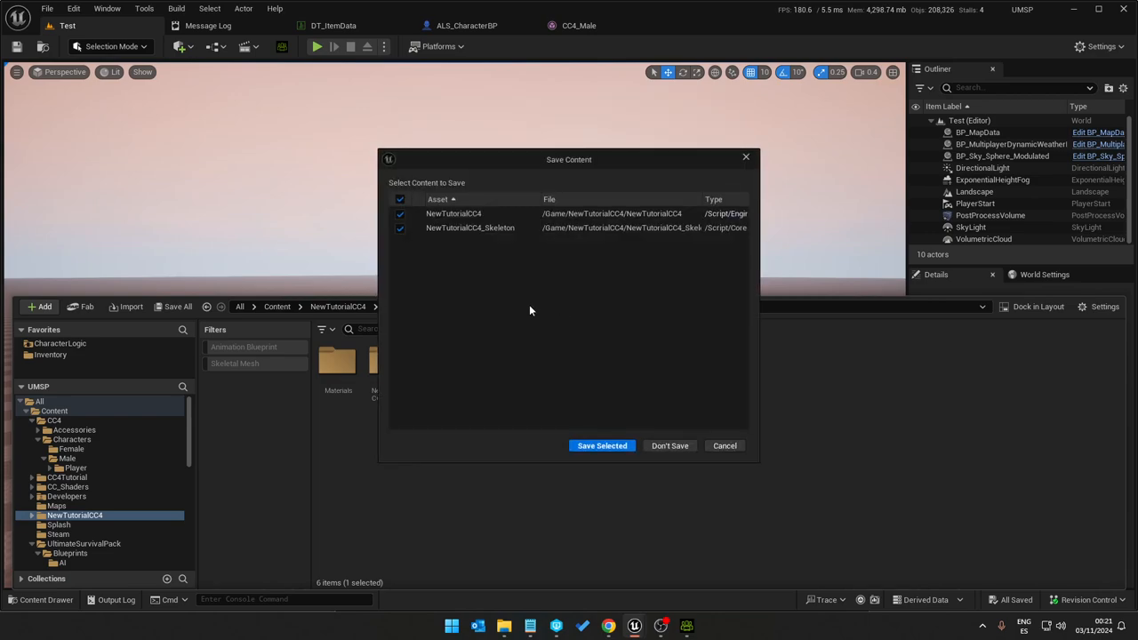
pyautogui.click(602, 445)
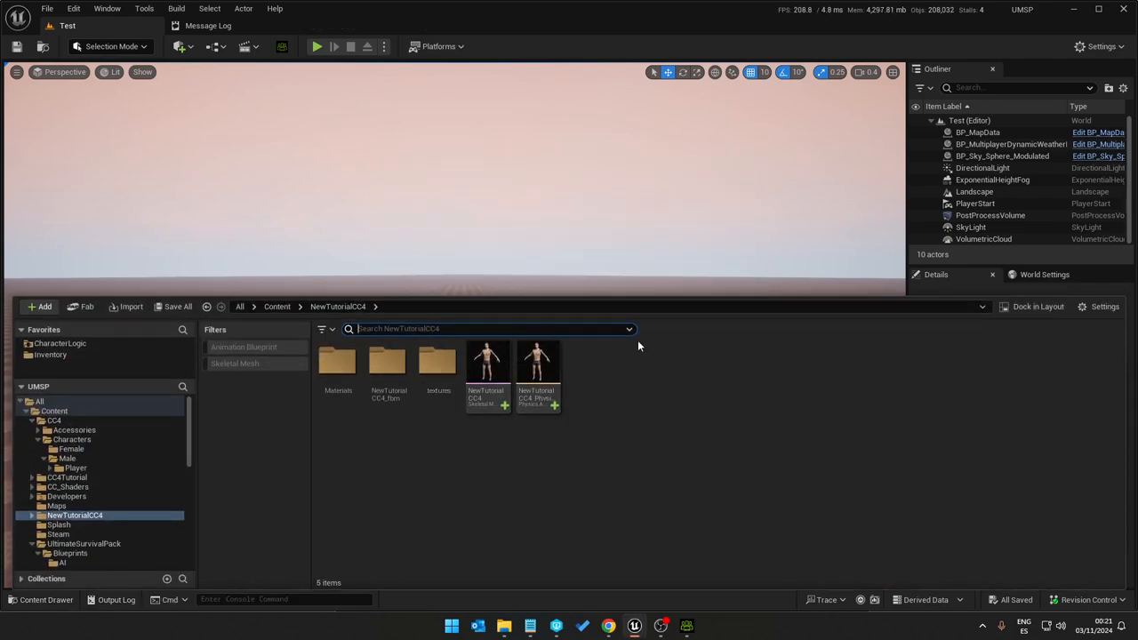
pyautogui.click(36, 8)
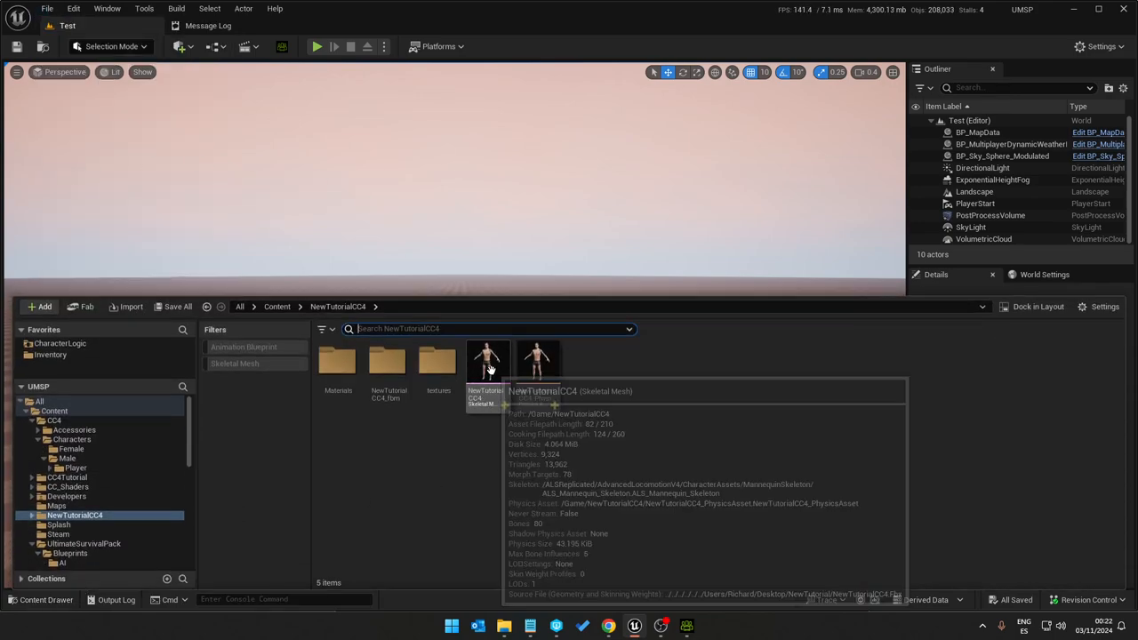
pyautogui.doubleClick(486, 362)
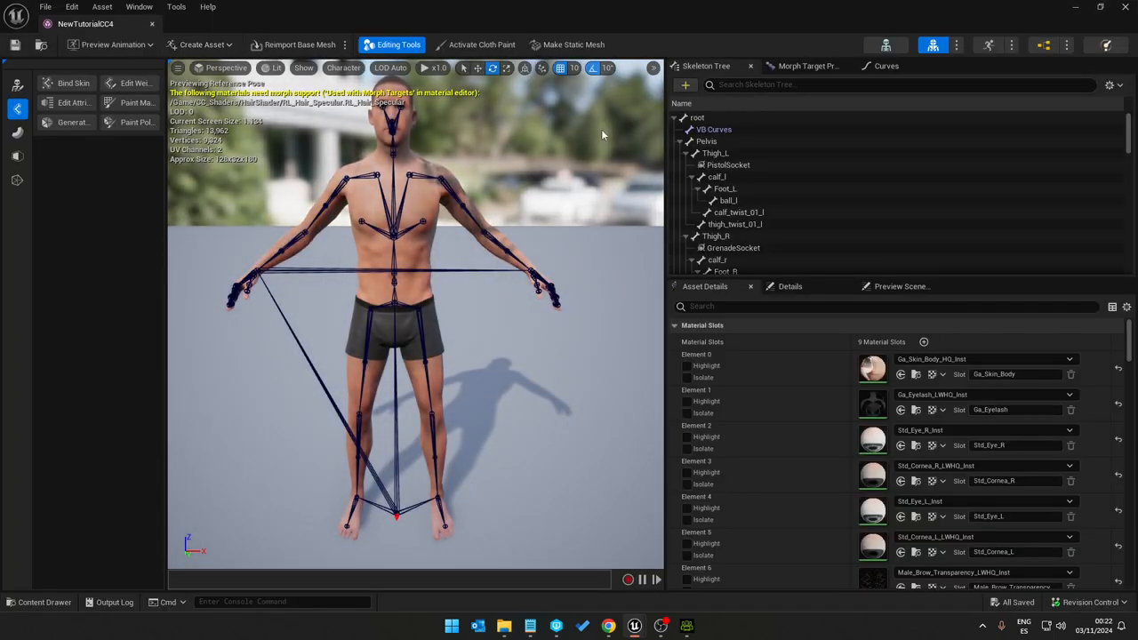
pyautogui.click(705, 141)
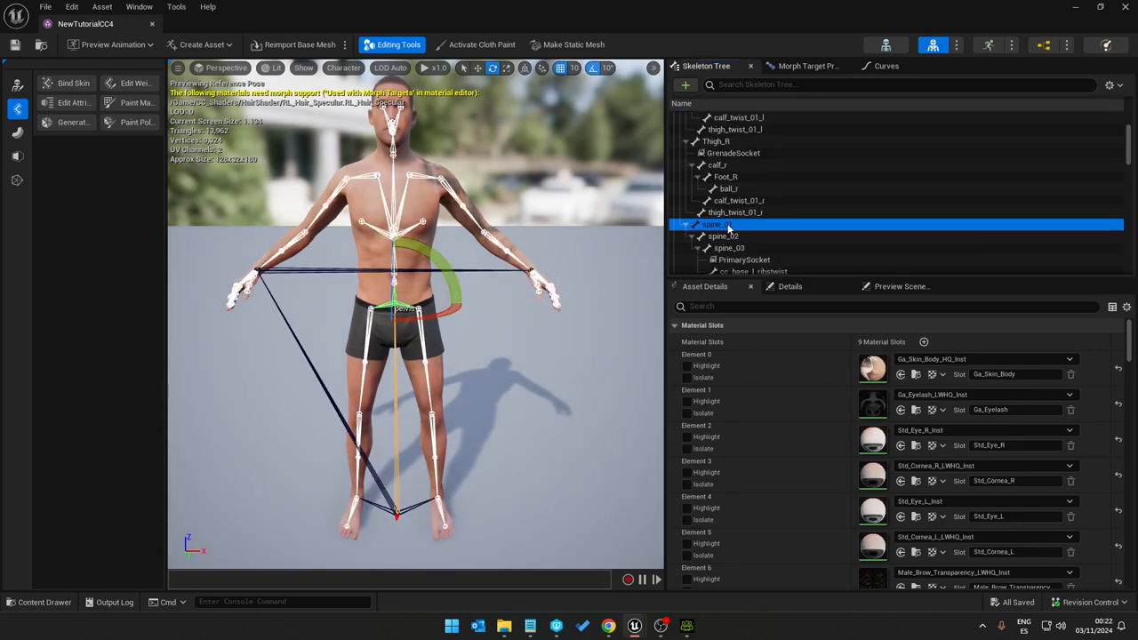
pyautogui.click(729, 247)
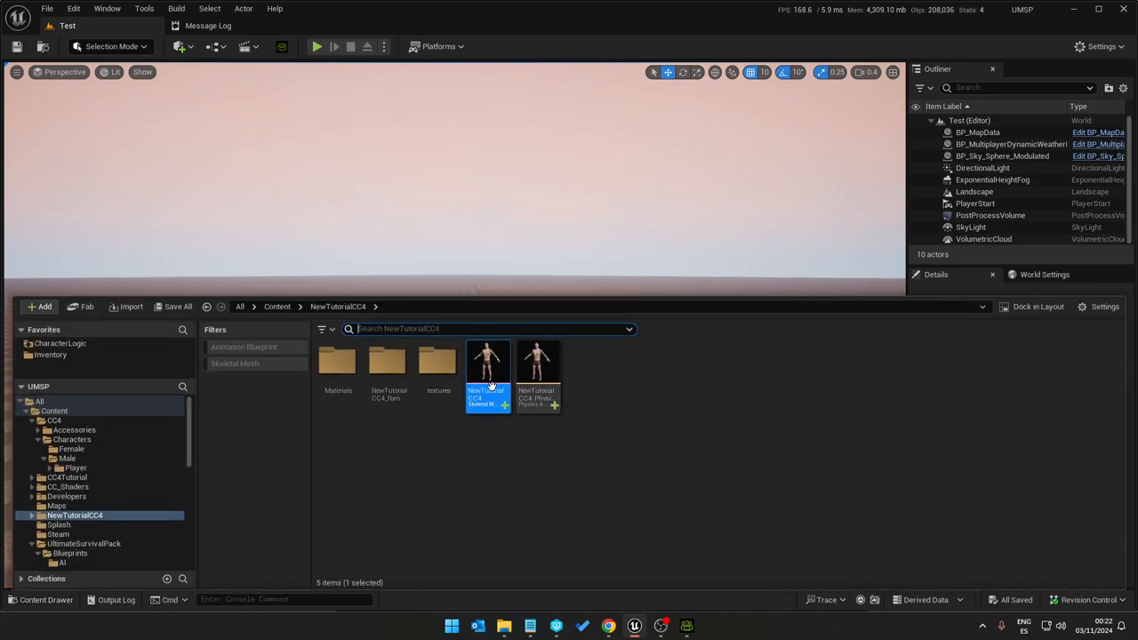
pyautogui.moveTo(482, 376)
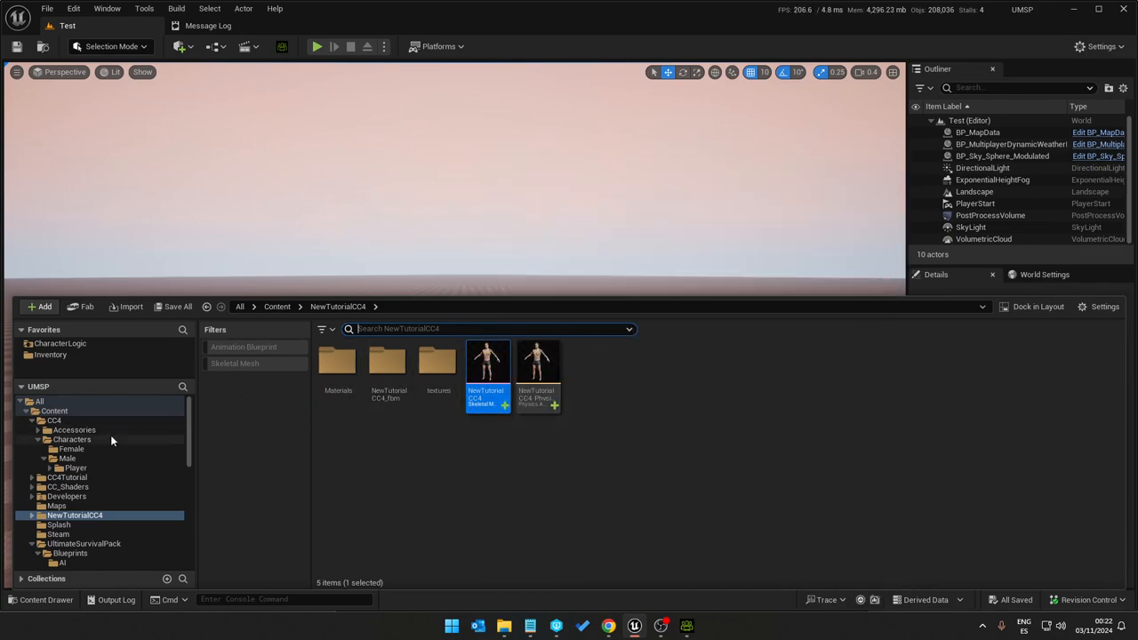
# Step: Assign the NewTutorialCC4 skeletal mesh to ALS_CharacterBP and compile the blueprint
pyautogui.click(56, 343)
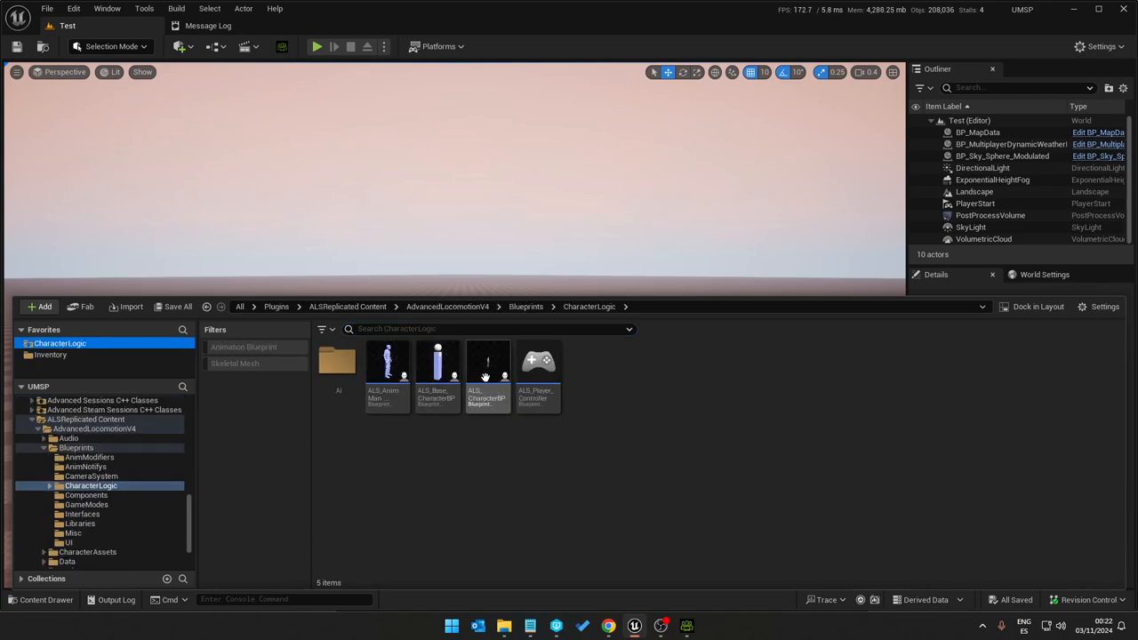
pyautogui.doubleClick(487, 373)
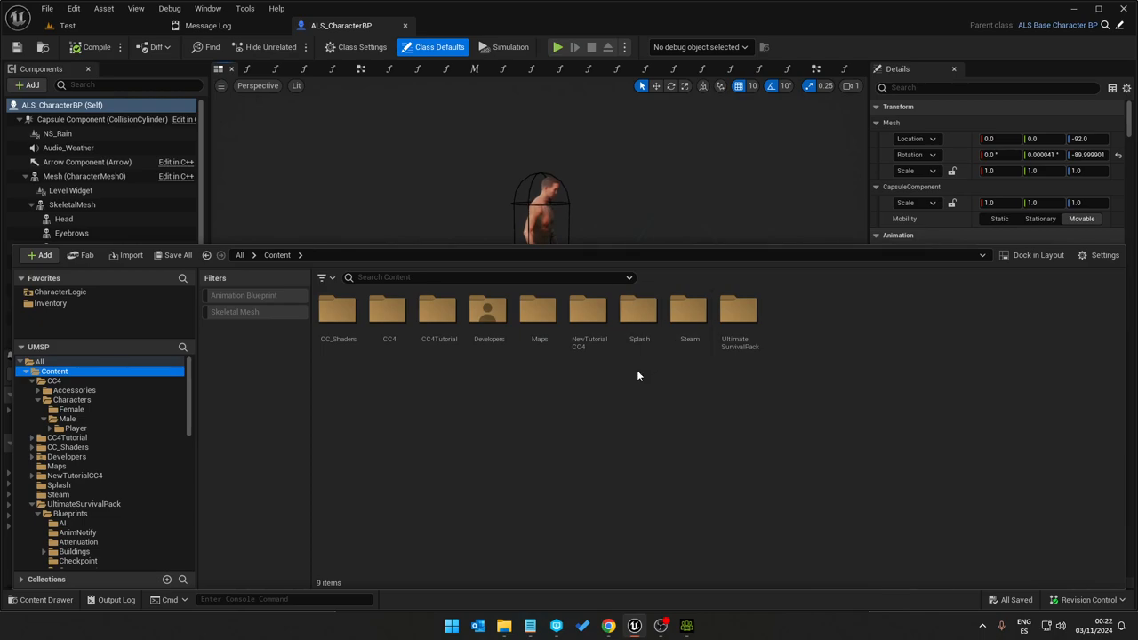
pyautogui.doubleClick(588, 311)
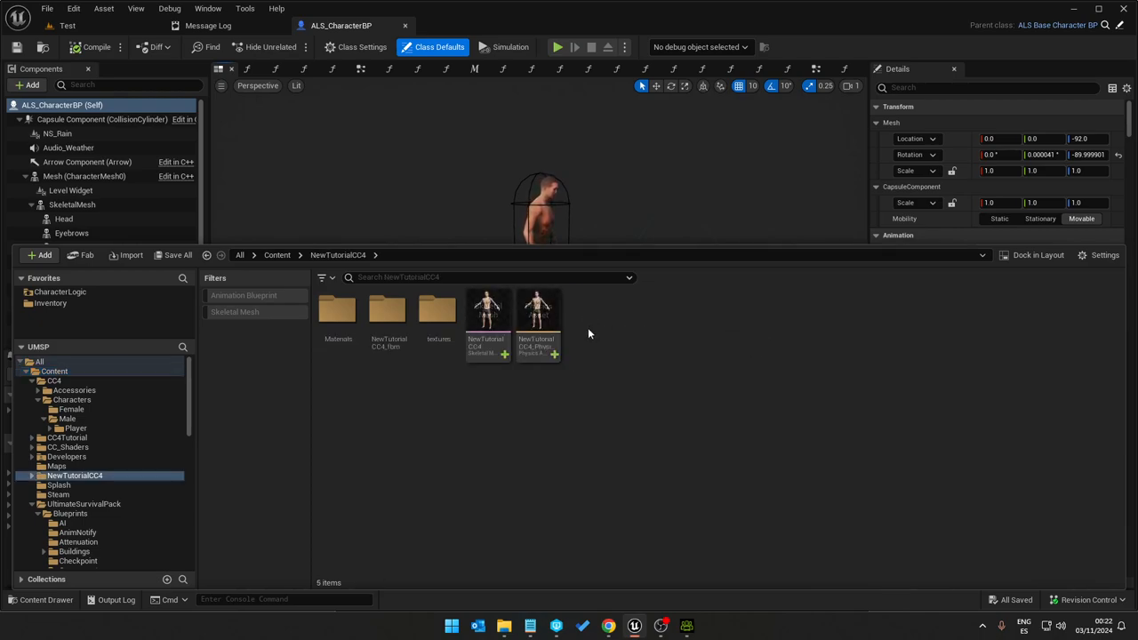
pyautogui.click(488, 316)
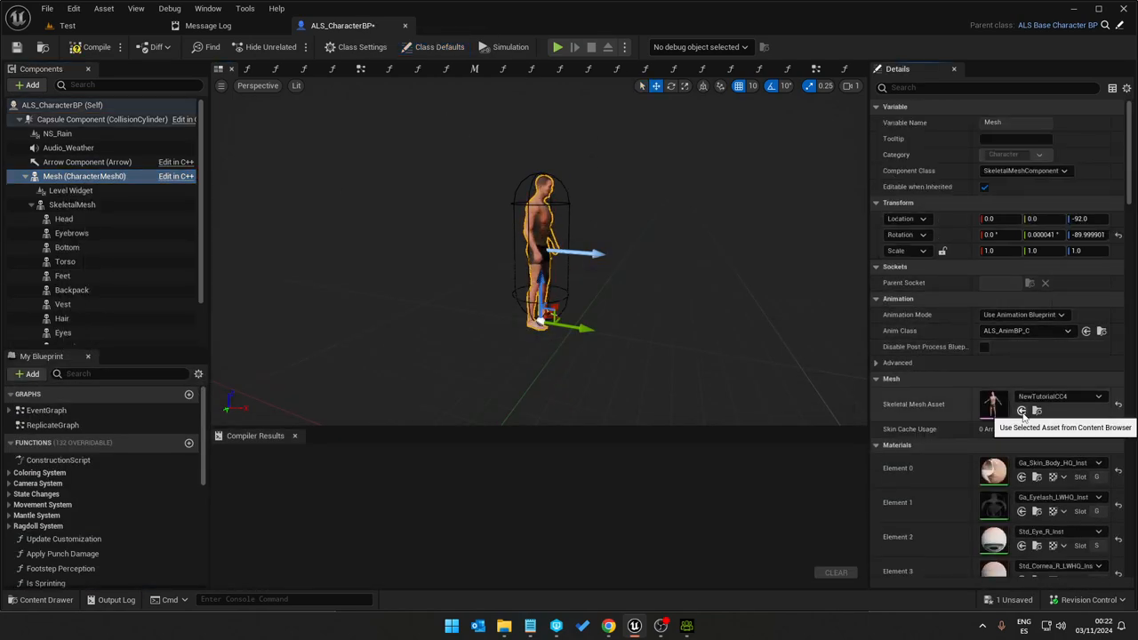
pyautogui.click(72, 205)
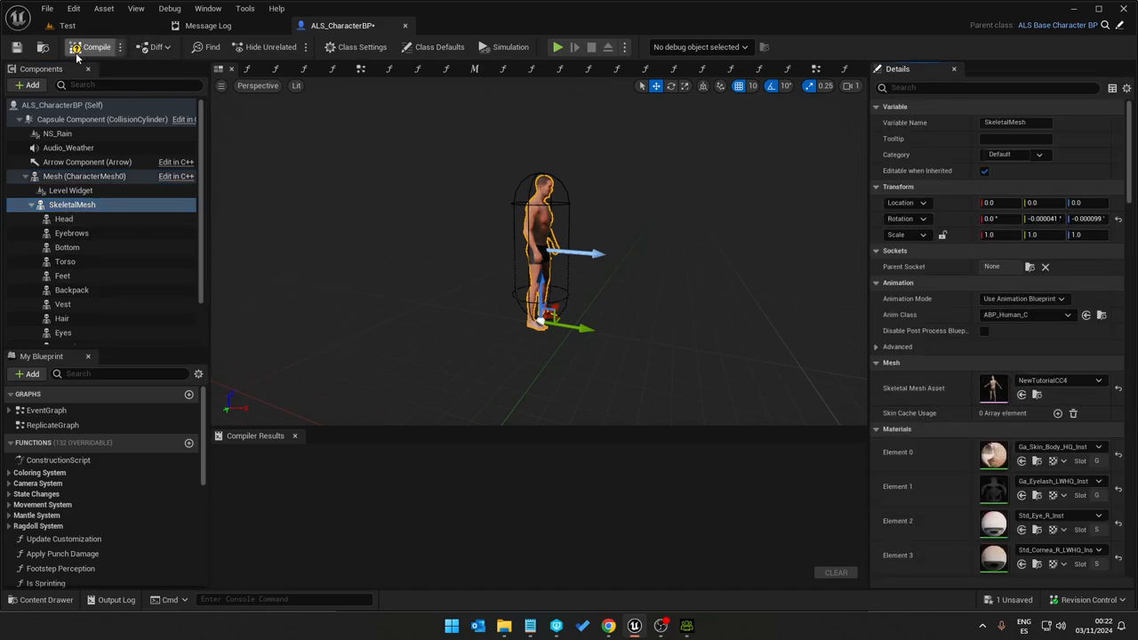
pyautogui.click(94, 47)
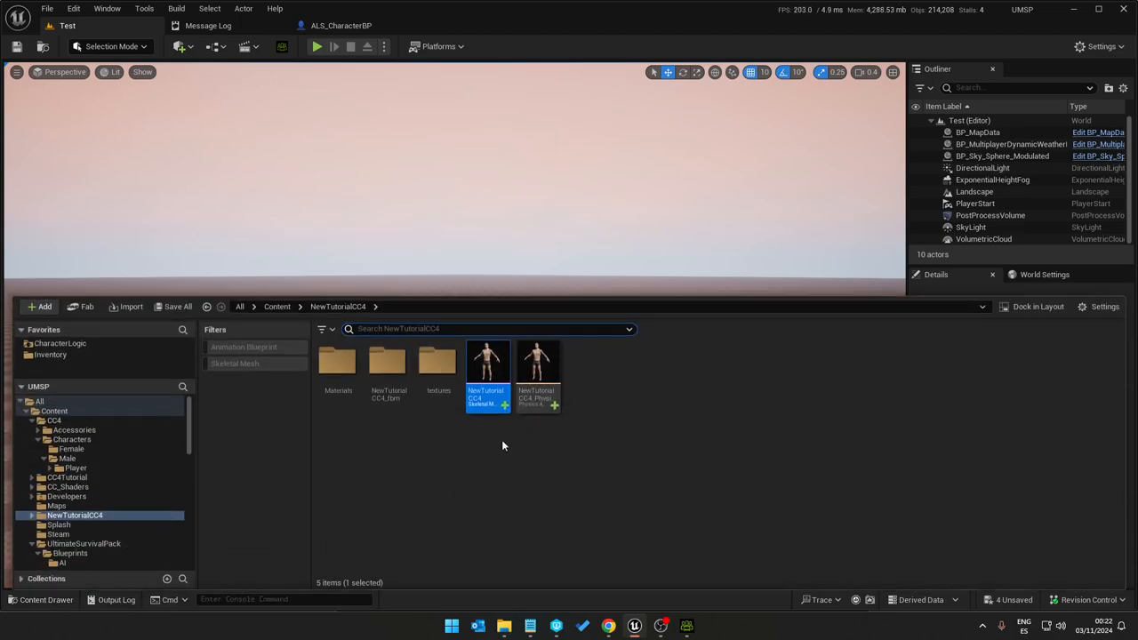
# Step: Open the NewTutorialCC4 mesh, set Bones to None, then switch to Character Creator 4
pyautogui.doubleClick(488, 375)
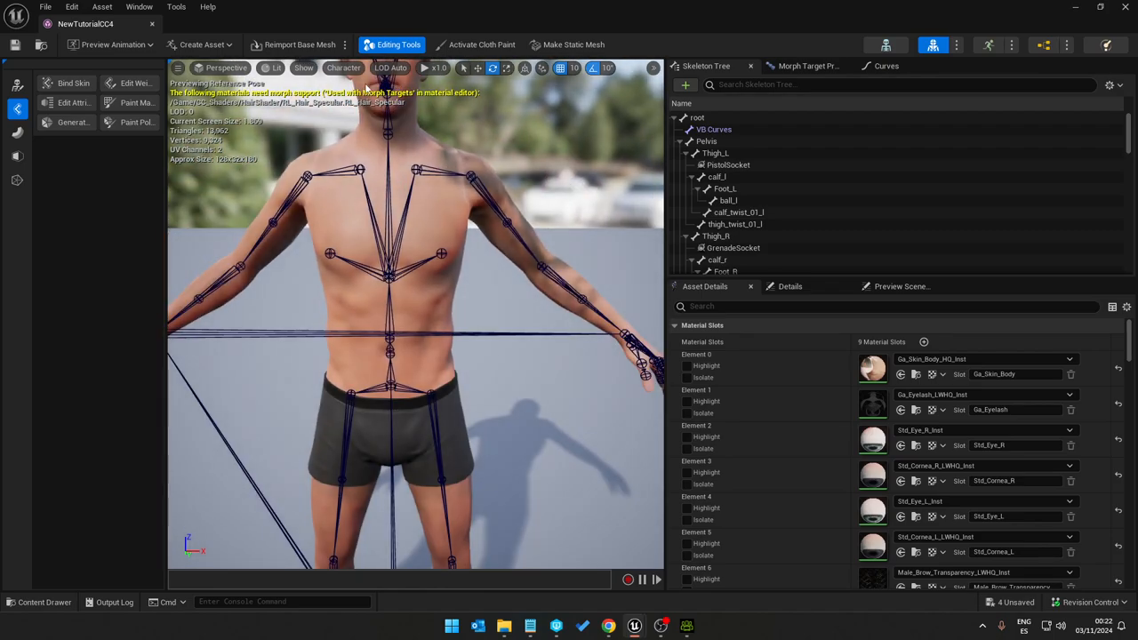
pyautogui.click(342, 68)
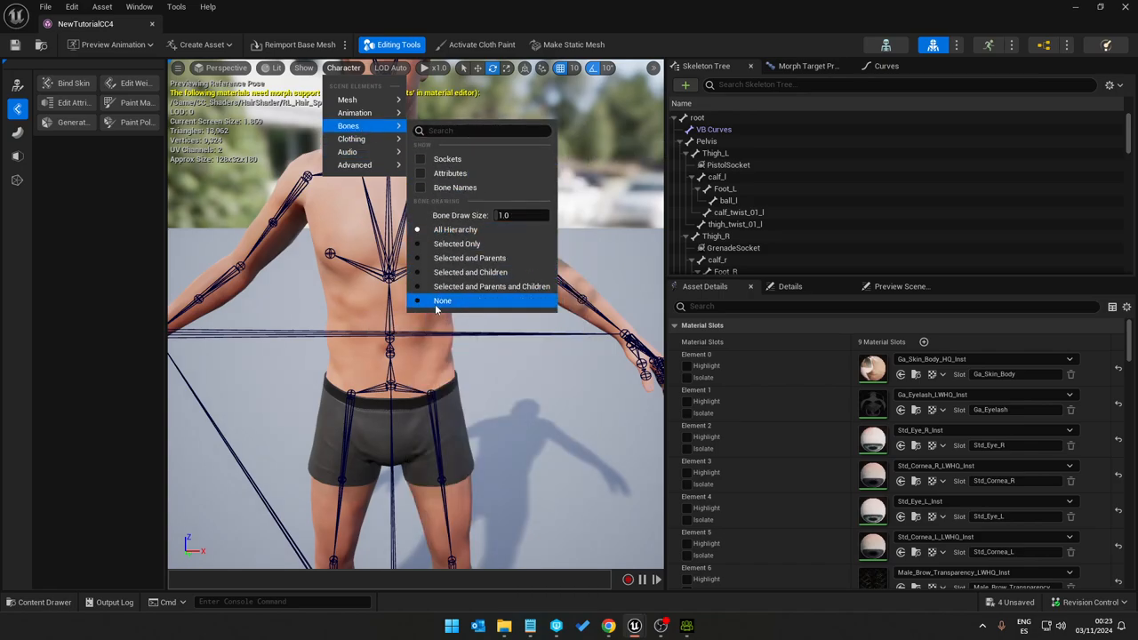
pyautogui.click(441, 300)
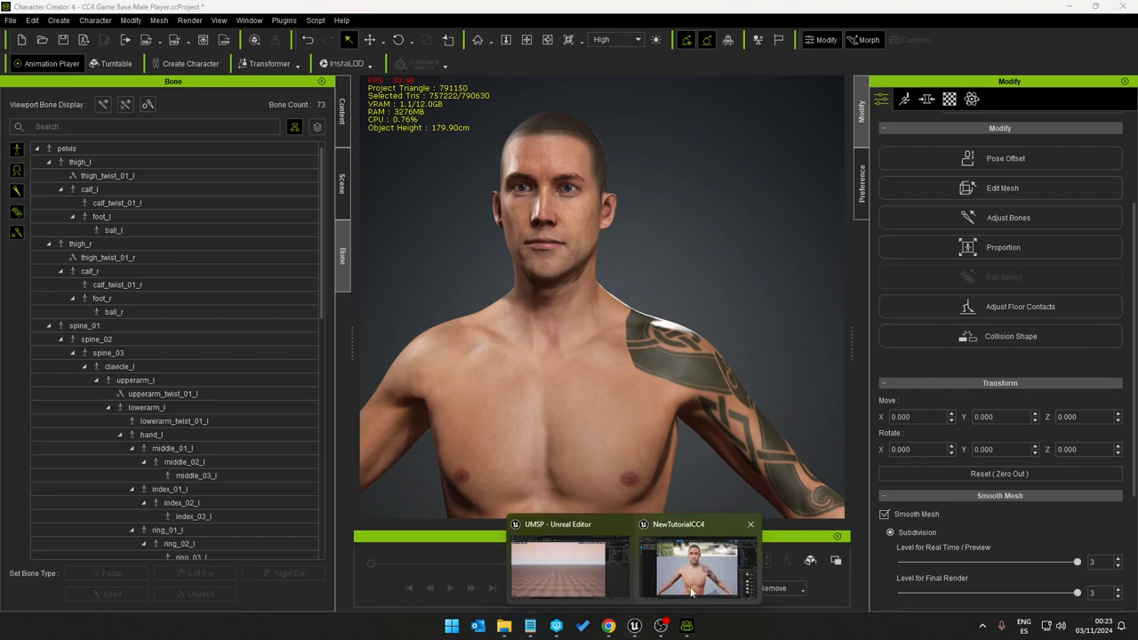
pyautogui.click(689, 581)
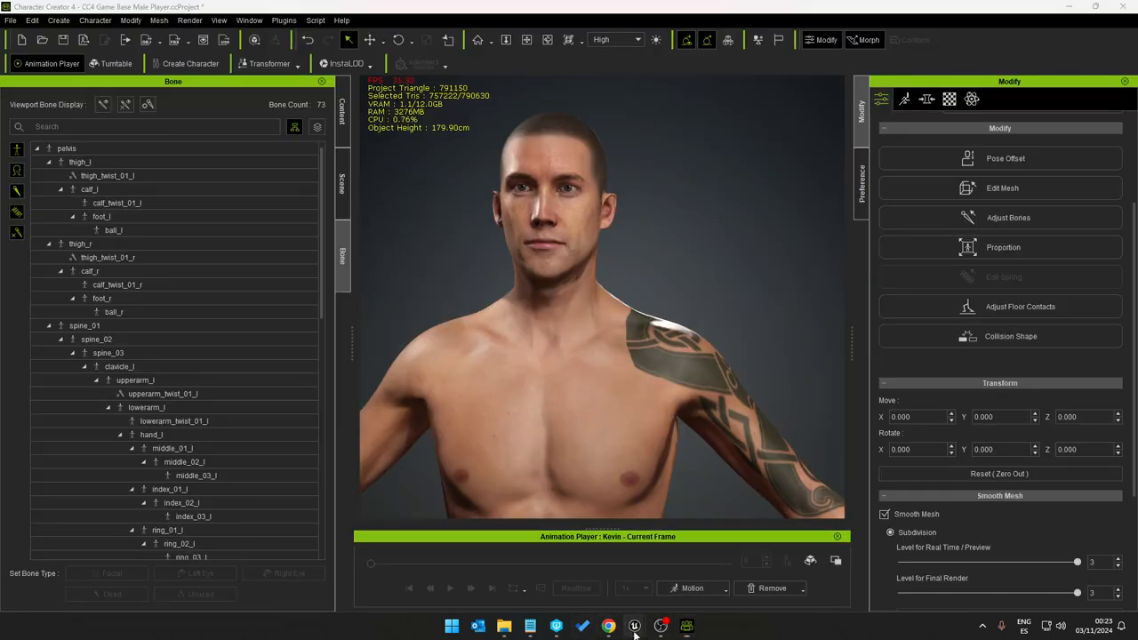
# Step: Open Ga_Skin_Body_Diffuse and Ga_Skin_Body_Normal from the NewTutorialCC4_fbm folder
pyautogui.click(633, 625)
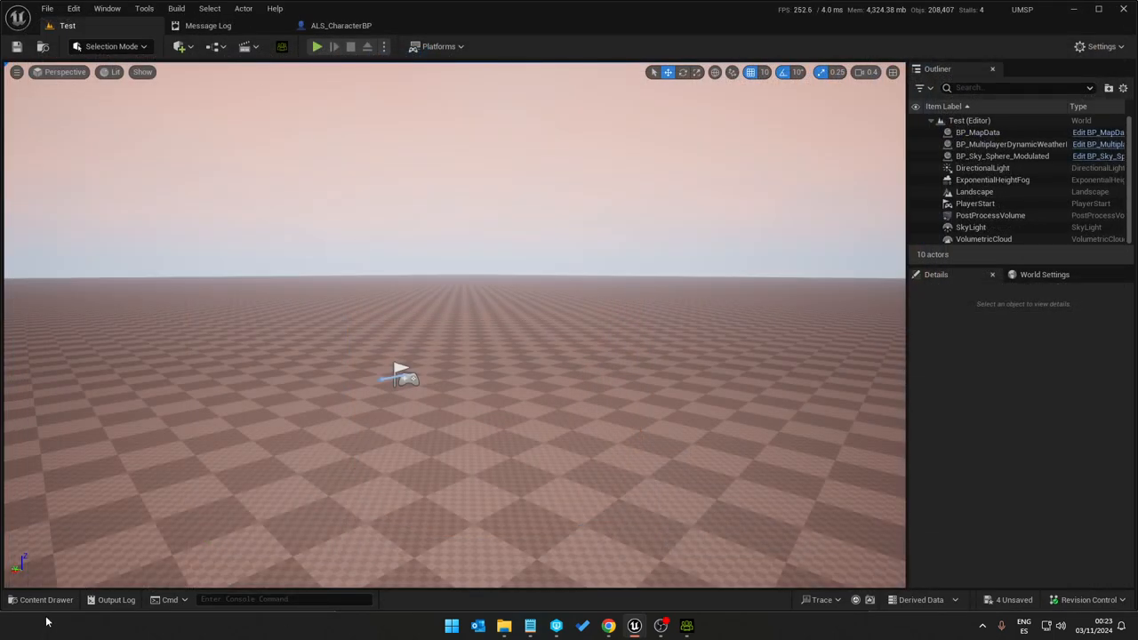
pyautogui.click(44, 599)
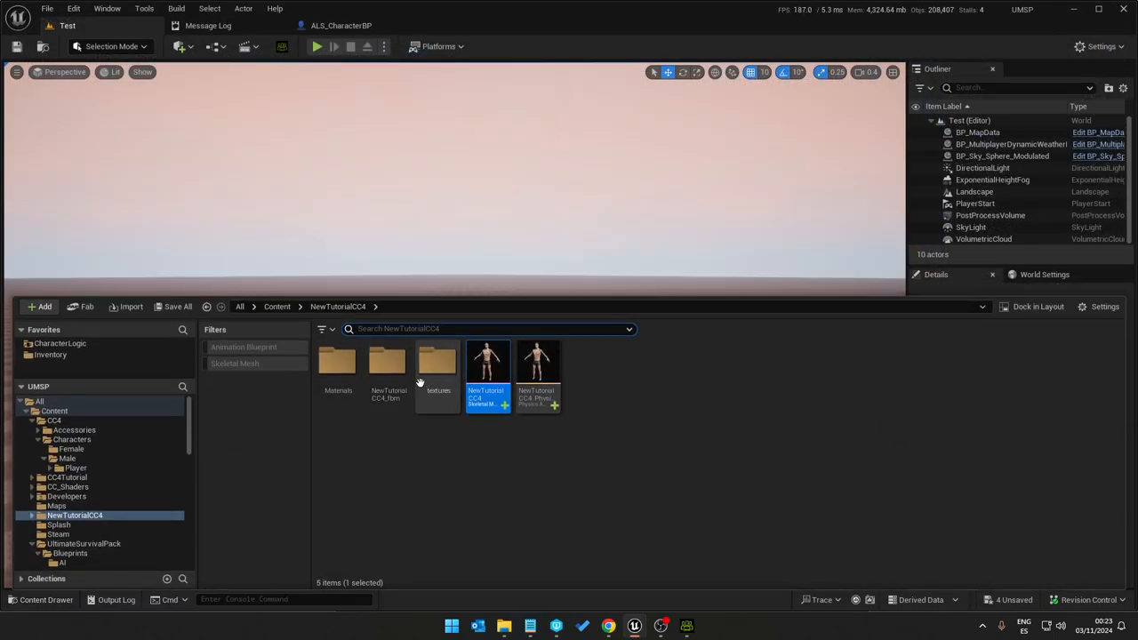
pyautogui.moveTo(388, 363)
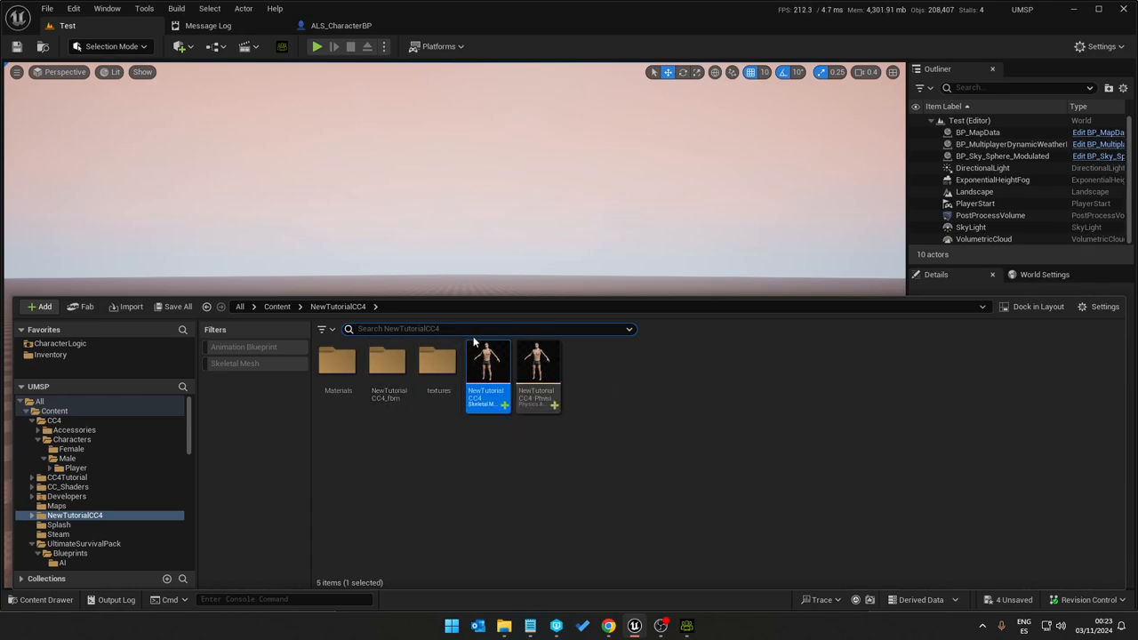
pyautogui.moveTo(387, 364)
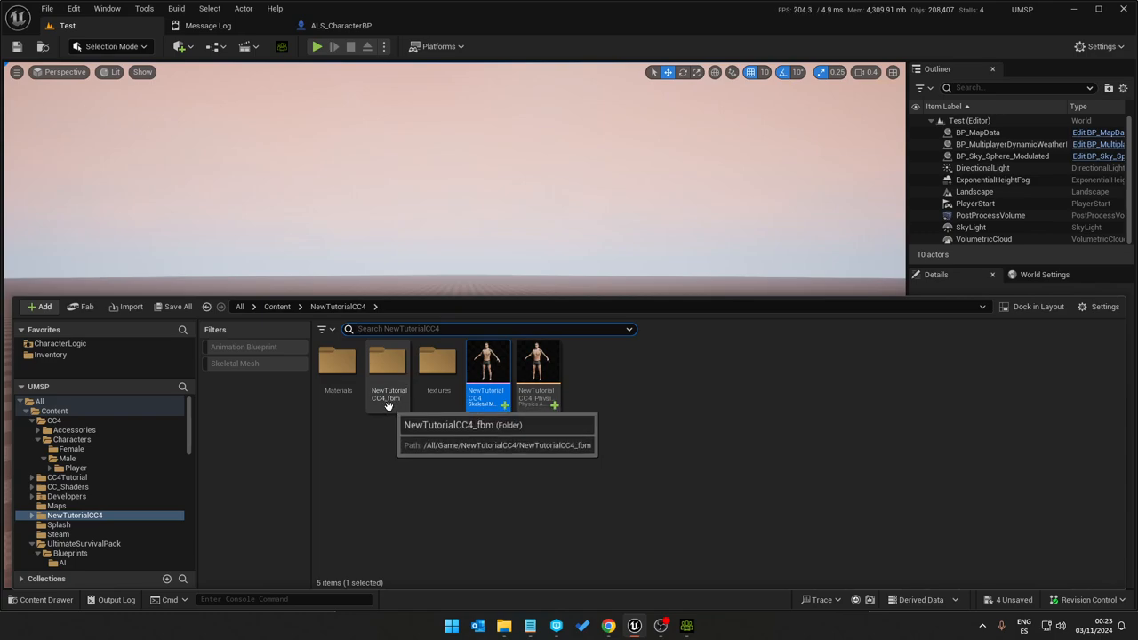
pyautogui.doubleClick(388, 364)
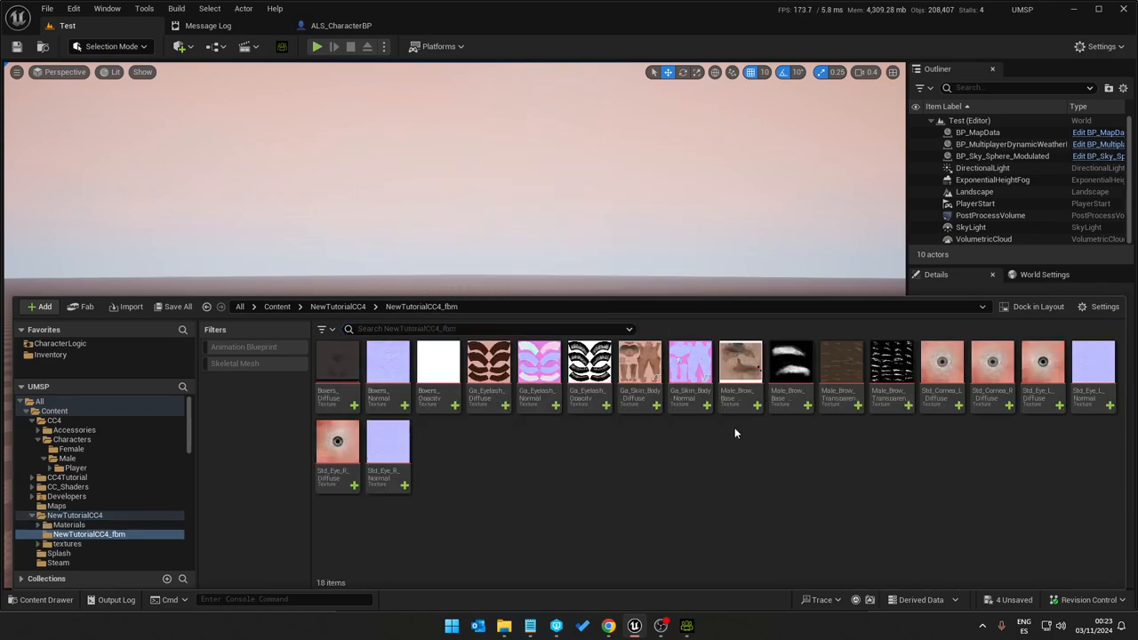
pyautogui.click(639, 364)
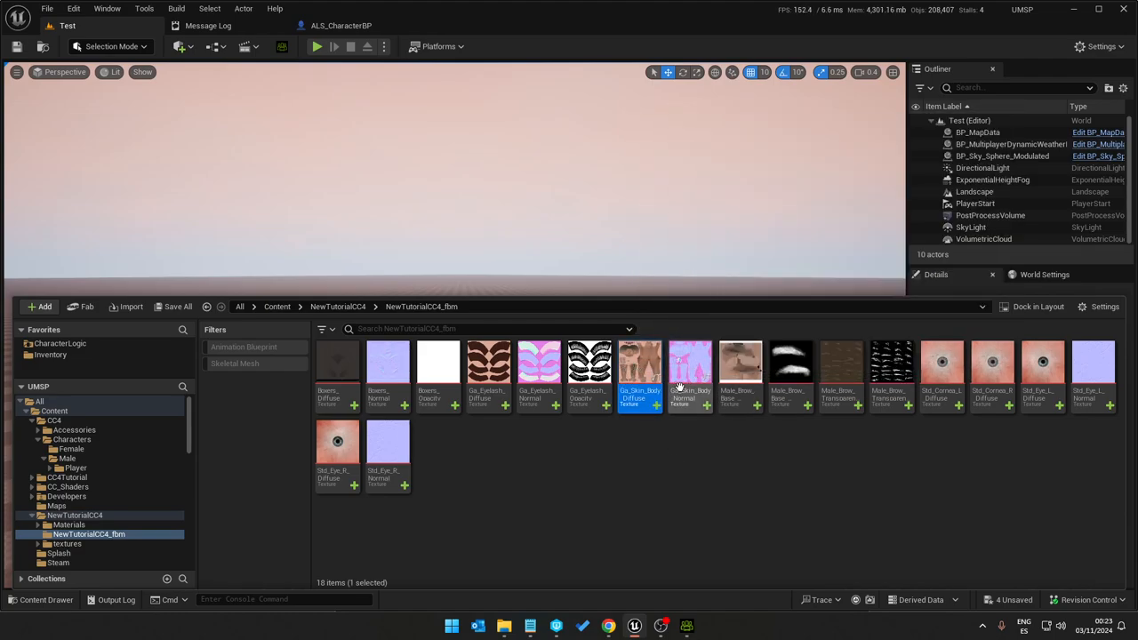
pyautogui.click(690, 365)
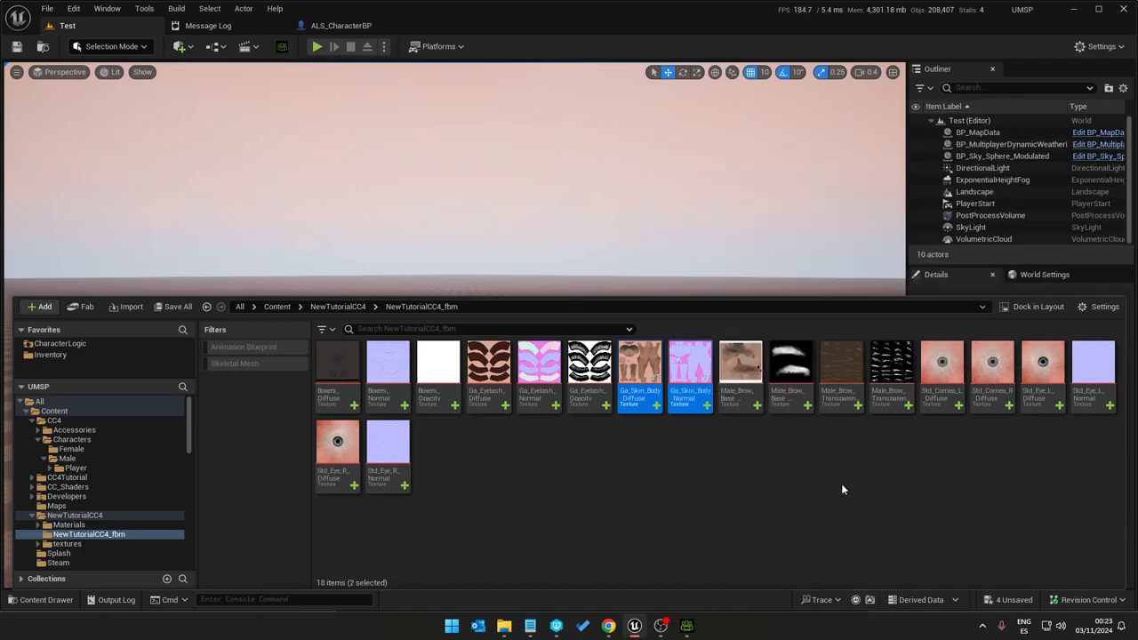
pyautogui.moveTo(689, 374)
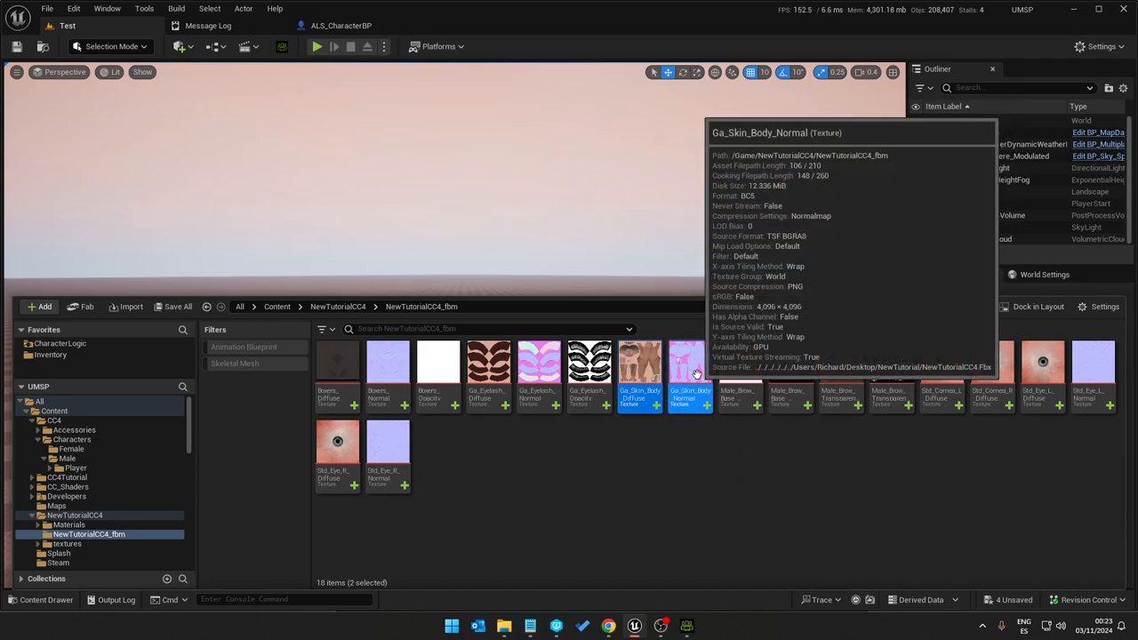
pyautogui.doubleClick(689, 364)
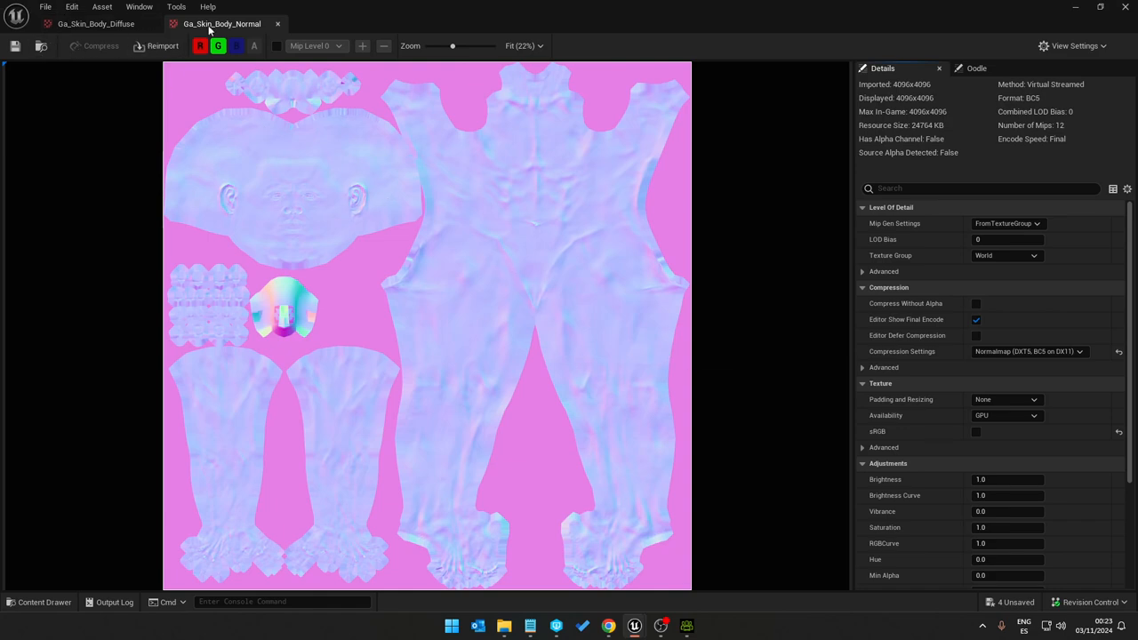
# Step: Toggle Virtual Texture Streaming on both the normal and diffuse skin textures
pyautogui.click(978, 187)
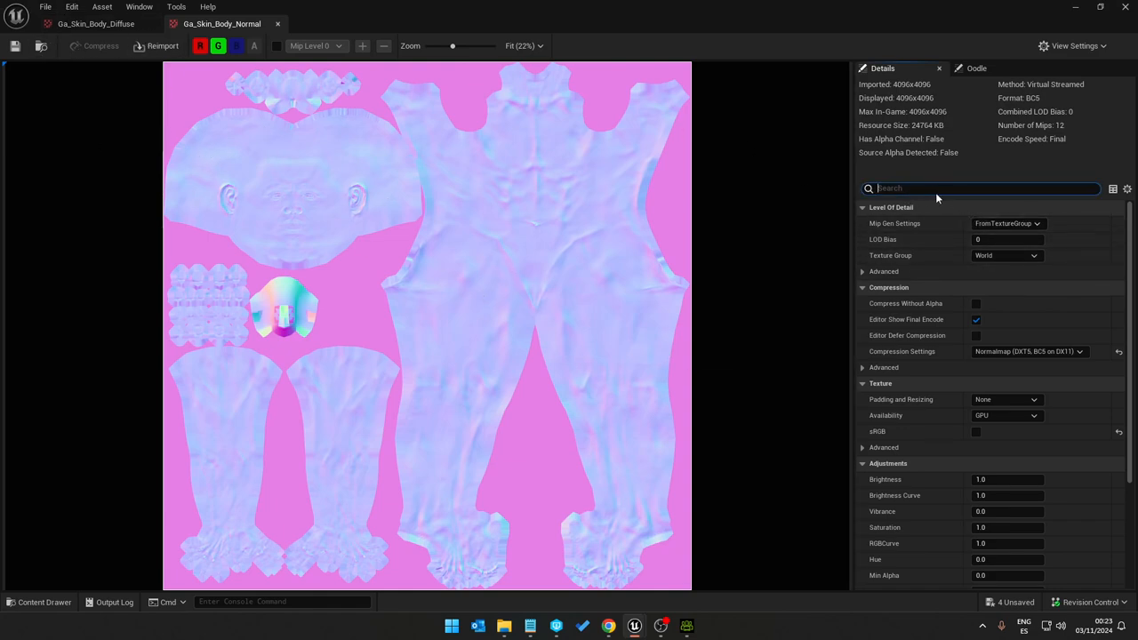
pyautogui.write('virt')
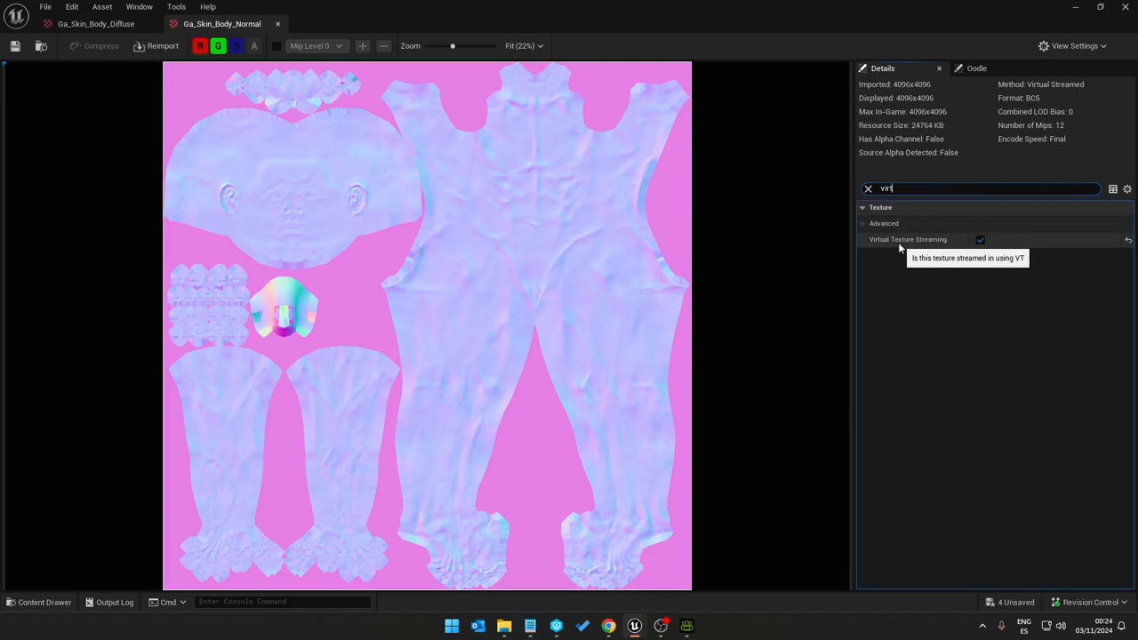
pyautogui.click(981, 239)
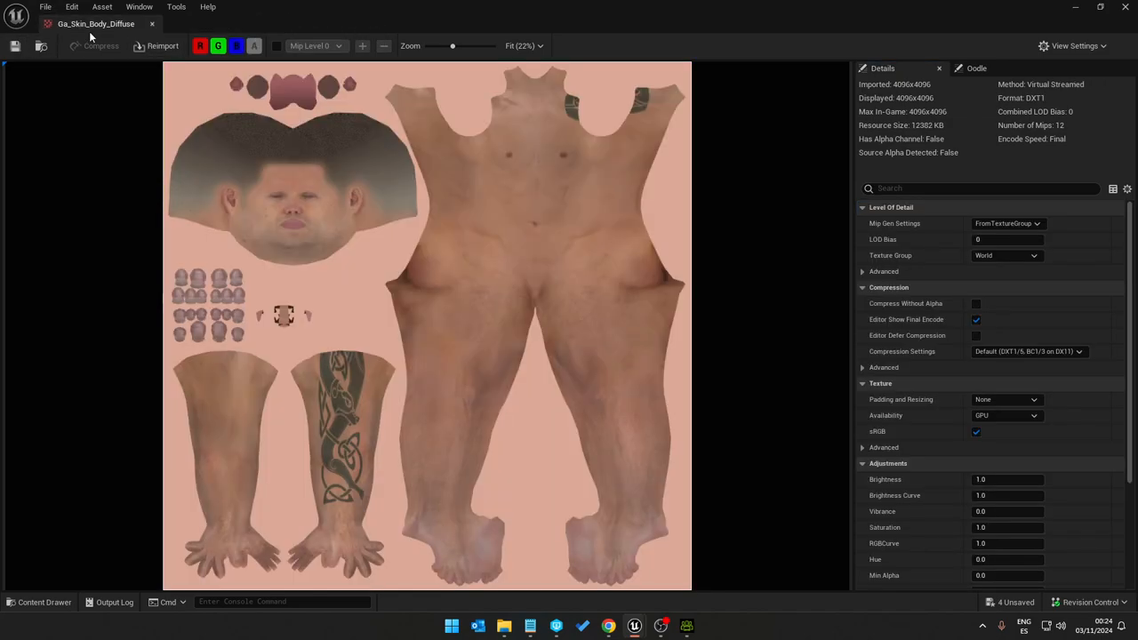
pyautogui.click(982, 188)
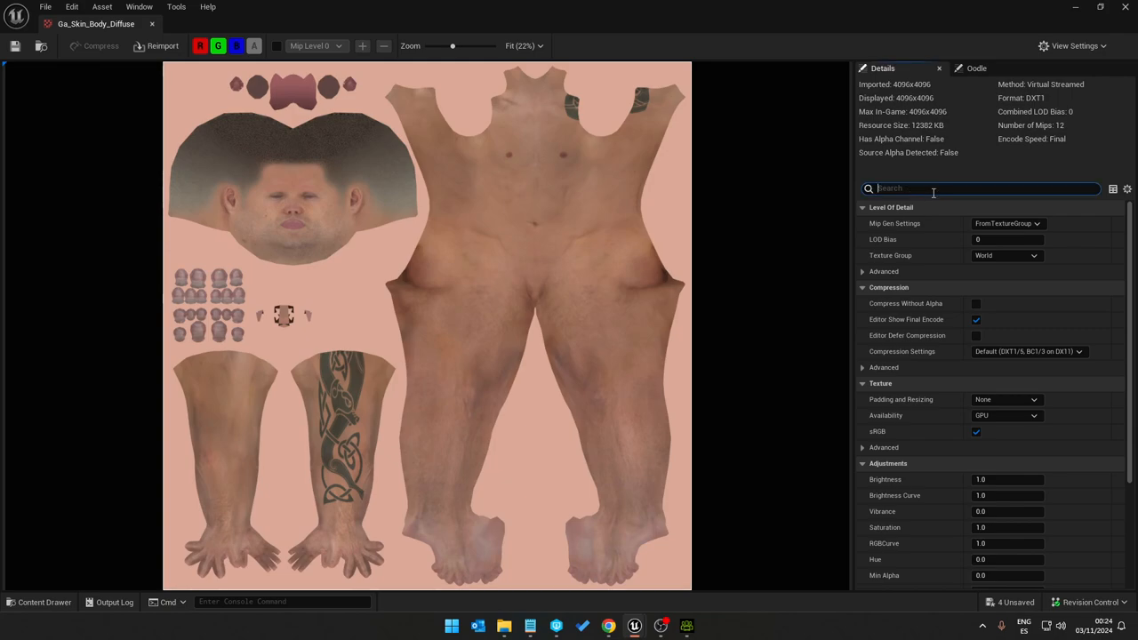
pyautogui.write('v')
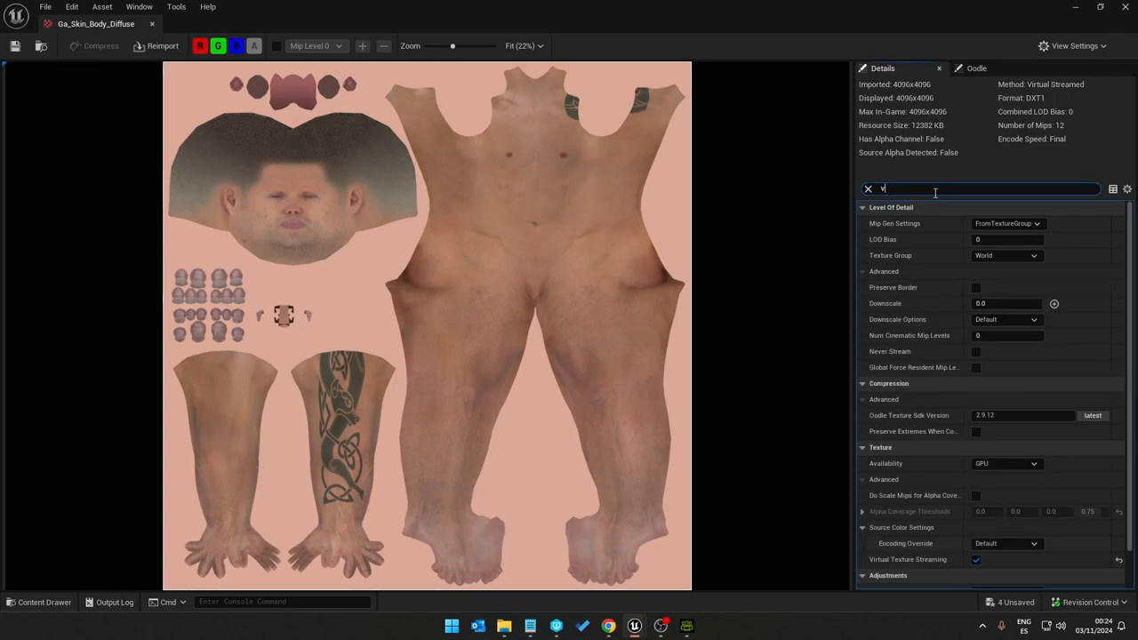
pyautogui.write('irt')
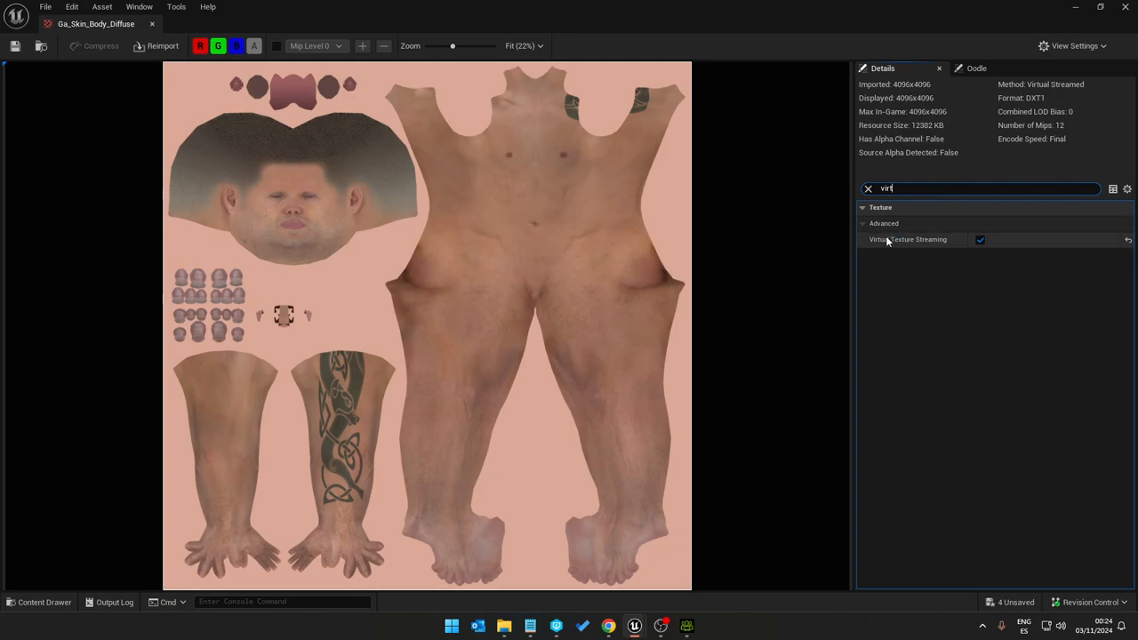
pyautogui.click(980, 239)
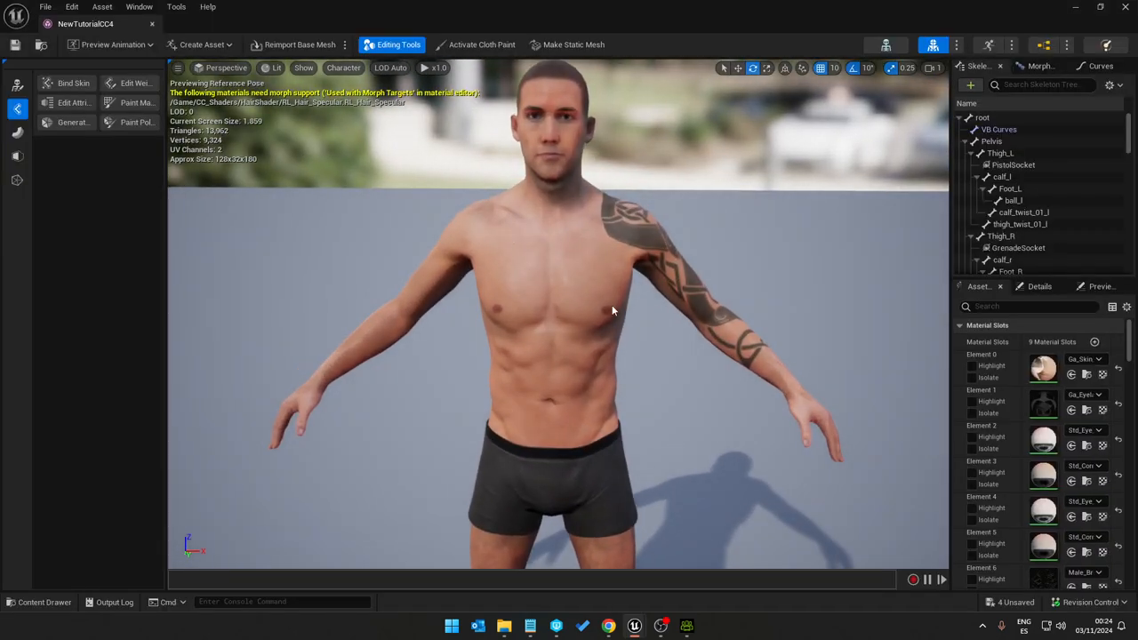
# Step: Play the Test level as the CC4 character, opening and closing the Tab menu
pyautogui.scroll(-3)
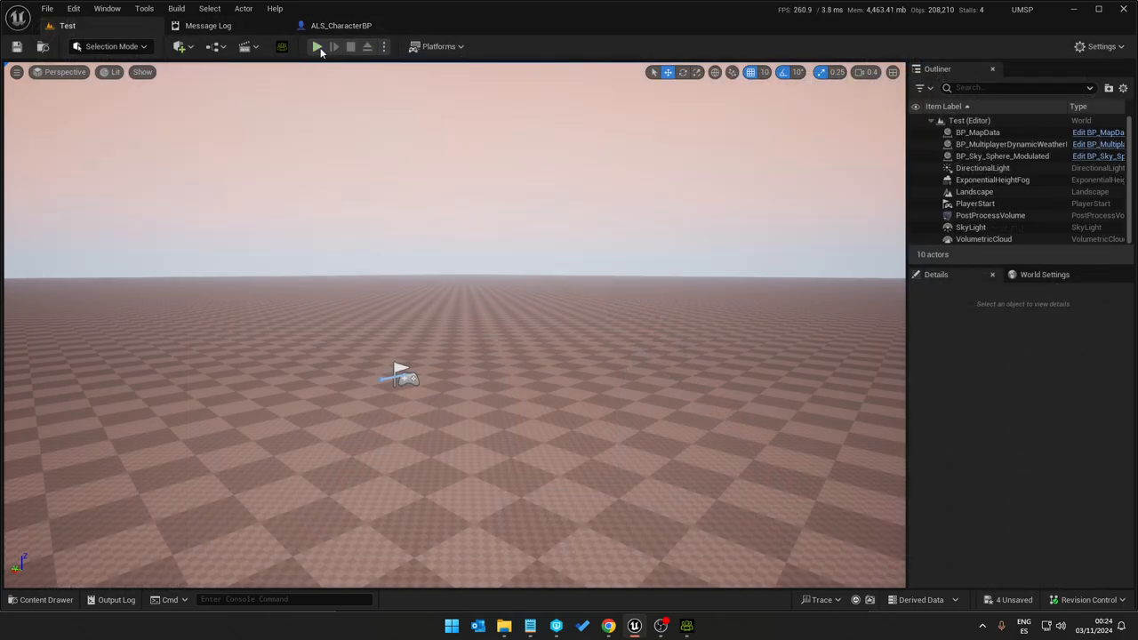
pyautogui.click(317, 47)
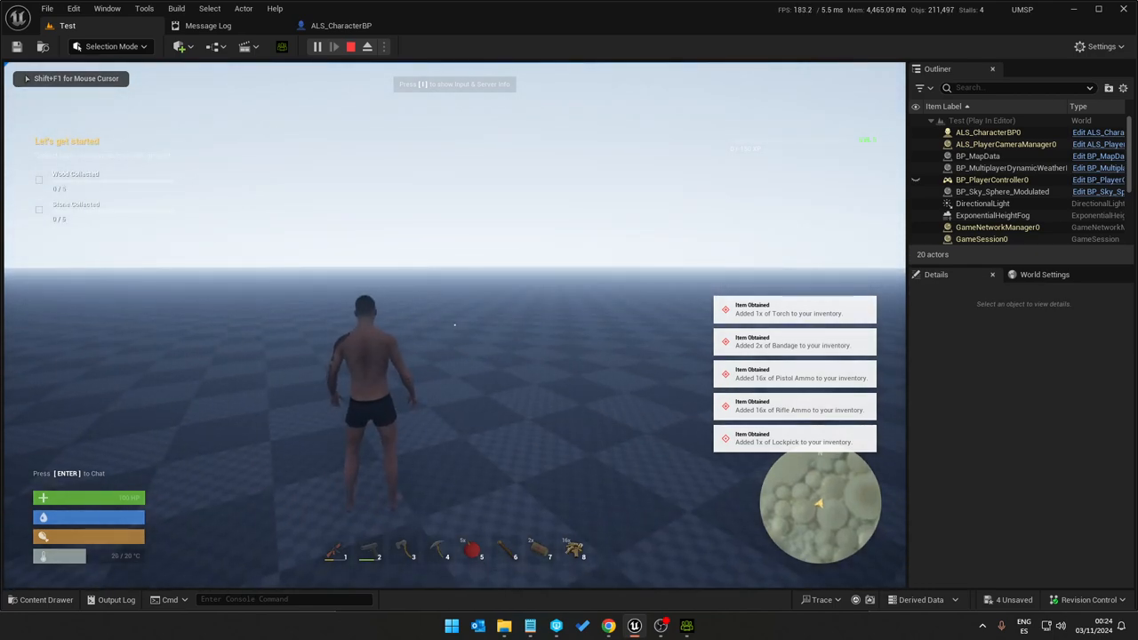
pyautogui.press('Tab')
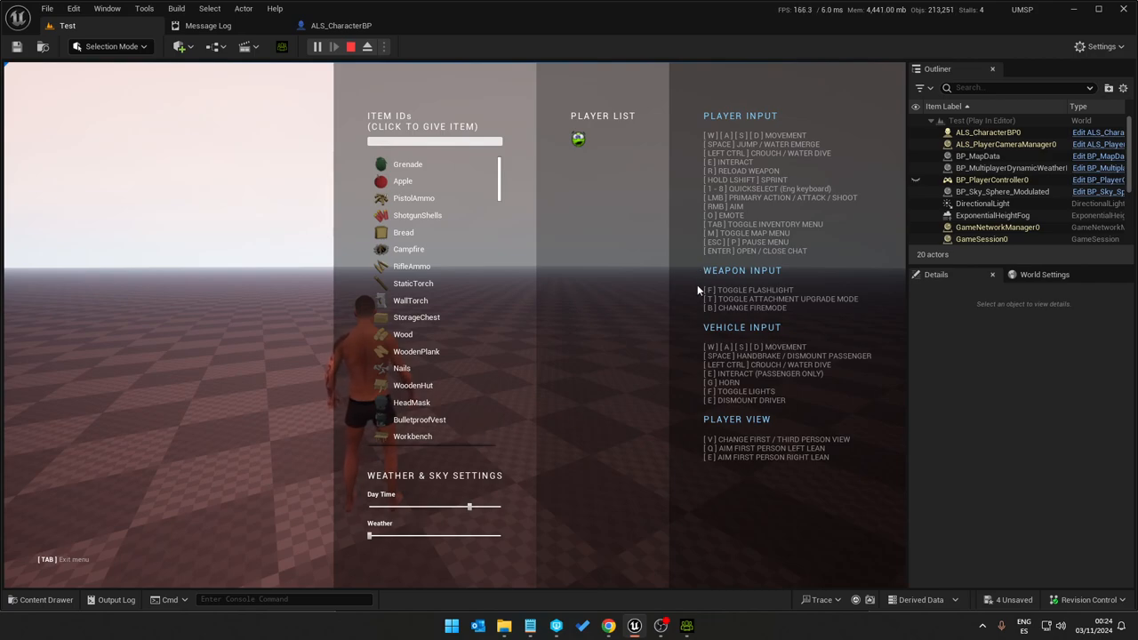
pyautogui.press('Tab')
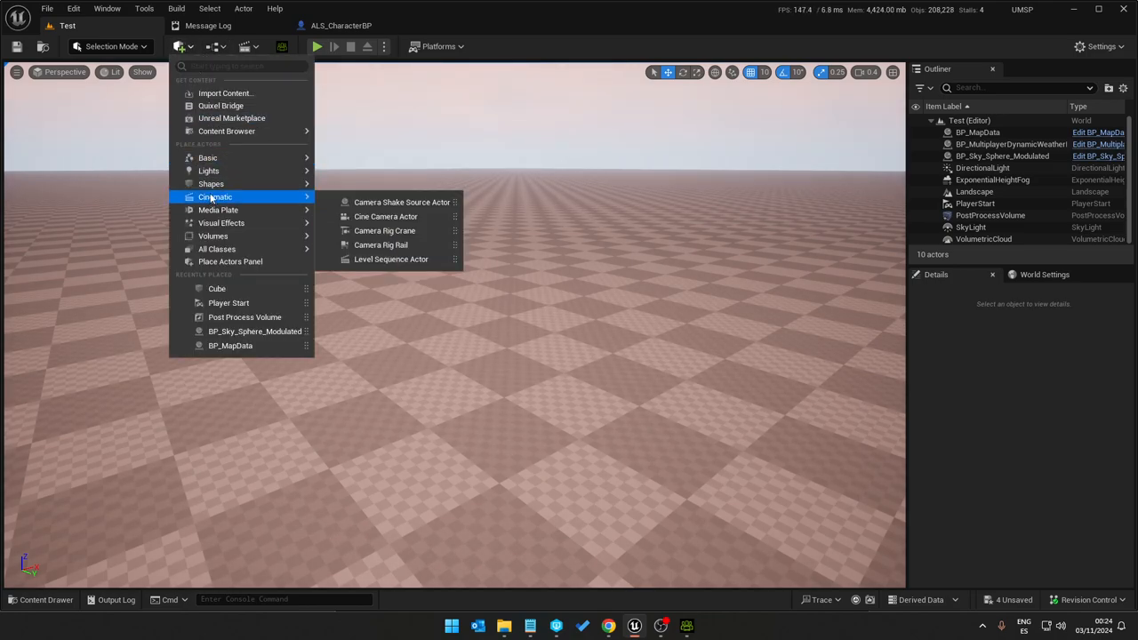
pyautogui.moveTo(211, 184)
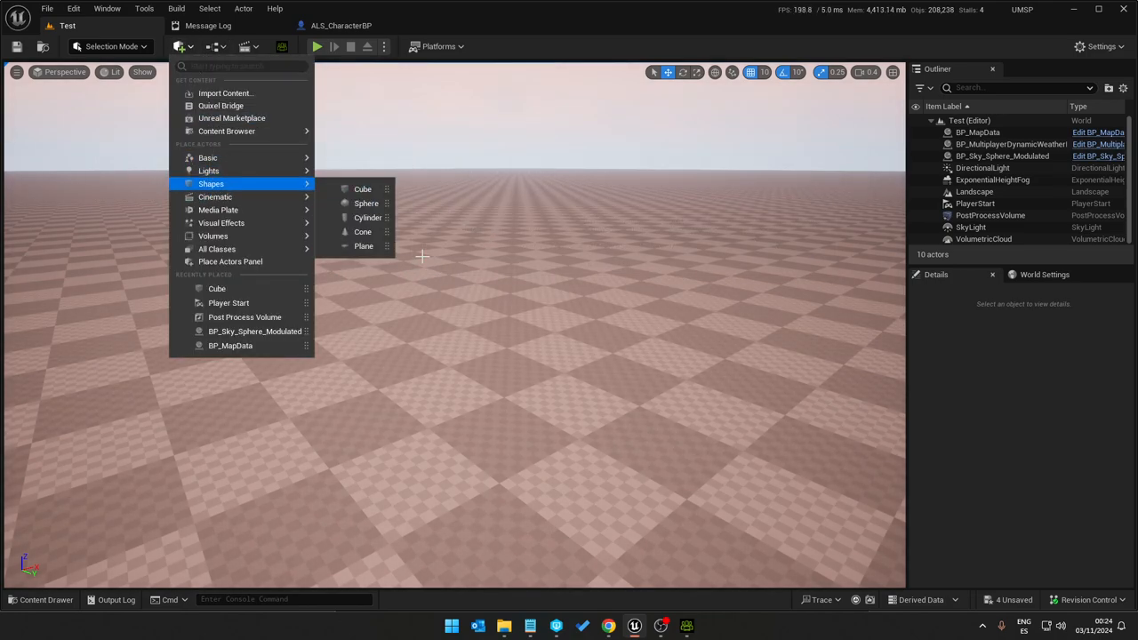
# Step: Place a cube scaled 3.5, 1, 3.5 as a wall, then start playing
pyautogui.click(362, 188)
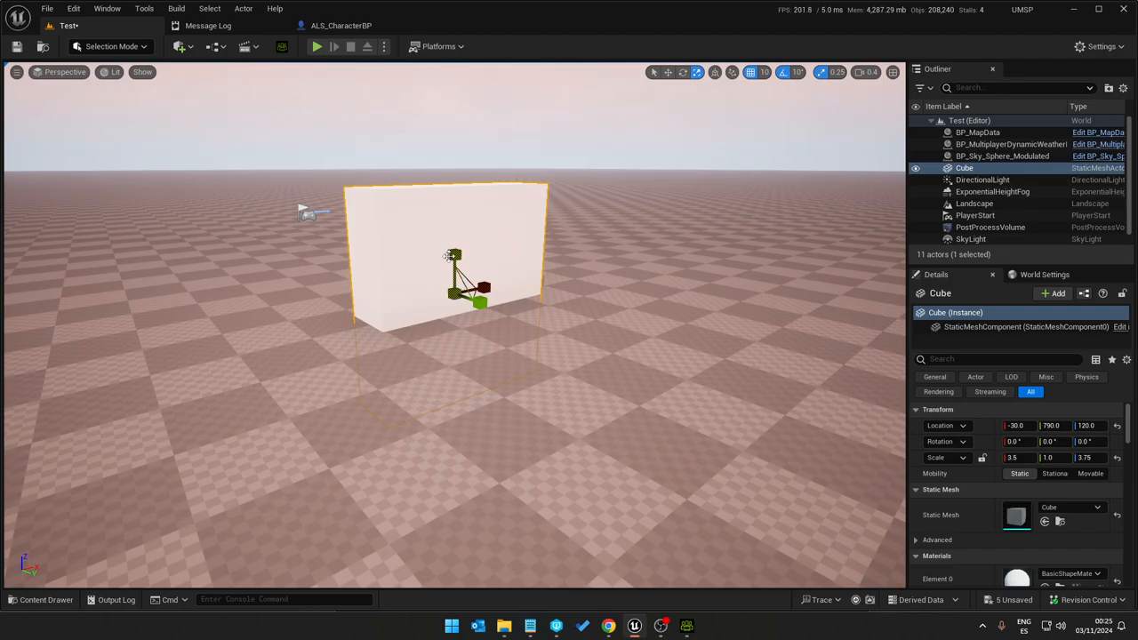
pyautogui.click(341, 25)
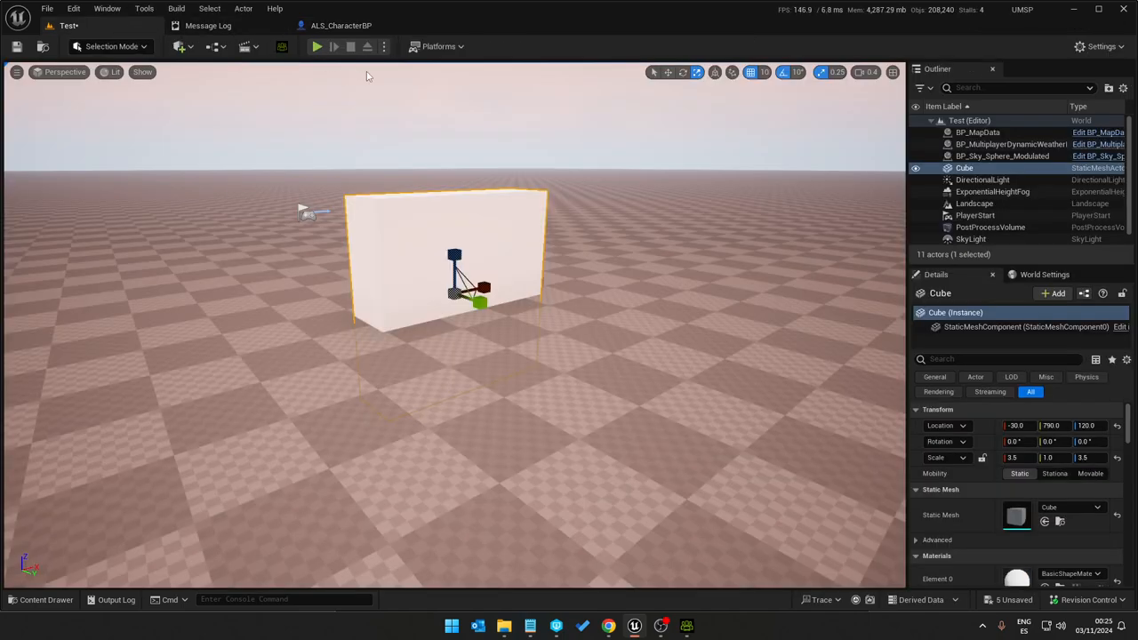
pyautogui.click(316, 46)
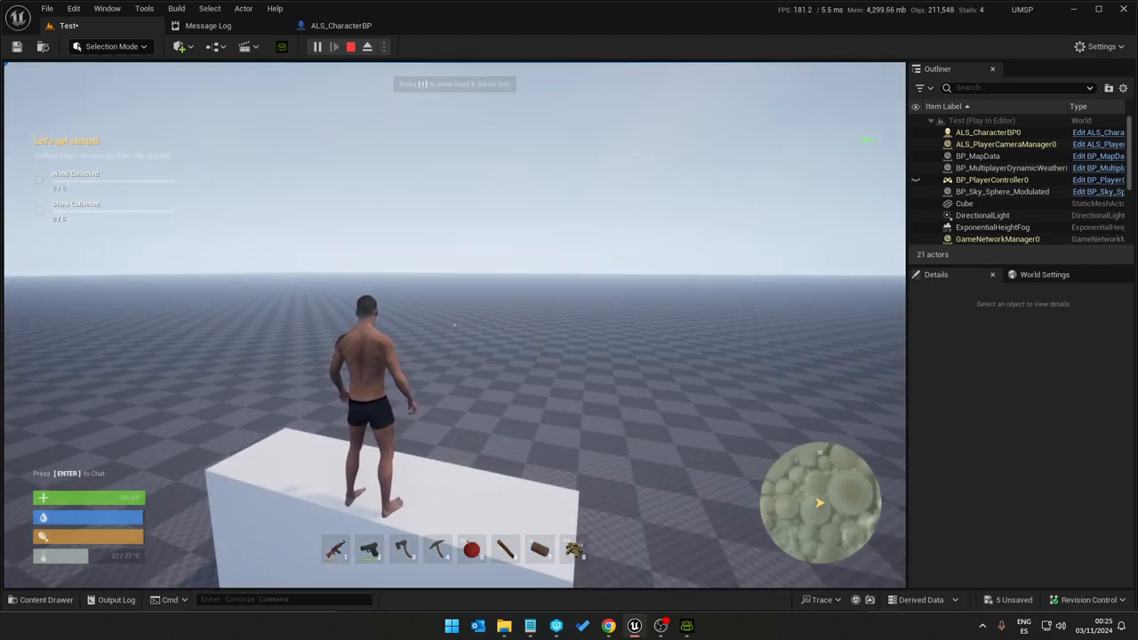
# Step: Stop the Unreal play session and switch back to Character Creator 4
pyautogui.click(342, 47)
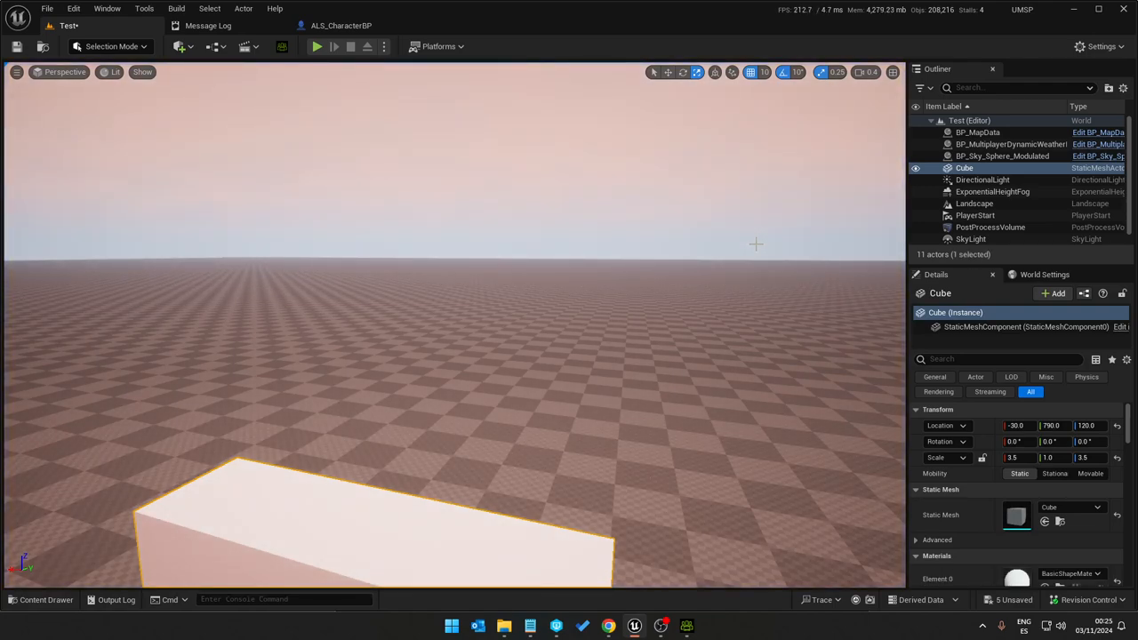
pyautogui.moveTo(700, 215)
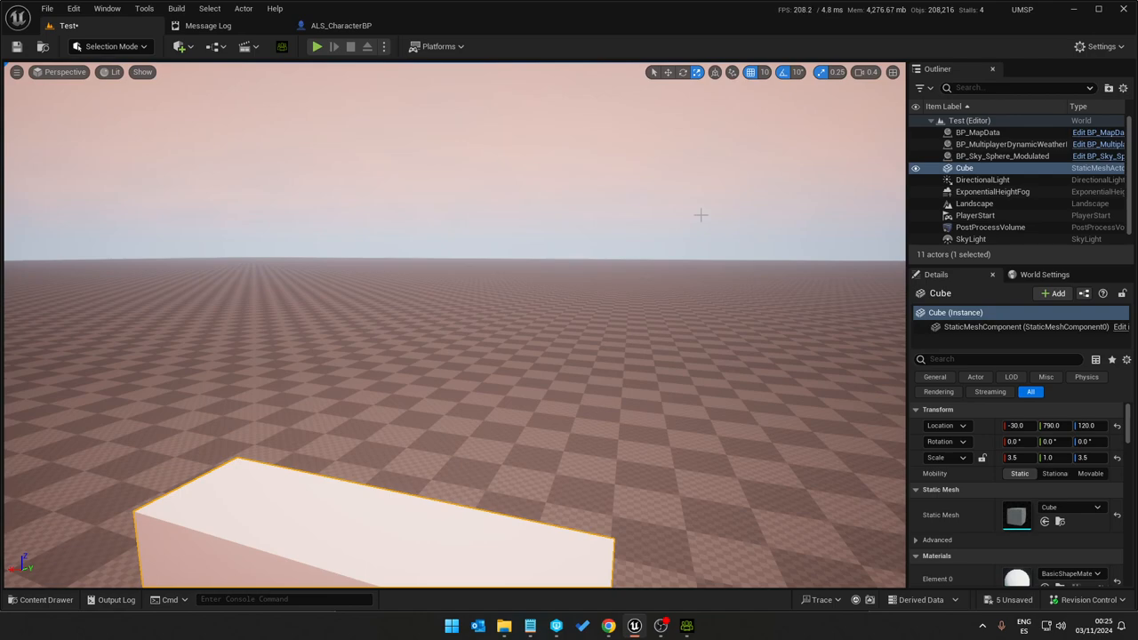
pyautogui.click(59, 10)
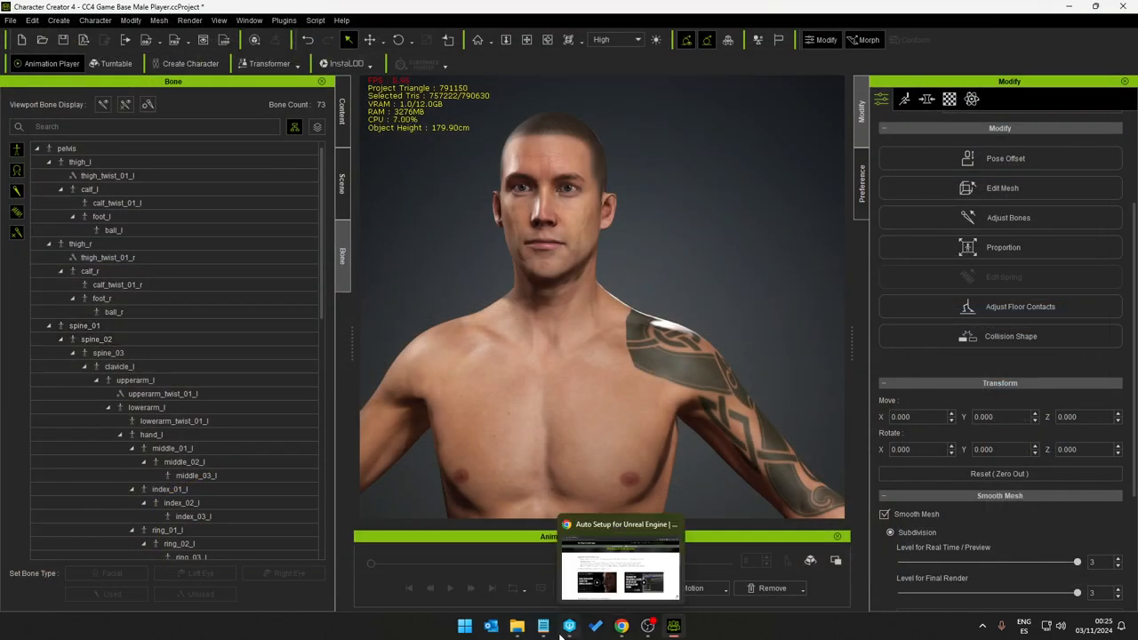
# Step: Launch the UMSP .uproject from the UMSPV55_ALSPack_54 project folder
pyautogui.click(514, 624)
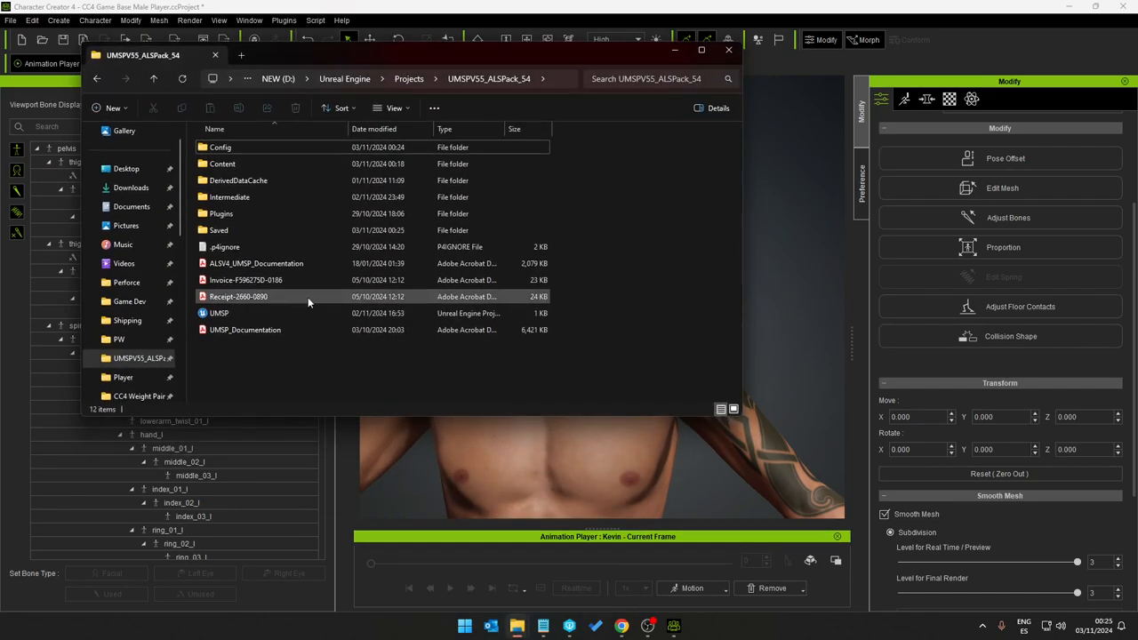
pyautogui.click(218, 313)
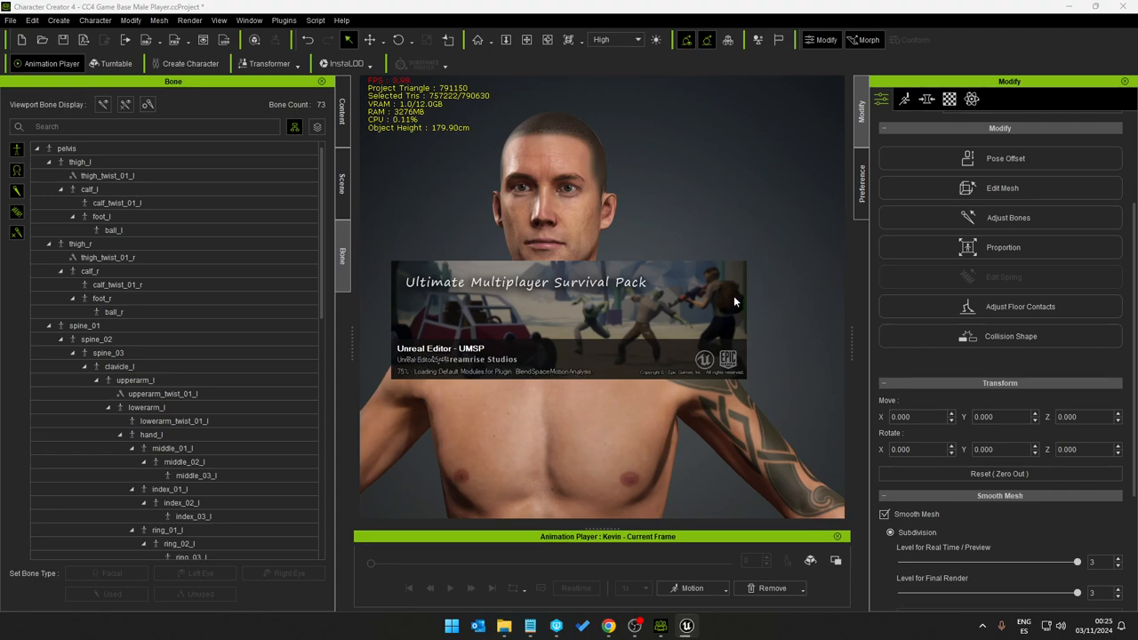
pyautogui.moveTo(562, 272)
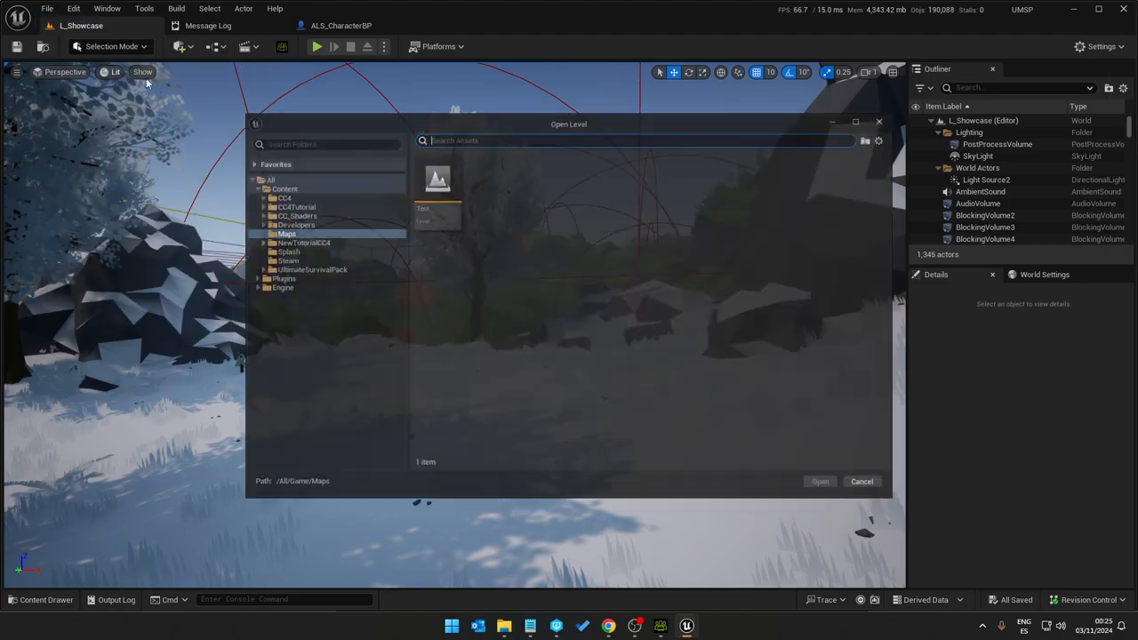
# Step: Open the Test level, play it briefly with the item menu closed, then stop
pyautogui.doubleClick(437, 178)
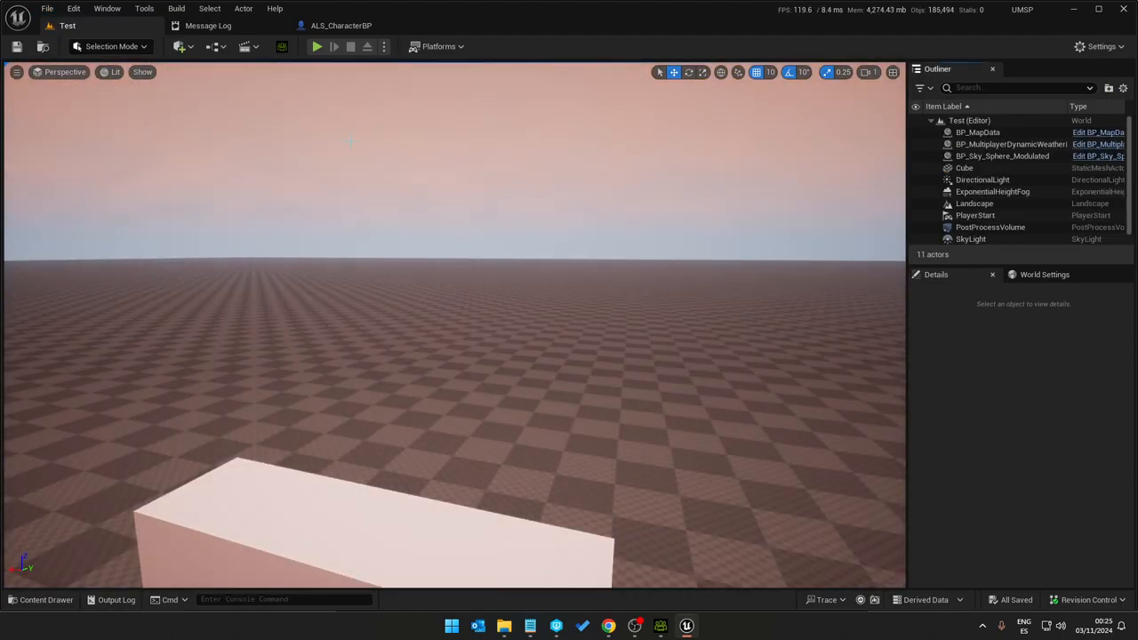
pyautogui.click(313, 46)
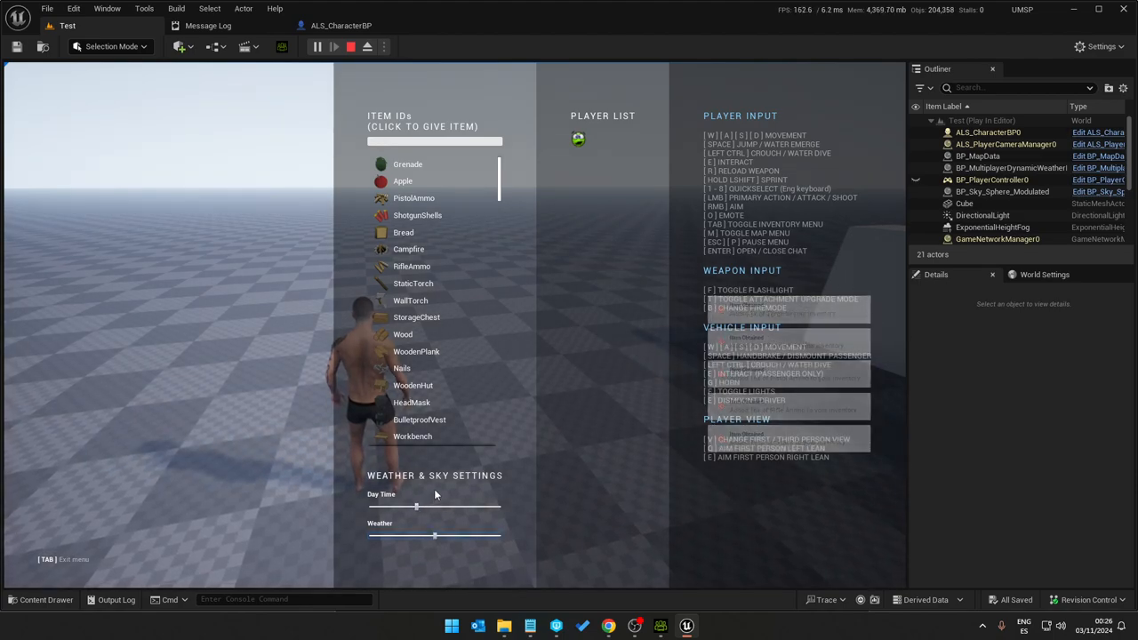
pyautogui.press('Tab')
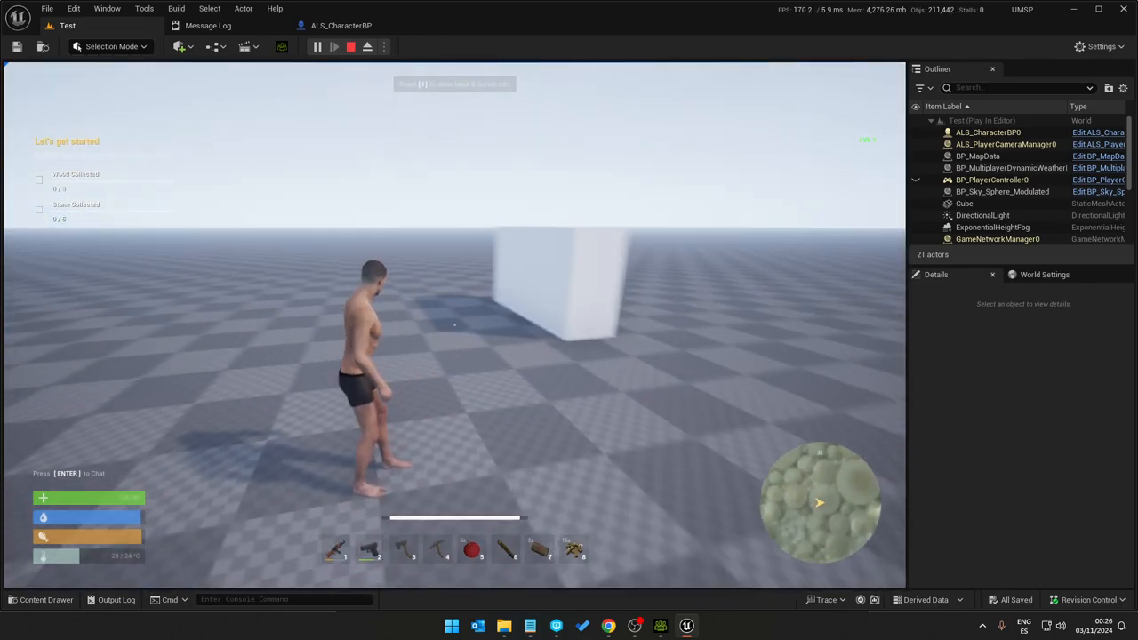
pyautogui.click(341, 48)
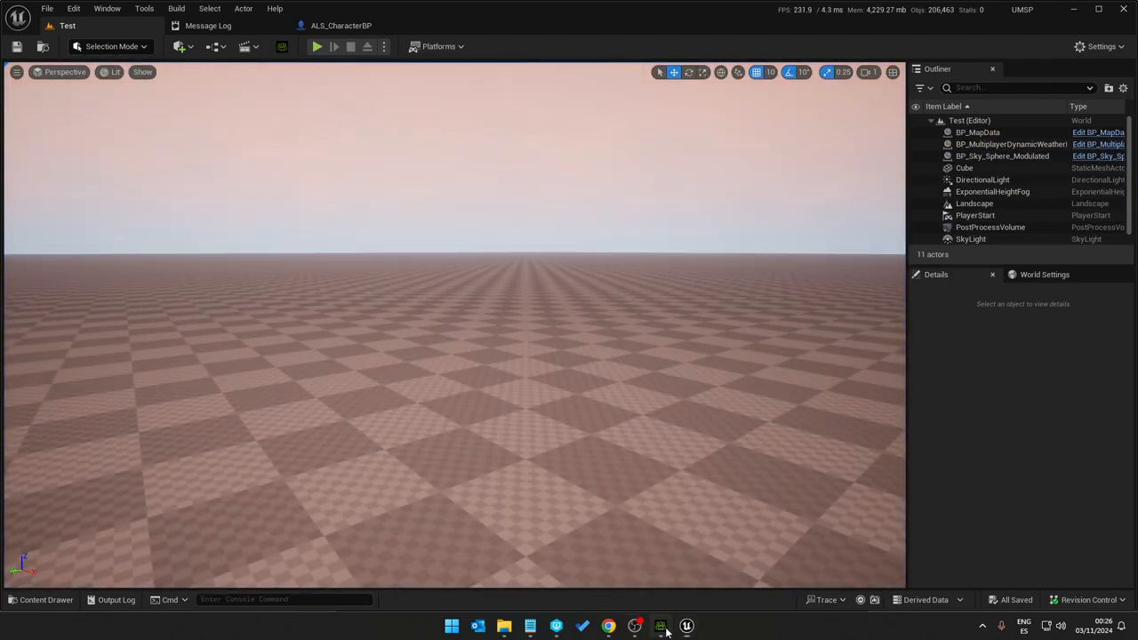
# Step: Apply the Adventure Pack's green Cap 5 to Kevin using Keep Cloth Shape
pyautogui.click(660, 626)
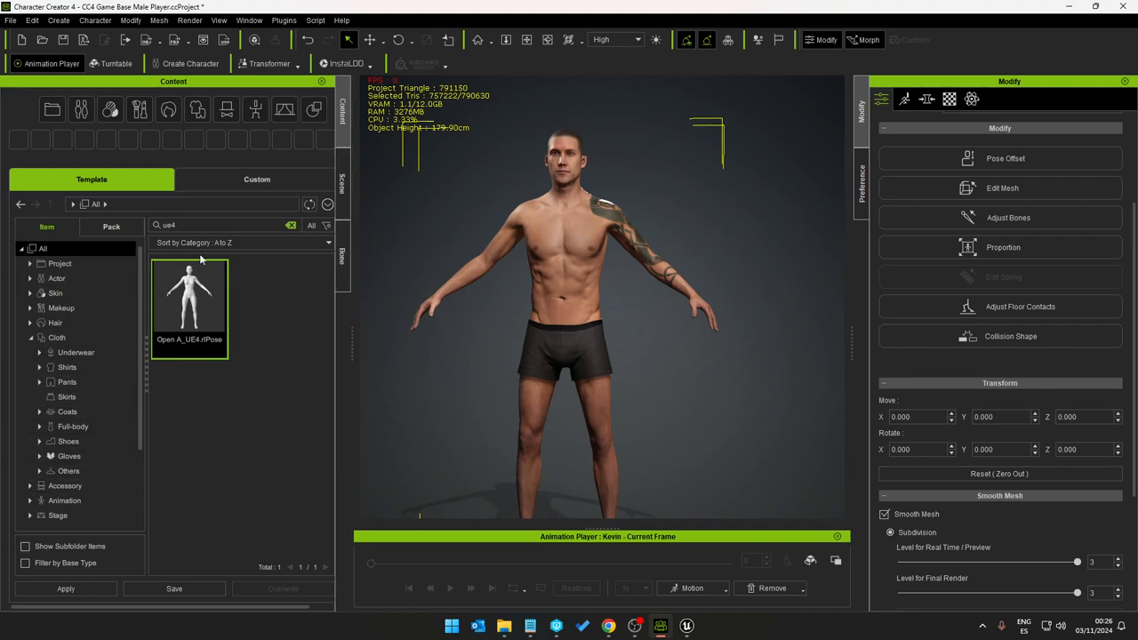
pyautogui.moveTo(93, 233)
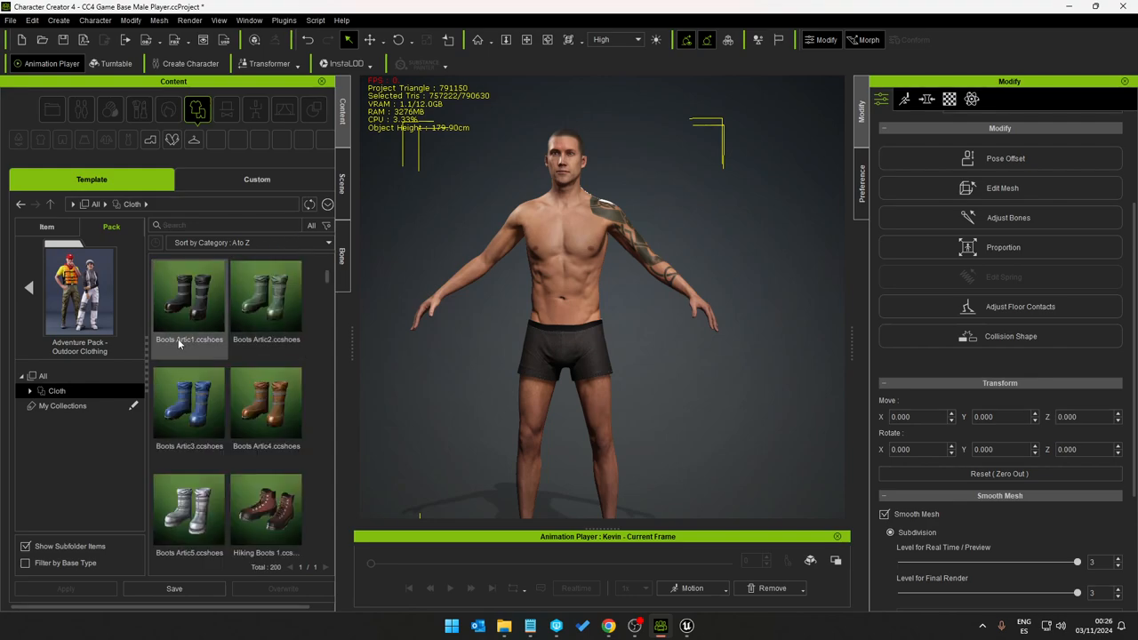
pyautogui.scroll(-3)
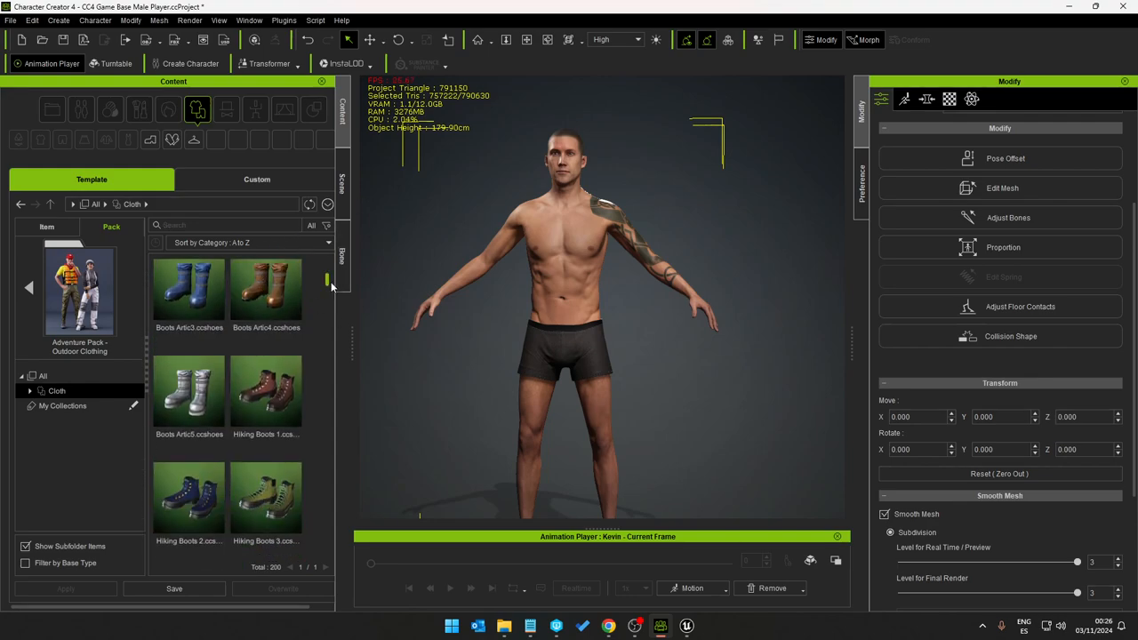
pyautogui.scroll(-3)
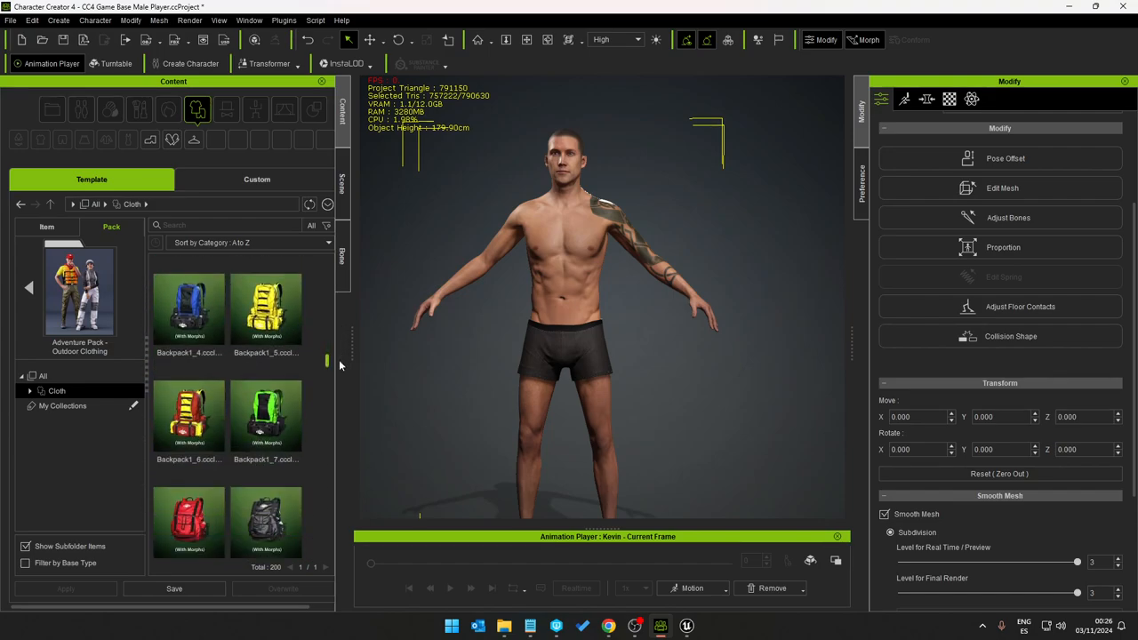
pyautogui.scroll(-3)
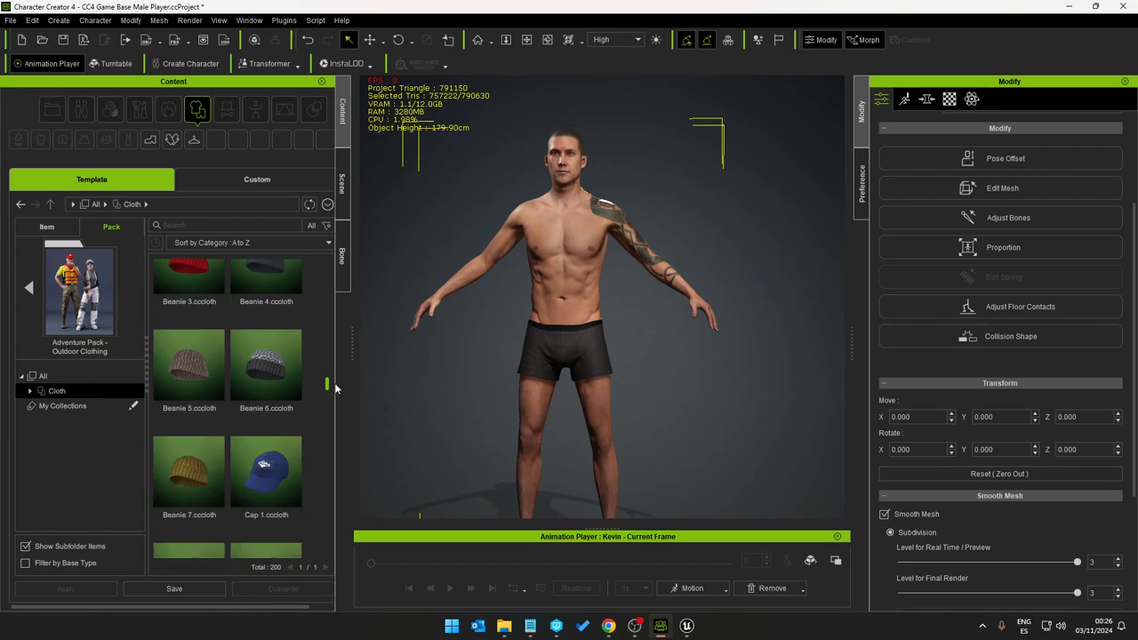
pyautogui.scroll(-3)
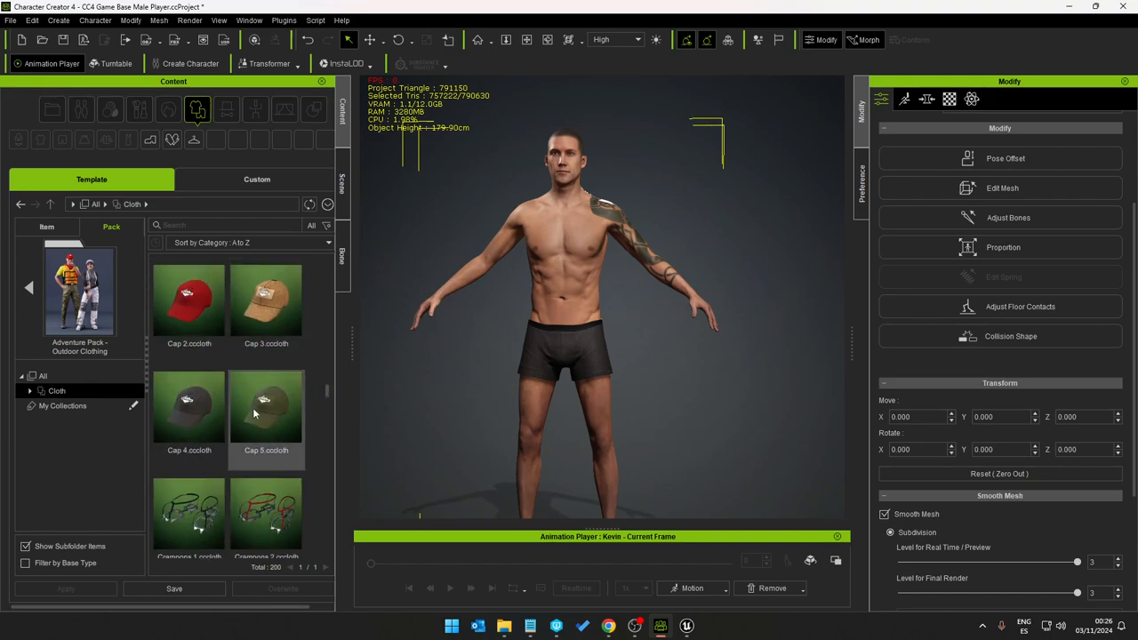
pyautogui.doubleClick(265, 409)
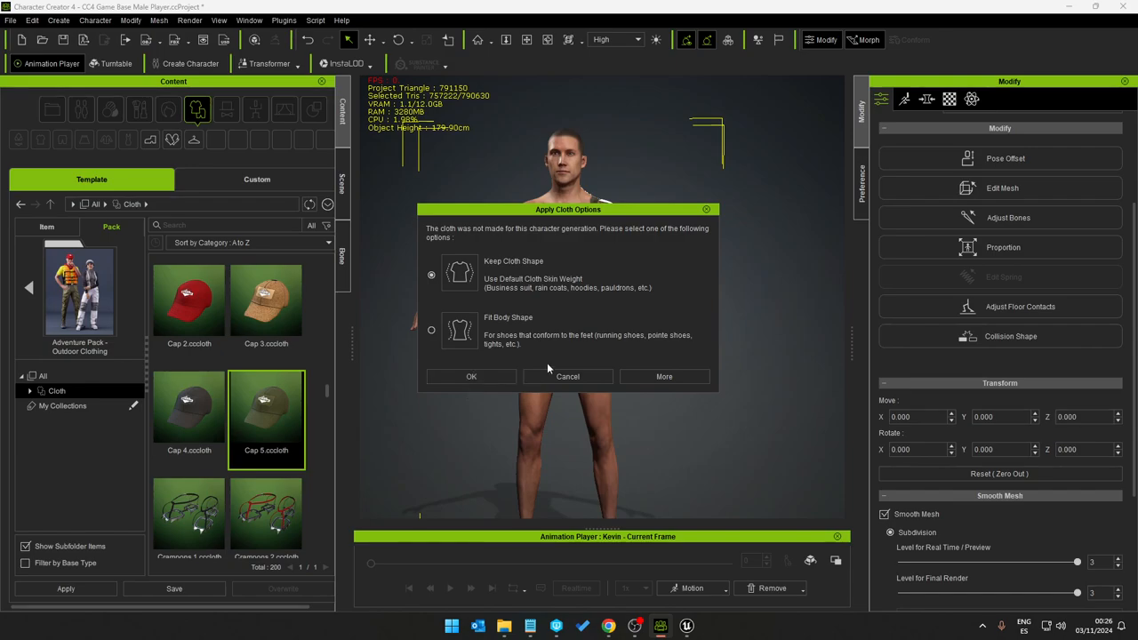
pyautogui.click(471, 376)
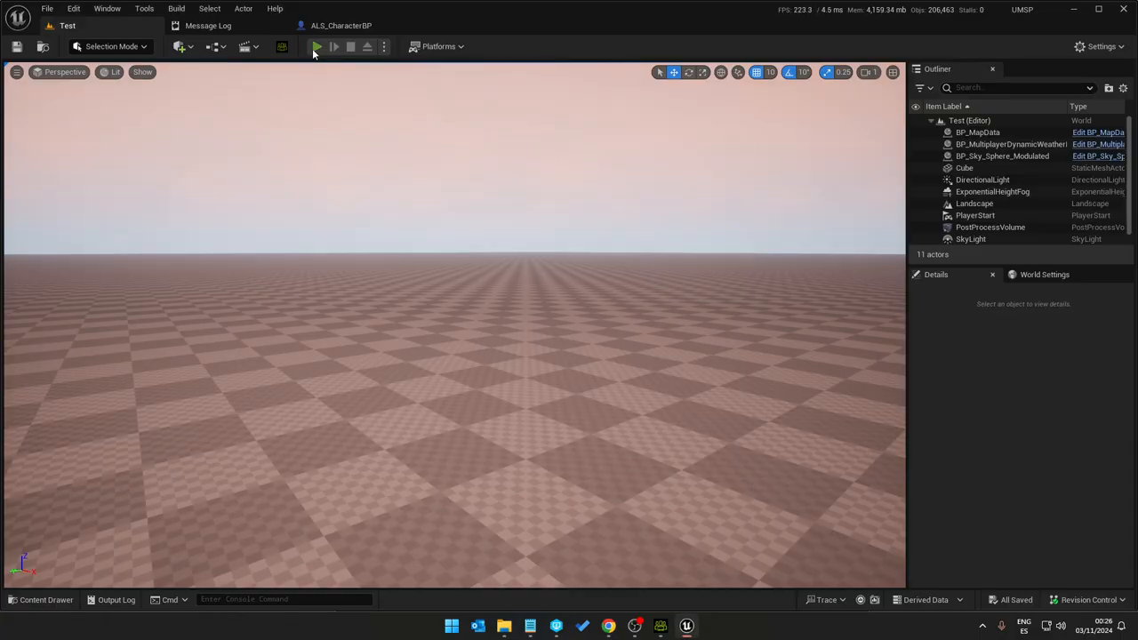
# Step: Play the Test level and give the player clothing items from the Tab item list
pyautogui.click(317, 46)
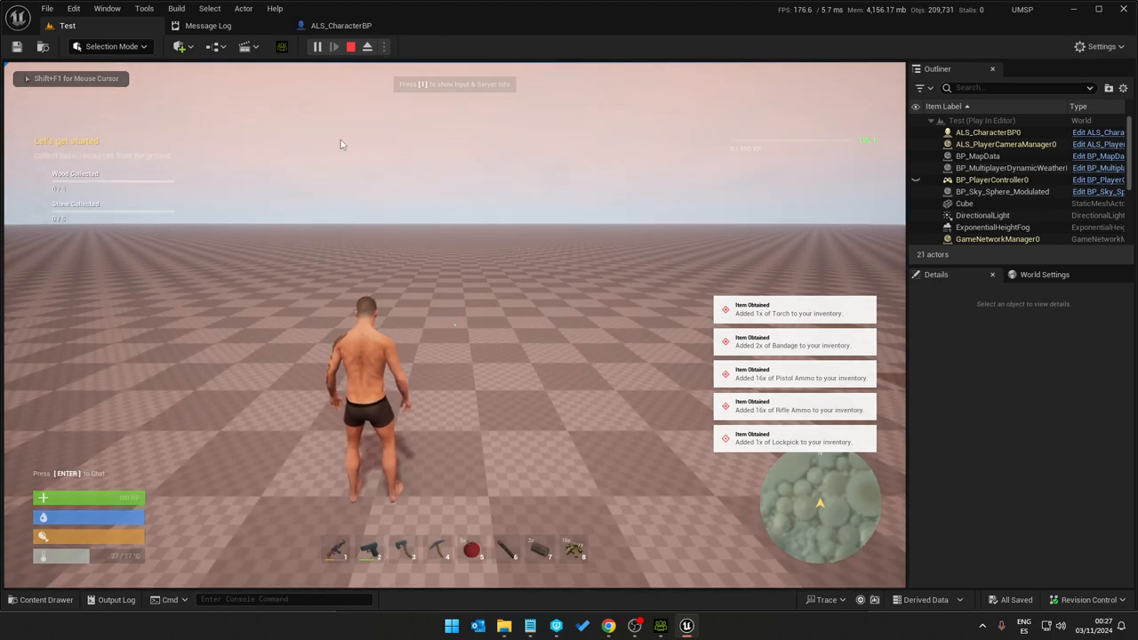
pyautogui.press('Tab')
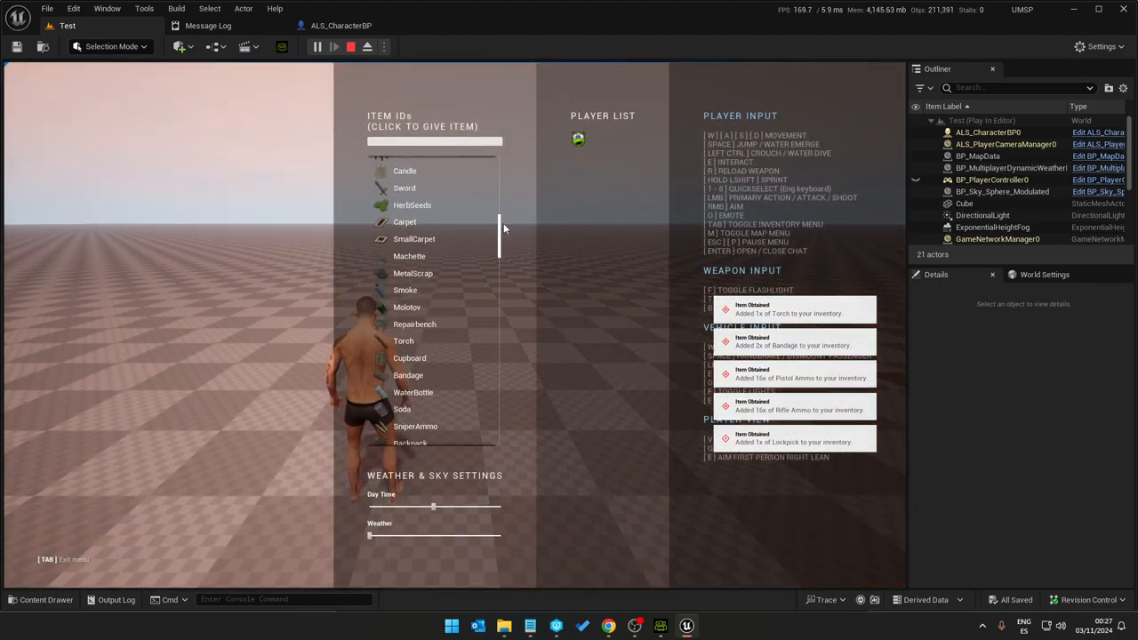
pyautogui.scroll(-3)
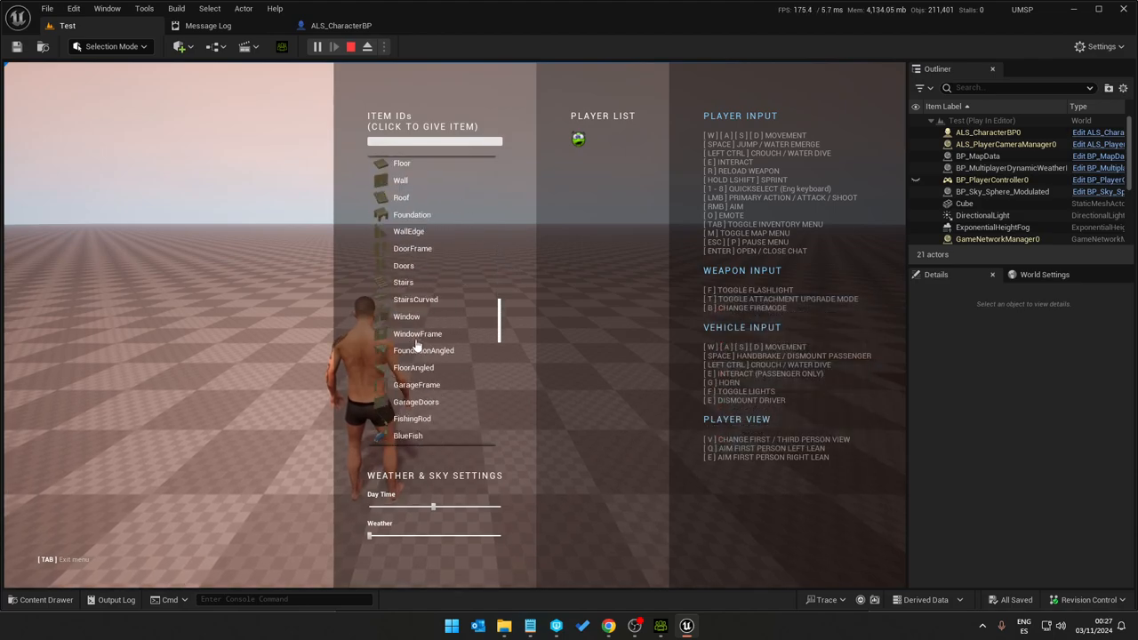
pyautogui.scroll(-3)
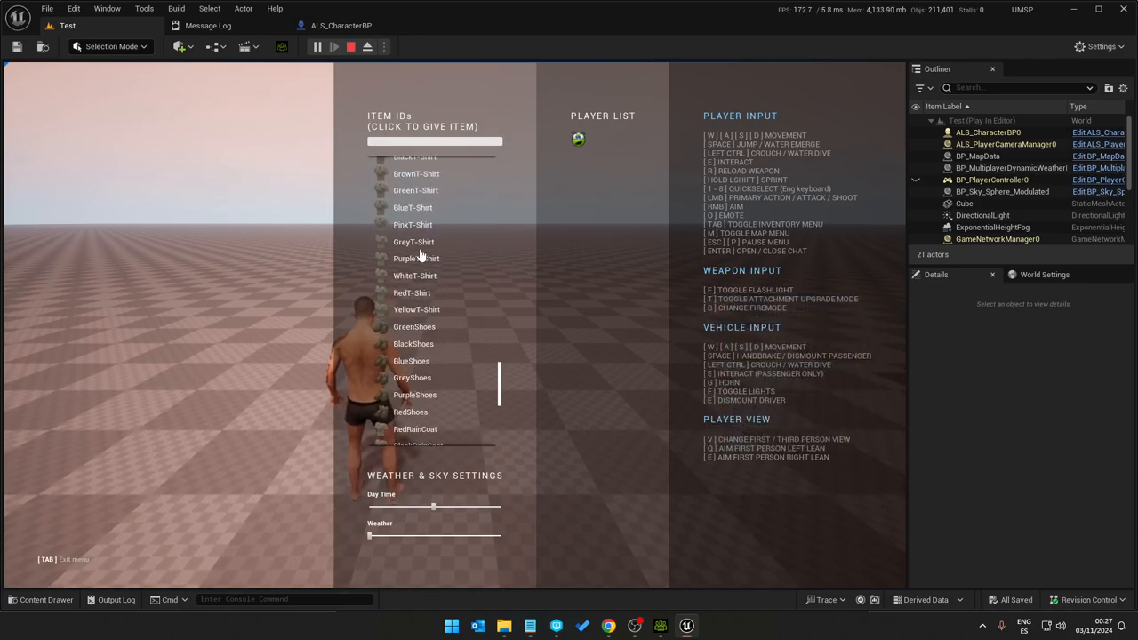
pyautogui.scroll(-3)
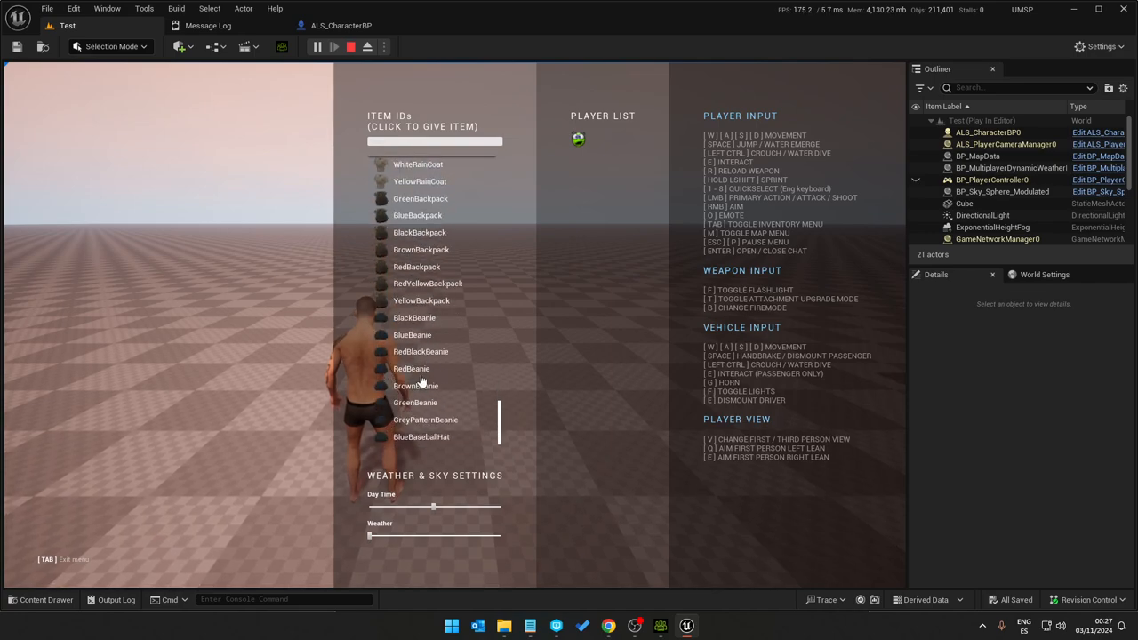
pyautogui.click(414, 437)
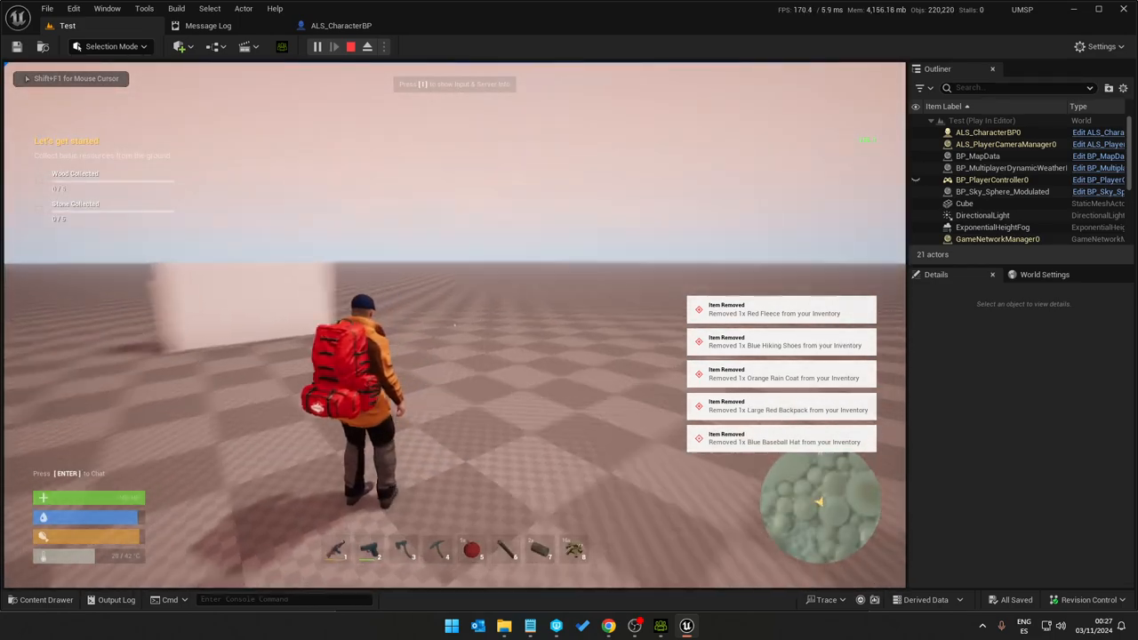
# Step: Unequip the worn fleece armor in the inventory, then leave the play session
pyautogui.press('Tab')
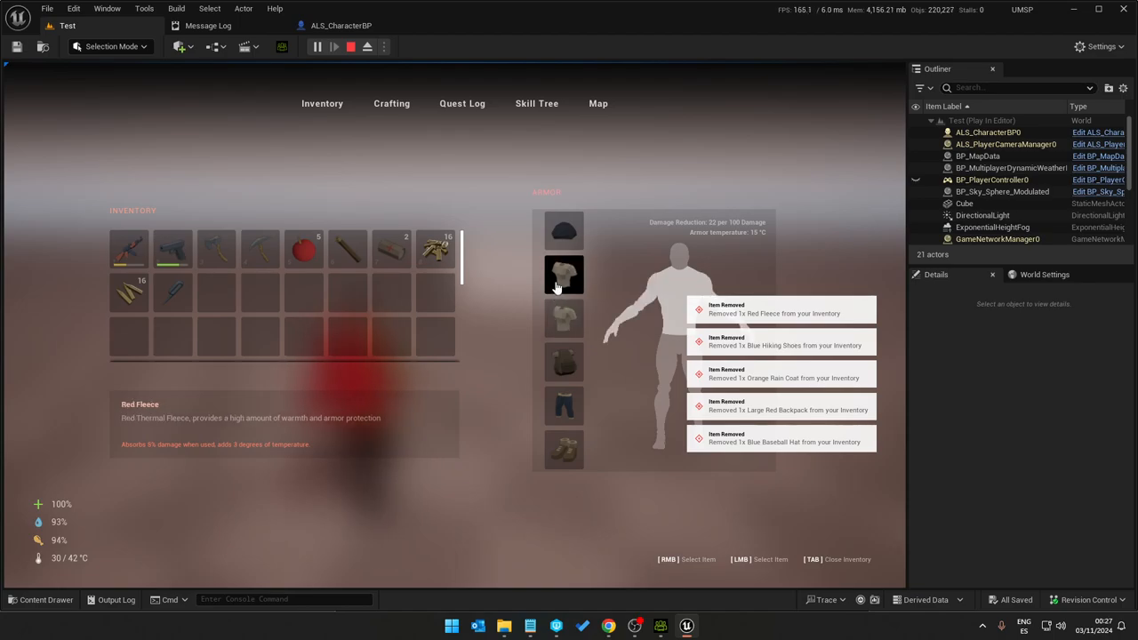
pyautogui.click(564, 275)
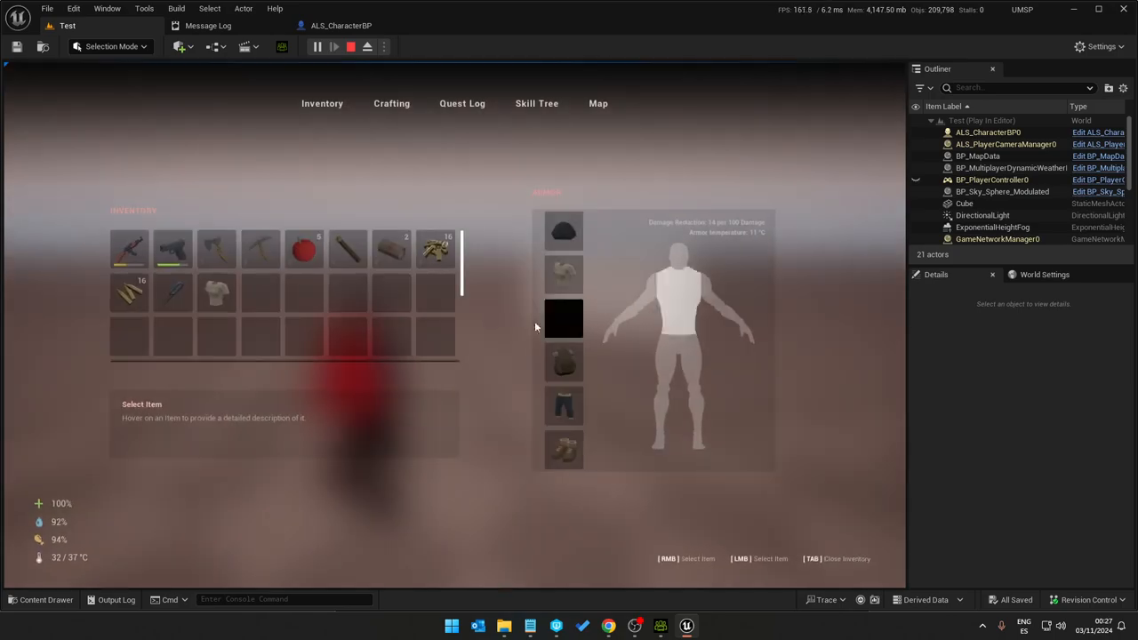
pyautogui.press('Tab')
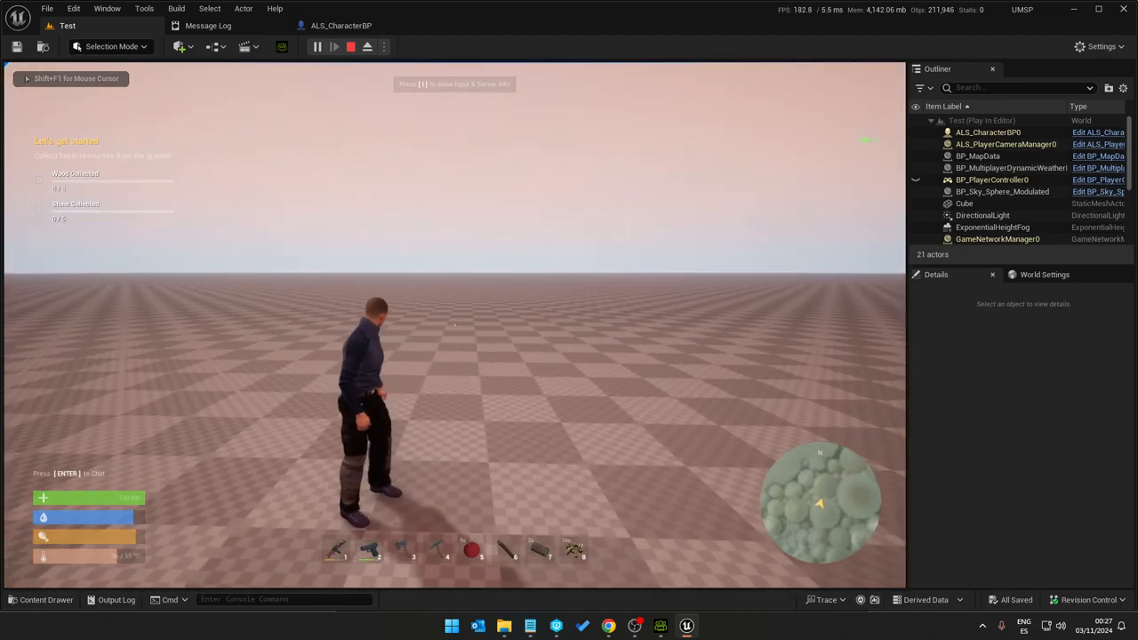
pyautogui.click(337, 47)
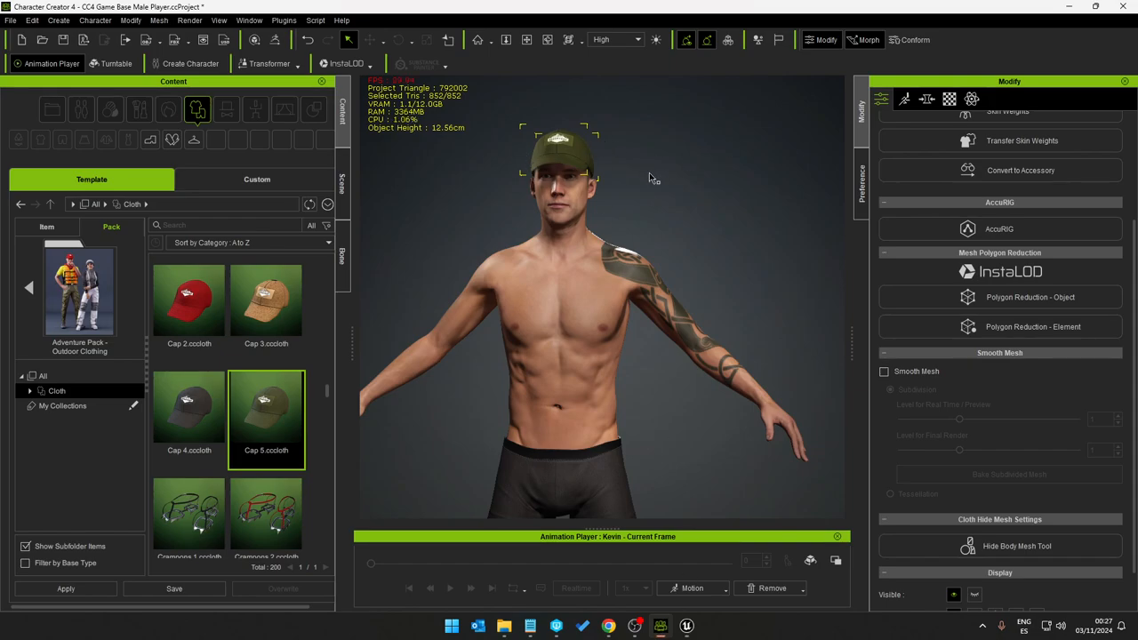
pyautogui.moveTo(385, 427)
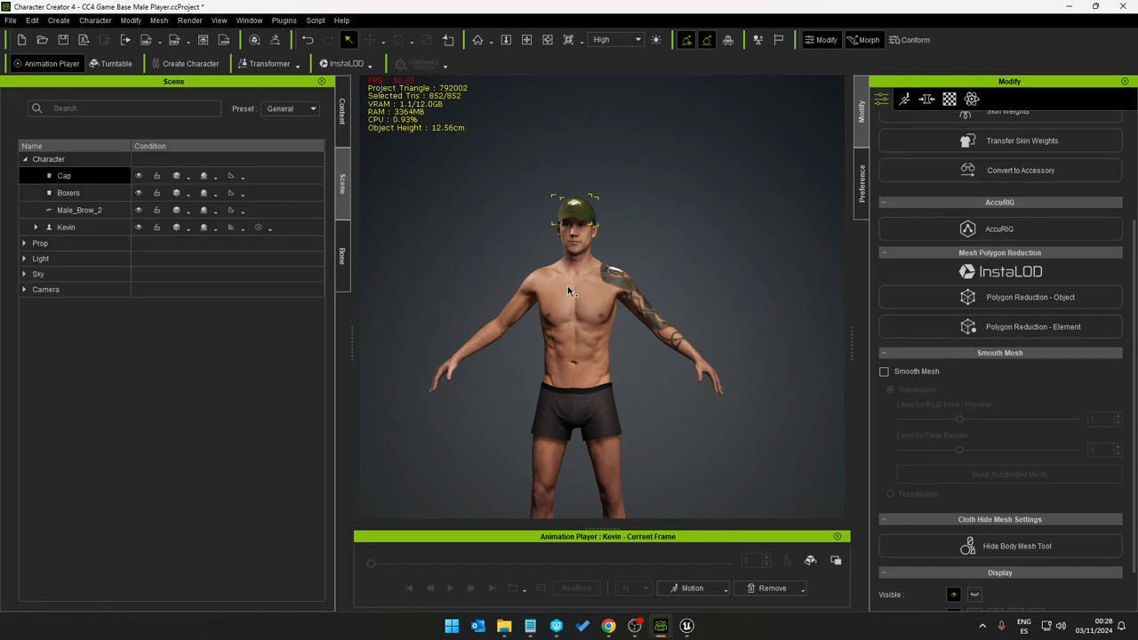
# Step: Delete the CC_Base_Eye mesh and Male_Brow_2 eyebrows, then select the cap
pyautogui.click(36, 227)
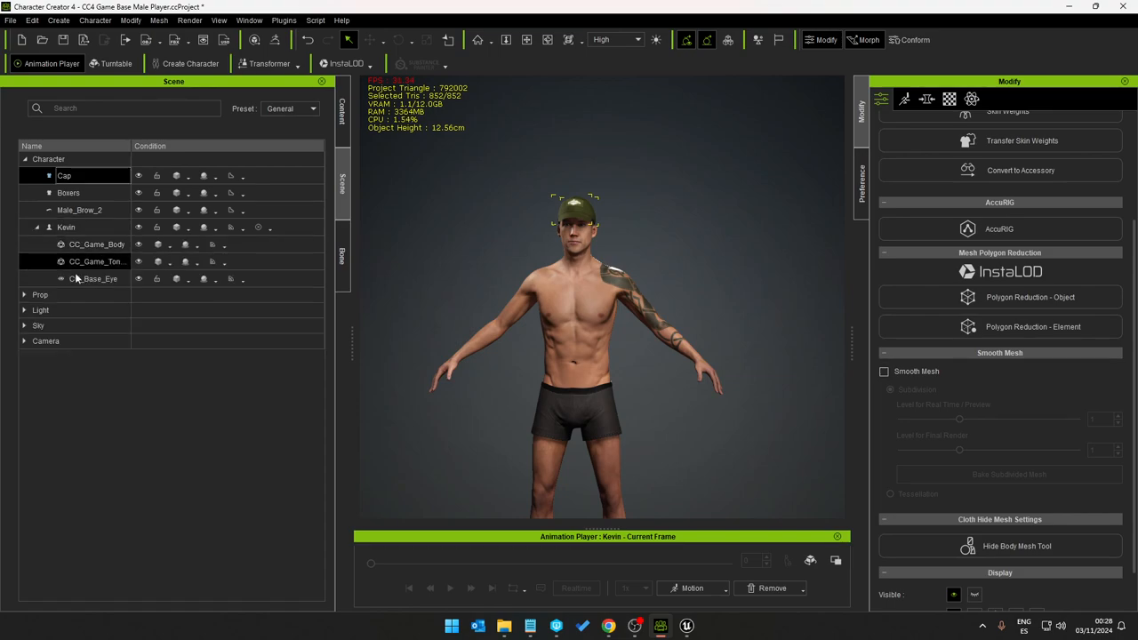
pyautogui.click(95, 278)
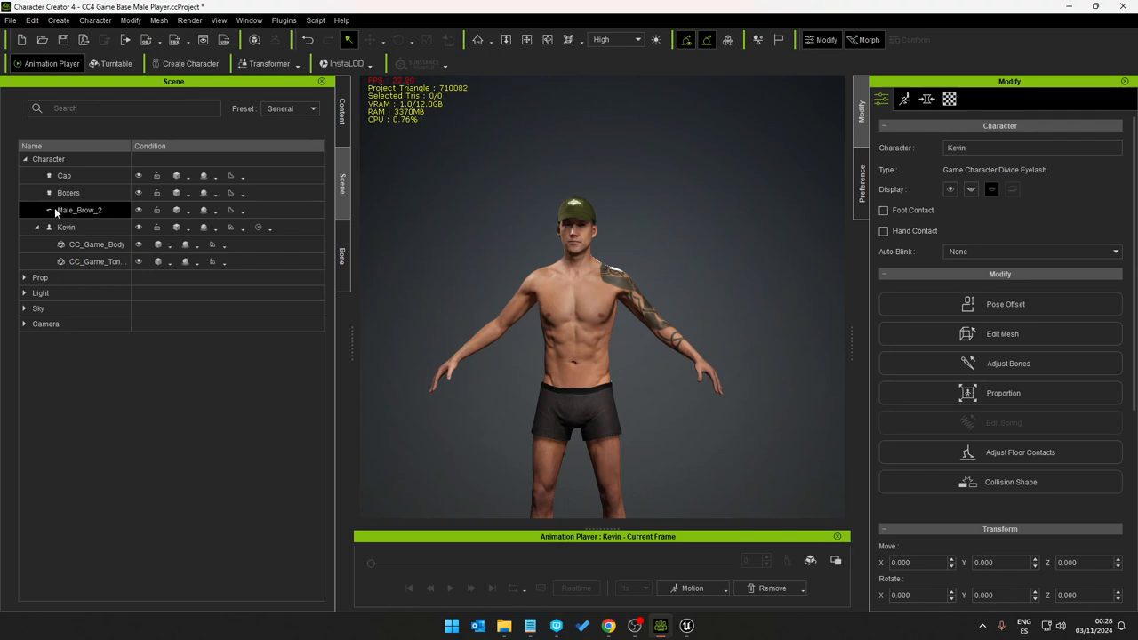
pyautogui.click(78, 209)
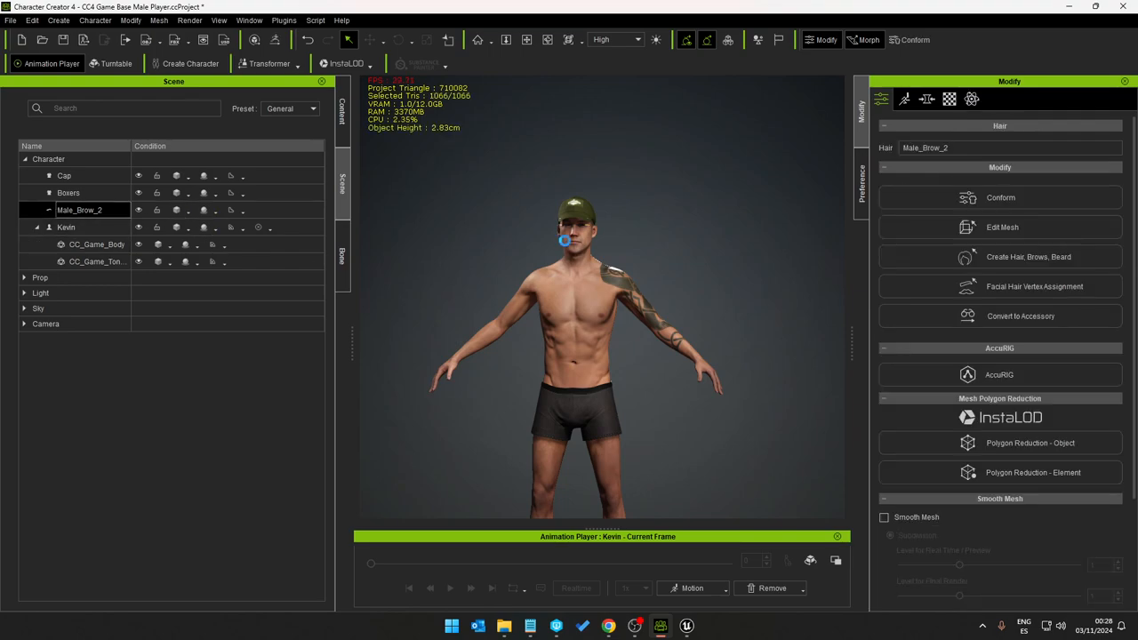
pyautogui.click(68, 193)
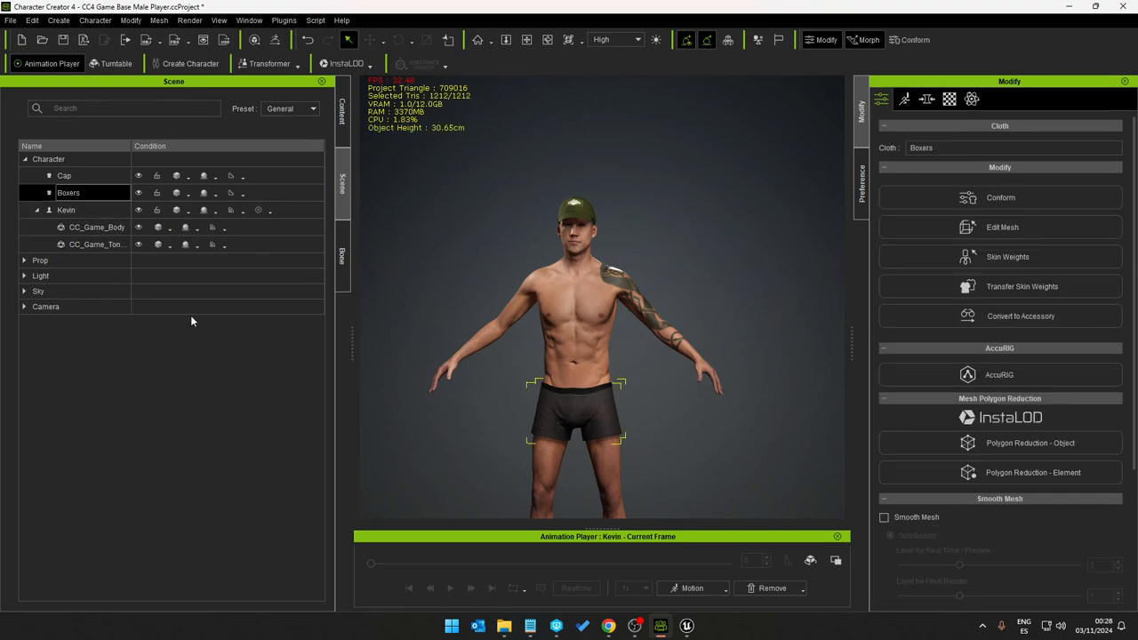
pyautogui.moveTo(619, 384)
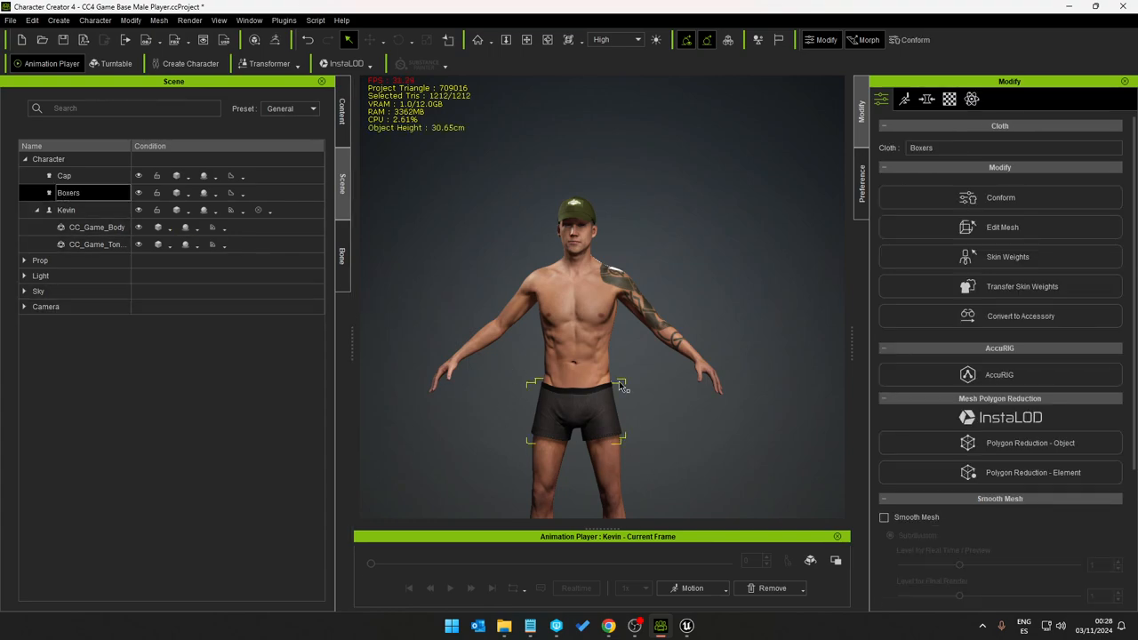
pyautogui.moveTo(480, 323)
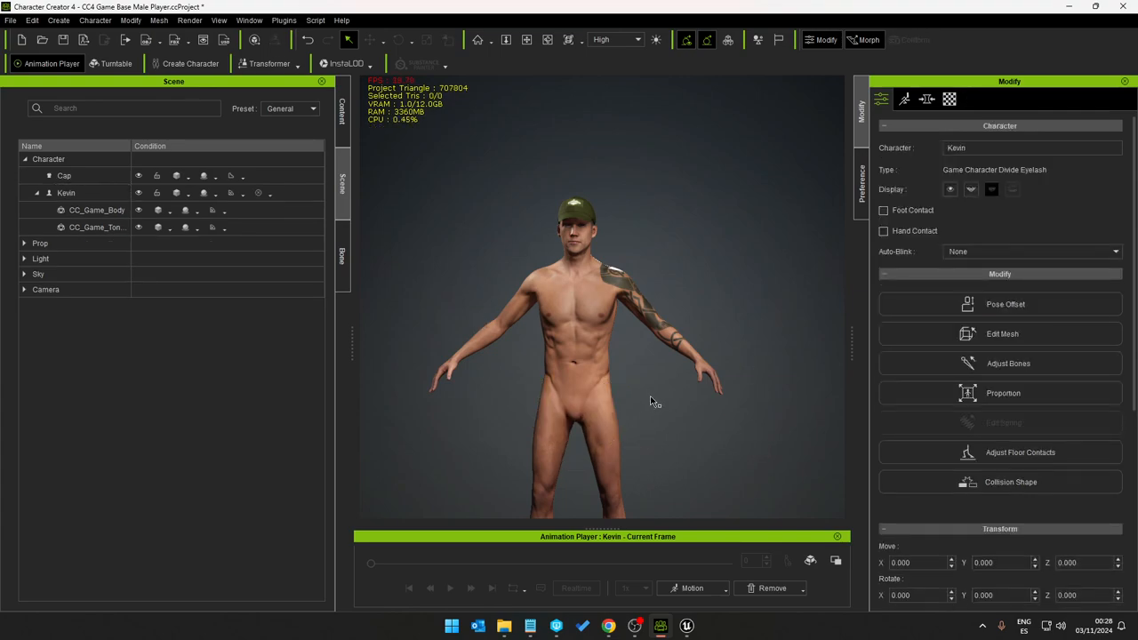
pyautogui.click(64, 175)
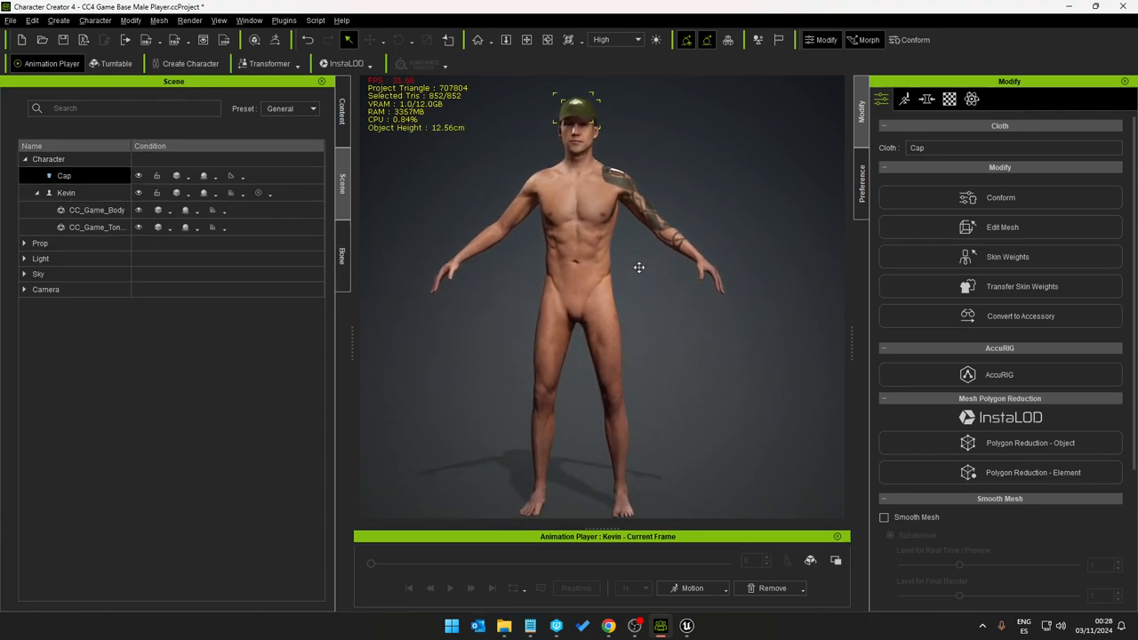
pyautogui.scroll(-3)
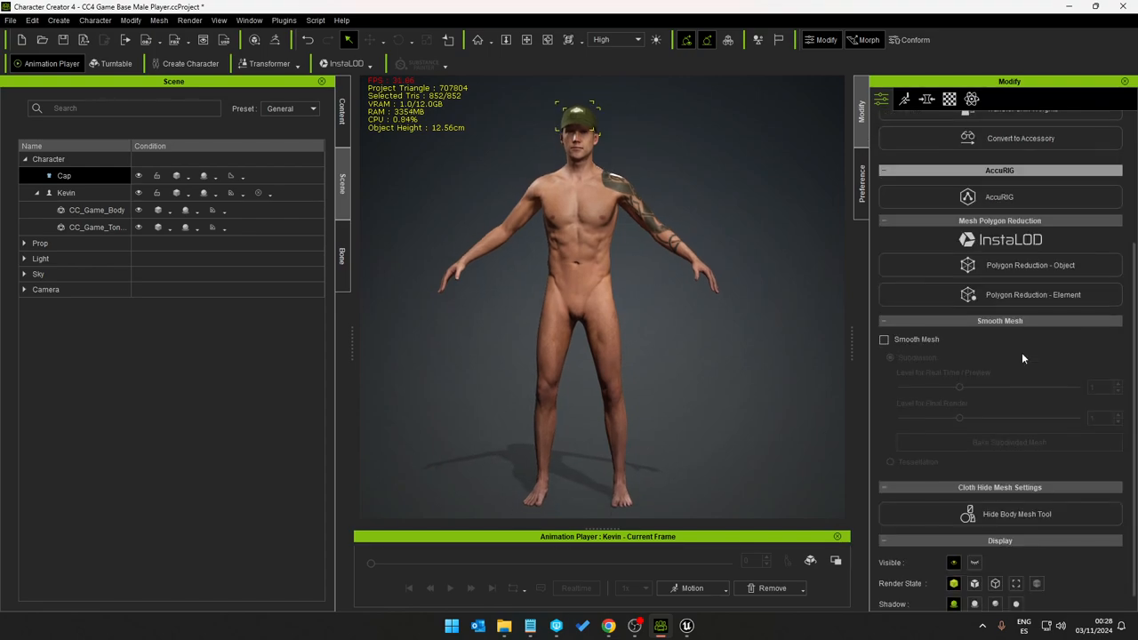
pyautogui.click(1000, 514)
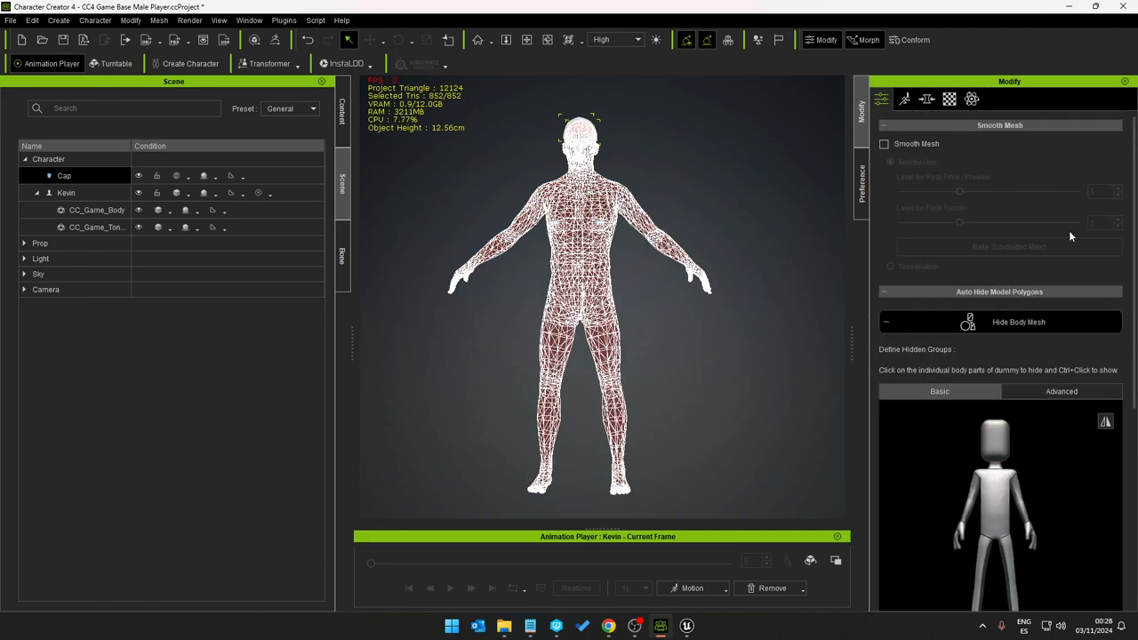
pyautogui.click(64, 175)
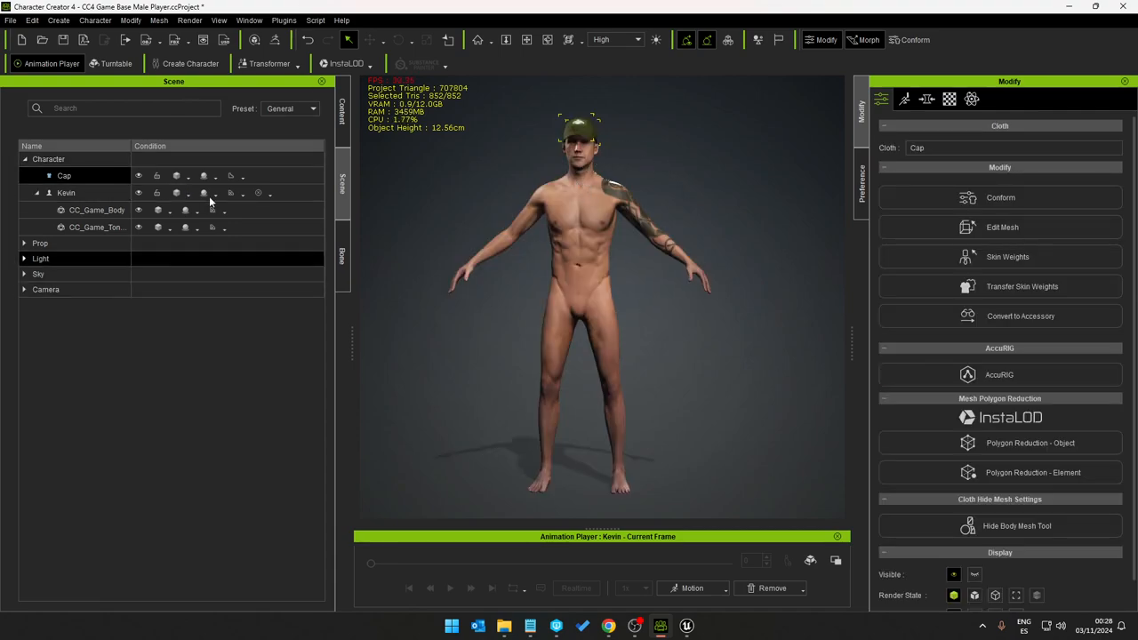
pyautogui.click(85, 210)
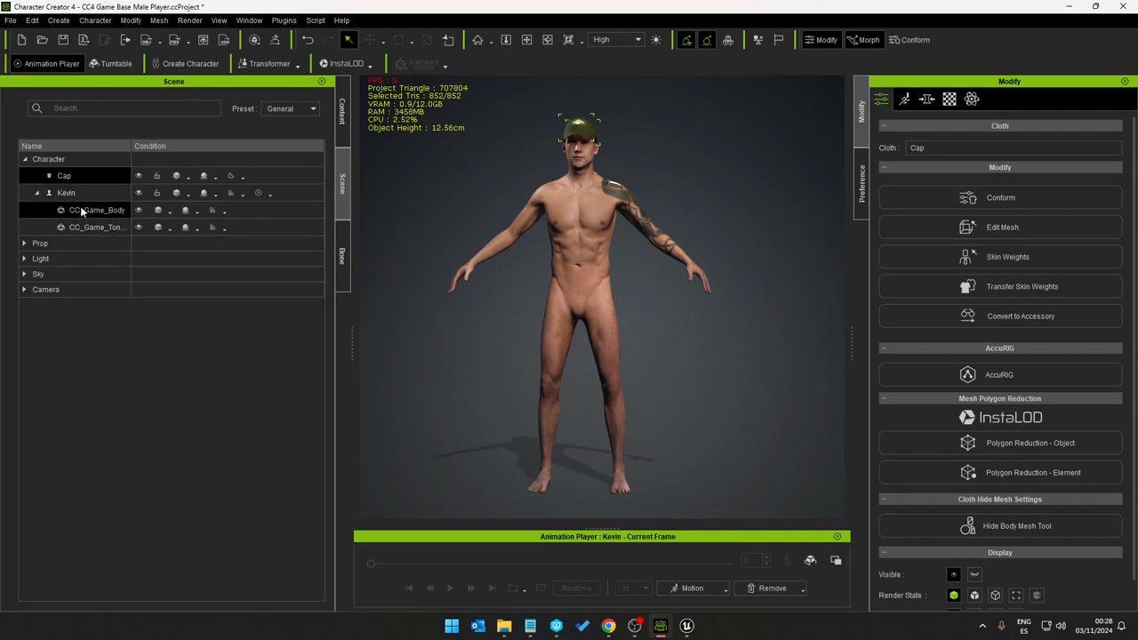
pyautogui.click(54, 193)
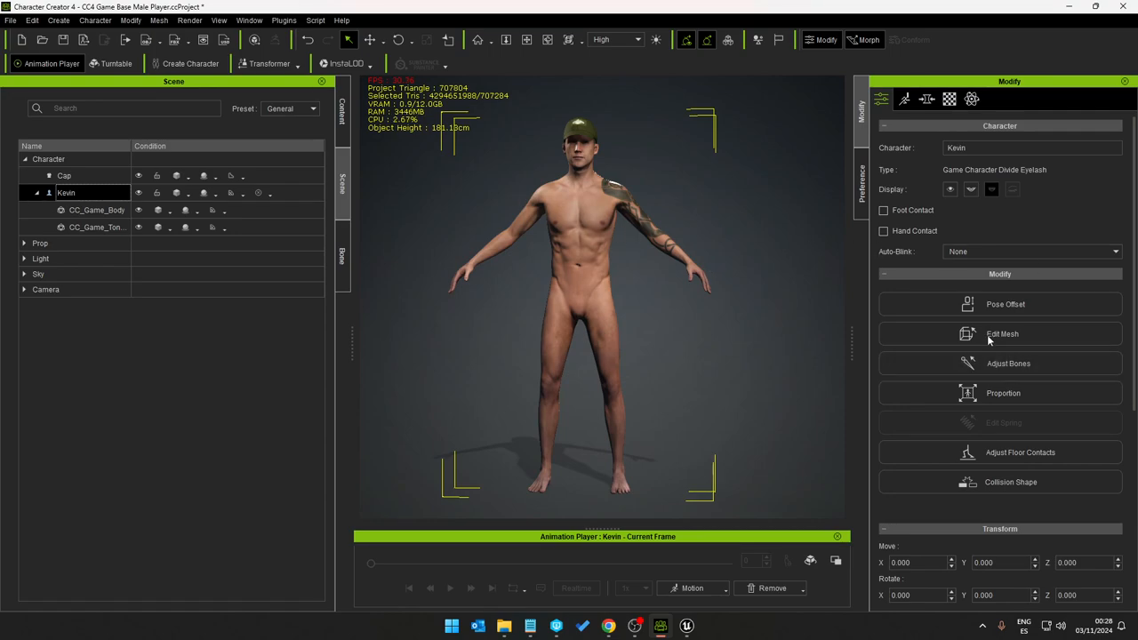
pyautogui.click(1001, 334)
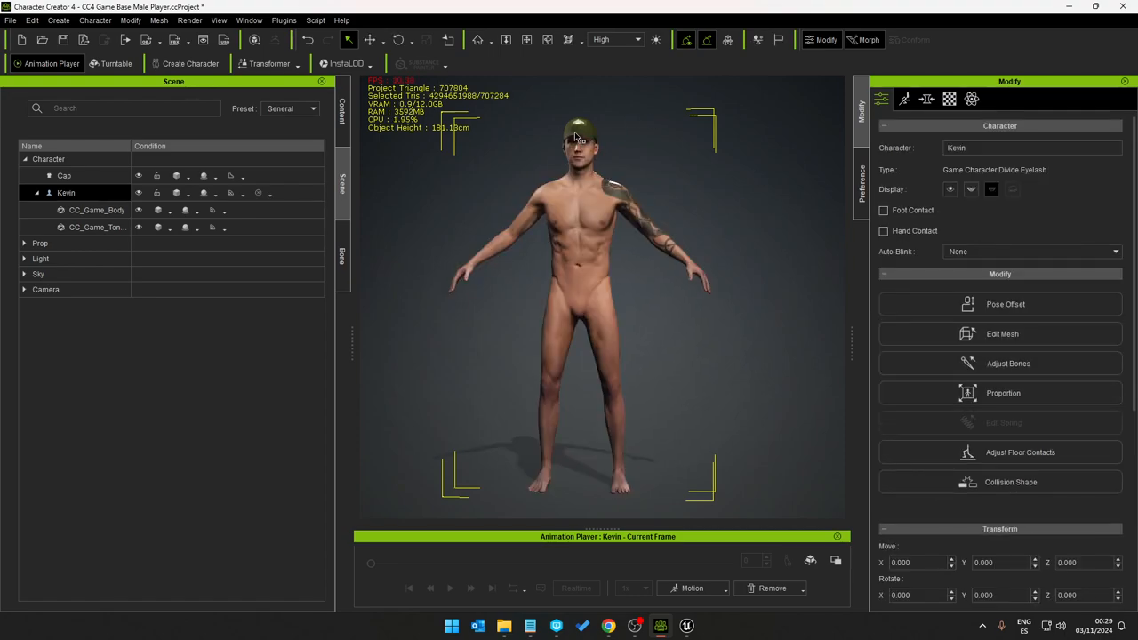
pyautogui.click(64, 175)
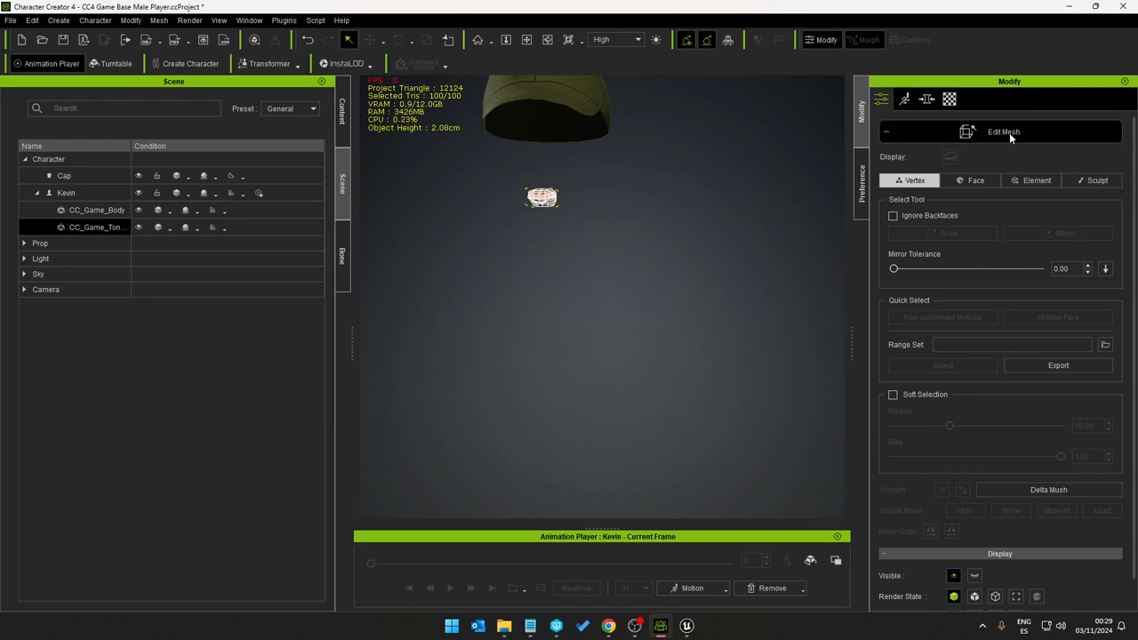
pyautogui.click(64, 192)
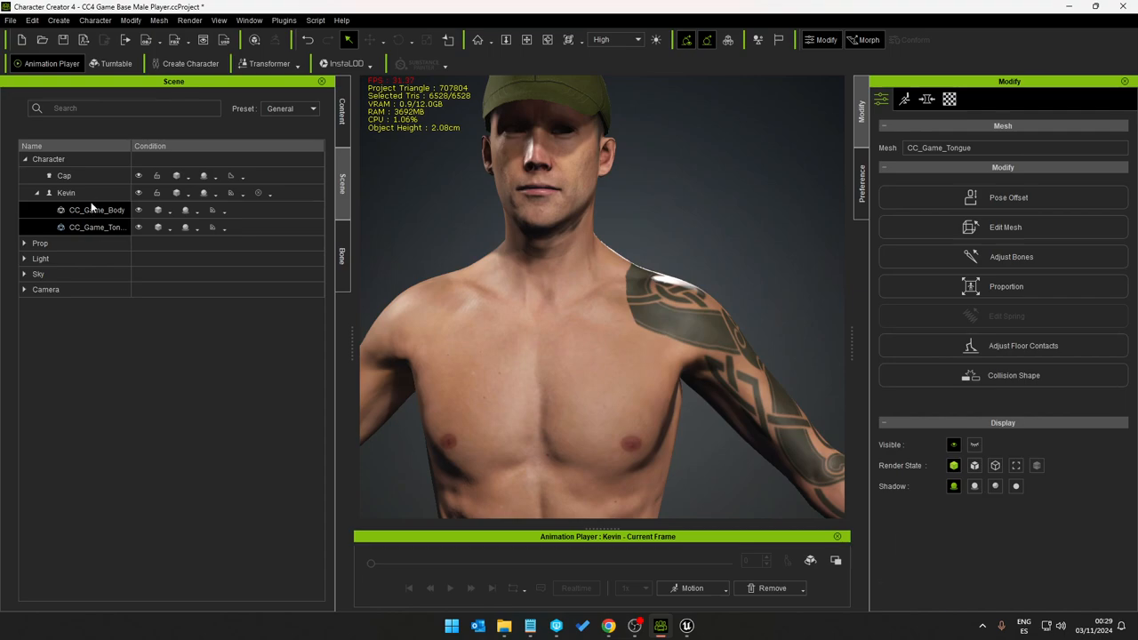
pyautogui.click(96, 226)
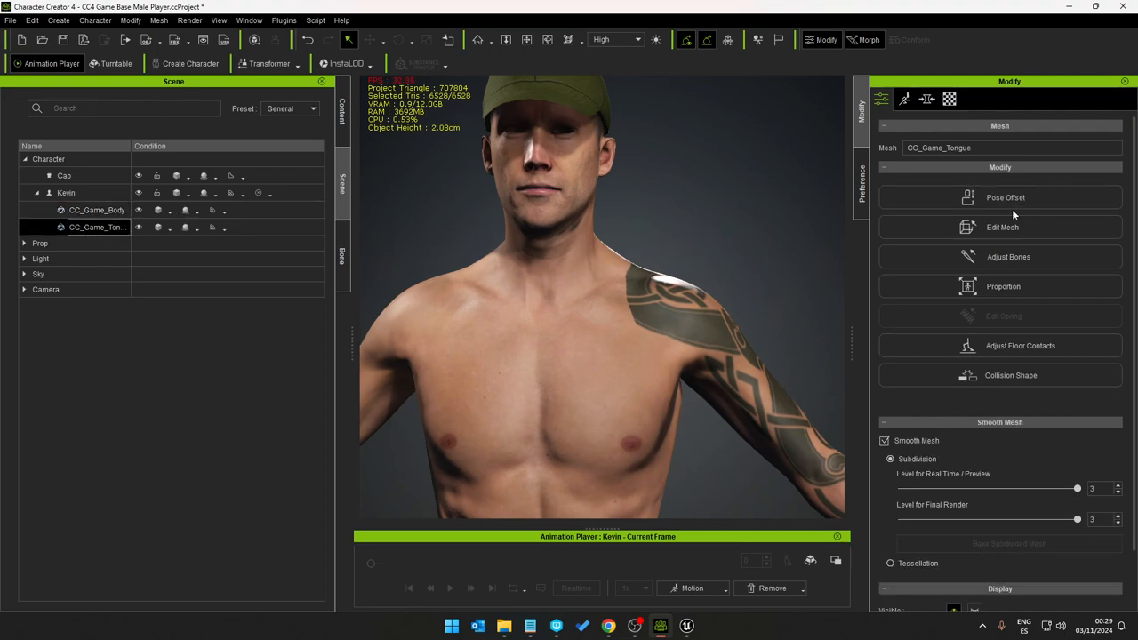
pyautogui.click(1001, 227)
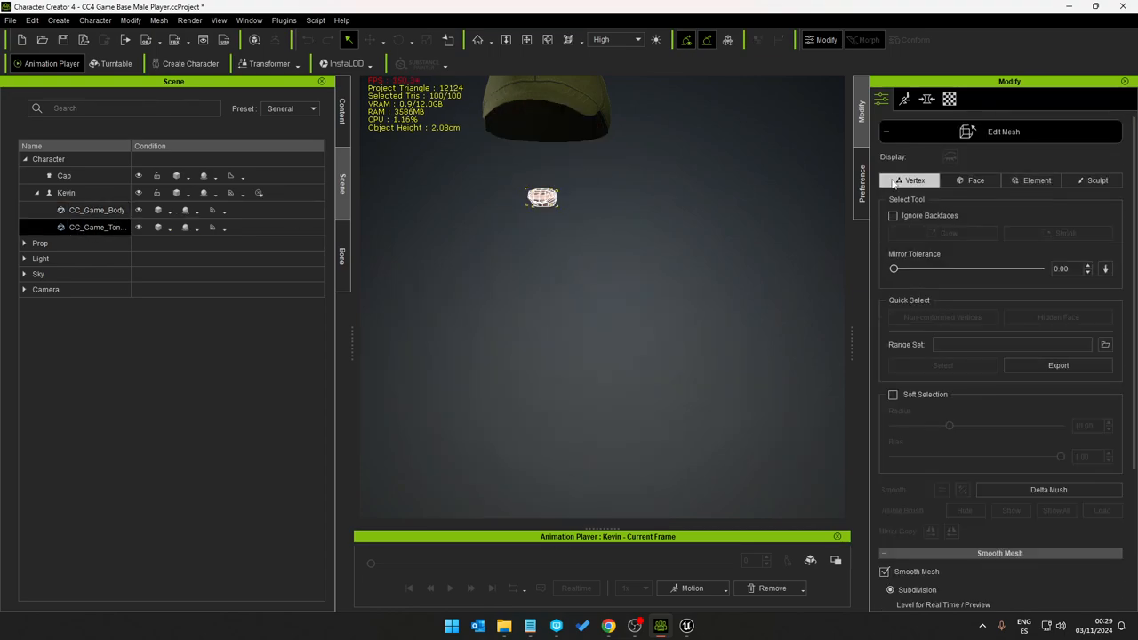
pyautogui.click(975, 180)
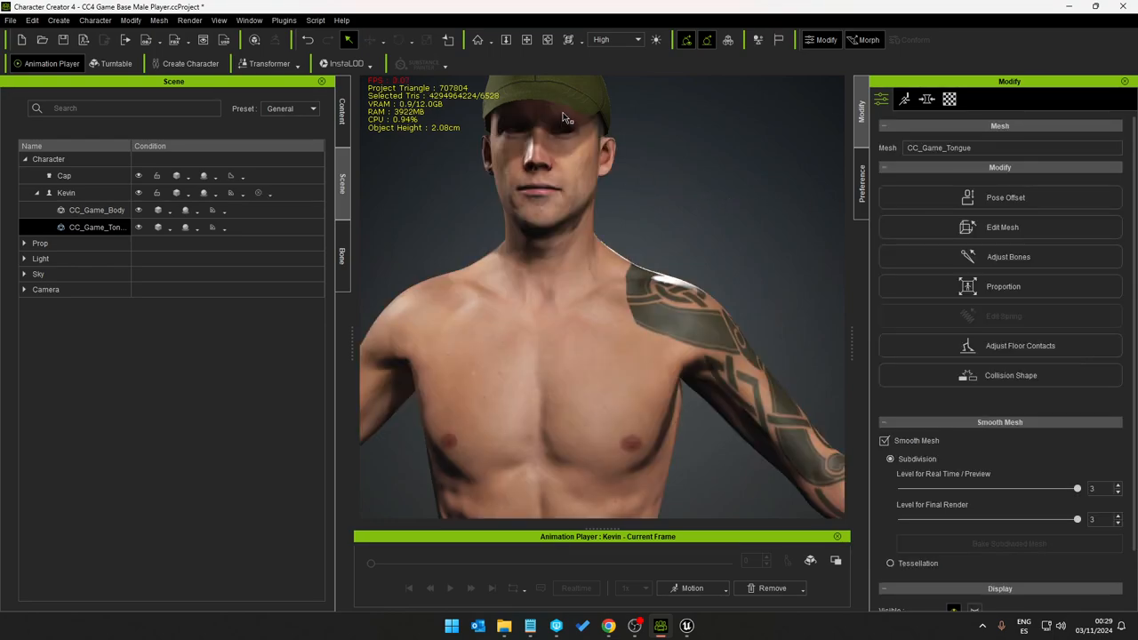
pyautogui.click(62, 175)
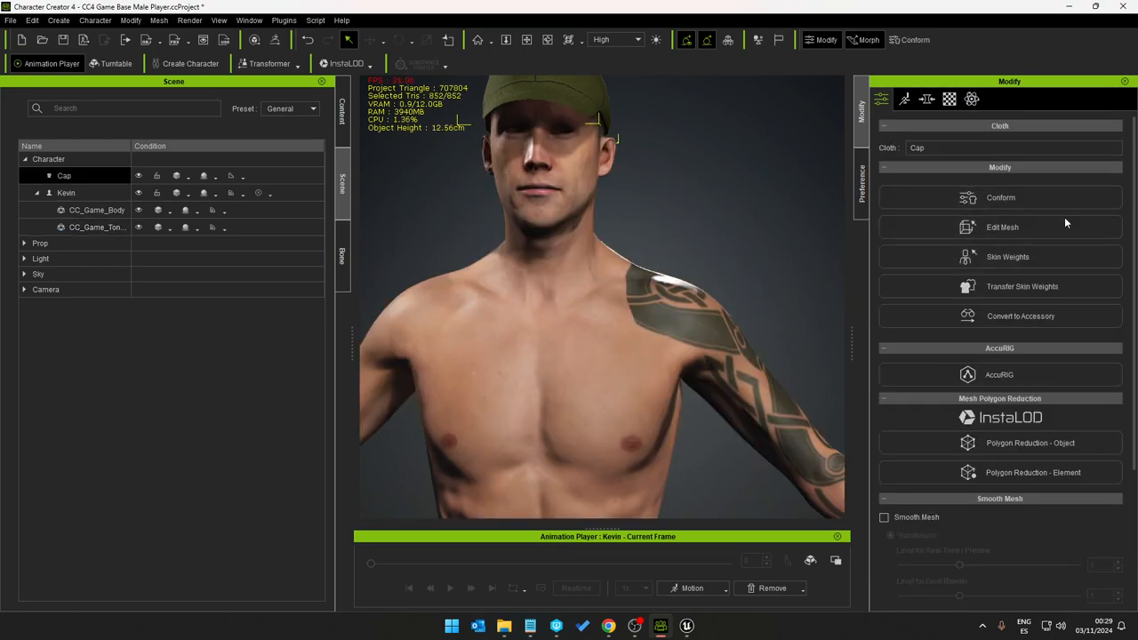
pyautogui.click(1002, 227)
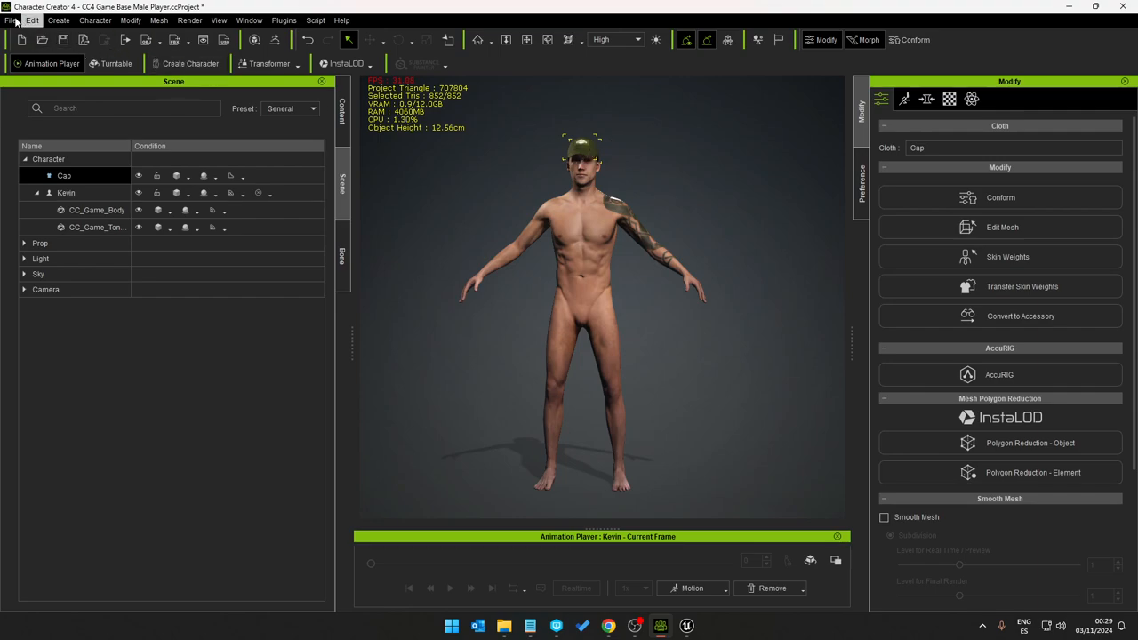
pyautogui.click(11, 15)
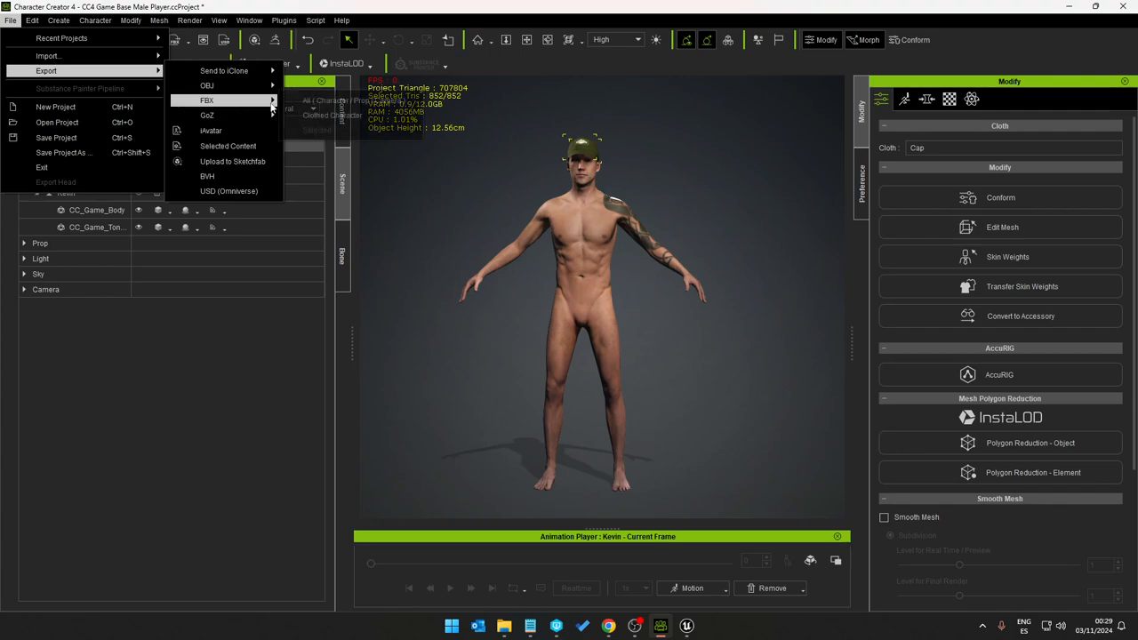
# Step: Export the clothed character as FBX with the Unreal preset, saved as Green_BaseballHat
pyautogui.click(213, 100)
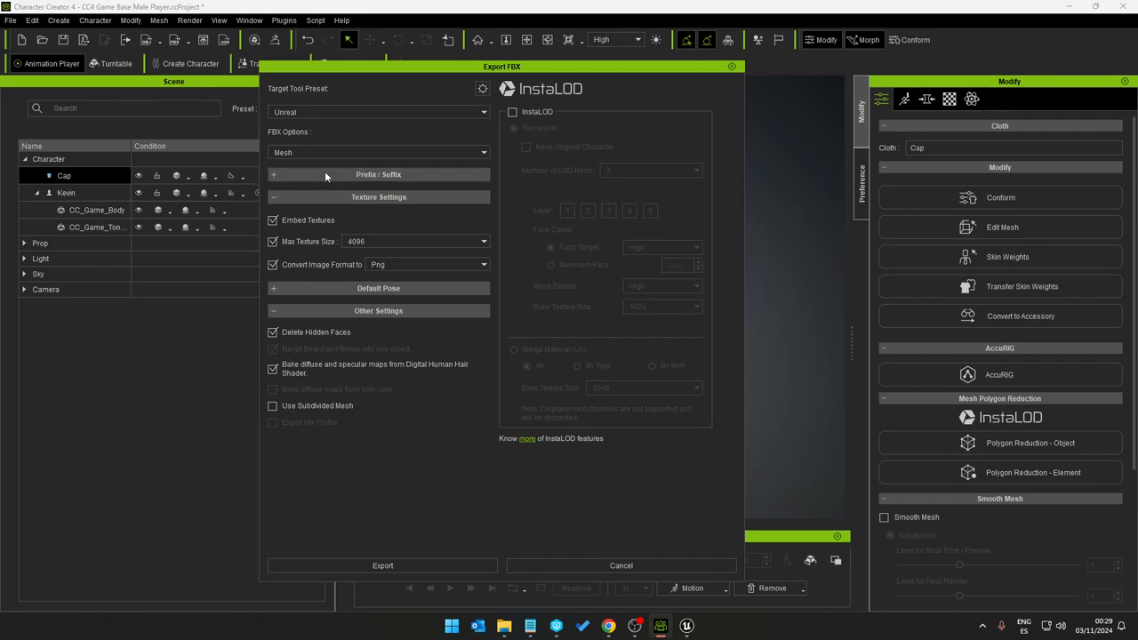
pyautogui.moveTo(333, 107)
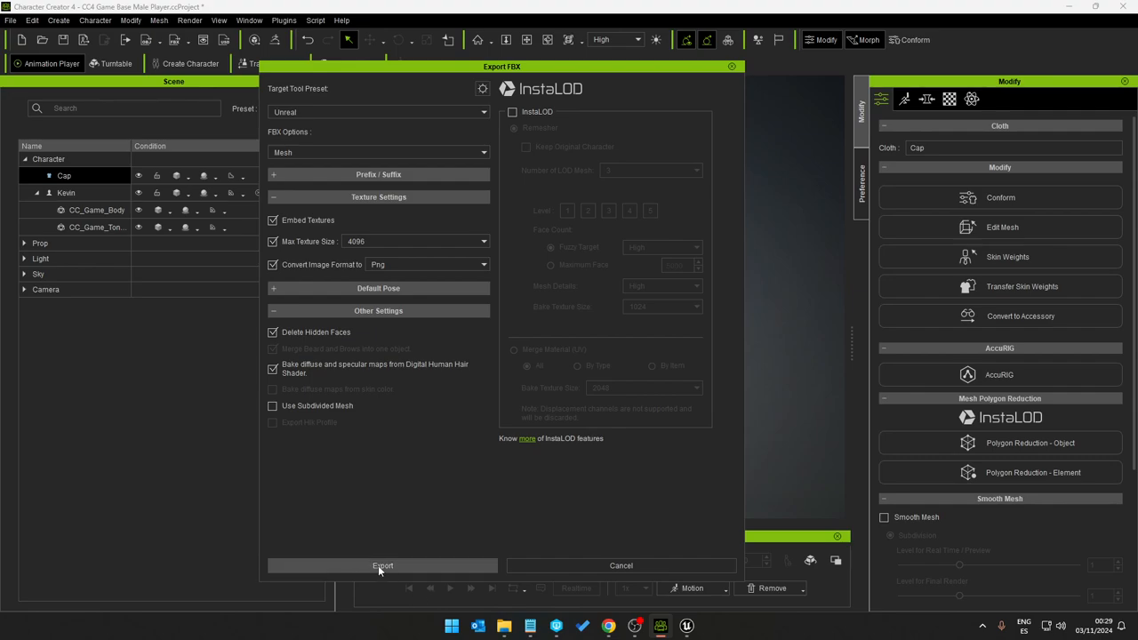
pyautogui.click(381, 566)
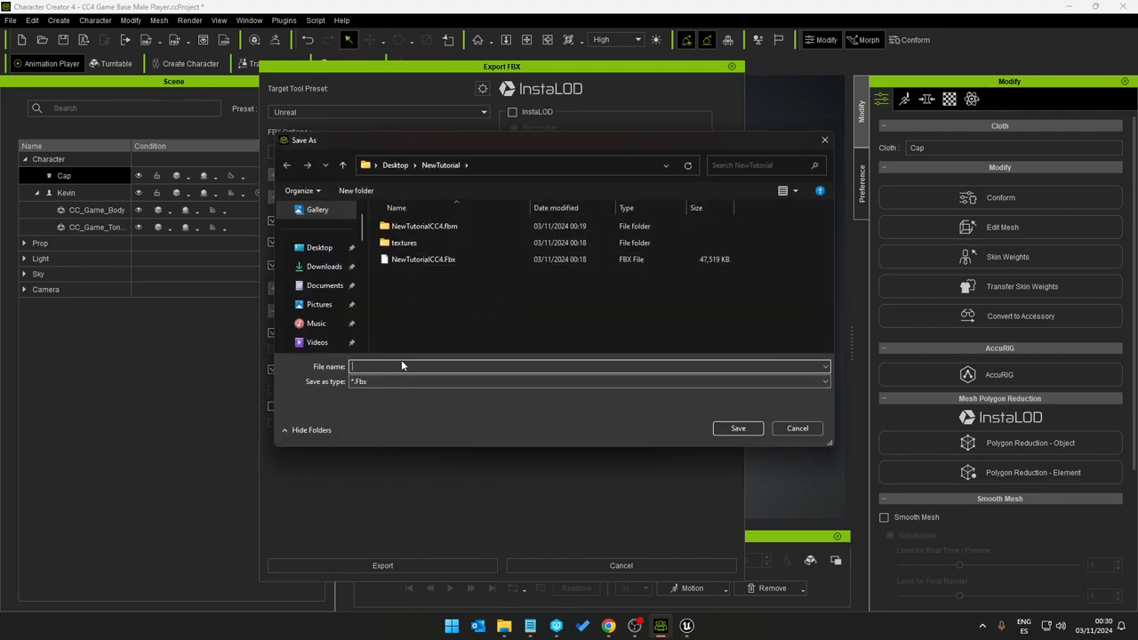
pyautogui.write('G')
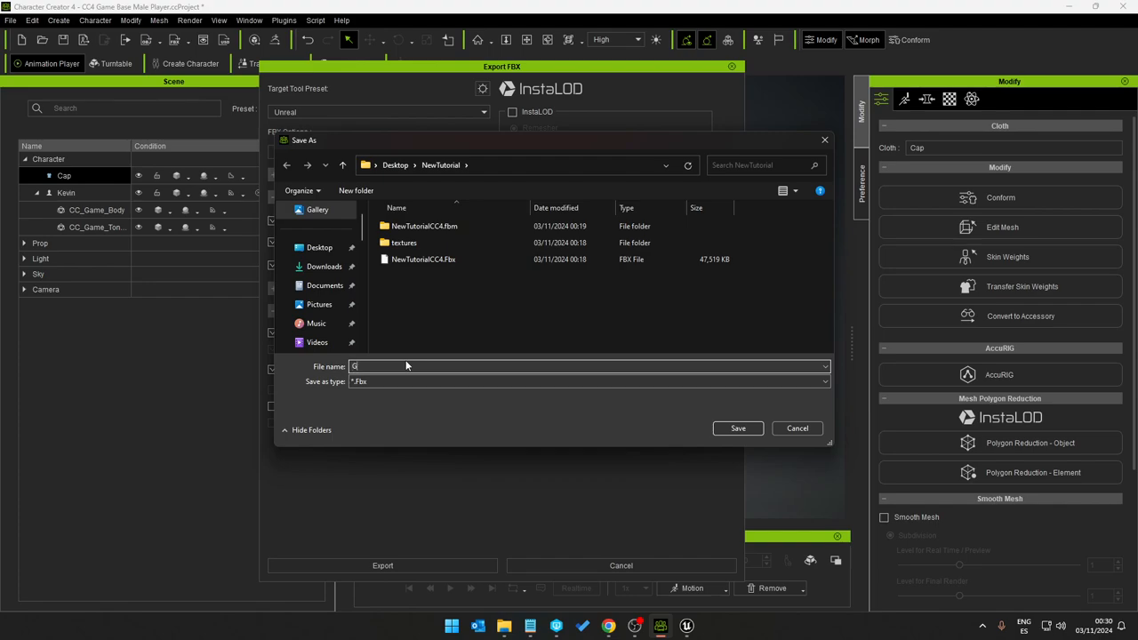
pyautogui.write('reen_BaseballHat')
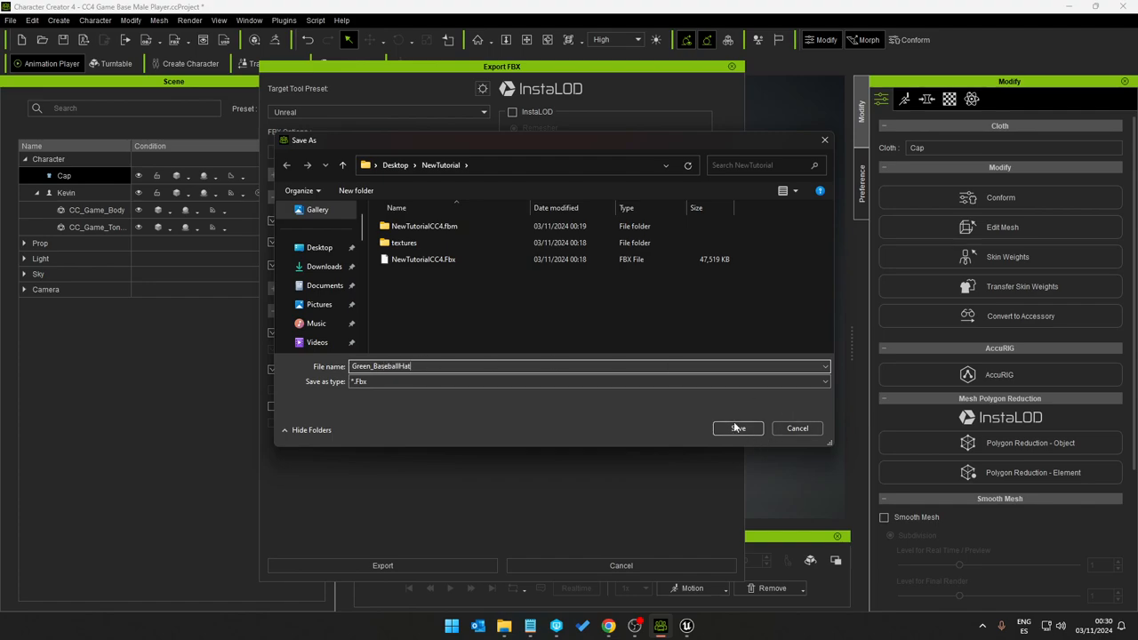
pyautogui.click(737, 428)
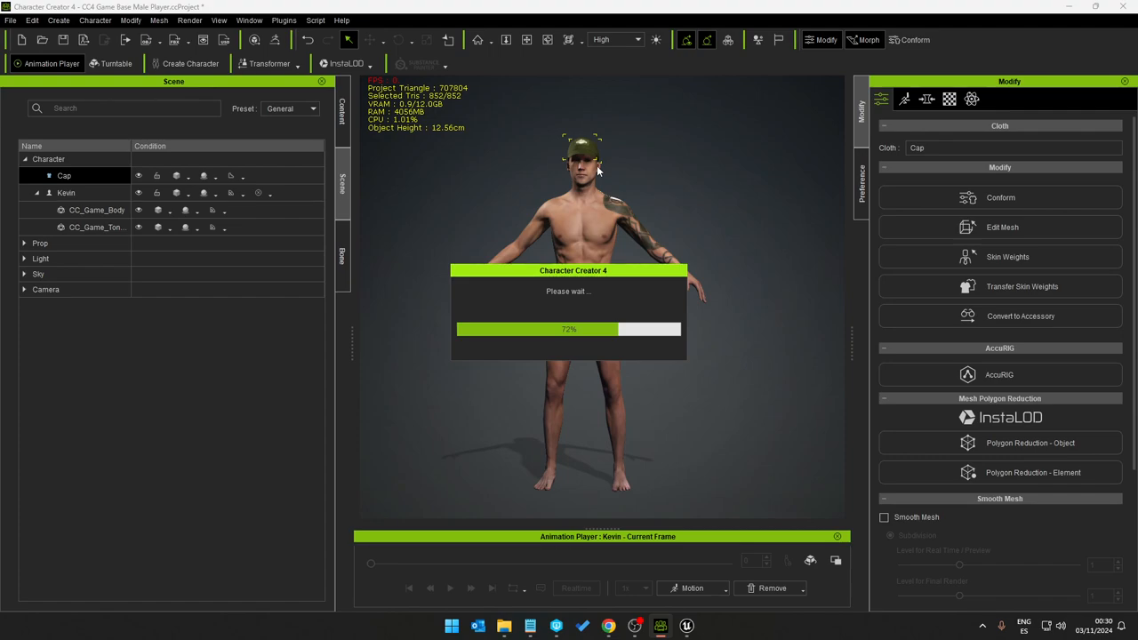
pyautogui.moveTo(627, 339)
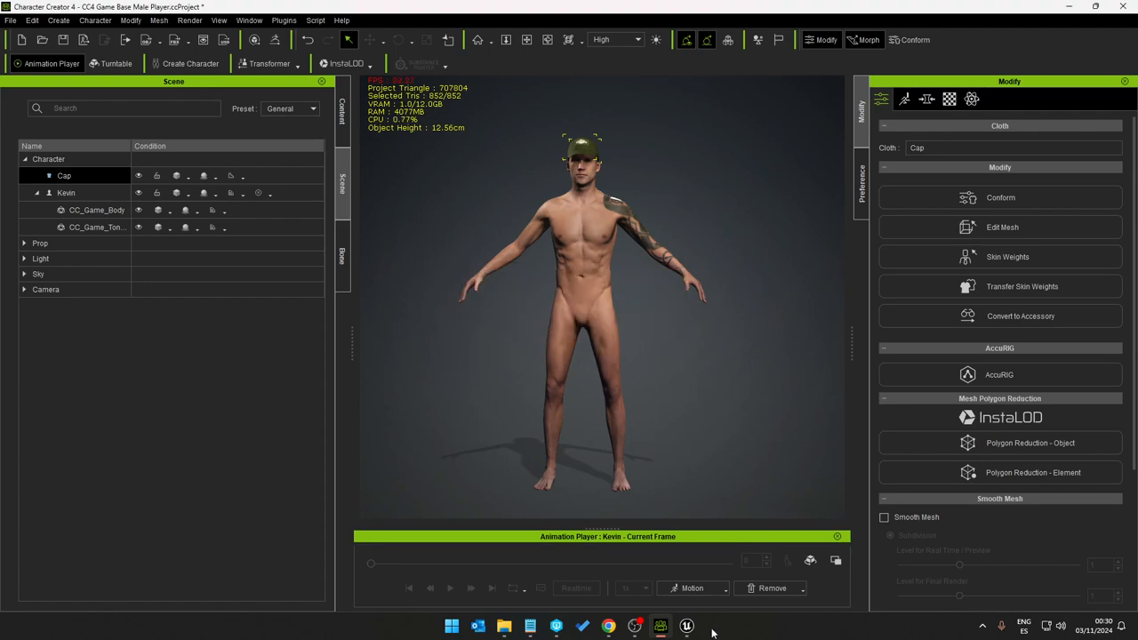
# Step: Open the CC4 Accessories/Male/Hats/Baseball_Hats/Green folder in Unreal's Content Browser
pyautogui.click(685, 625)
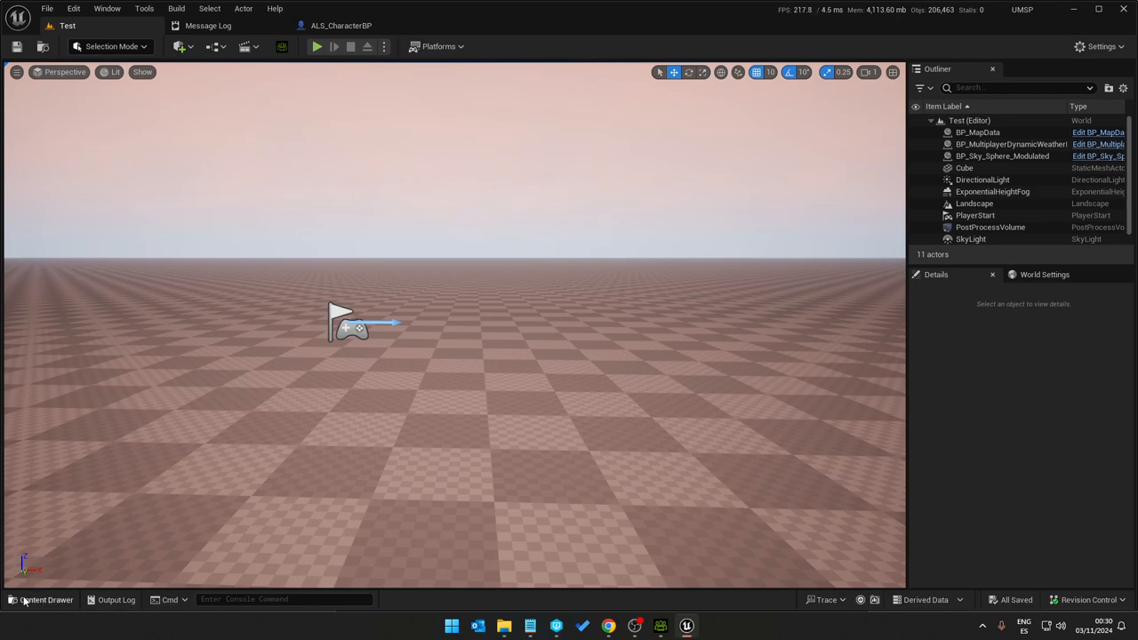
pyautogui.click(40, 599)
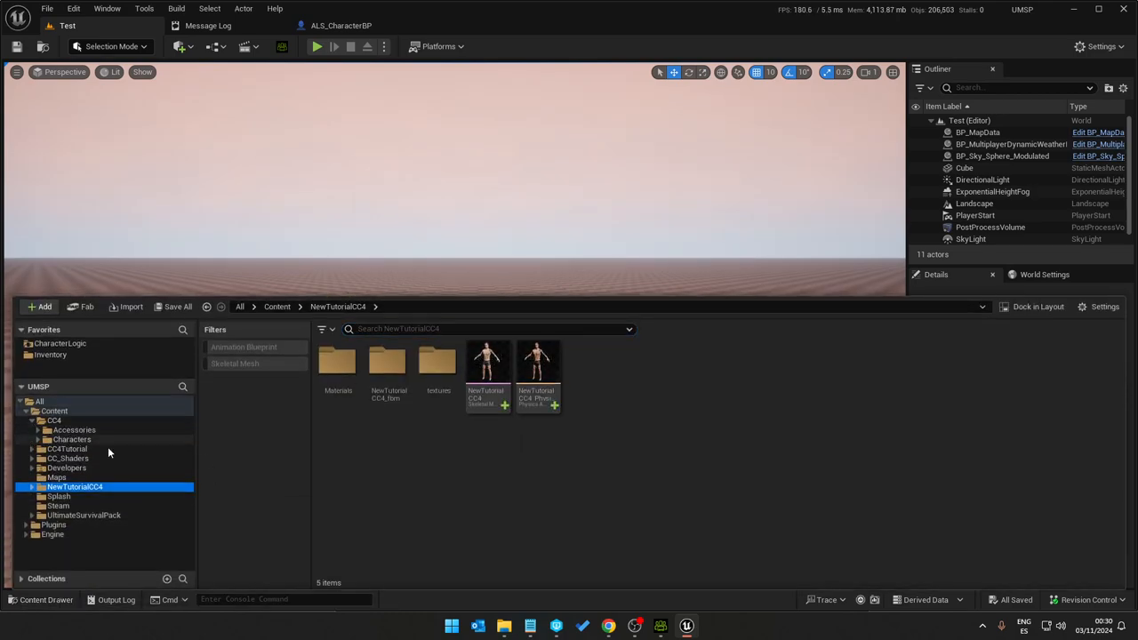
pyautogui.click(40, 429)
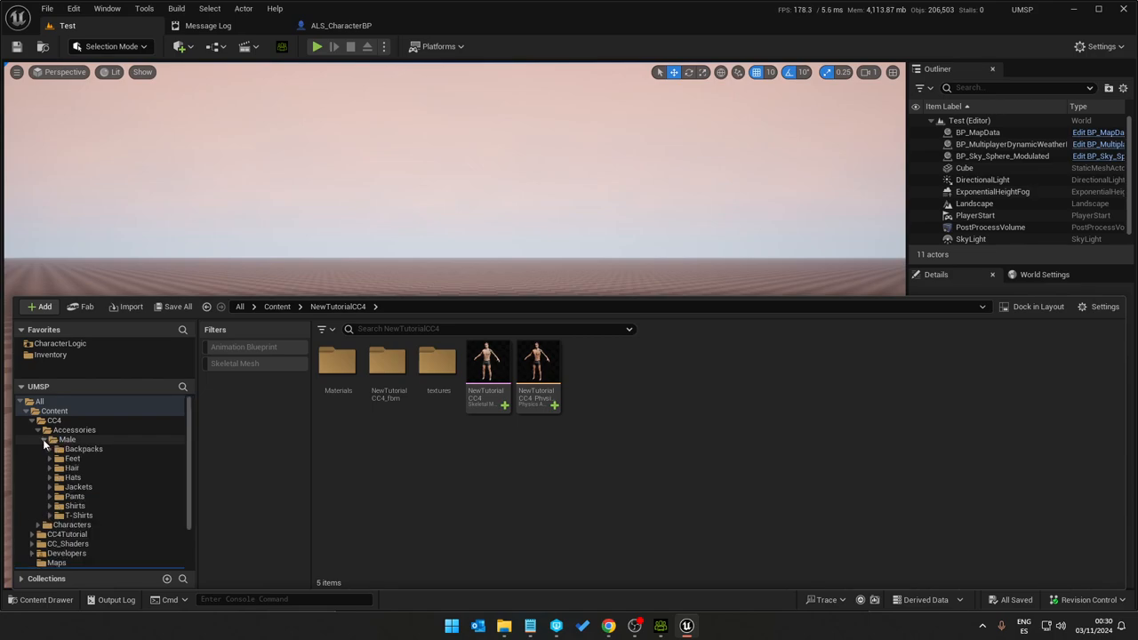
pyautogui.click(51, 478)
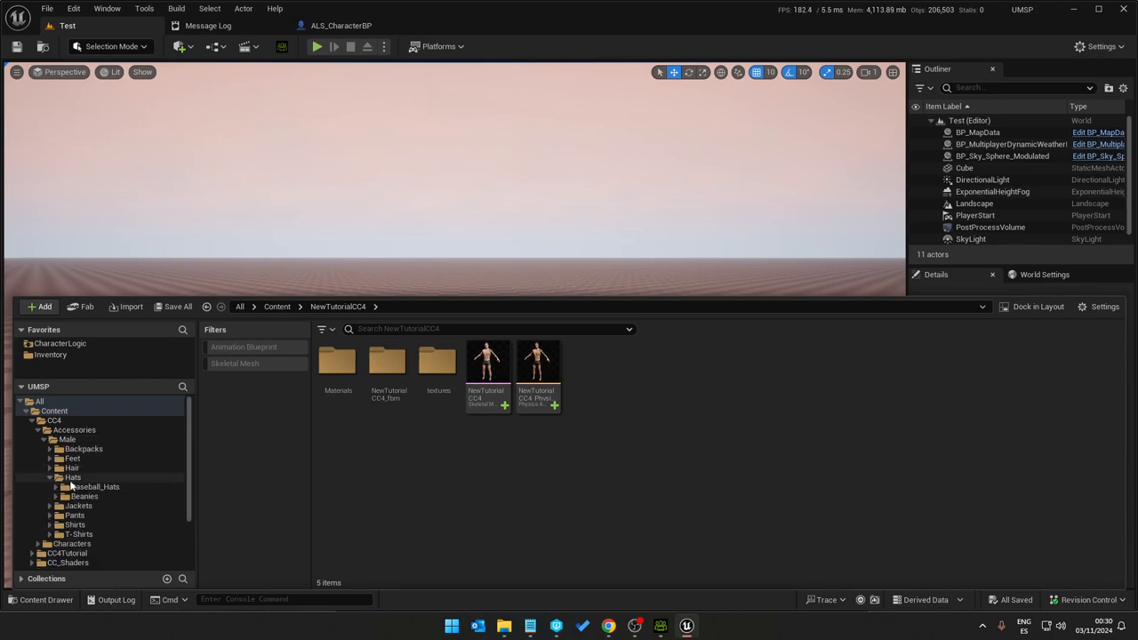
pyautogui.click(87, 486)
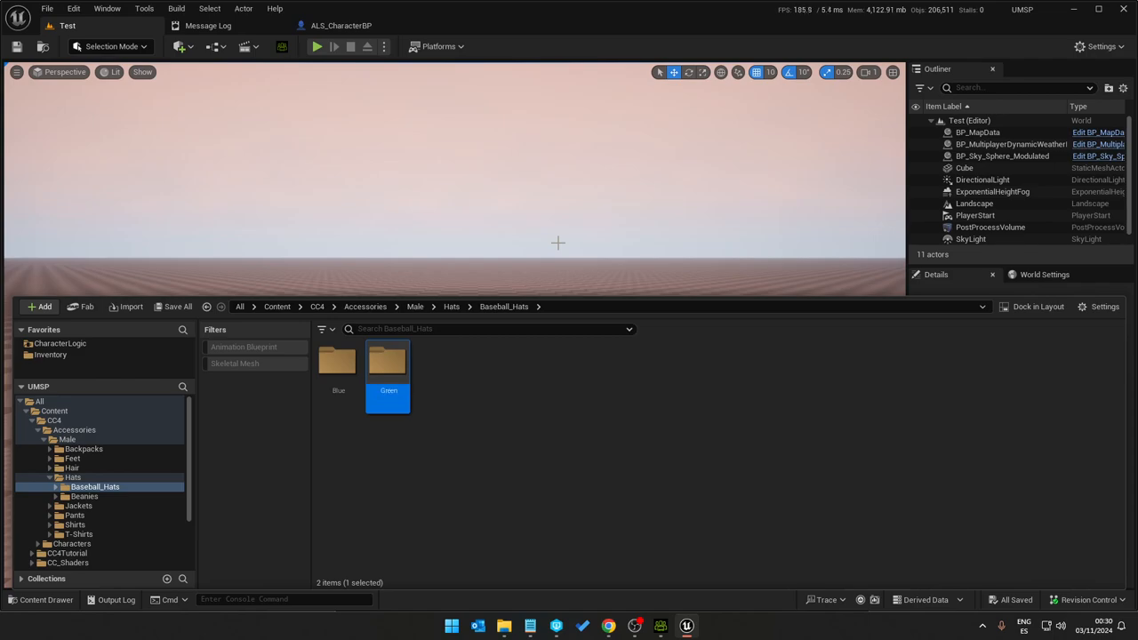
pyautogui.doubleClick(387, 360)
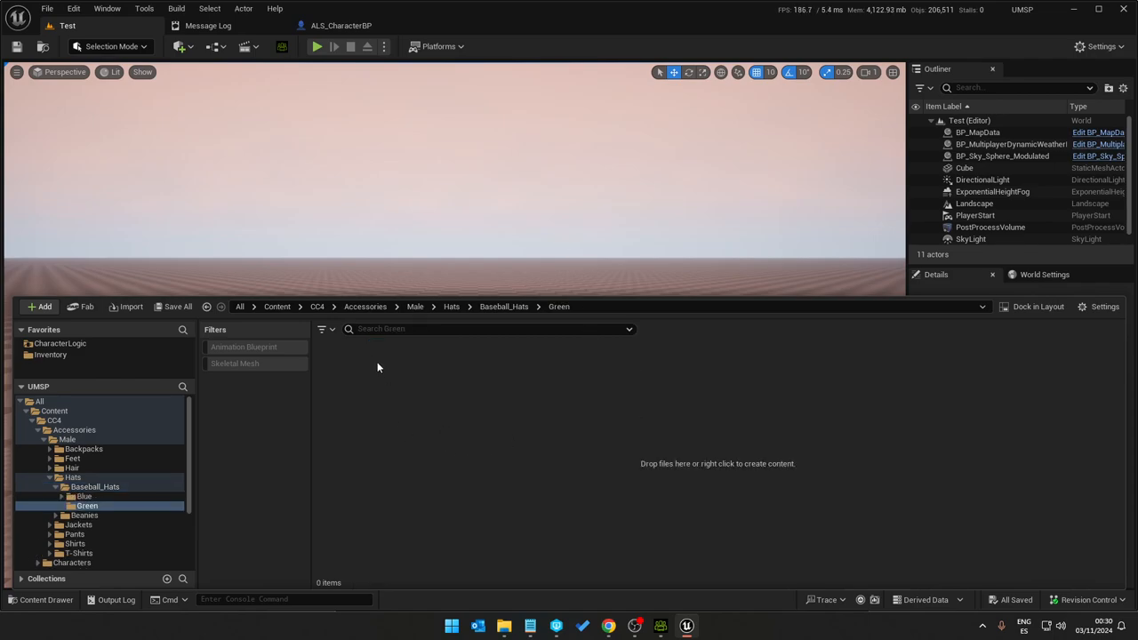
# Step: Import Green_BaseballHat.Fbx there, accepting the HQ Shader auto setup
pyautogui.click(130, 306)
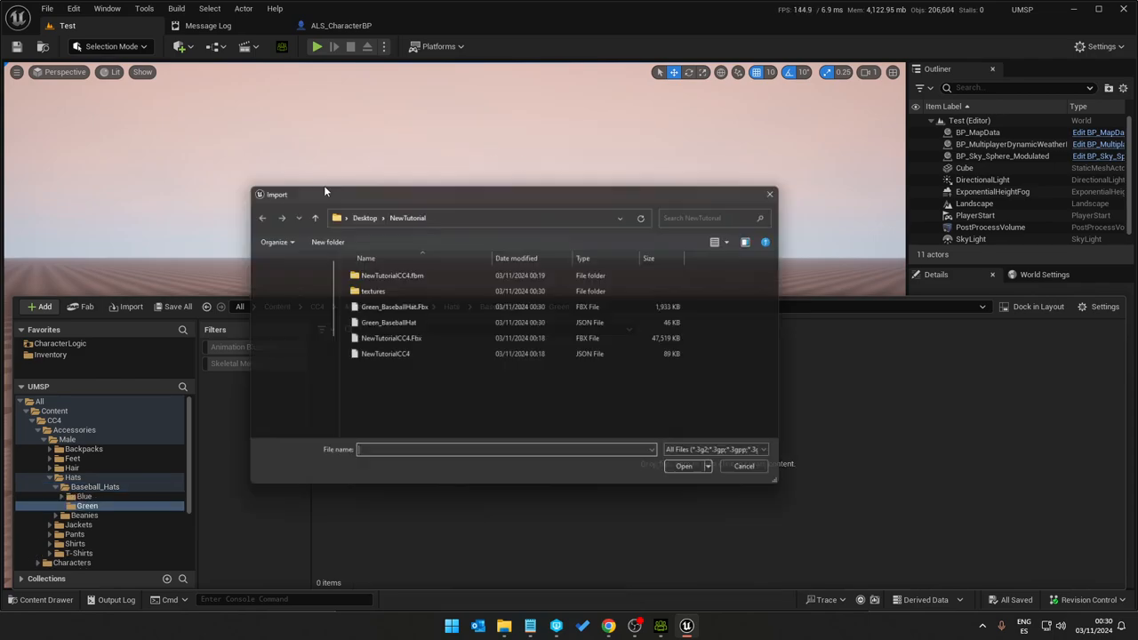
pyautogui.click(382, 306)
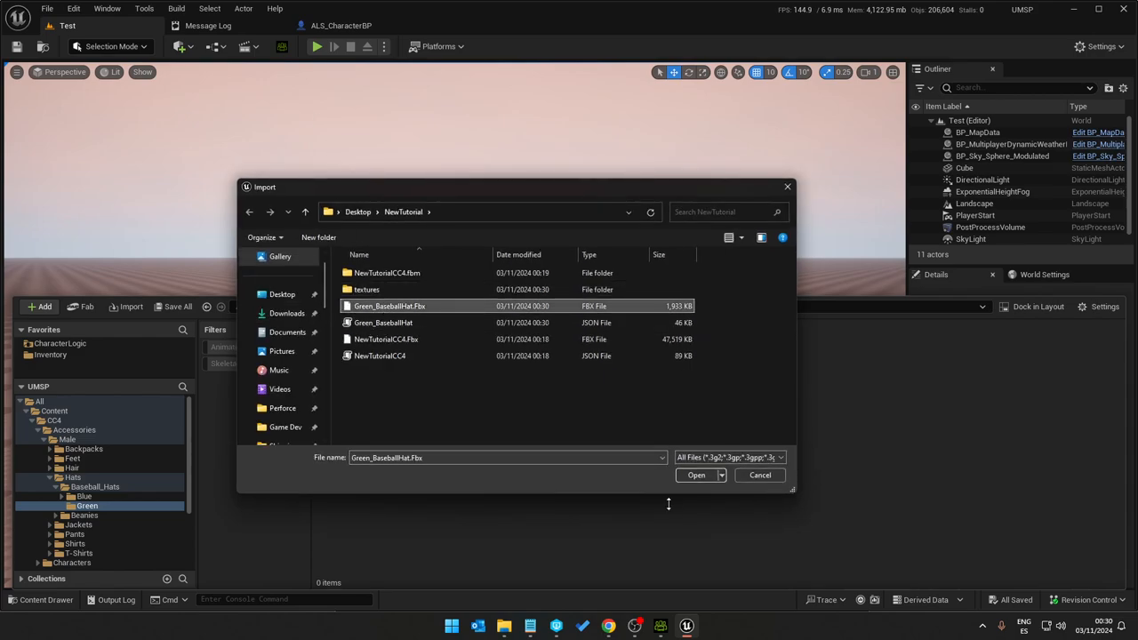
pyautogui.click(696, 475)
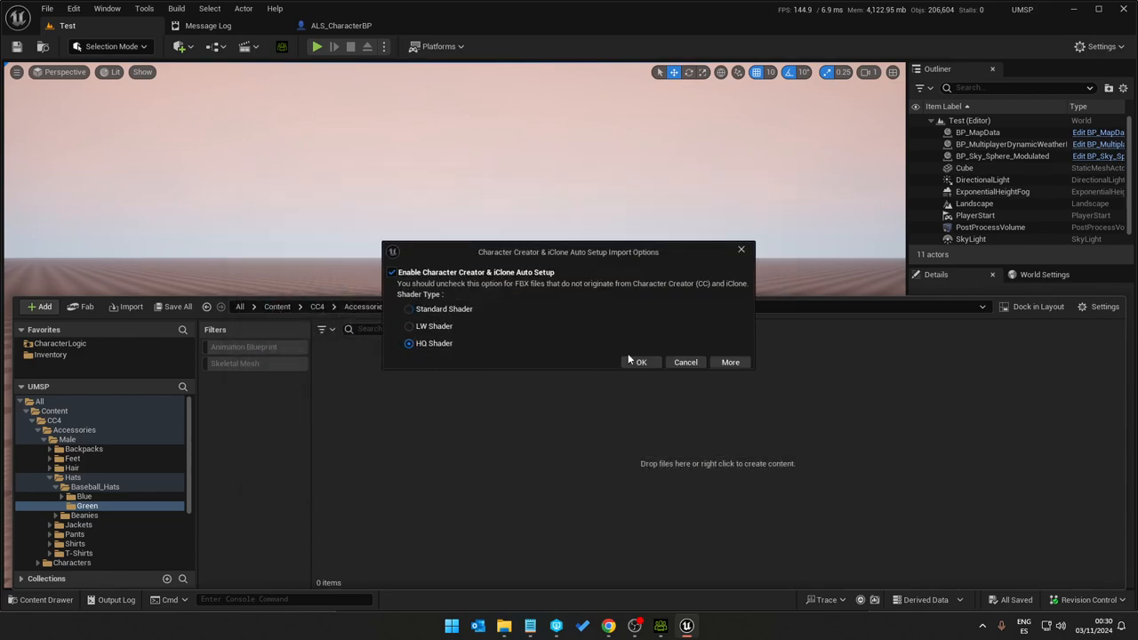
pyautogui.click(641, 362)
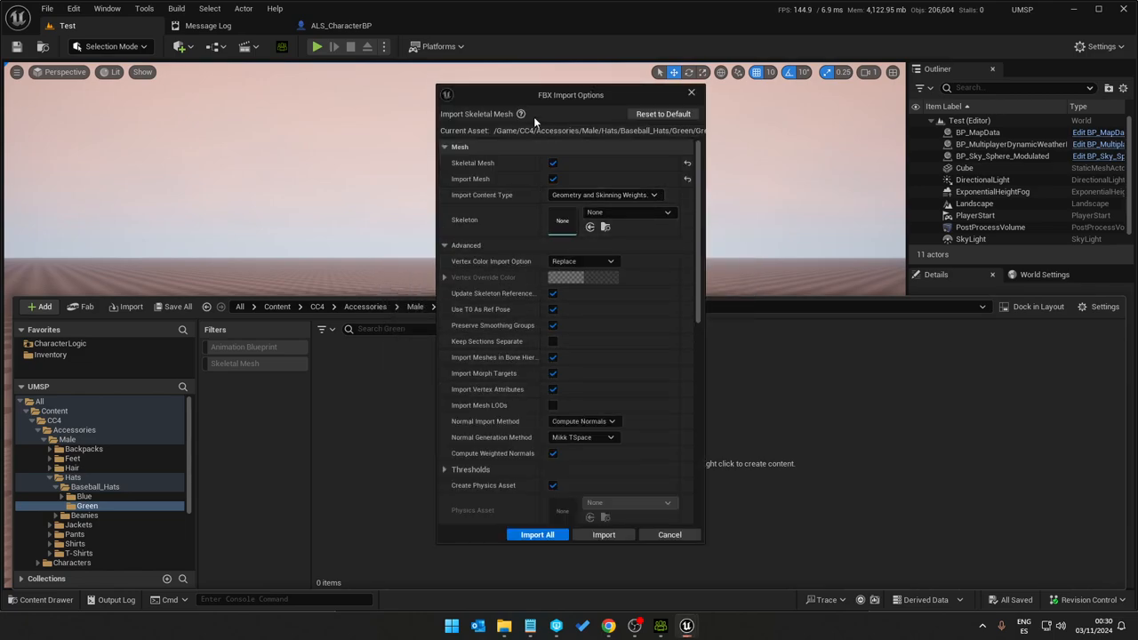
pyautogui.scroll(-3)
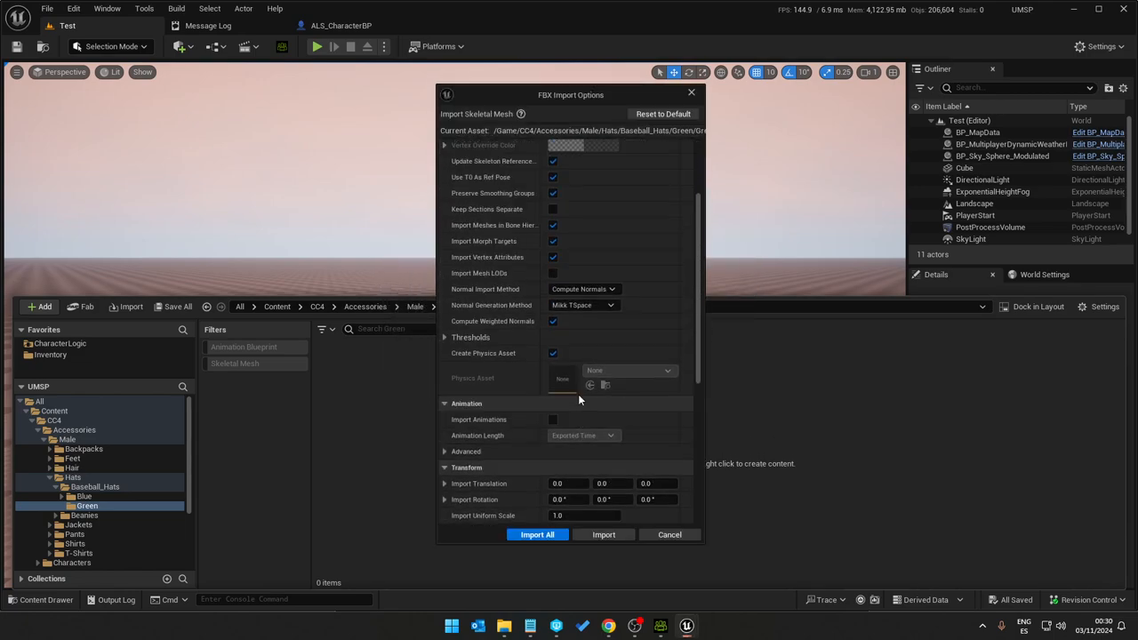
pyautogui.scroll(-3)
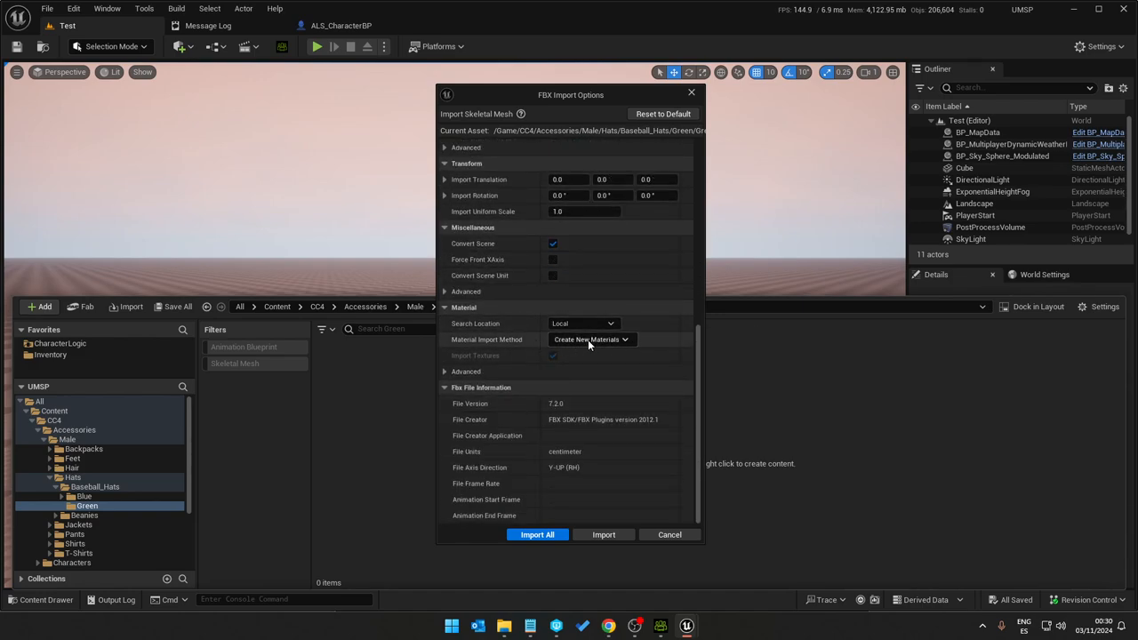
pyautogui.moveTo(663, 633)
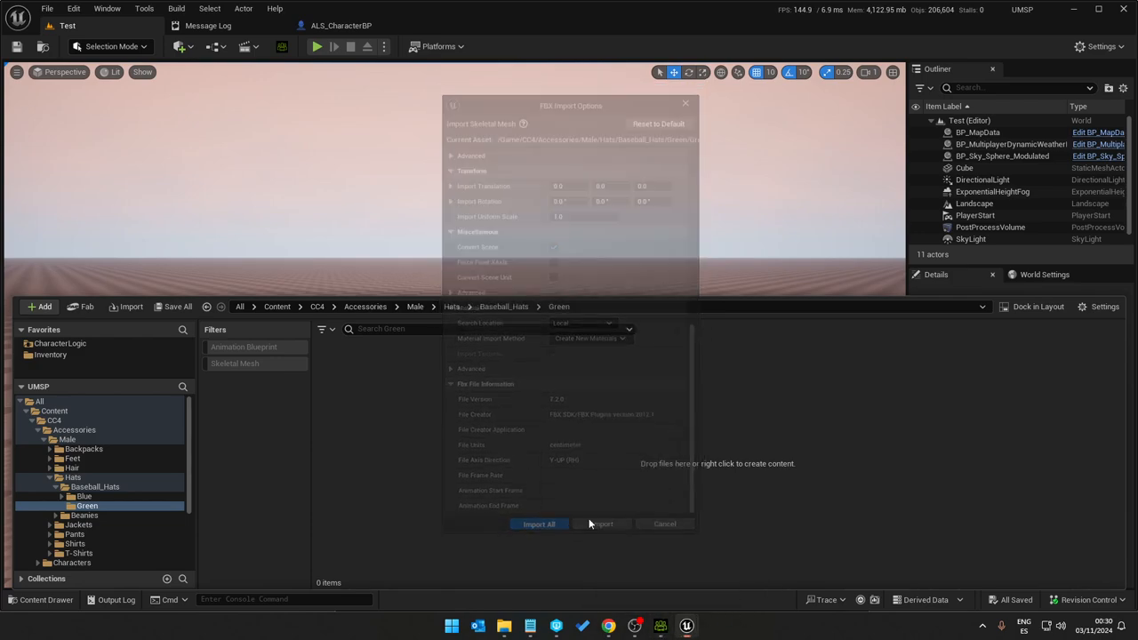
pyautogui.click(538, 523)
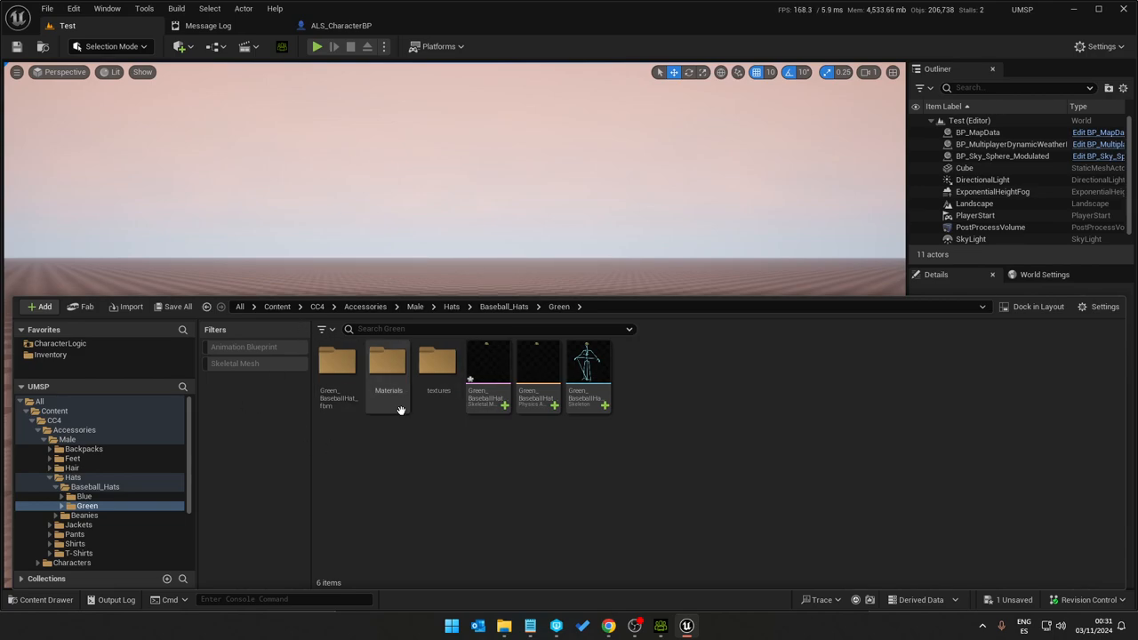
# Step: Delete Green_BaseballHat_Skeleton with its references replaced, and bring the assets back into view
pyautogui.click(586, 365)
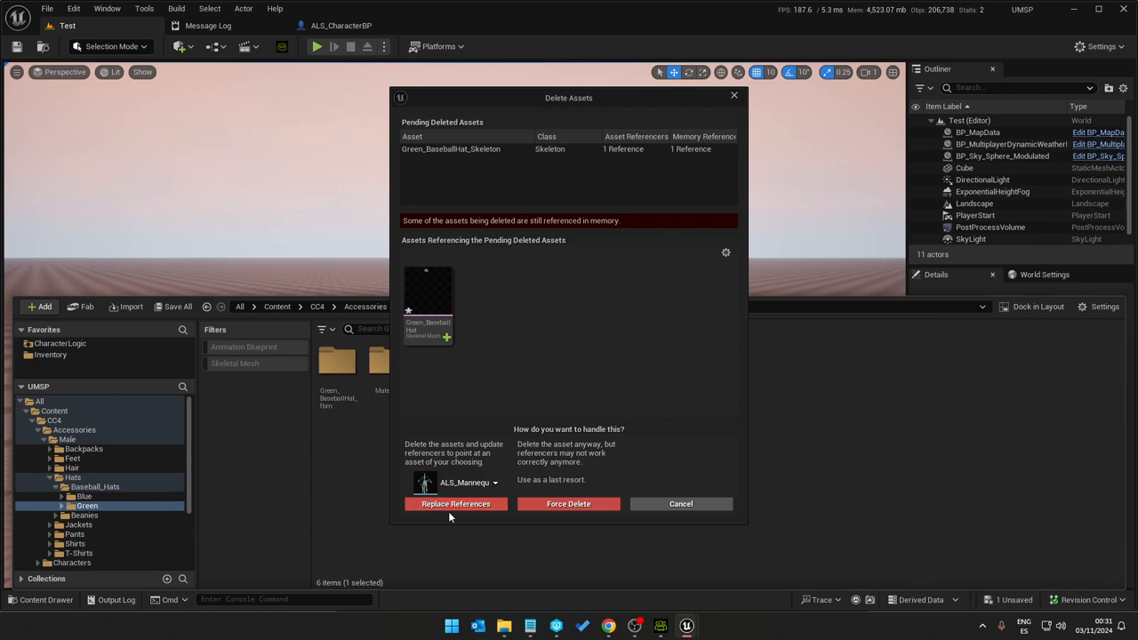
pyautogui.click(680, 503)
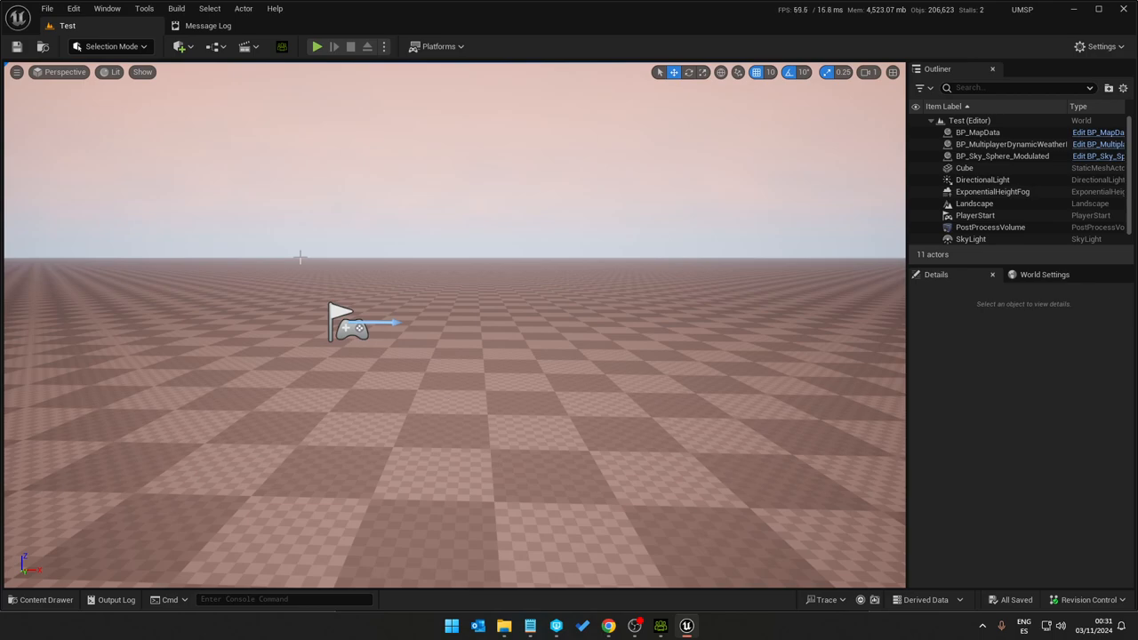
pyautogui.click(58, 10)
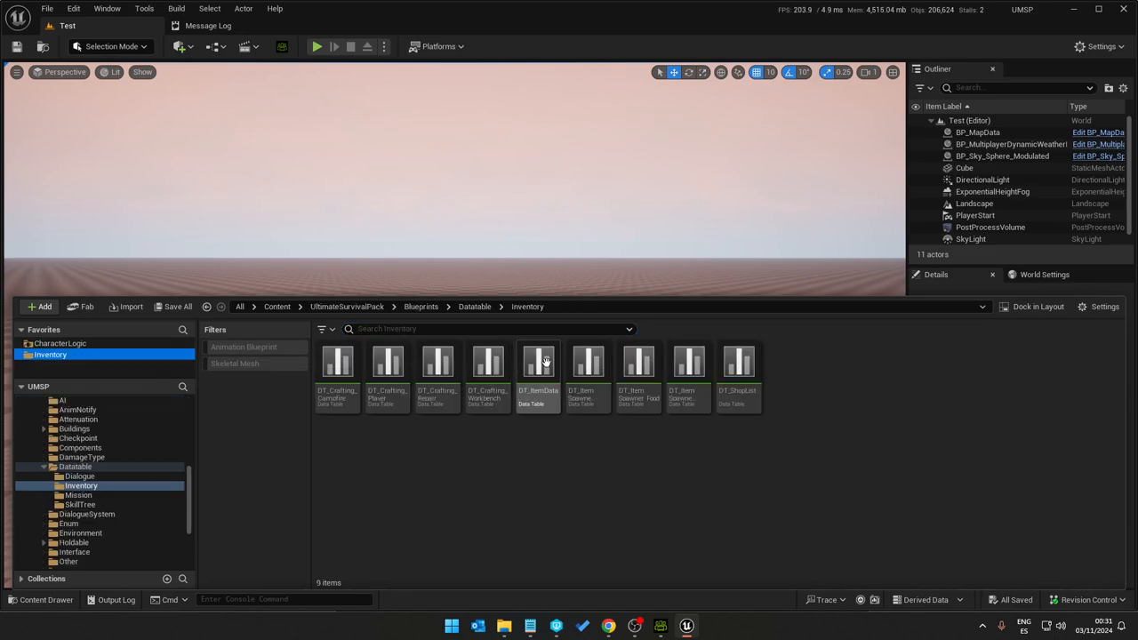
# Step: In DT_ItemData, duplicate the BlueBaseballHat row, rename it GreenBaseballHat, and select the green hat mesh
pyautogui.doubleClick(536, 362)
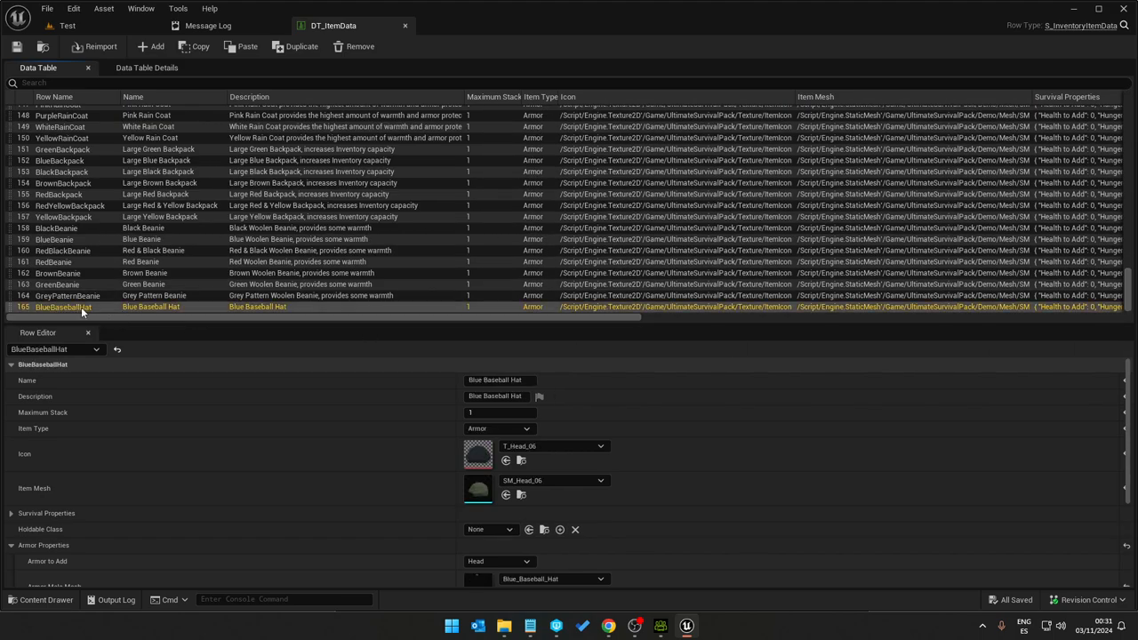
pyautogui.click(294, 46)
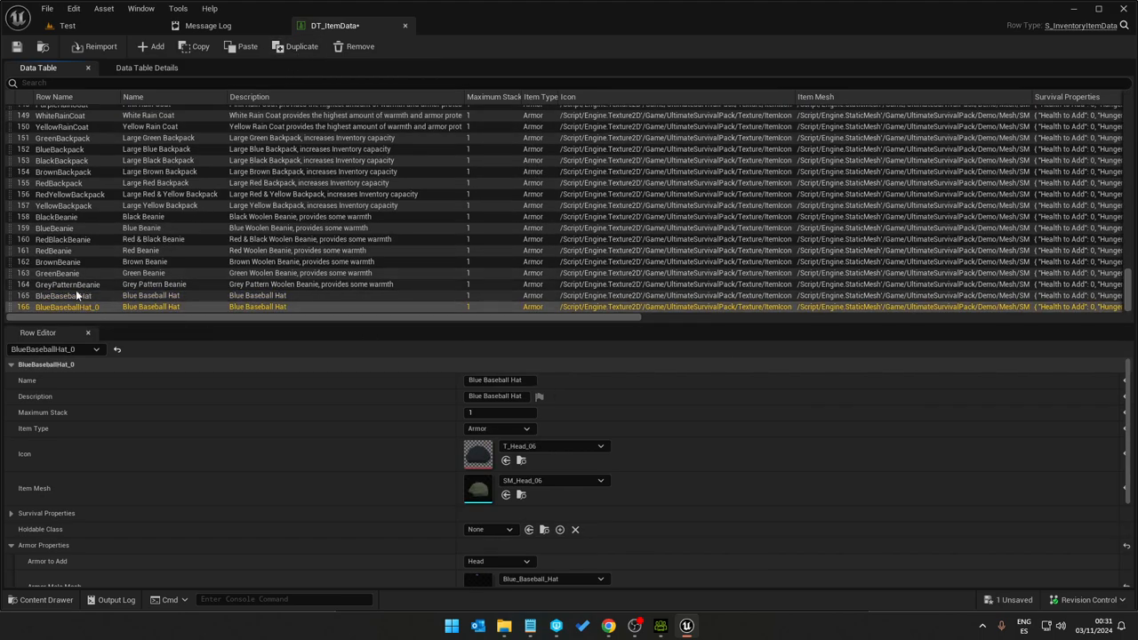
pyautogui.doubleClick(67, 306)
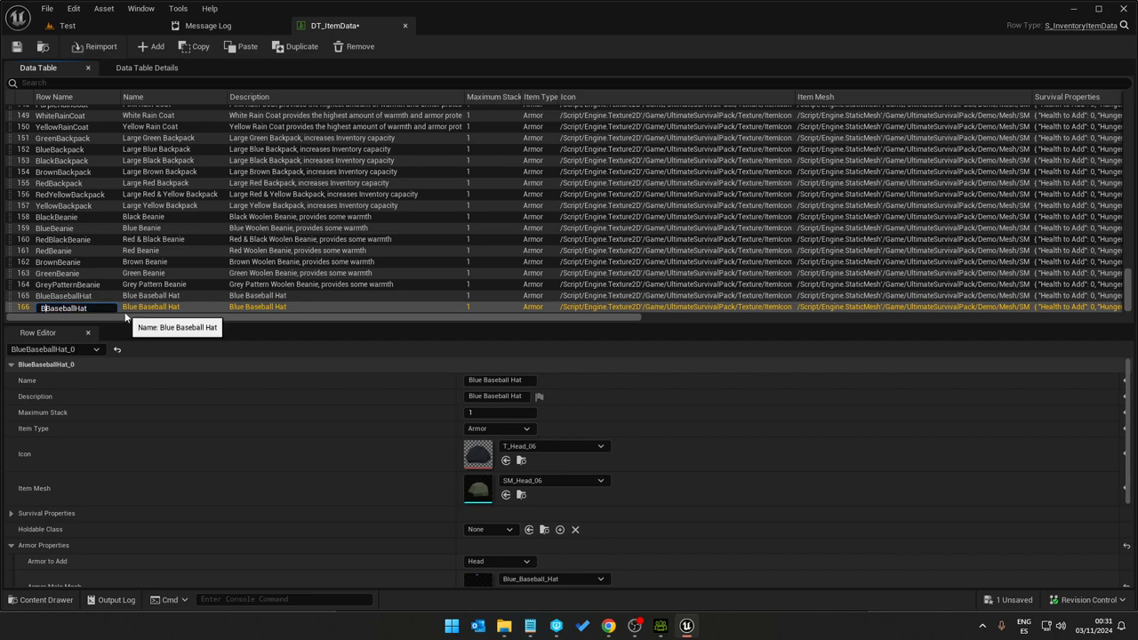
pyautogui.write('GreenBaseballHat')
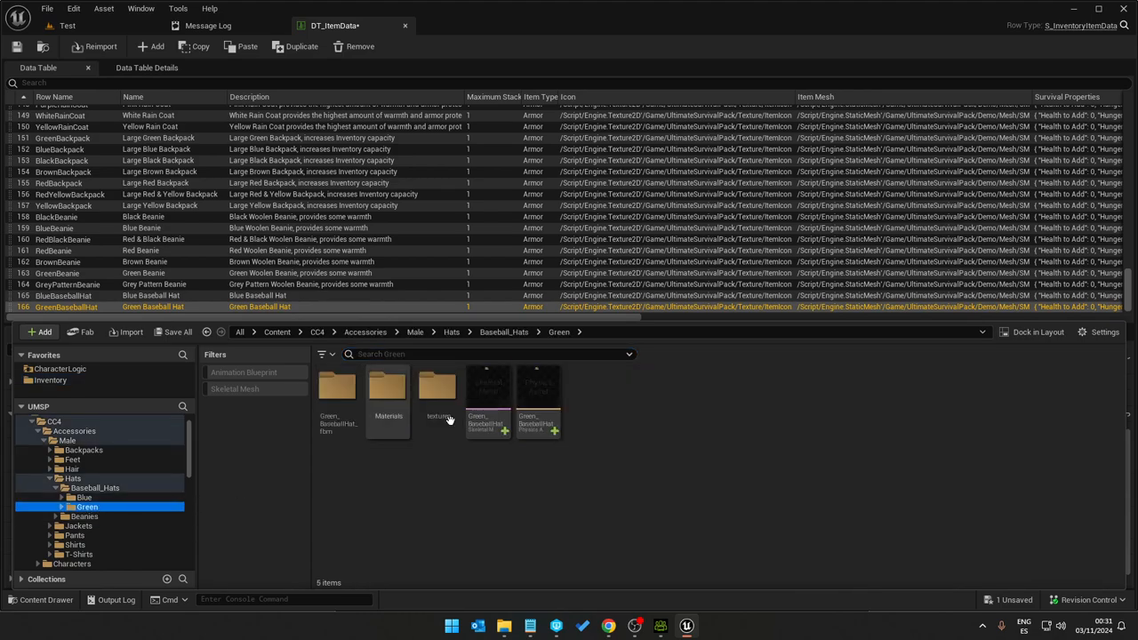
pyautogui.click(66, 307)
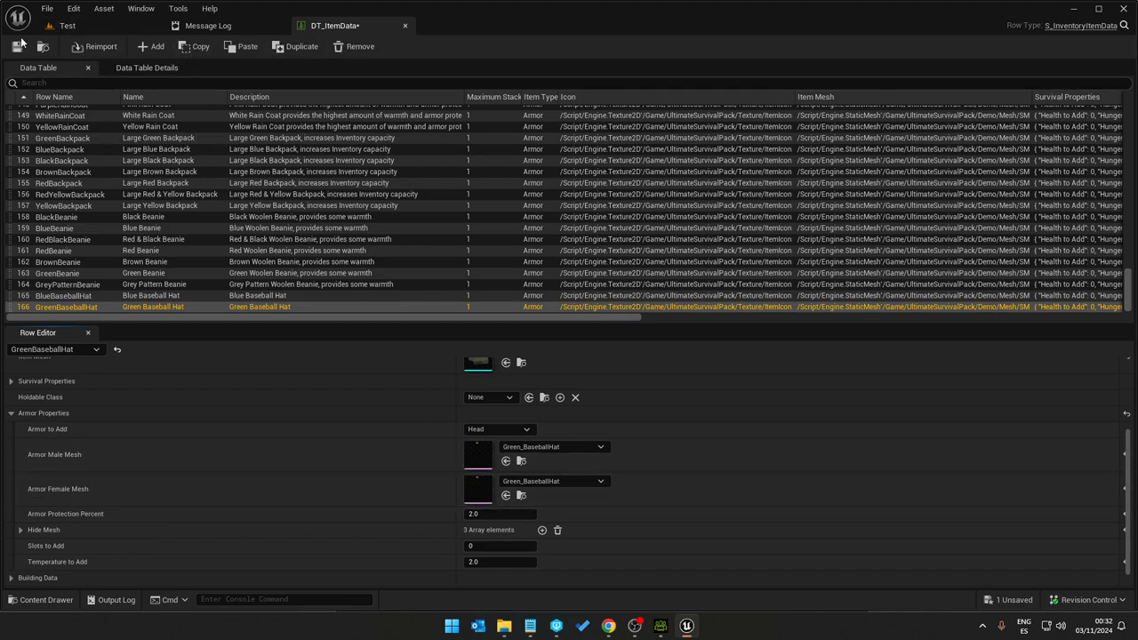
# Step: Save DT_ItemData, start a play session, and shift the time of day toward daylight
pyautogui.click(67, 26)
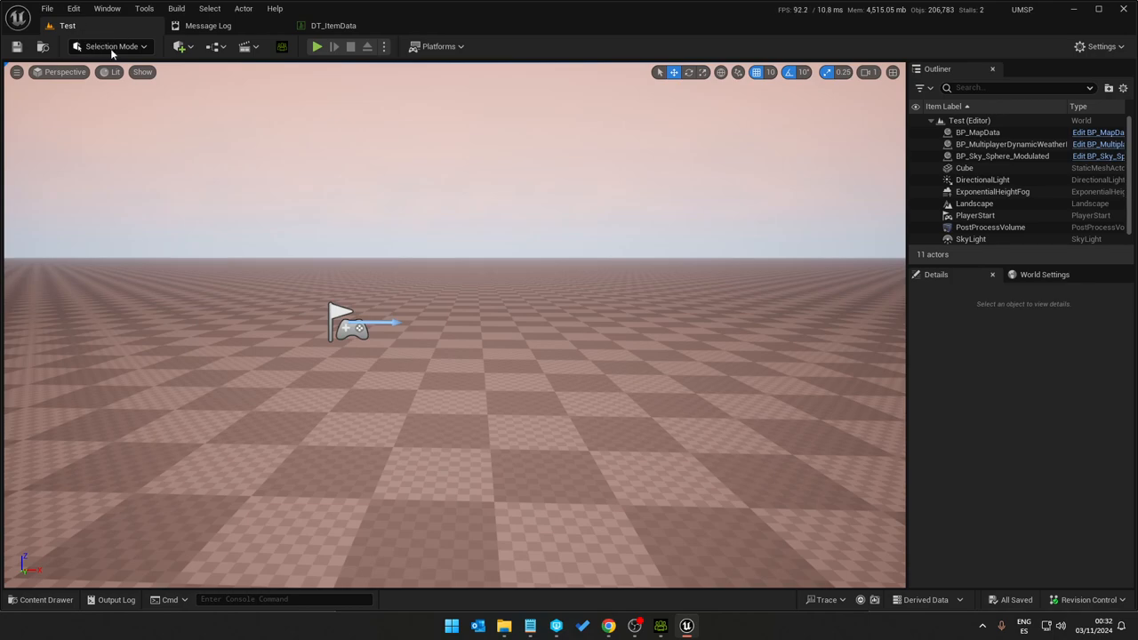
pyautogui.moveTo(314, 46)
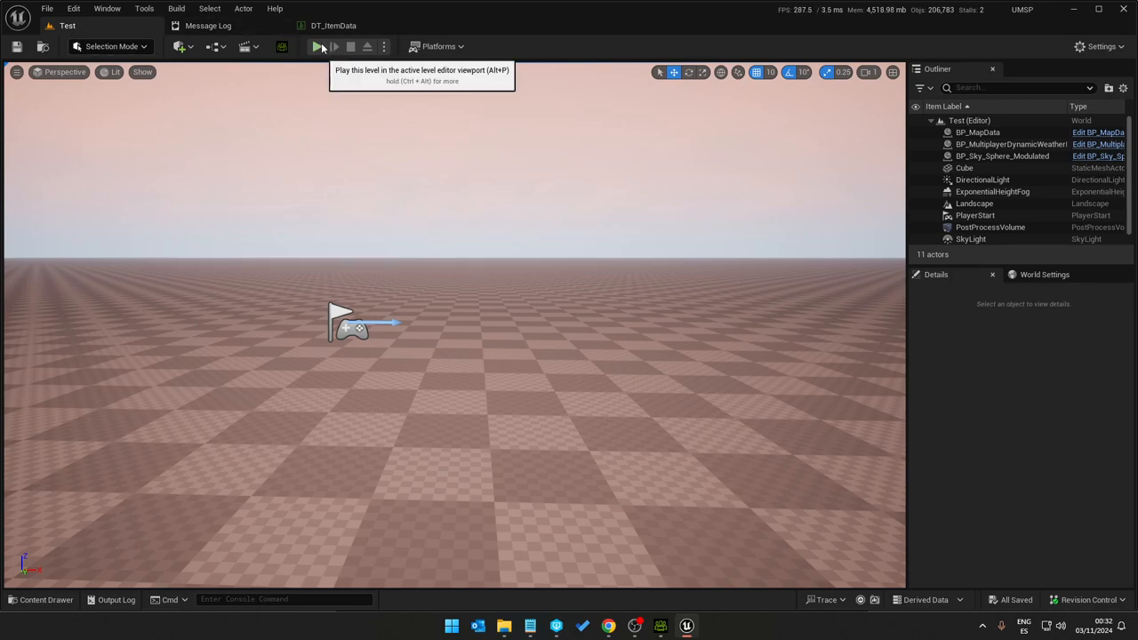
pyautogui.click(314, 46)
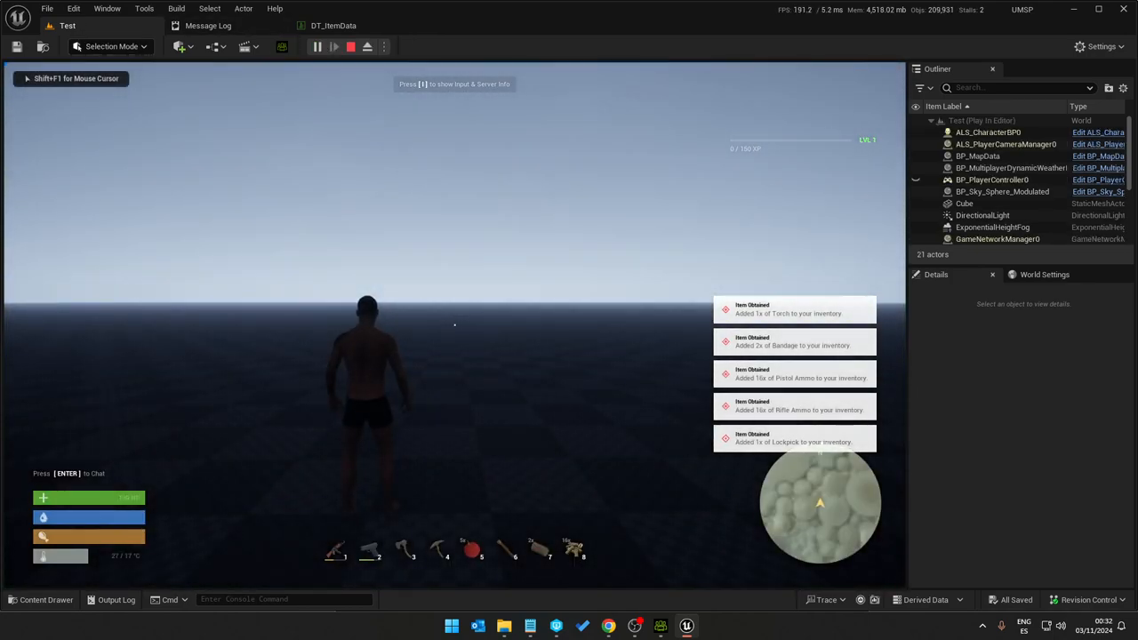
pyautogui.press('Tab')
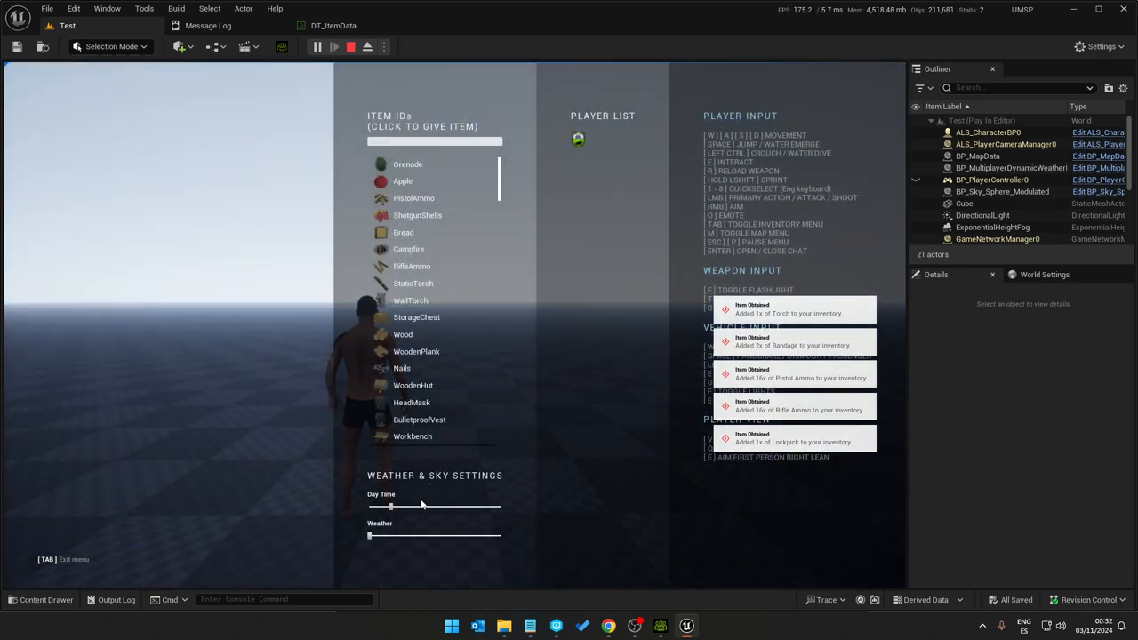
pyautogui.moveTo(391, 506); pyautogui.dragTo(406, 507)
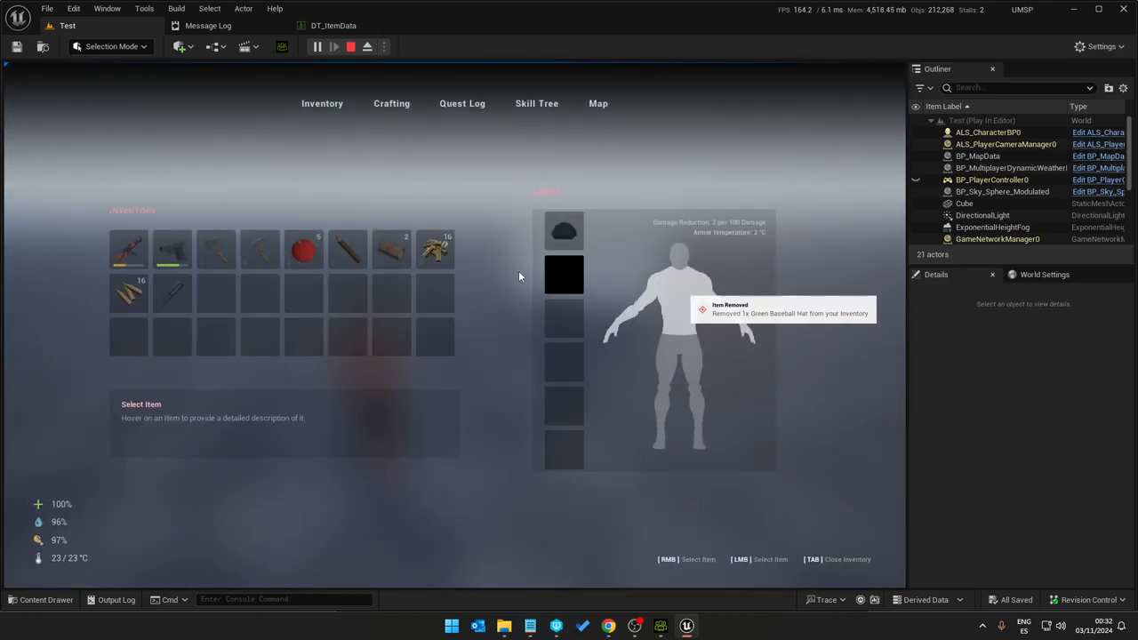
# Step: Give the player the green gear items and view the character wearing the green baseball hat
pyautogui.press('Tab')
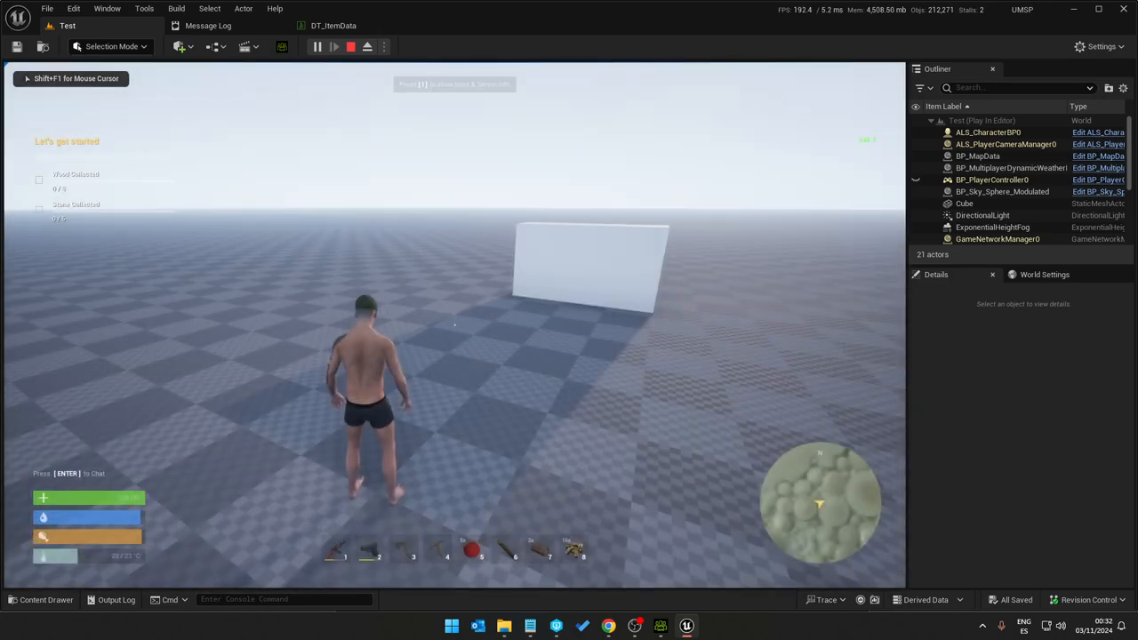
pyautogui.press('Tab')
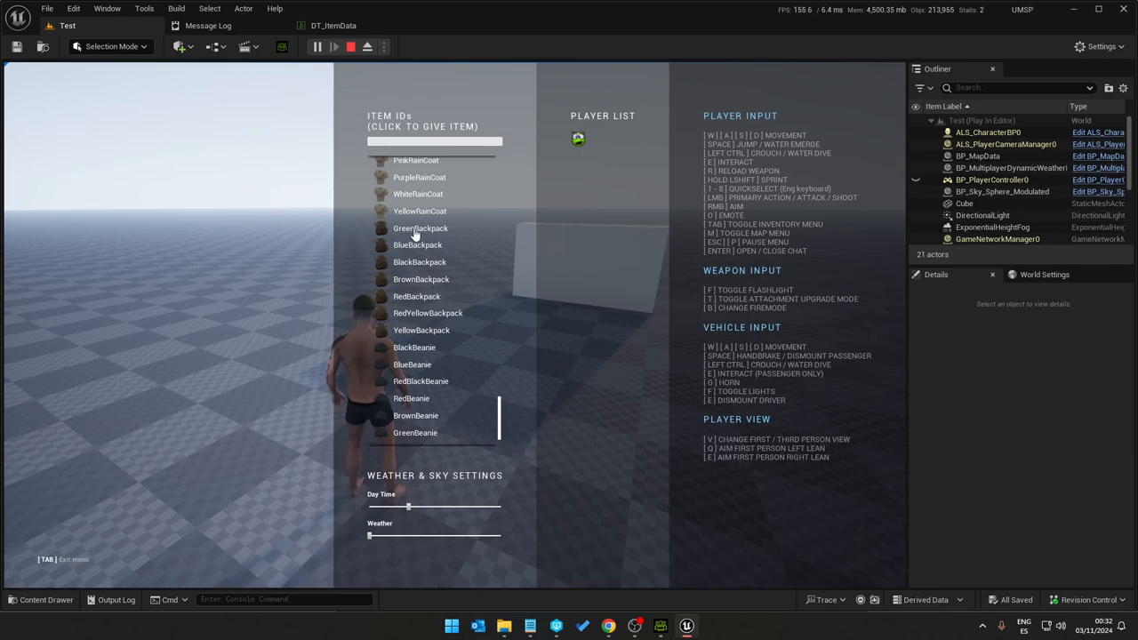
pyautogui.click(420, 227)
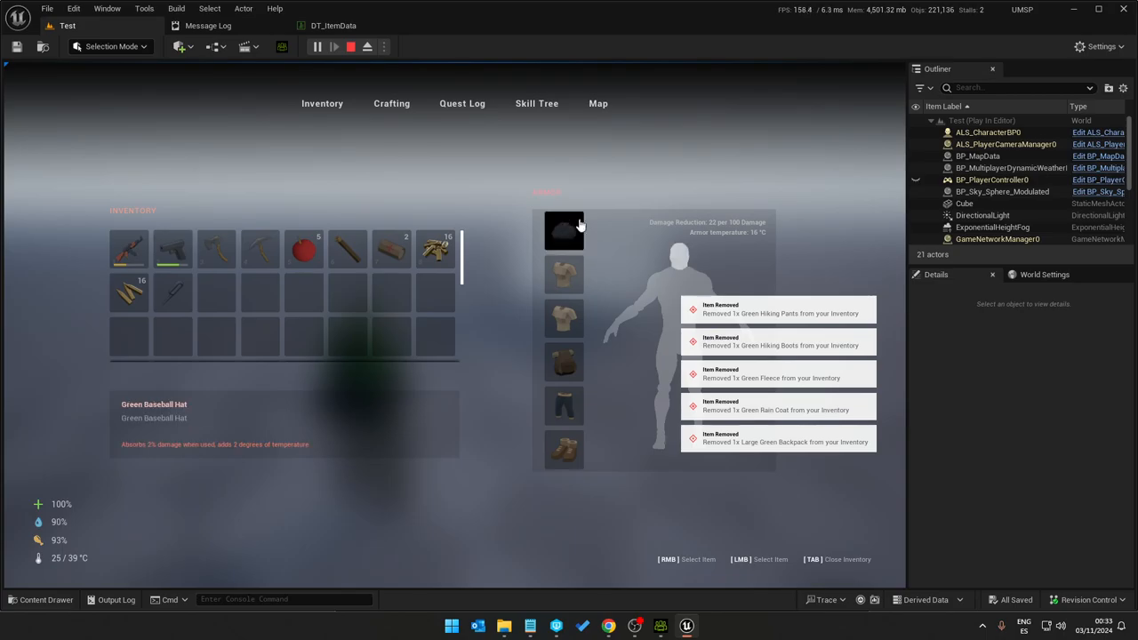
pyautogui.press('Tab')
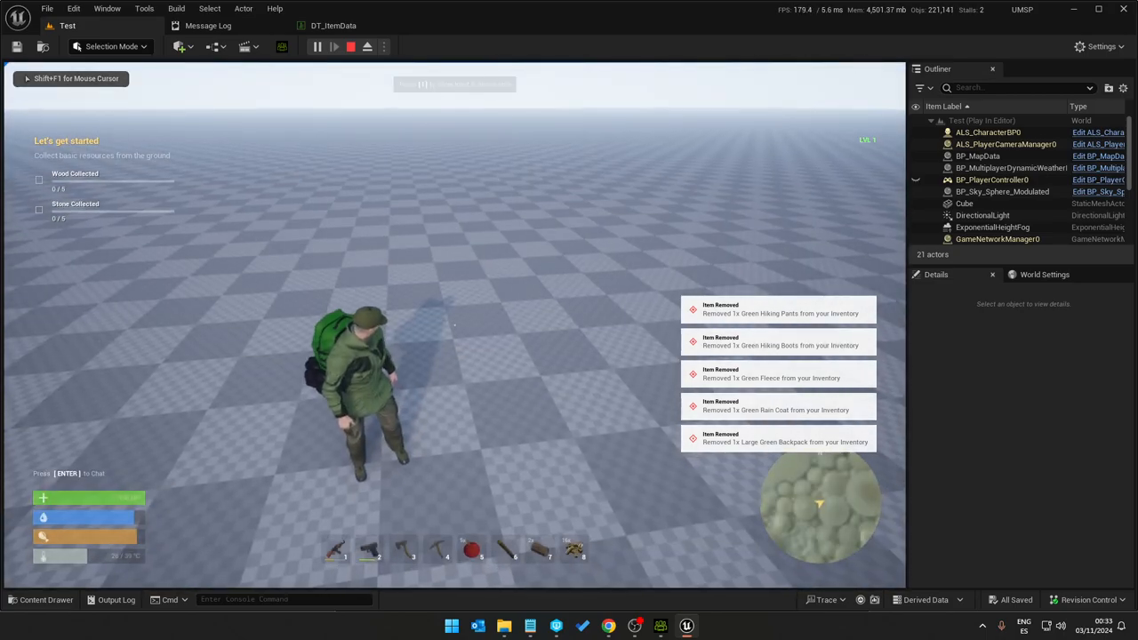